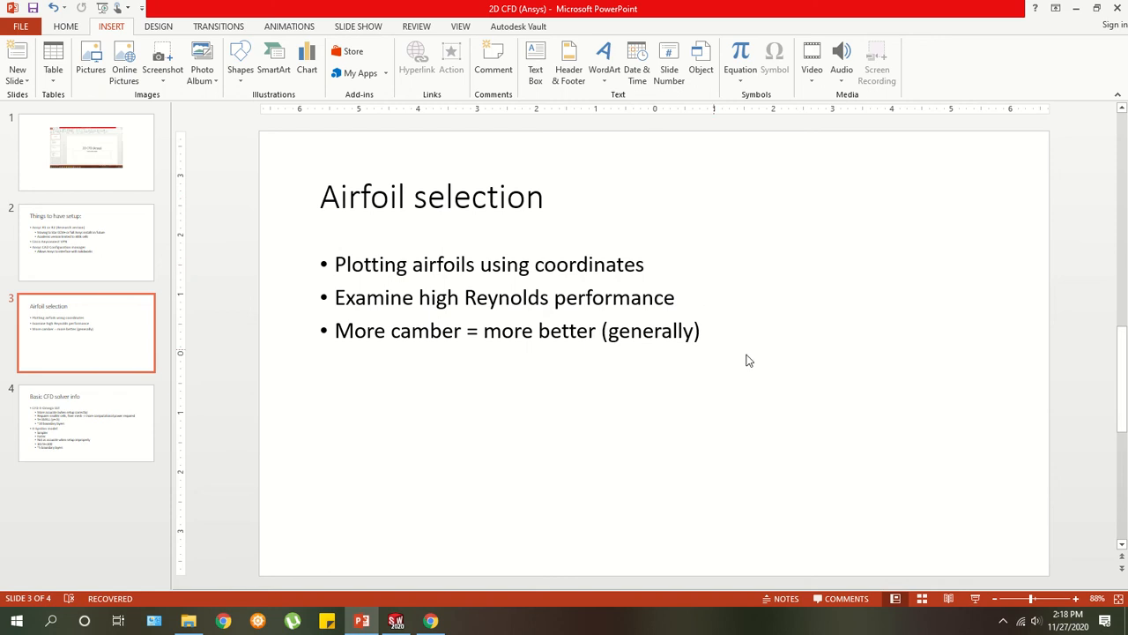
mouse_move(434, 268)
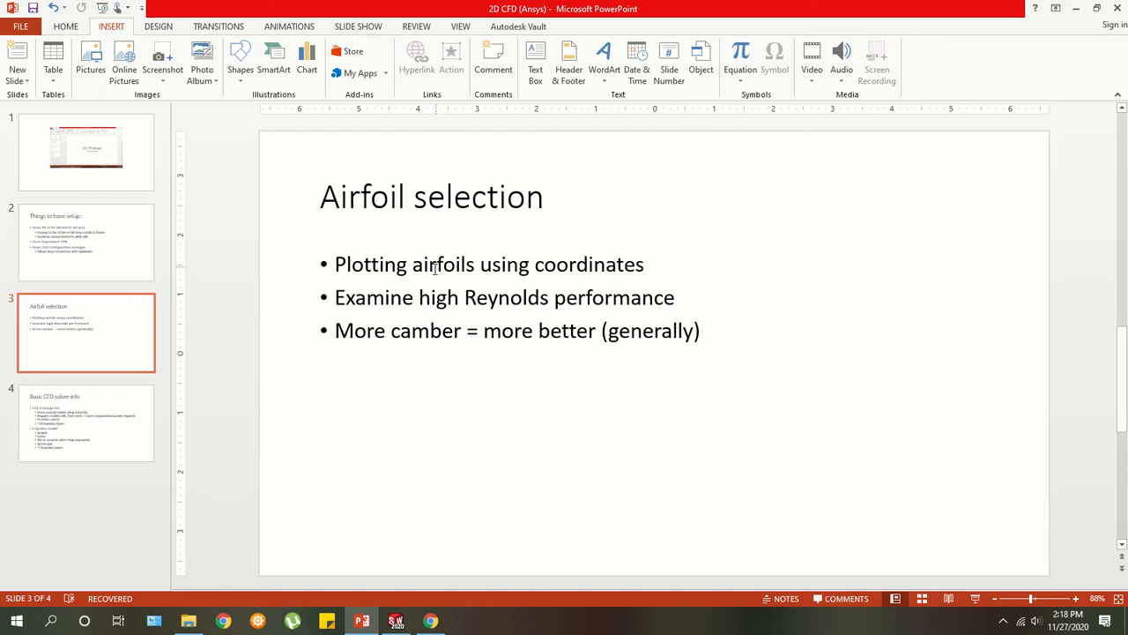
mouse_move(419, 271)
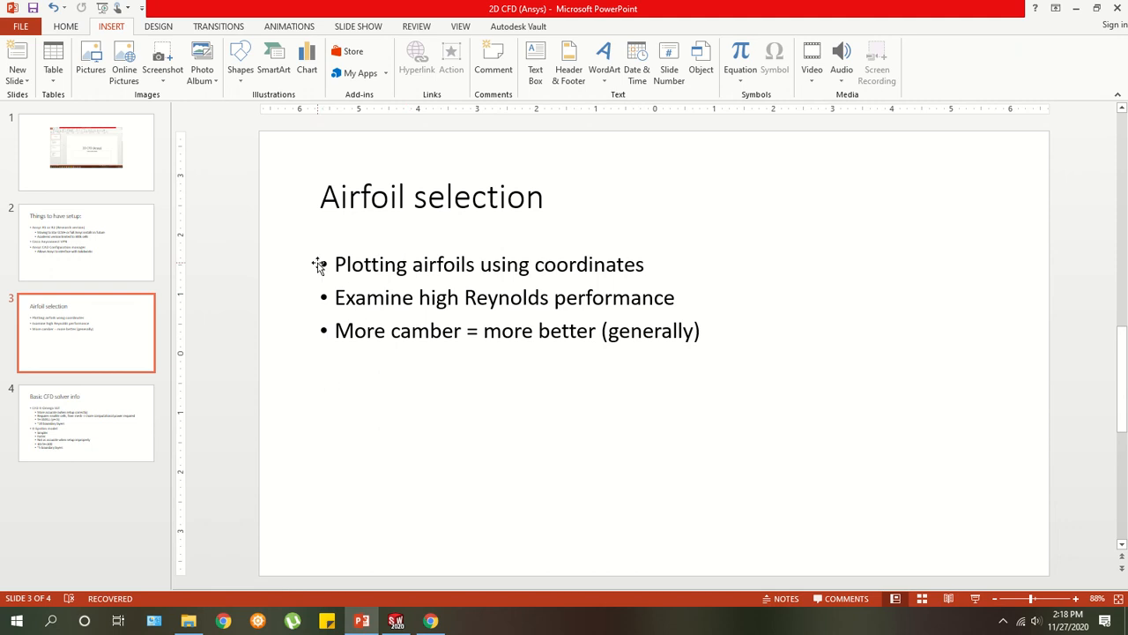
Review the Eppler 420 (e420-il) page's polar plots and Reynolds-number polar table in Chrome
left_click(430, 620)
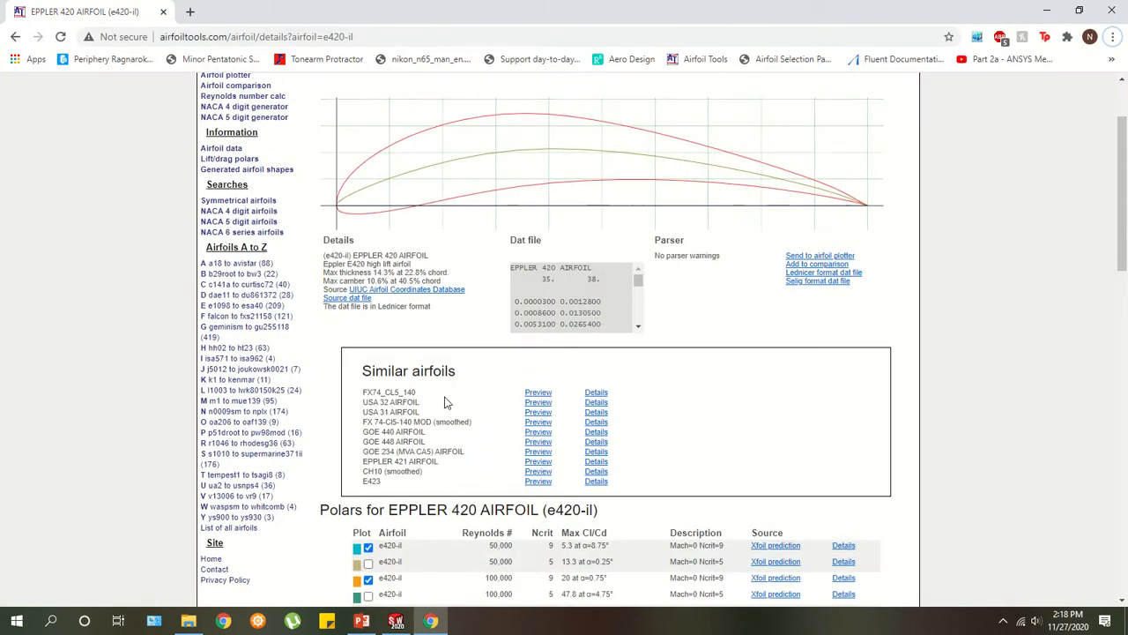
scroll("up", 3)
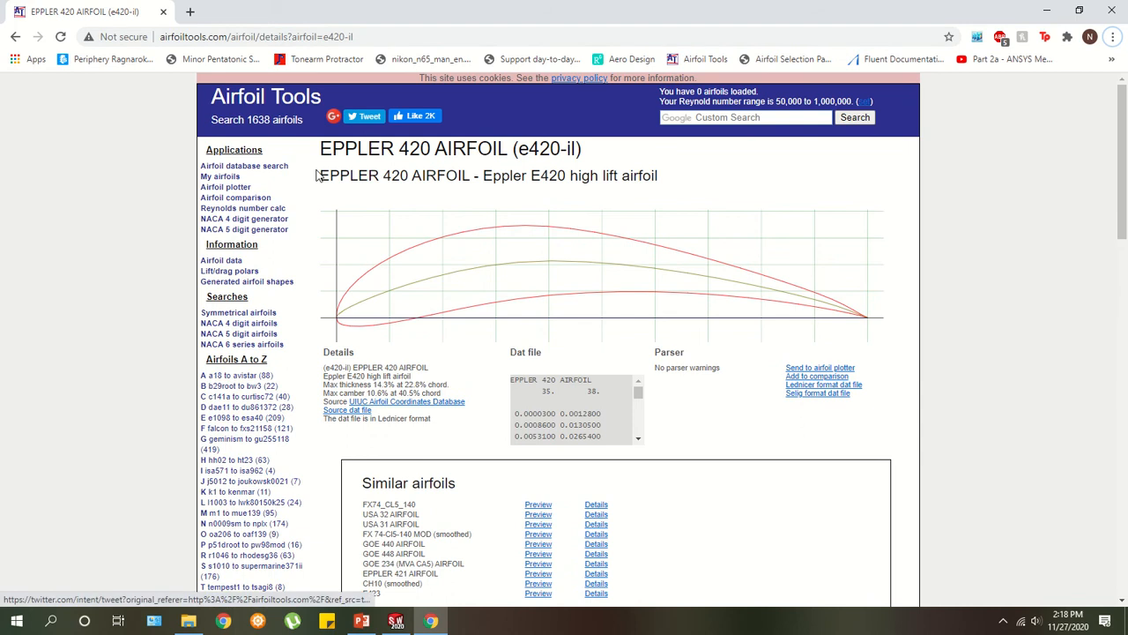
scroll("down", 3)
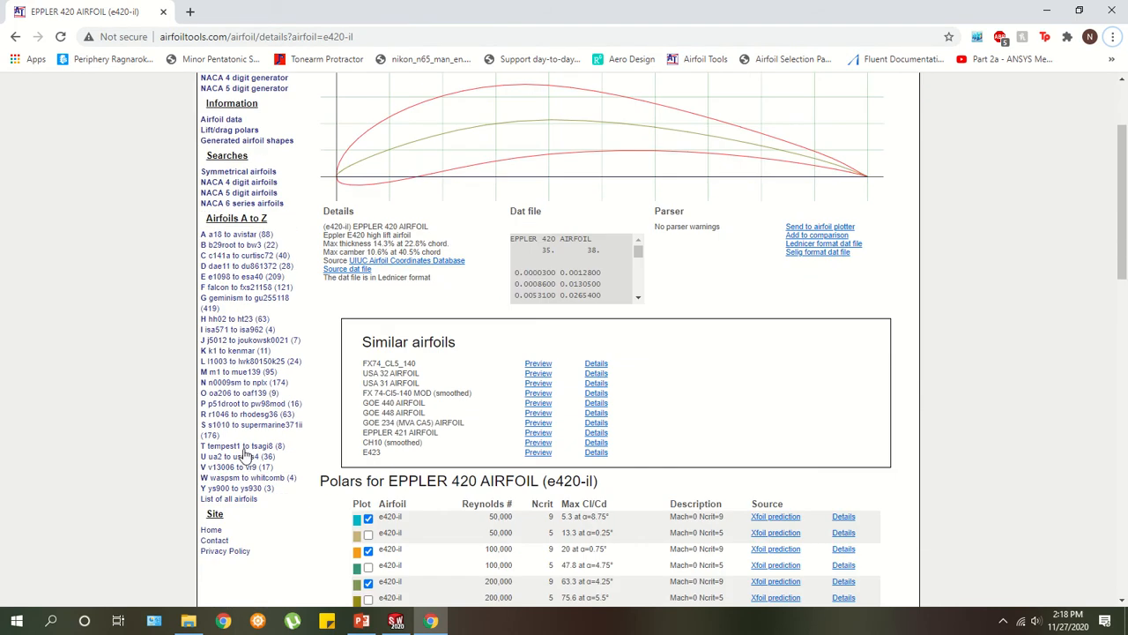
scroll("up", 3)
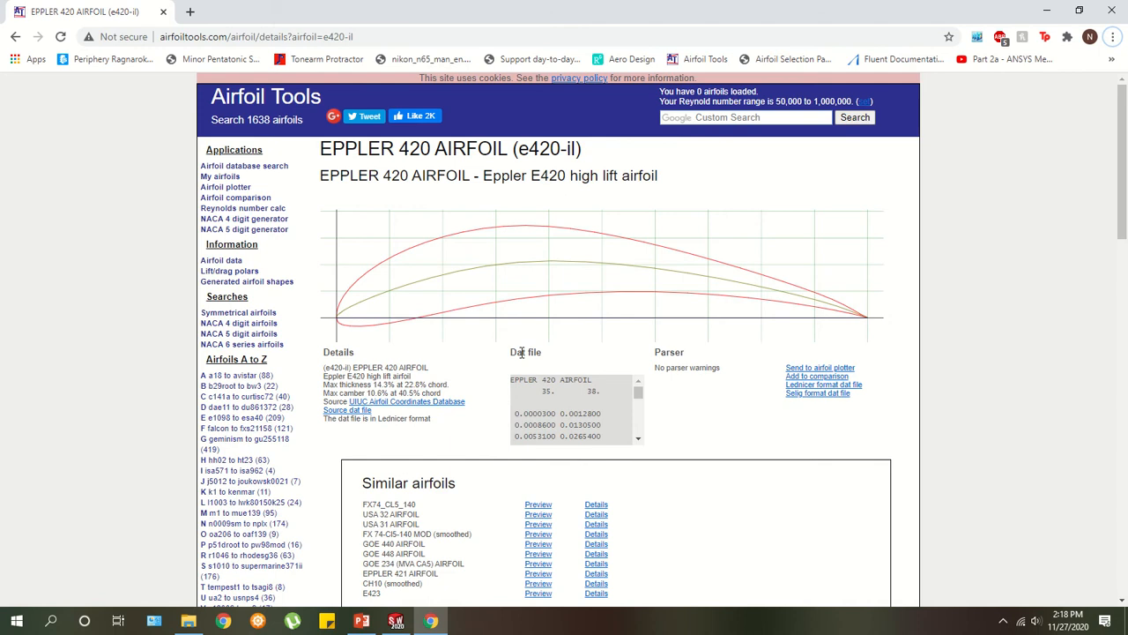
scroll("down", 3)
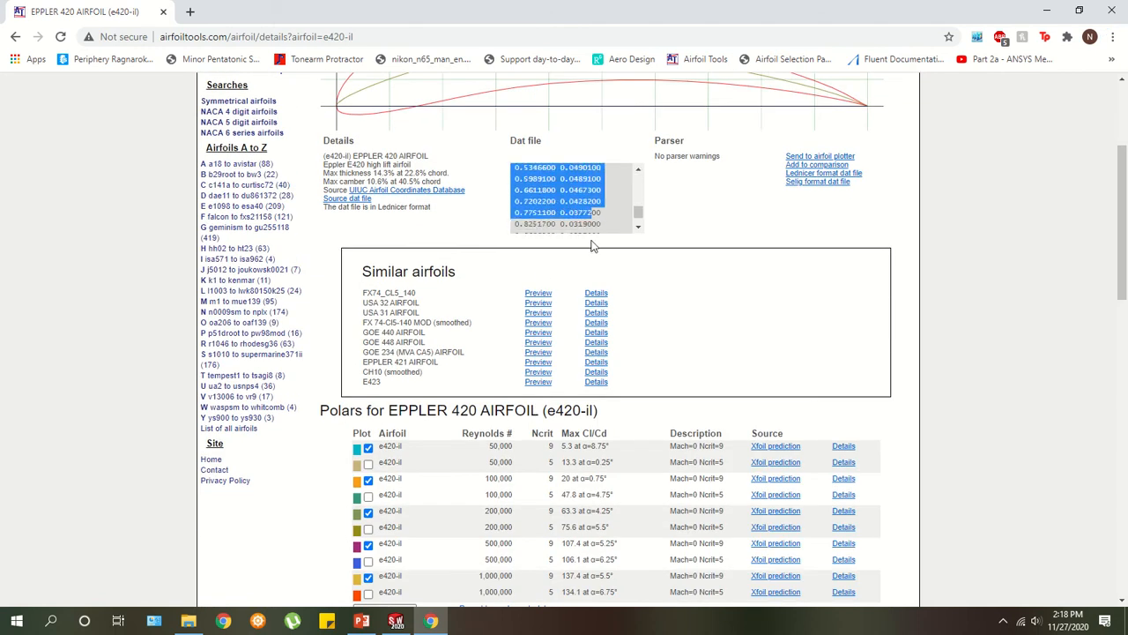
scroll("down", 3)
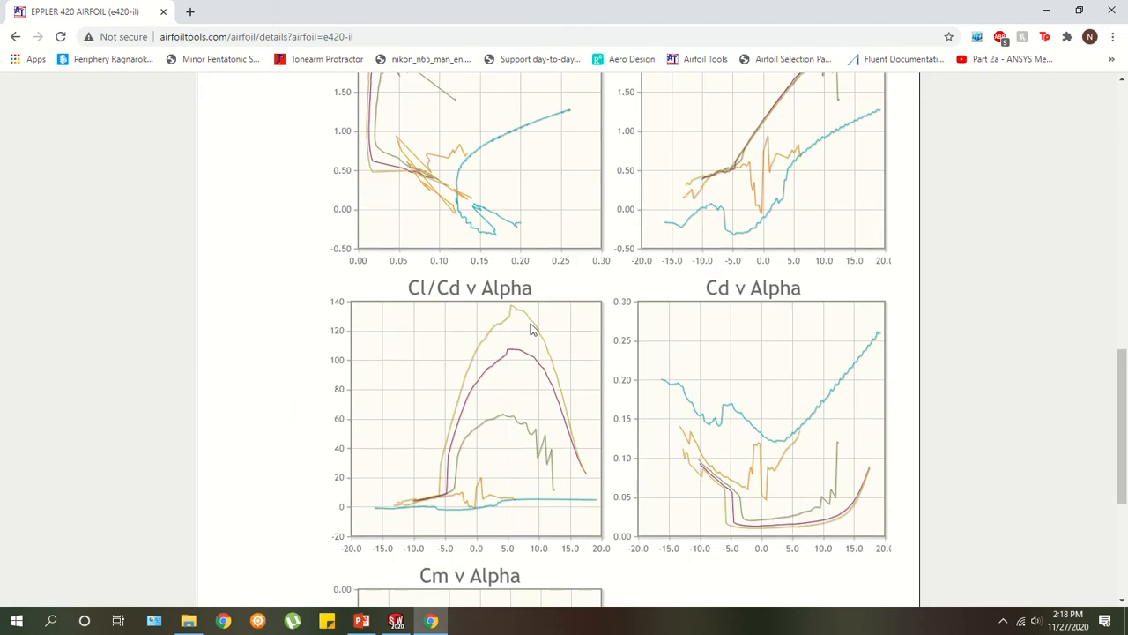
scroll("up", 3)
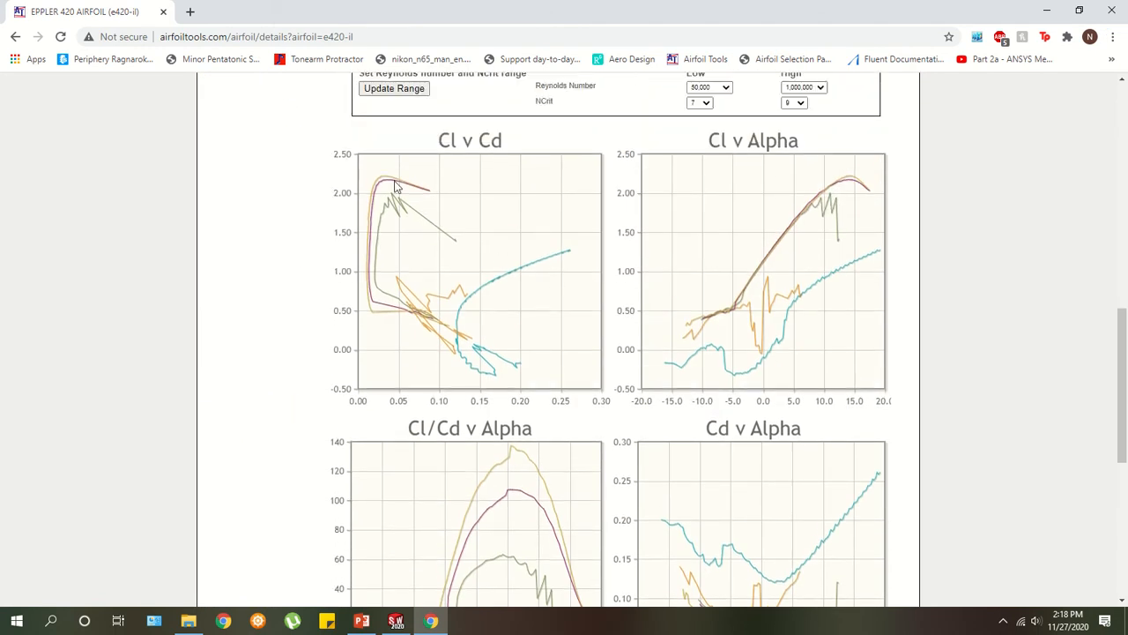
scroll("up", 3)
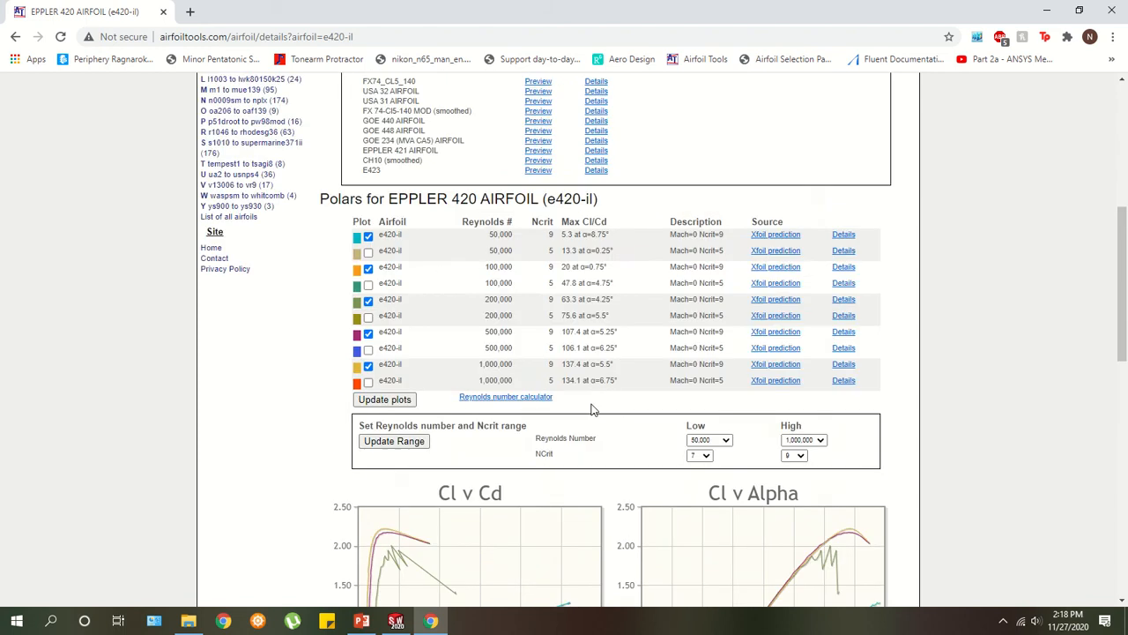
scroll("up", 3)
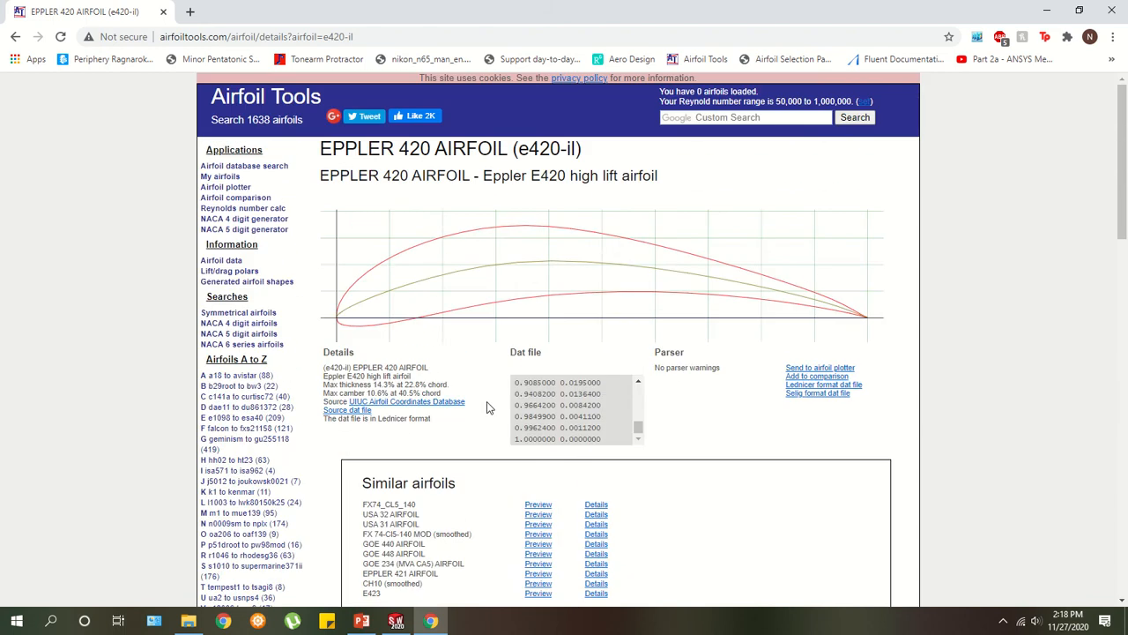
scroll("down", 3)
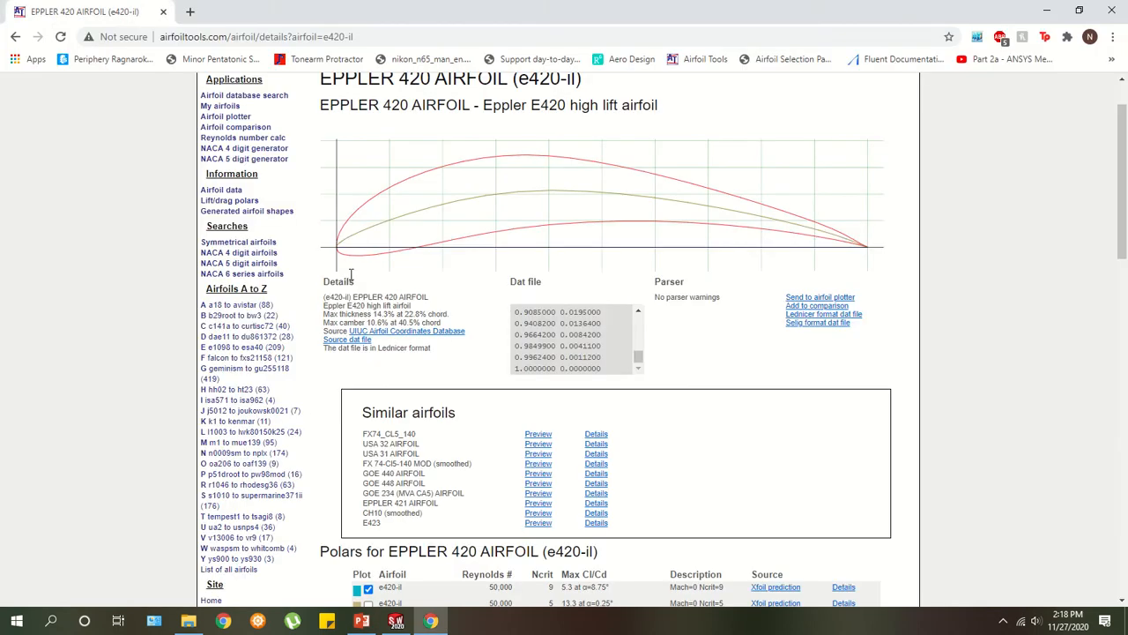
Glance at the PowerPoint presentation slide, then return to the Eppler 420 airfoil page
left_click(359, 620)
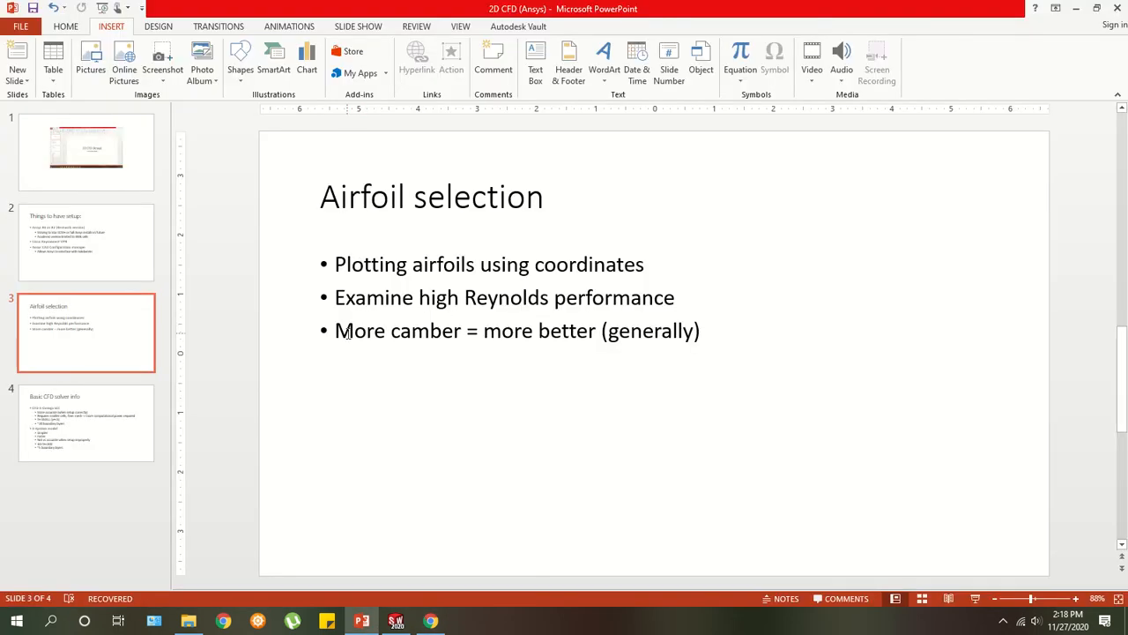
left_click(705, 332)
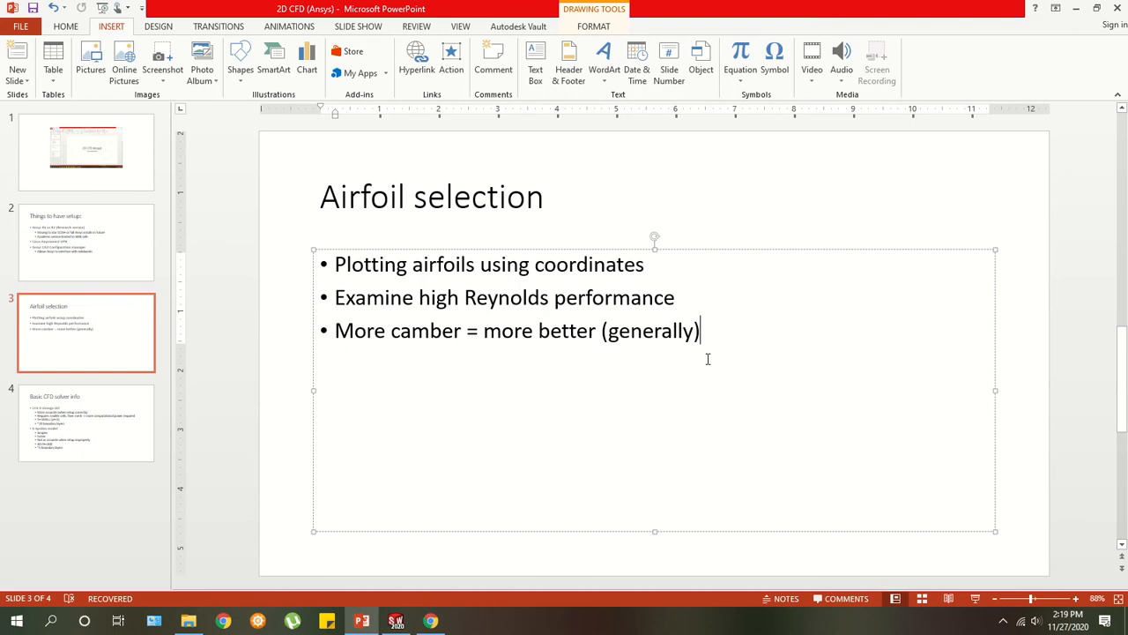
left_click(430, 621)
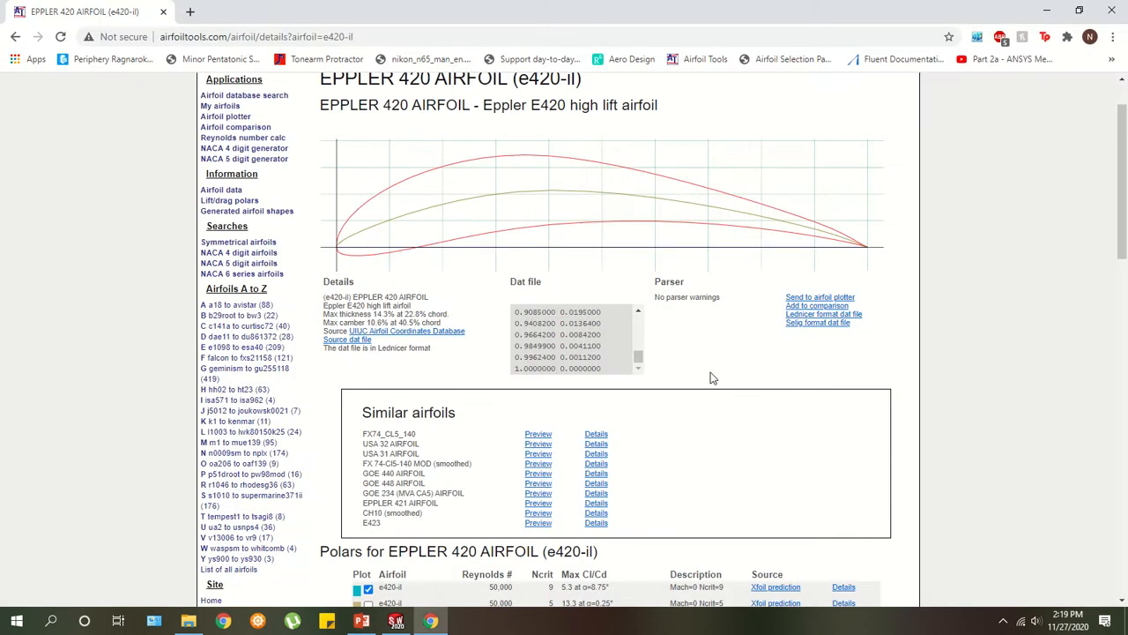
mouse_move(342, 254)
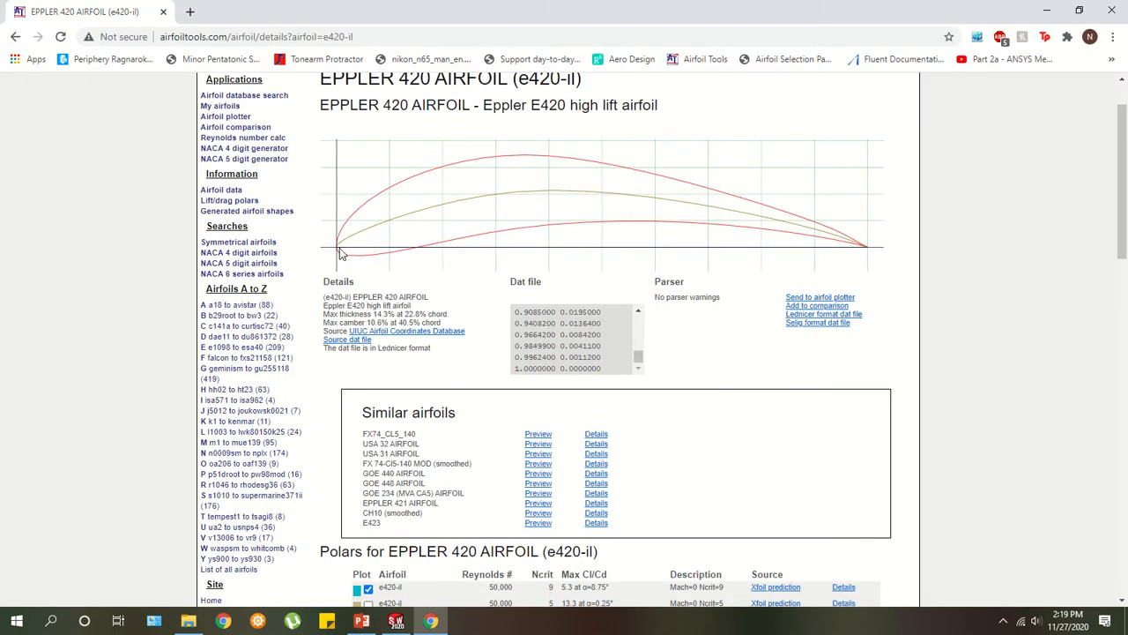
mouse_move(765, 215)
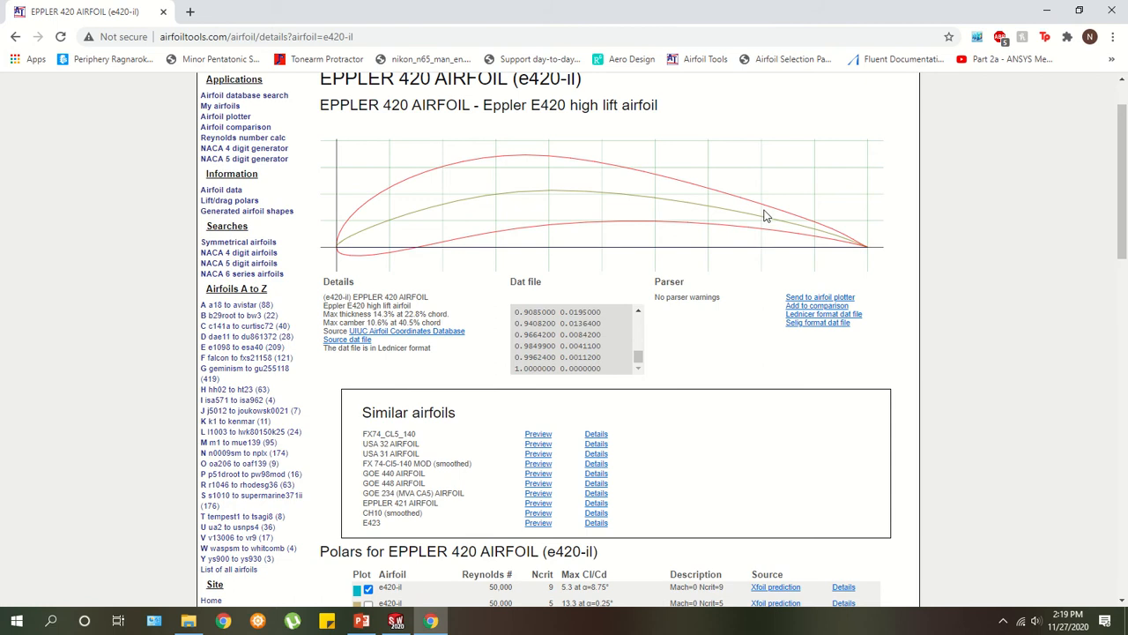
mouse_move(708, 213)
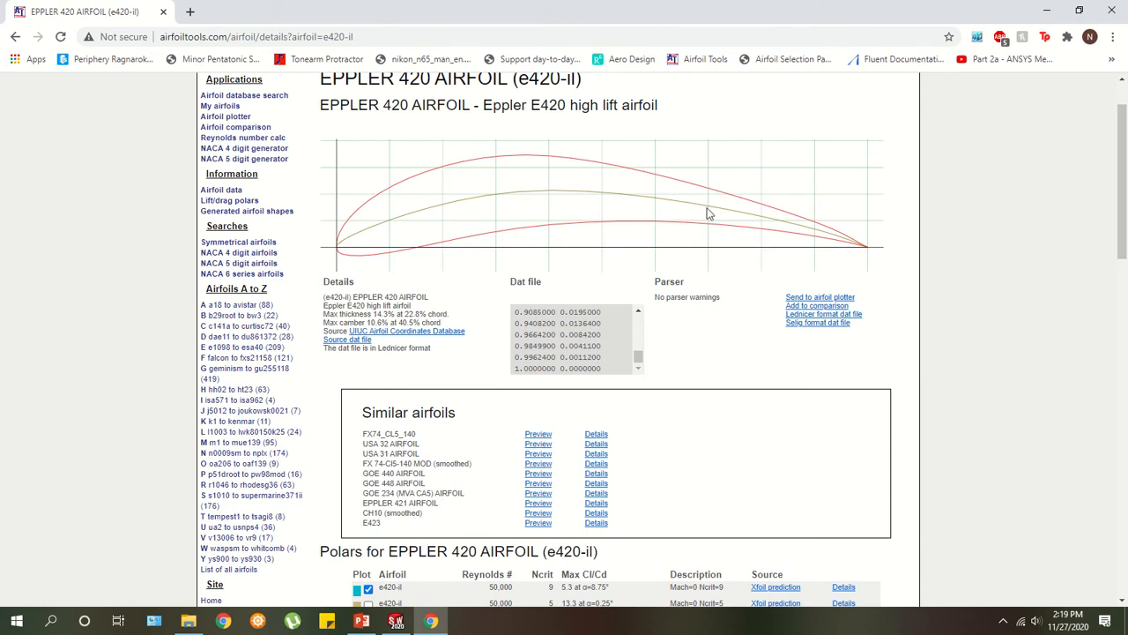
mouse_move(353, 223)
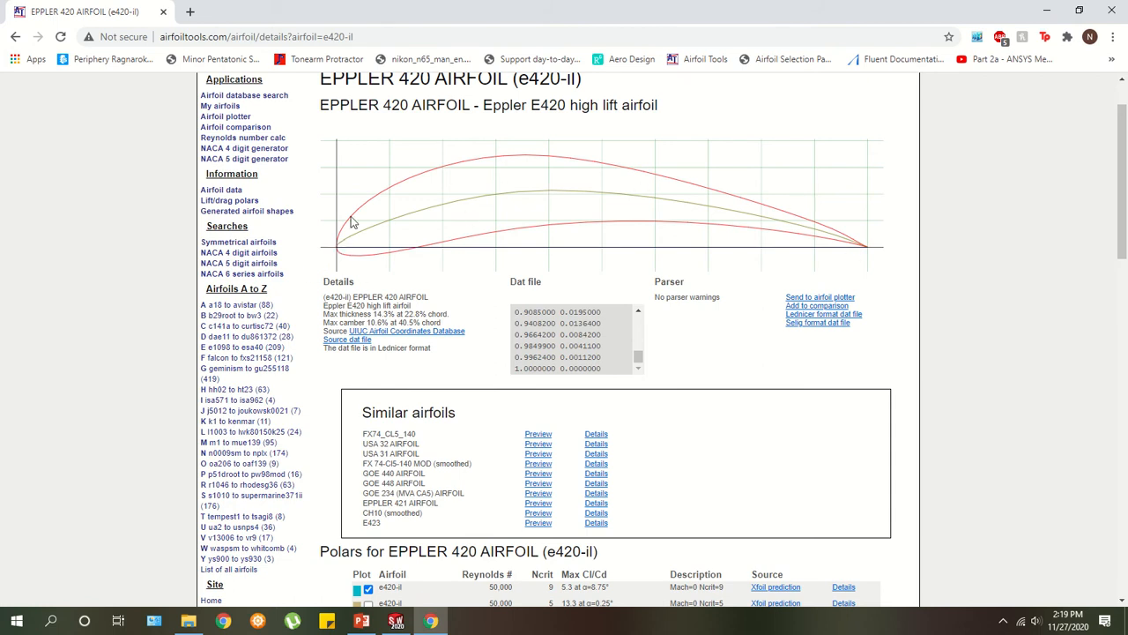
mouse_move(290, 255)
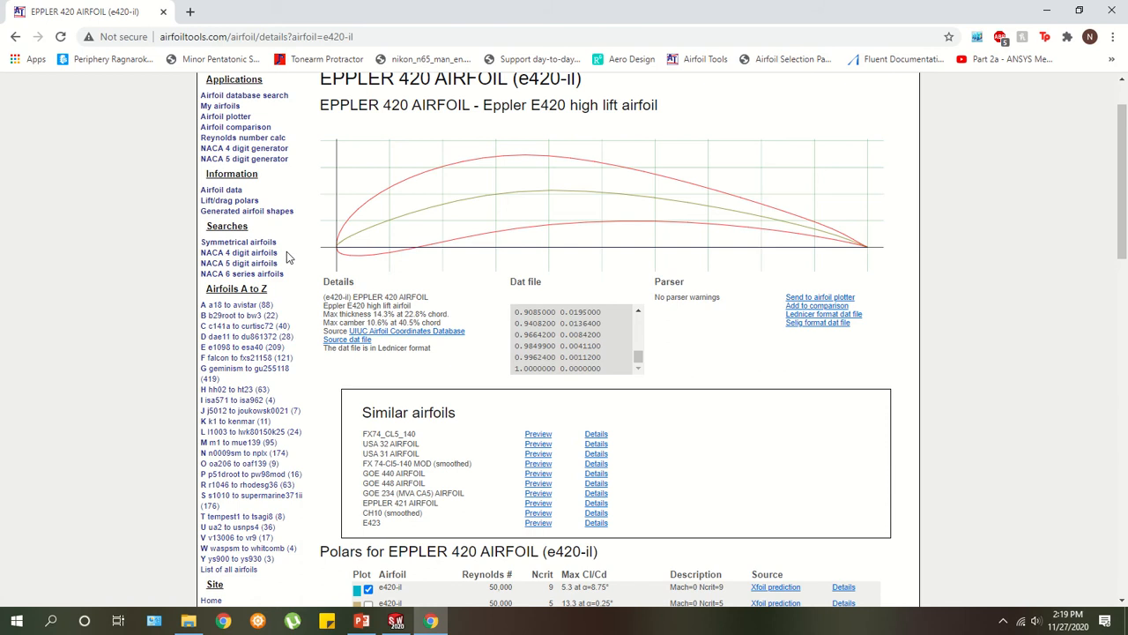
mouse_move(369, 247)
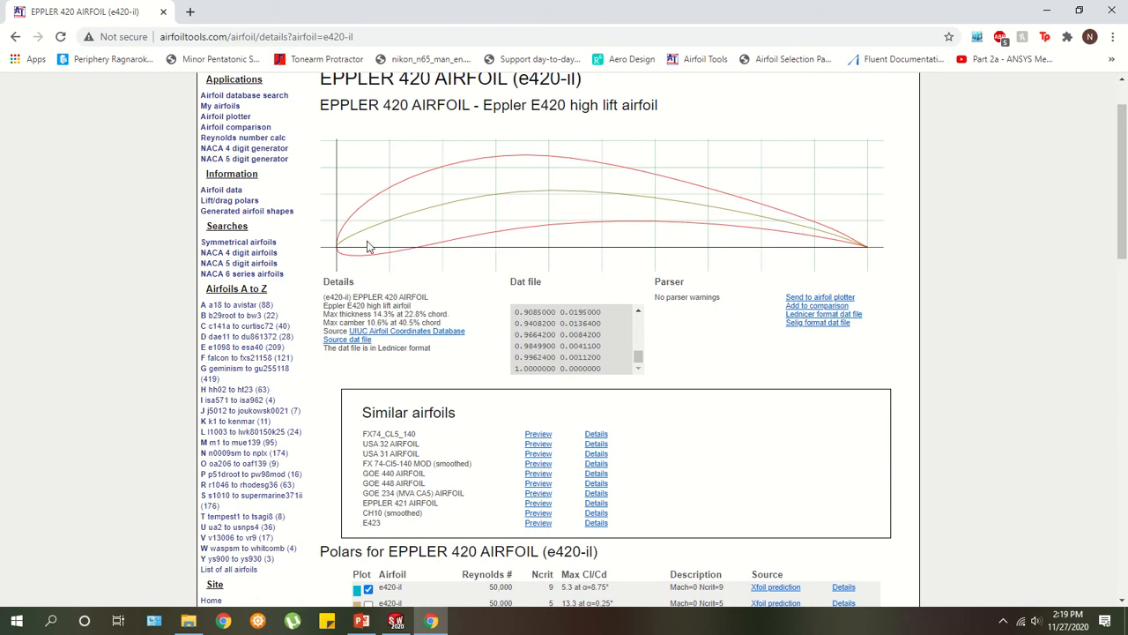
mouse_move(340, 253)
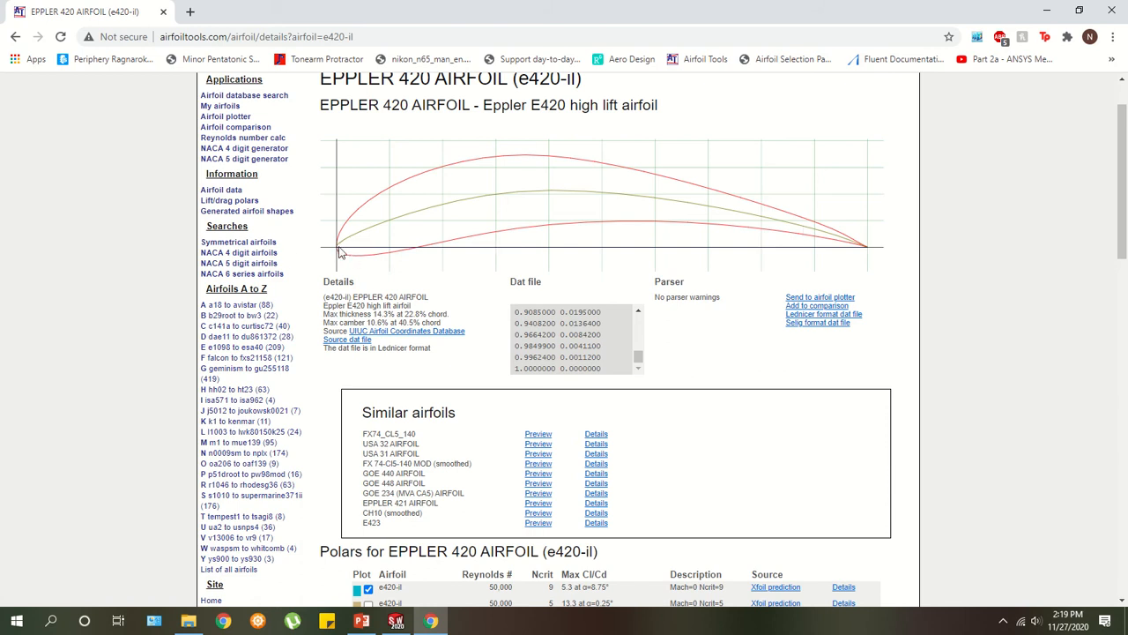
mouse_move(610, 146)
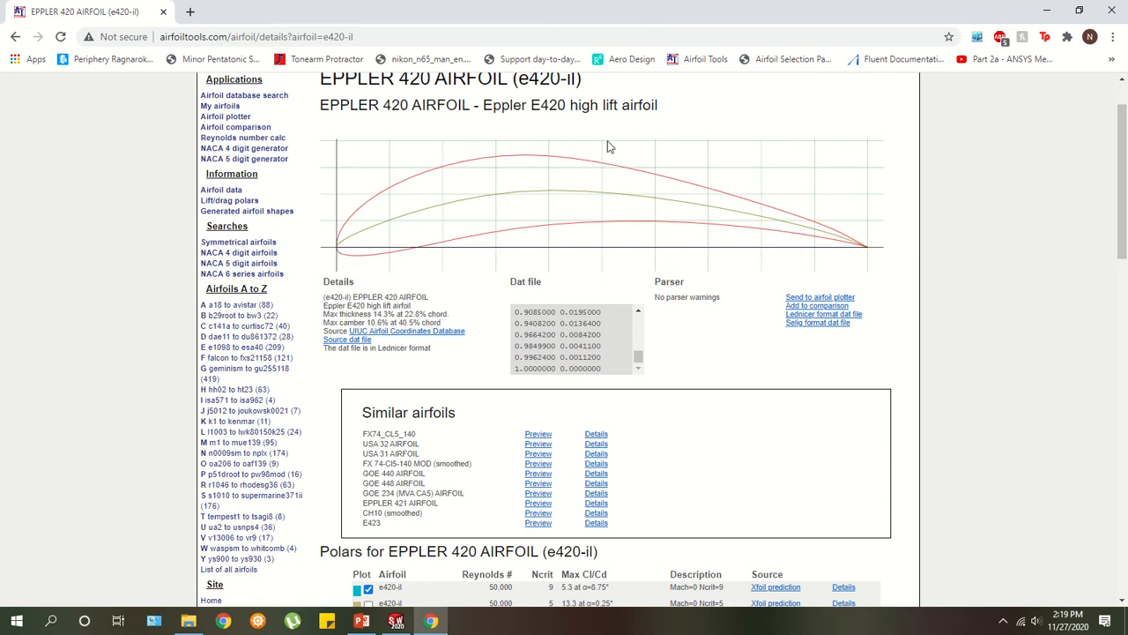
mouse_move(333, 245)
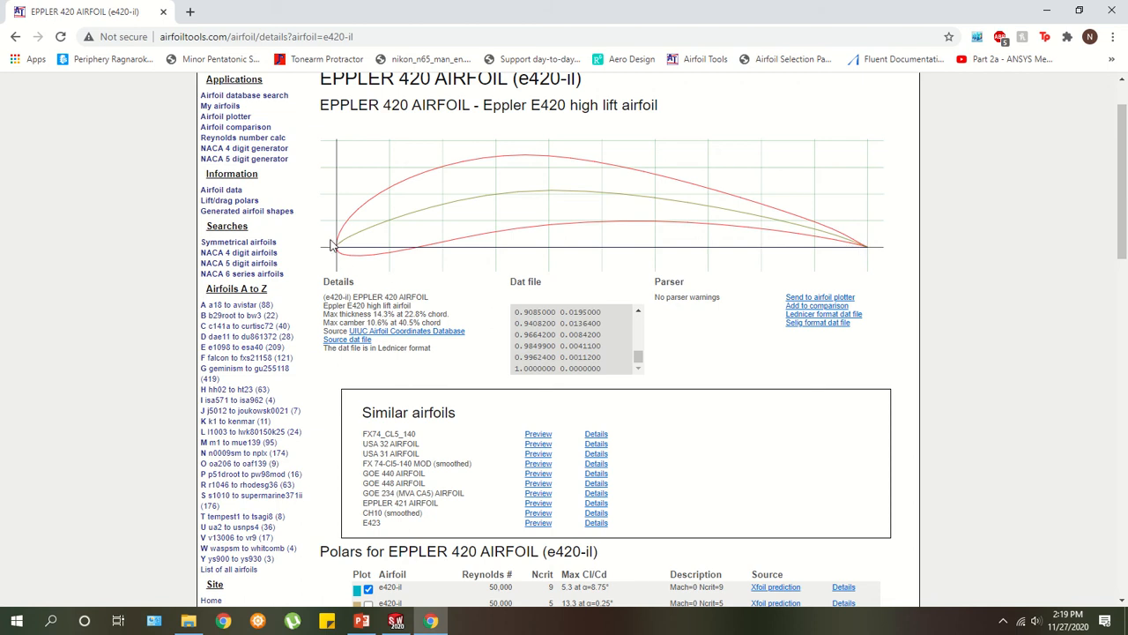
mouse_move(555, 215)
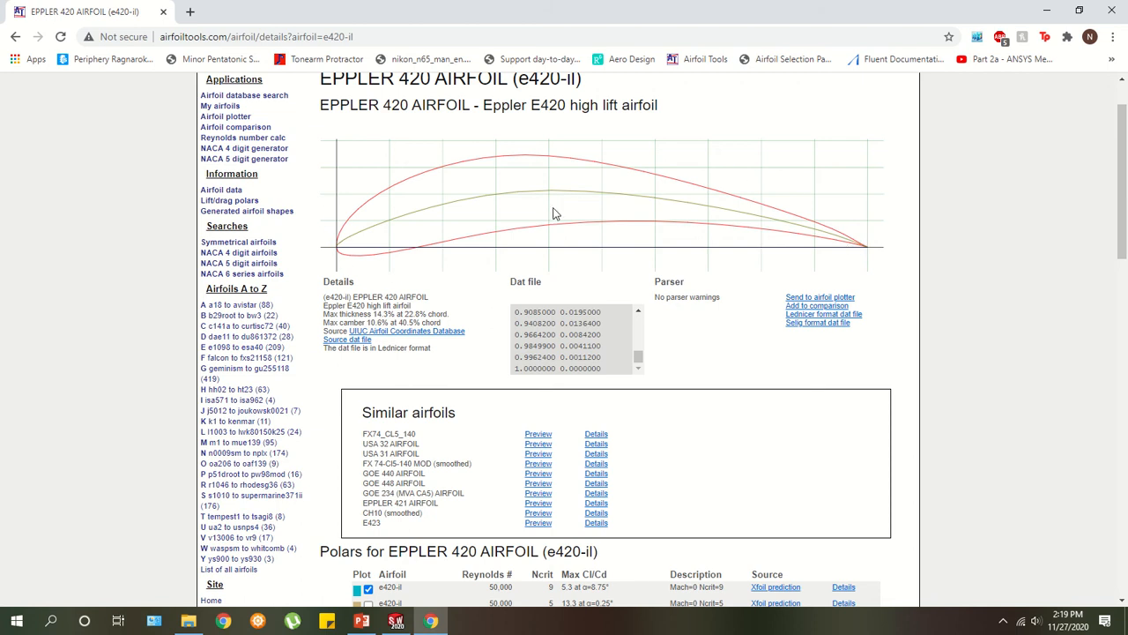
mouse_move(452, 150)
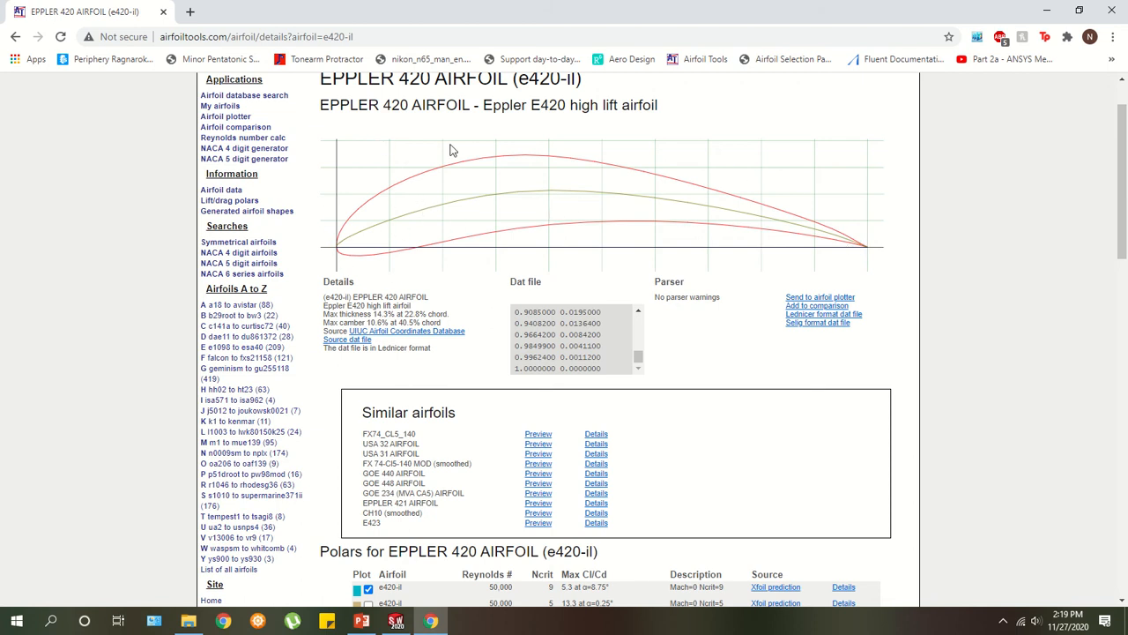
mouse_move(903, 250)
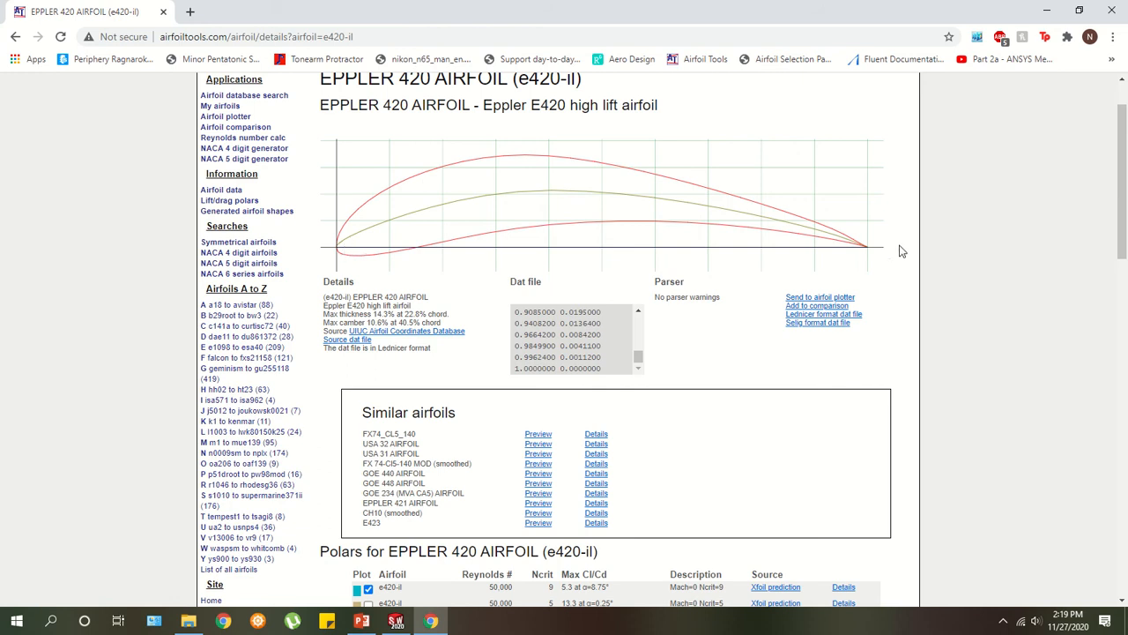
Select the 'EPPLER 420 AIRFOIL' title text at the top of the e420-il page
scroll("up", 3)
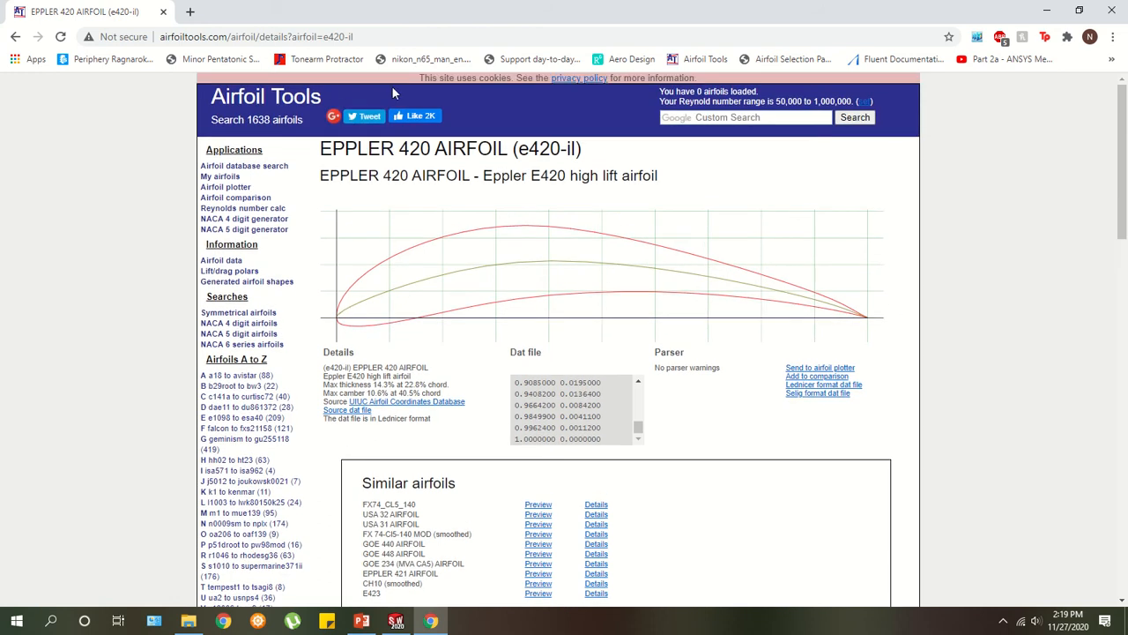
double_click(373, 148)
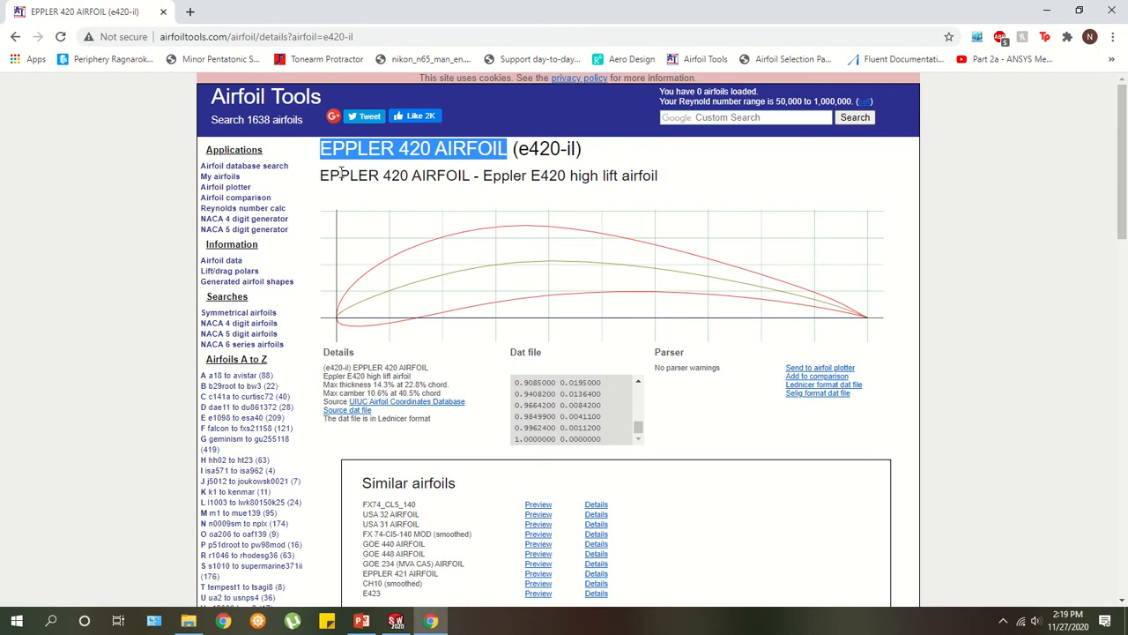
From Similar airfoils open CH10 (smoothed) details, then the Airfoil comparison tool from the sidebar
scroll("down", 3)
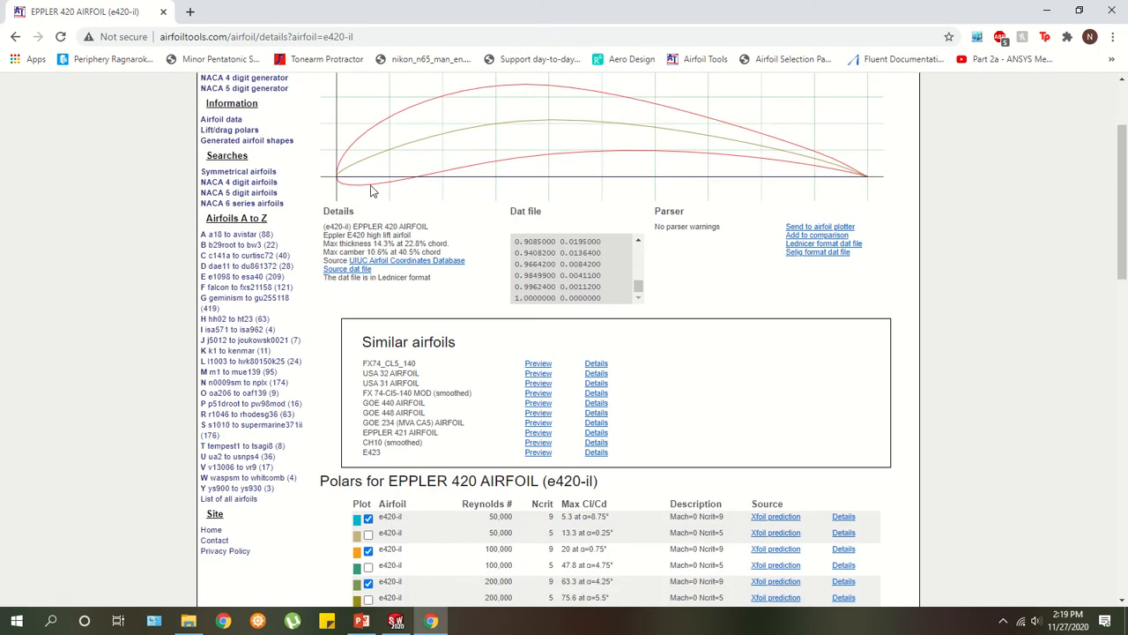
double_click(409, 342)
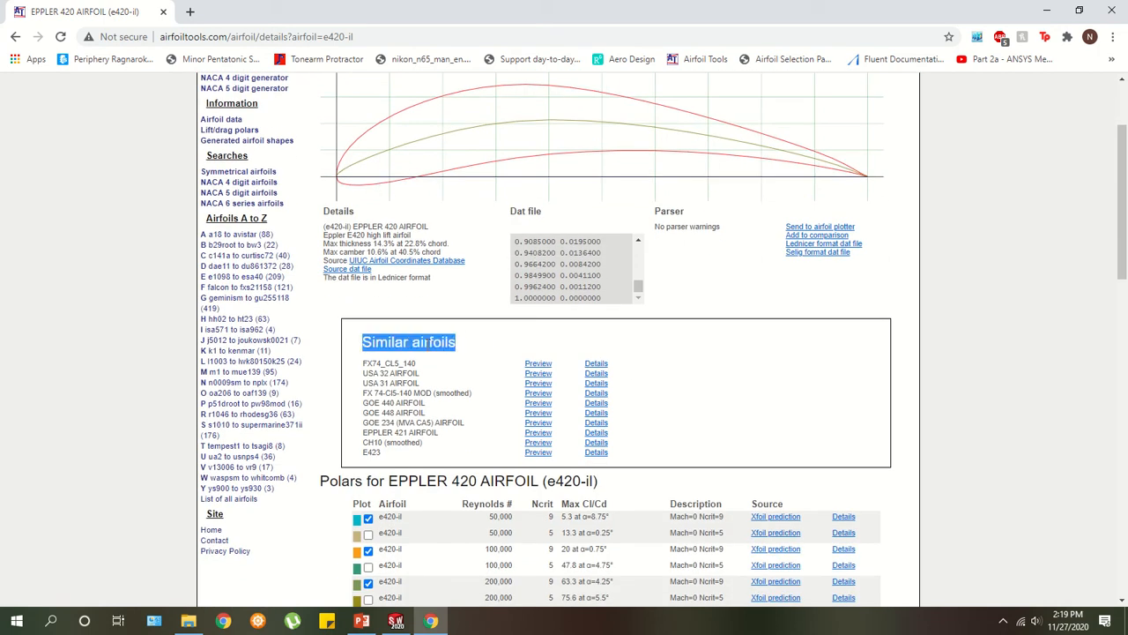
scroll("down", 3)
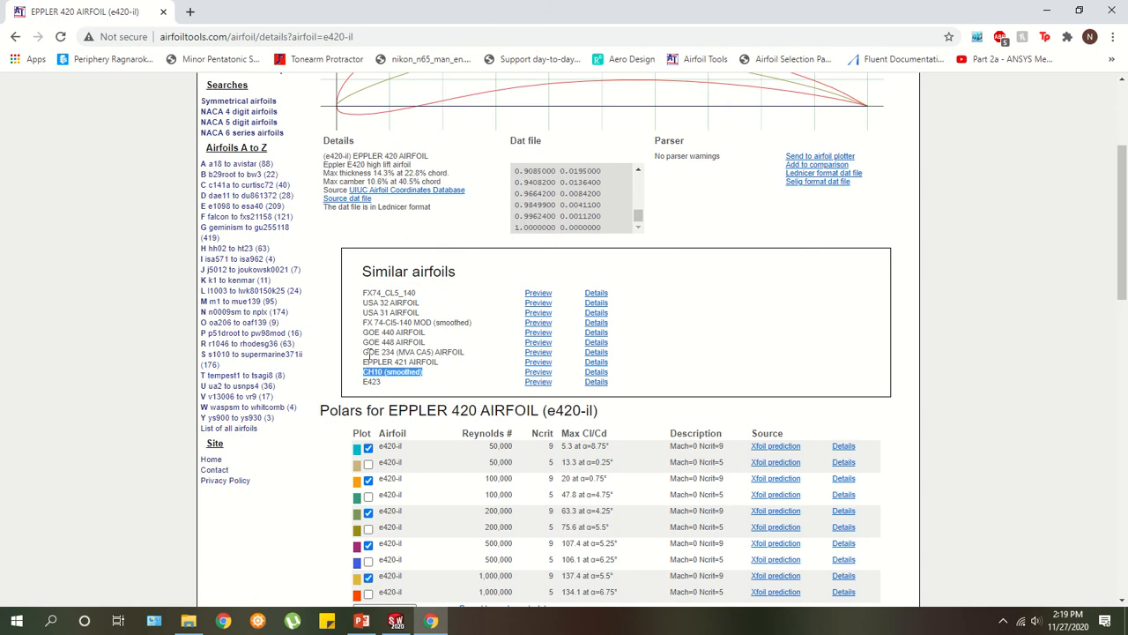
mouse_move(520, 380)
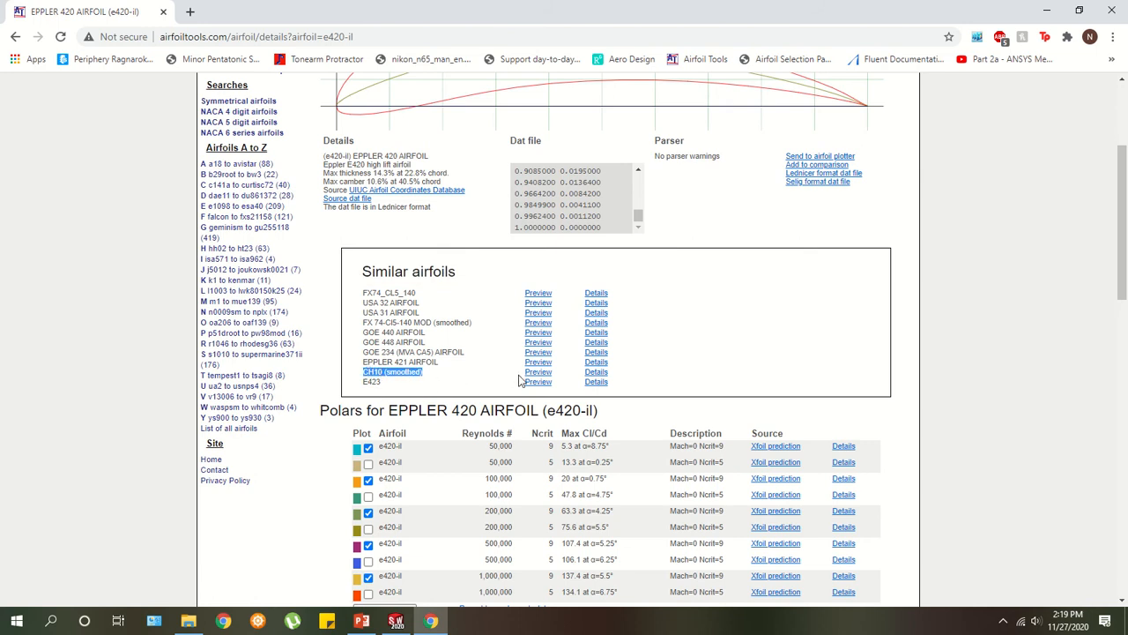
mouse_move(596, 372)
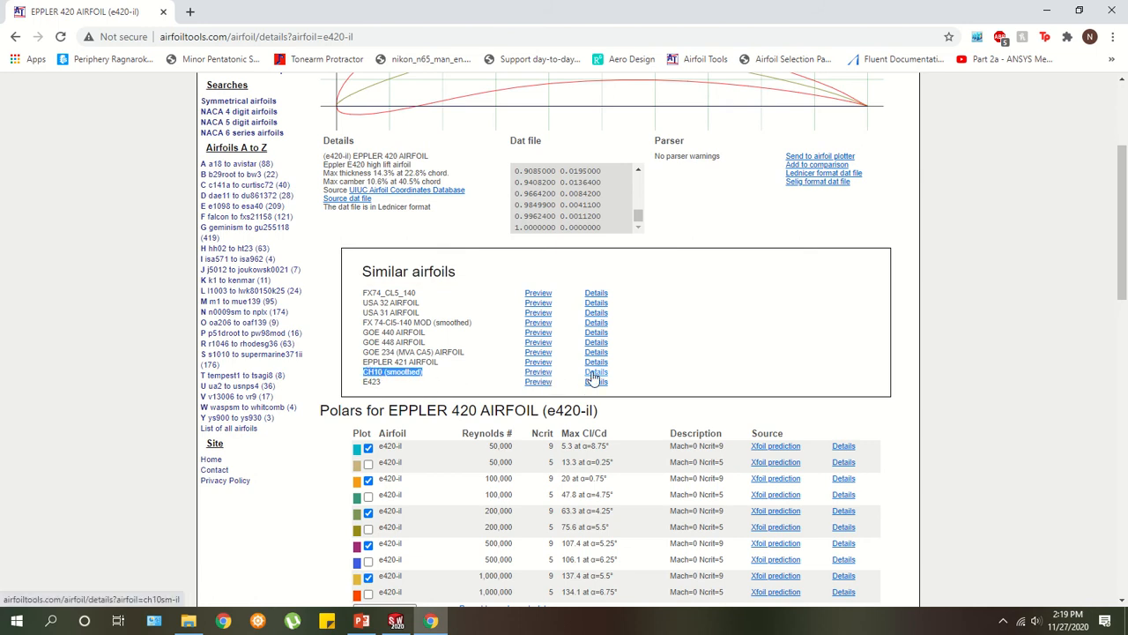
left_click(596, 370)
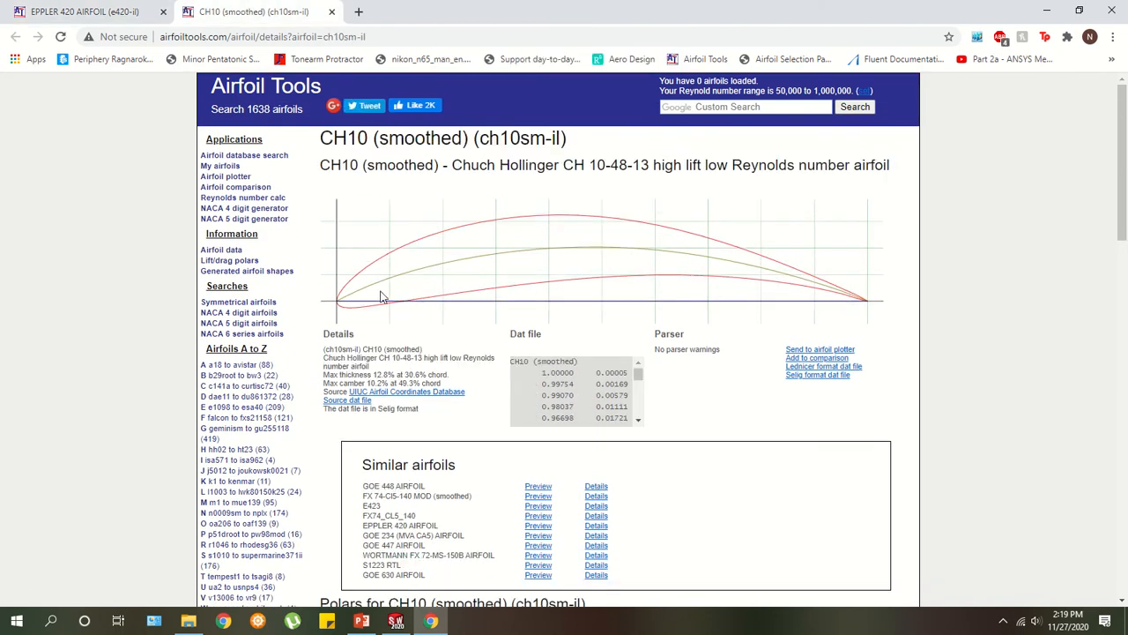
mouse_move(431, 250)
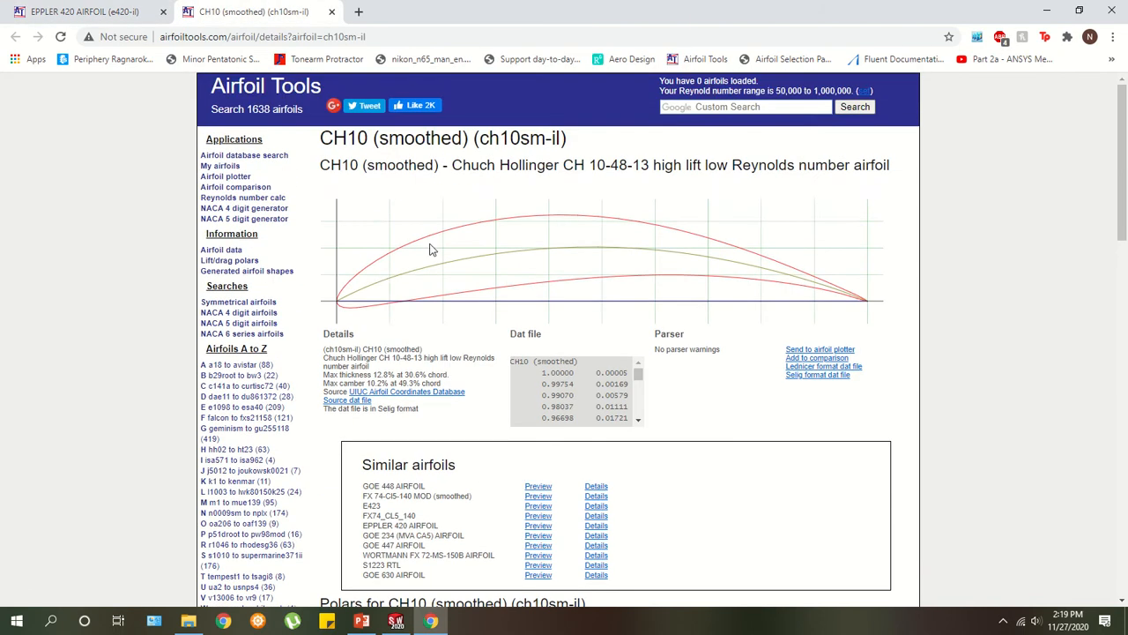
mouse_move(236, 187)
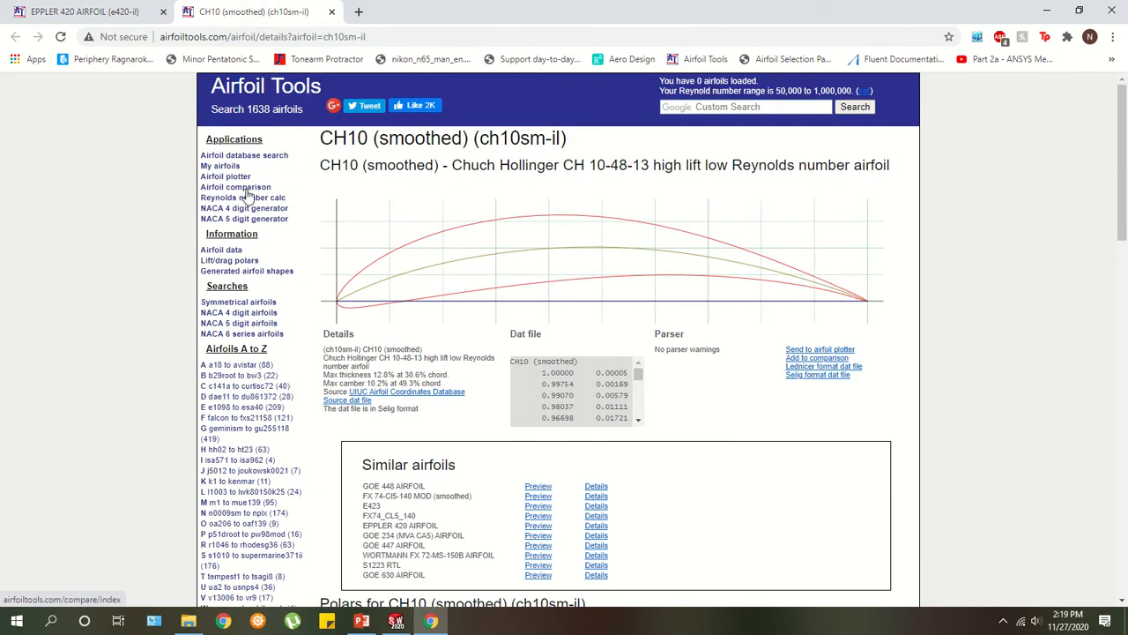
left_click(236, 187)
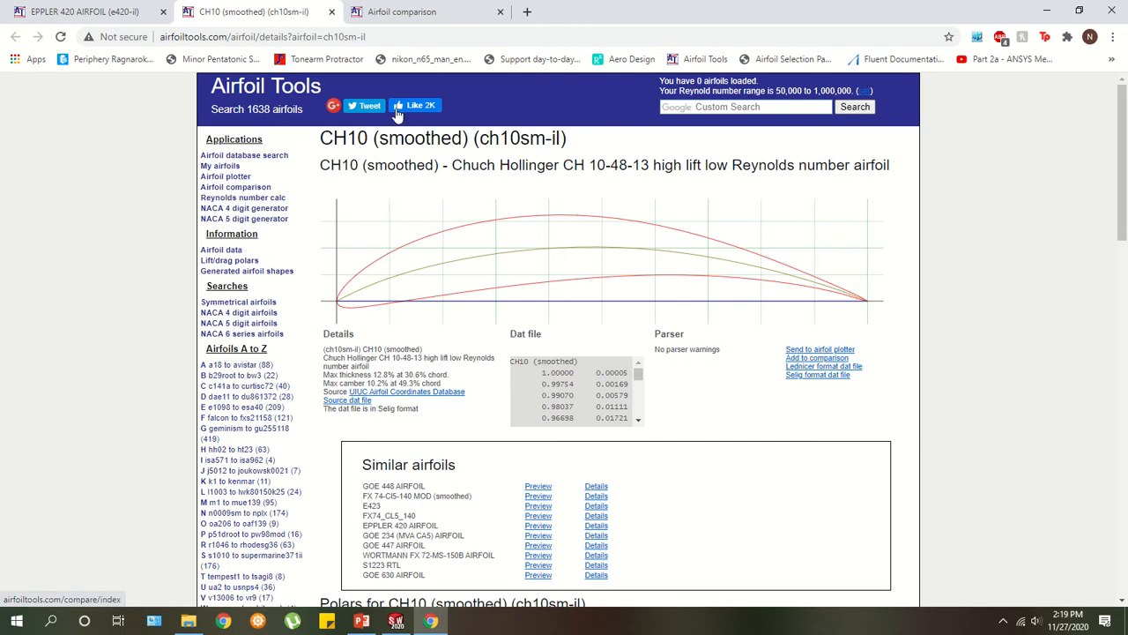
Add the EPPLER 420 (e420-il) and S1223 airfoils to the comparison plot
left_click(236, 187)
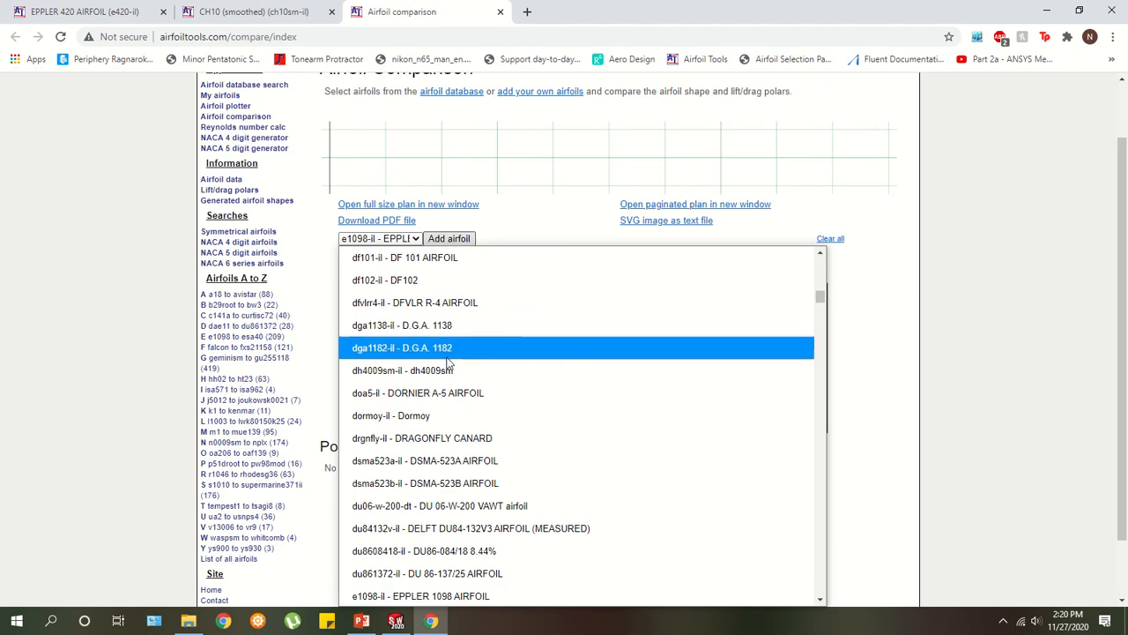
scroll("down", 3)
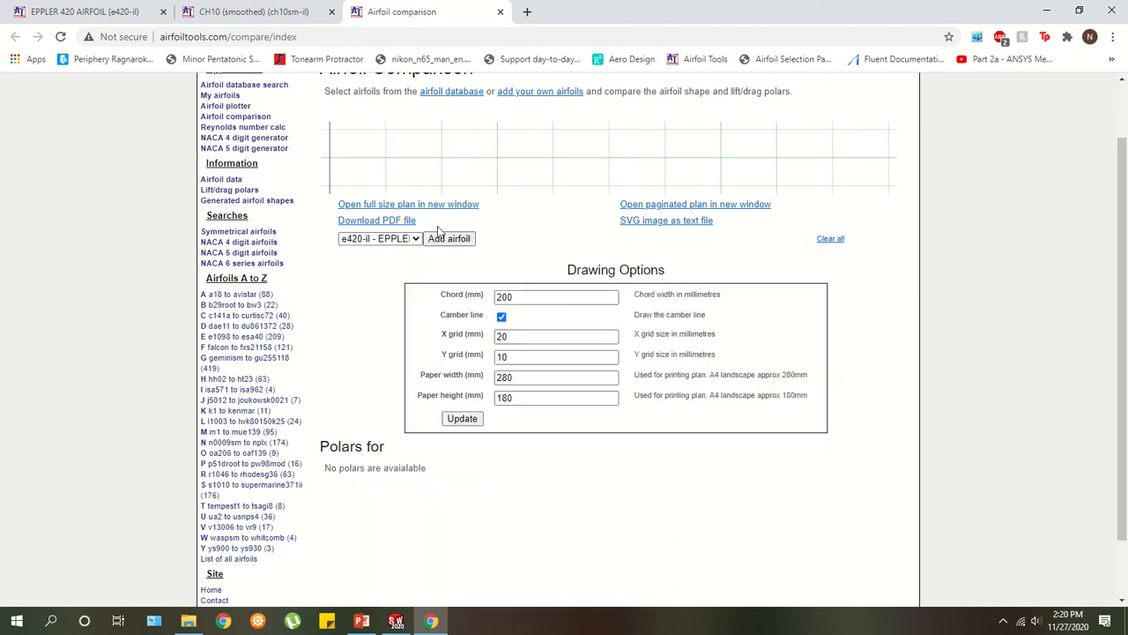
left_click(448, 238)
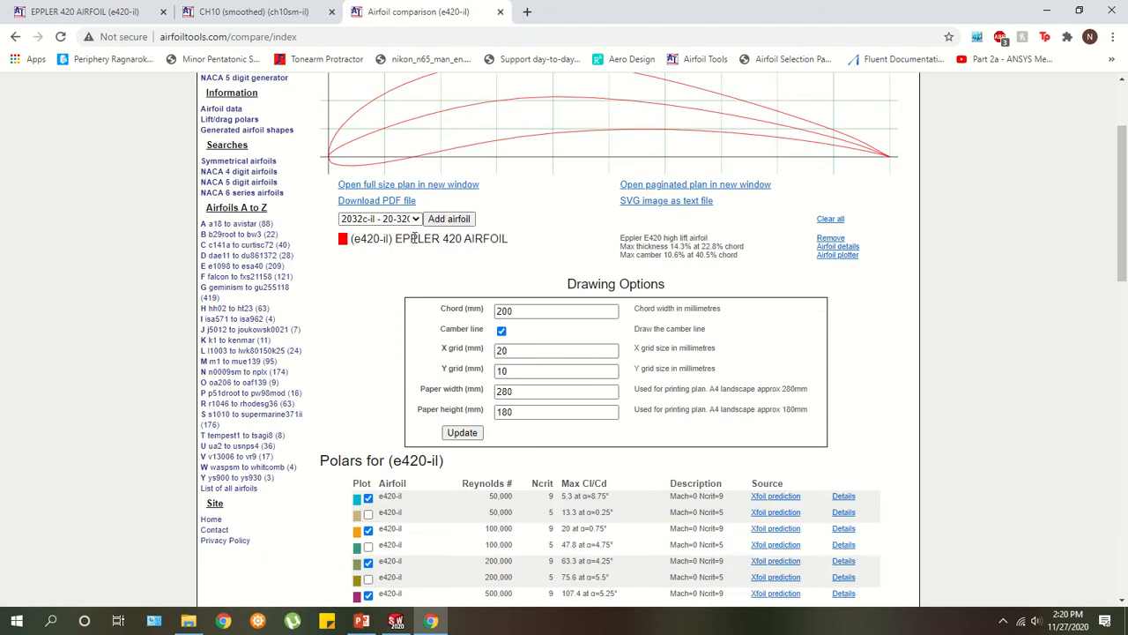
left_click(379, 219)
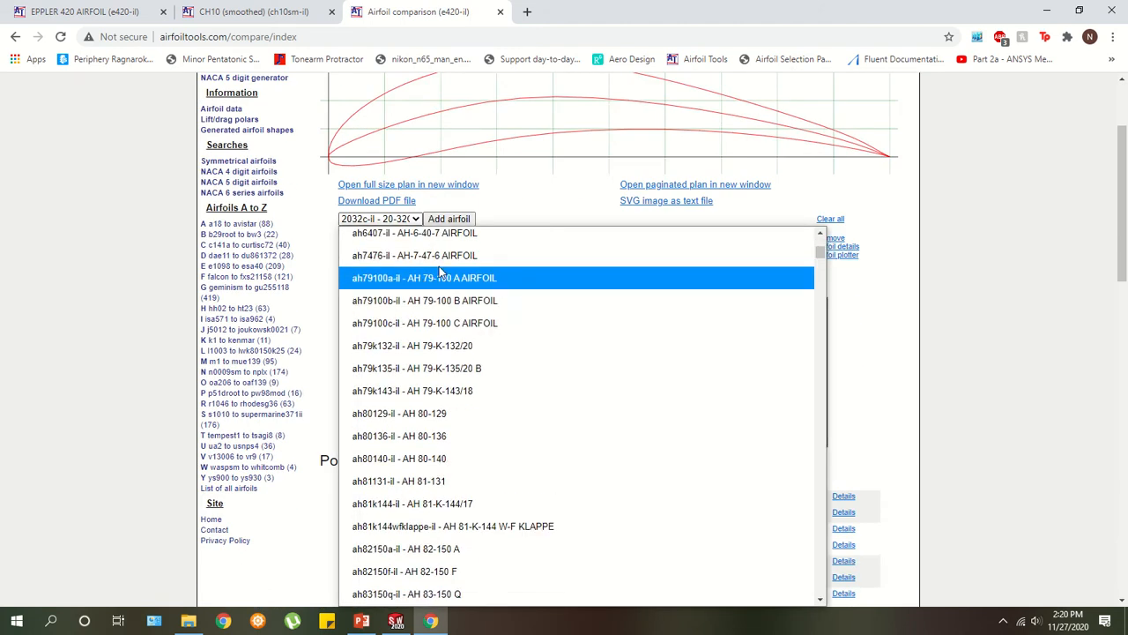
scroll("down", 3)
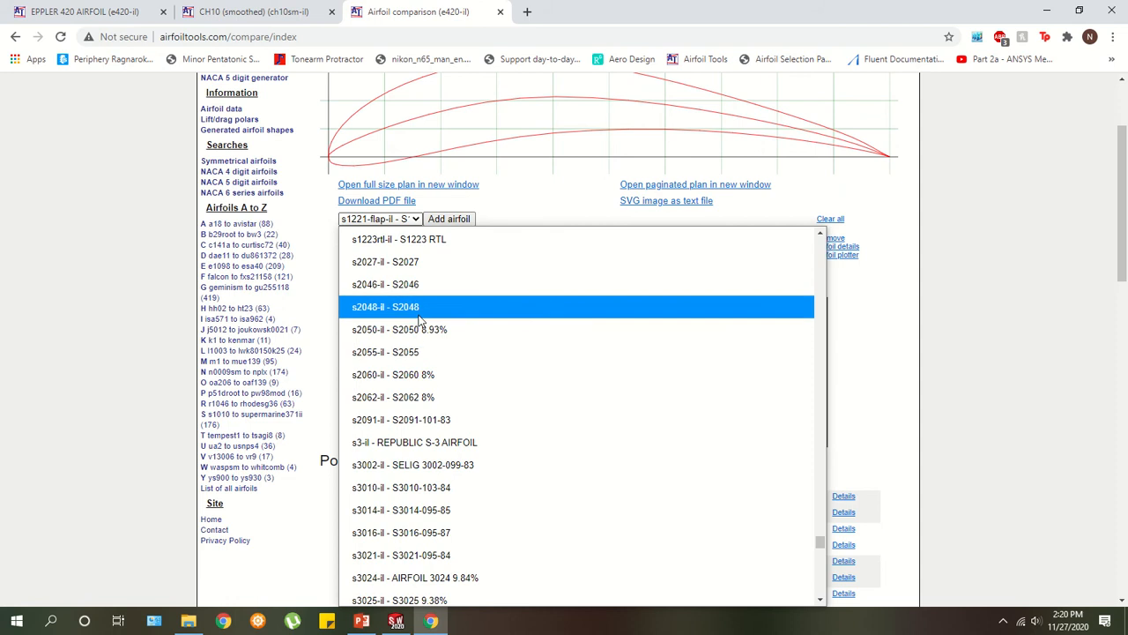
scroll("up", 3)
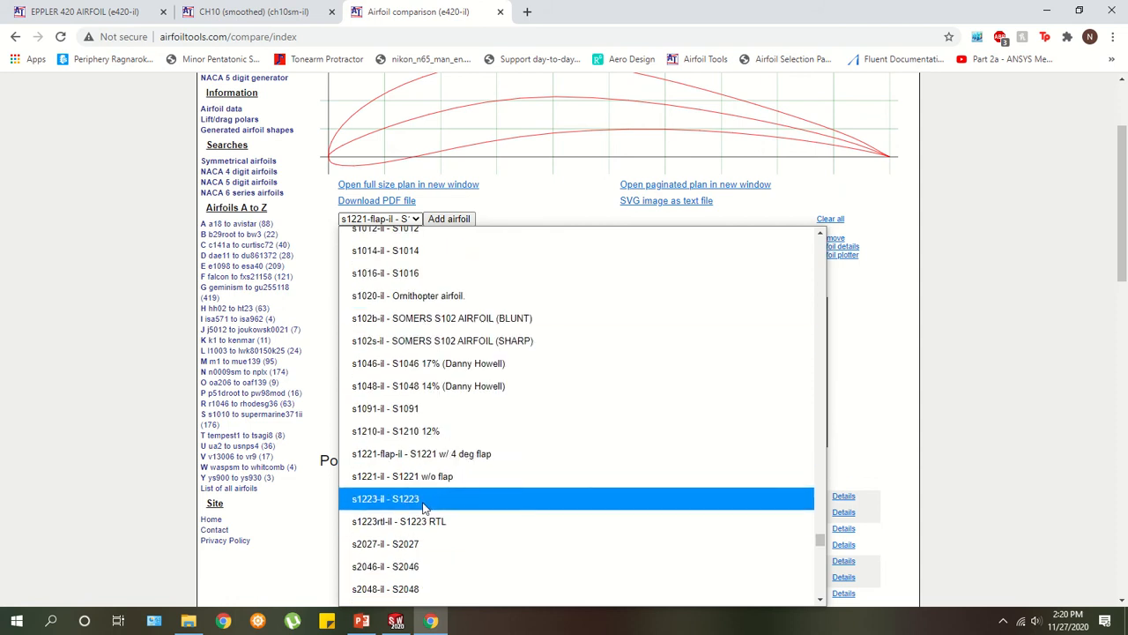
left_click(448, 218)
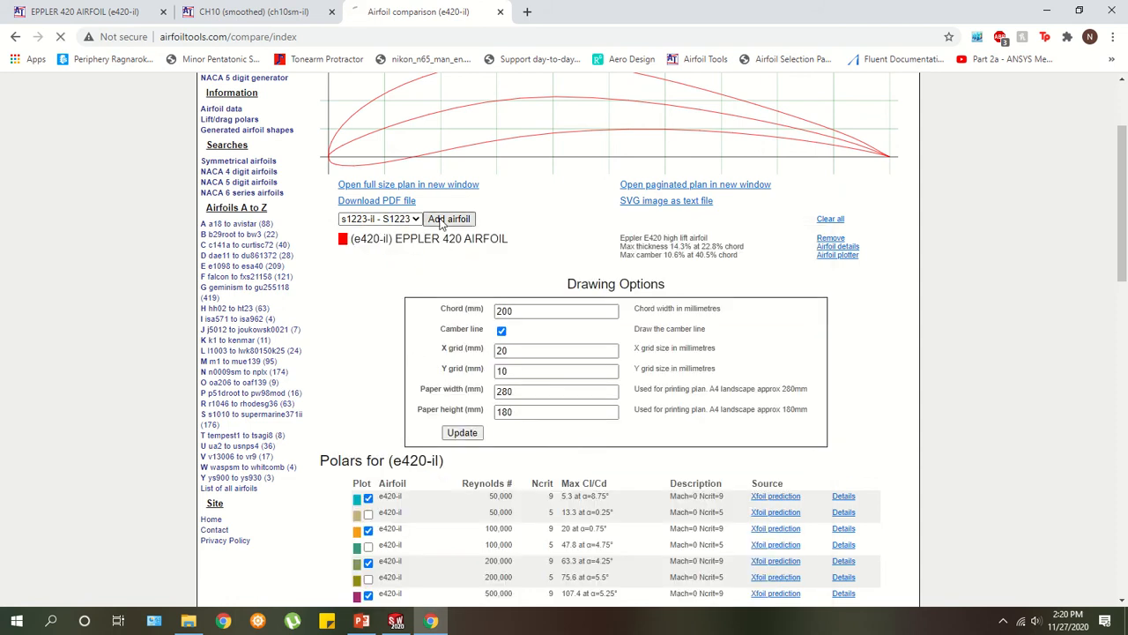
left_click(448, 218)
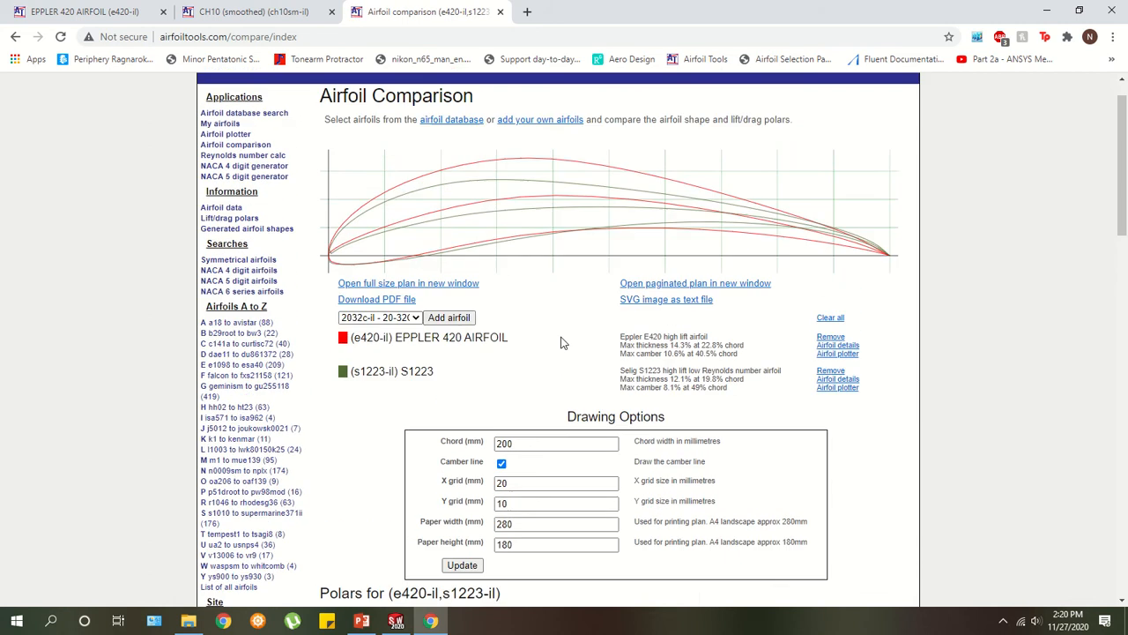
Add the BOEING 737 ROOT AIRFOIL (b737a-il) as the third airfoil in the comparison
scroll("up", 3)
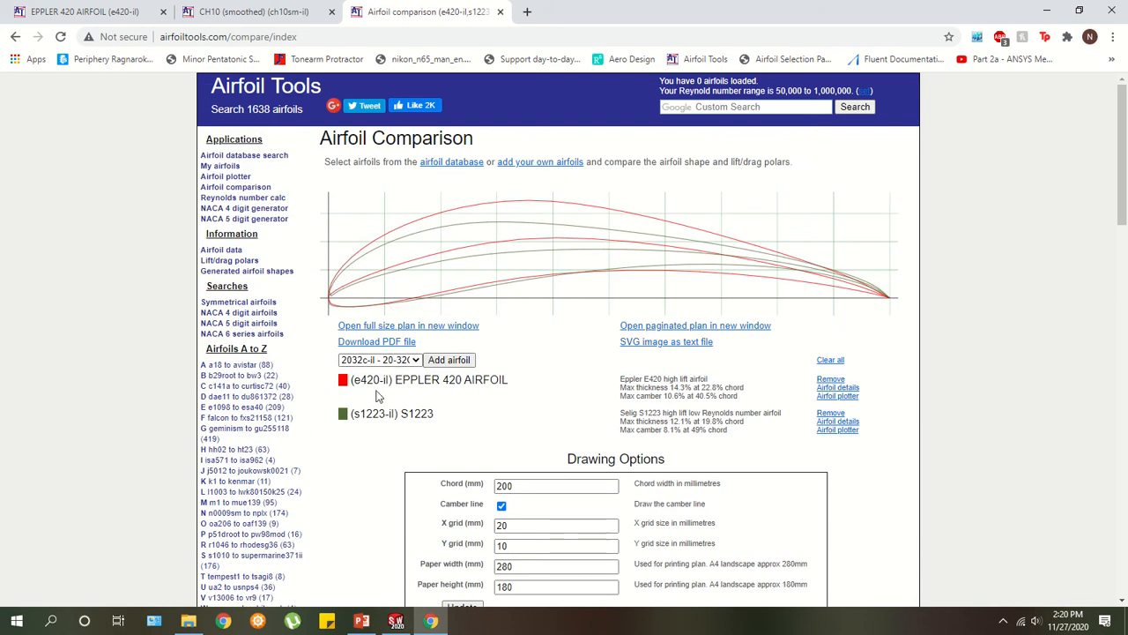
left_click(379, 360)
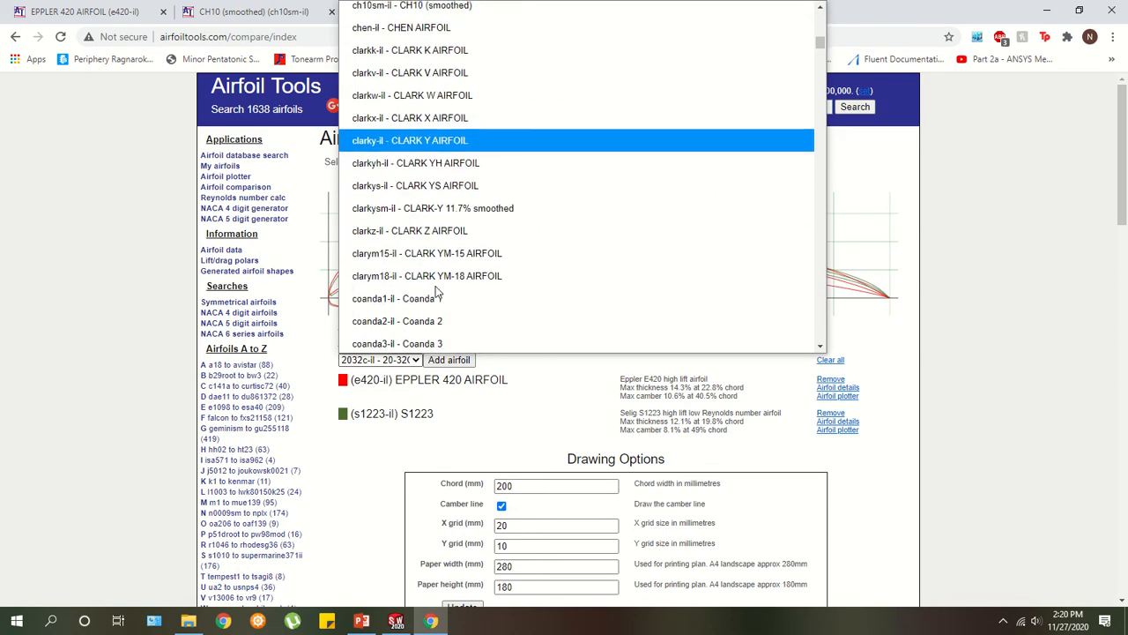
scroll("up", 3)
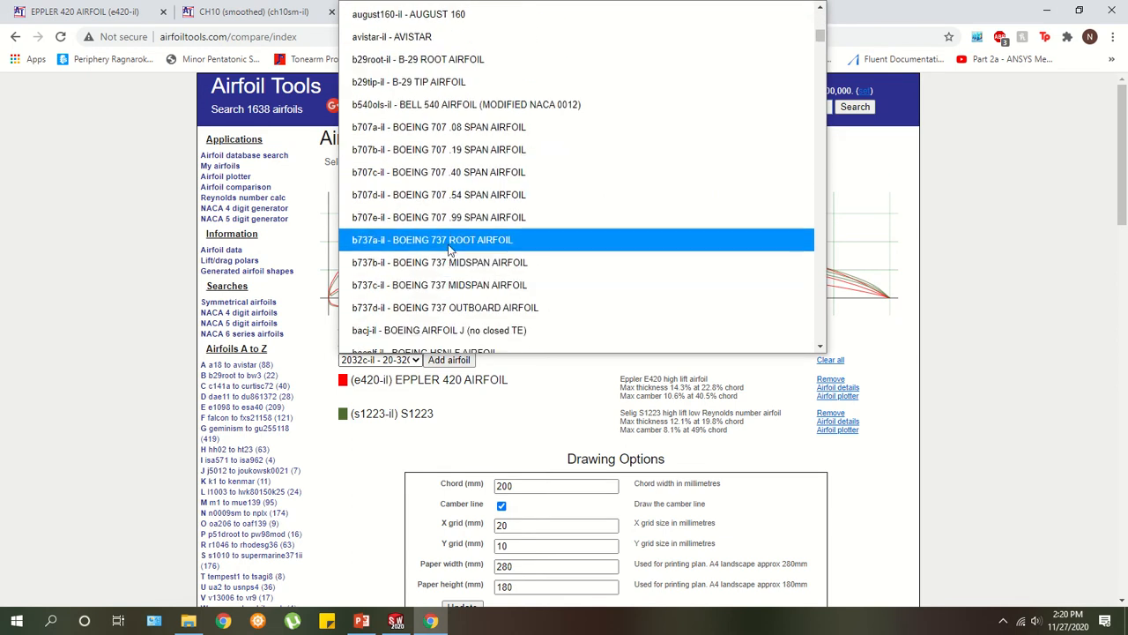
left_click(430, 240)
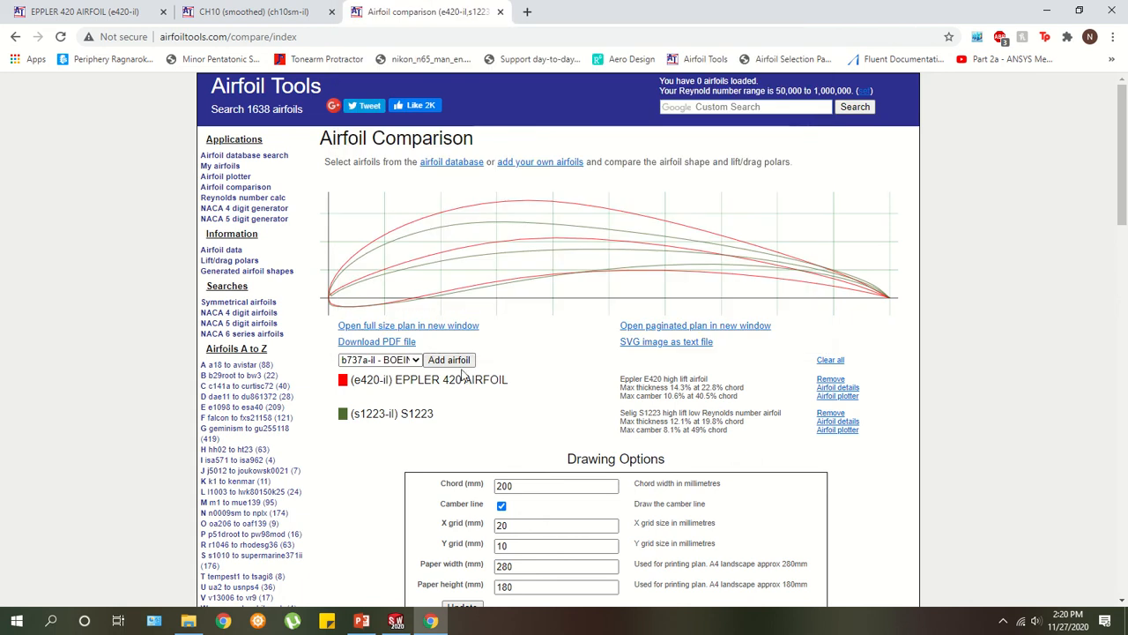
left_click(447, 360)
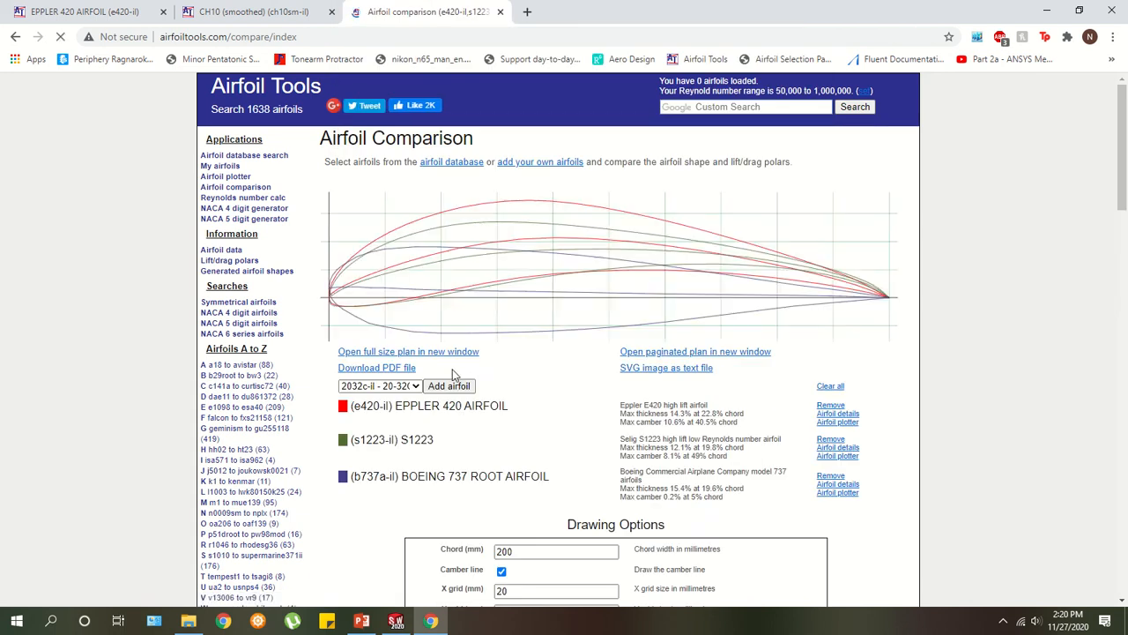
Open the Boeing 737 root airfoil's details page, checking the CH10 (smoothed) tab on the way
scroll("down", 3)
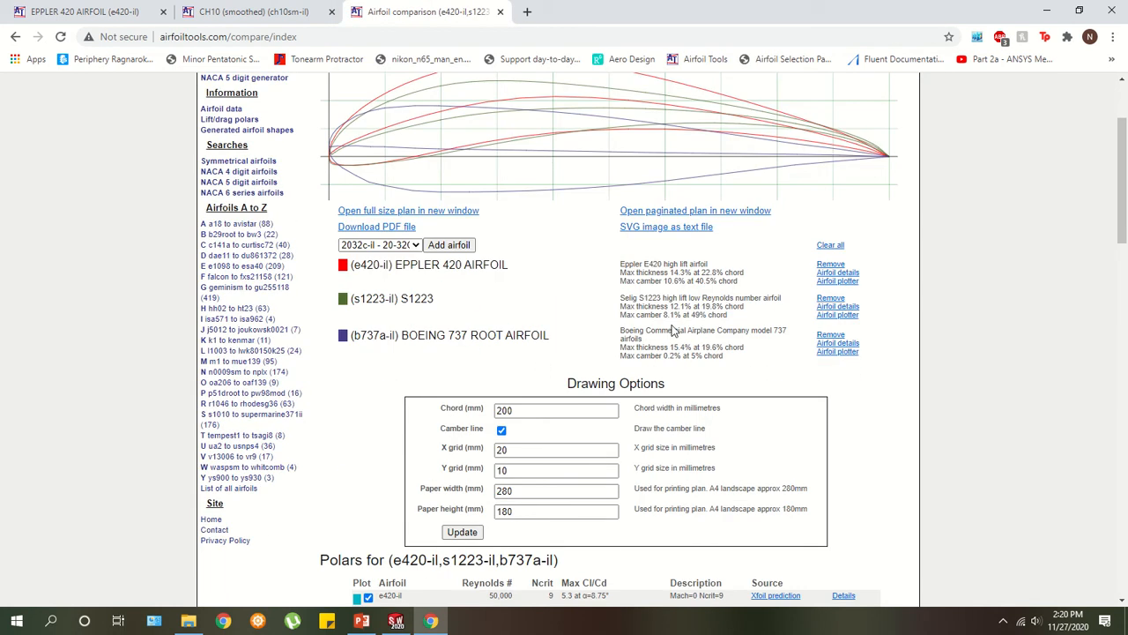
mouse_move(836, 342)
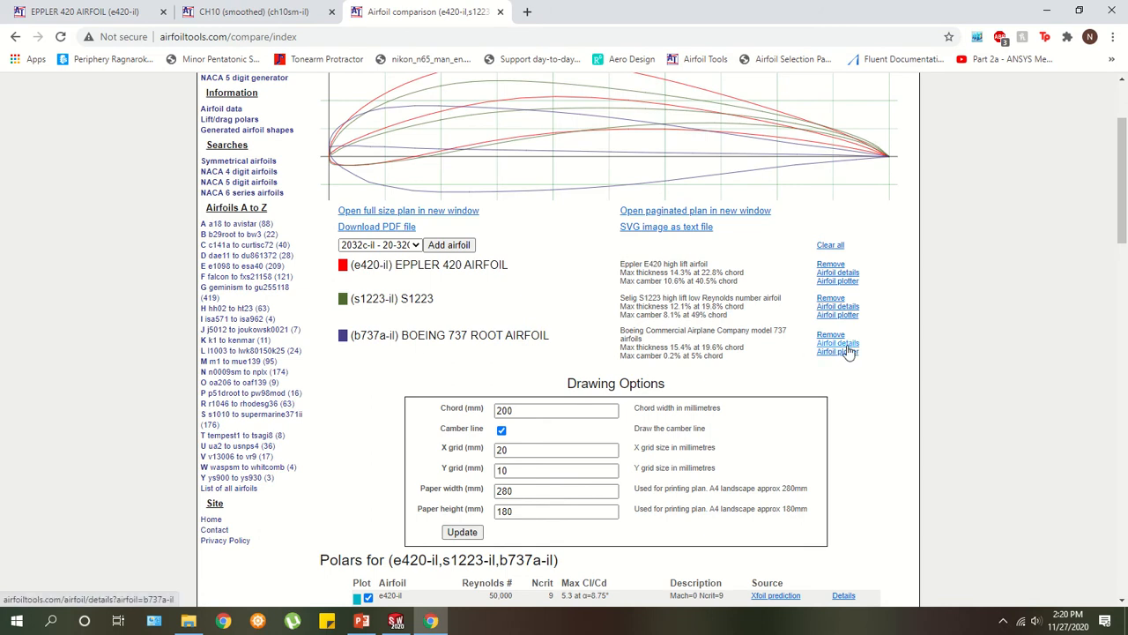
left_click(837, 342)
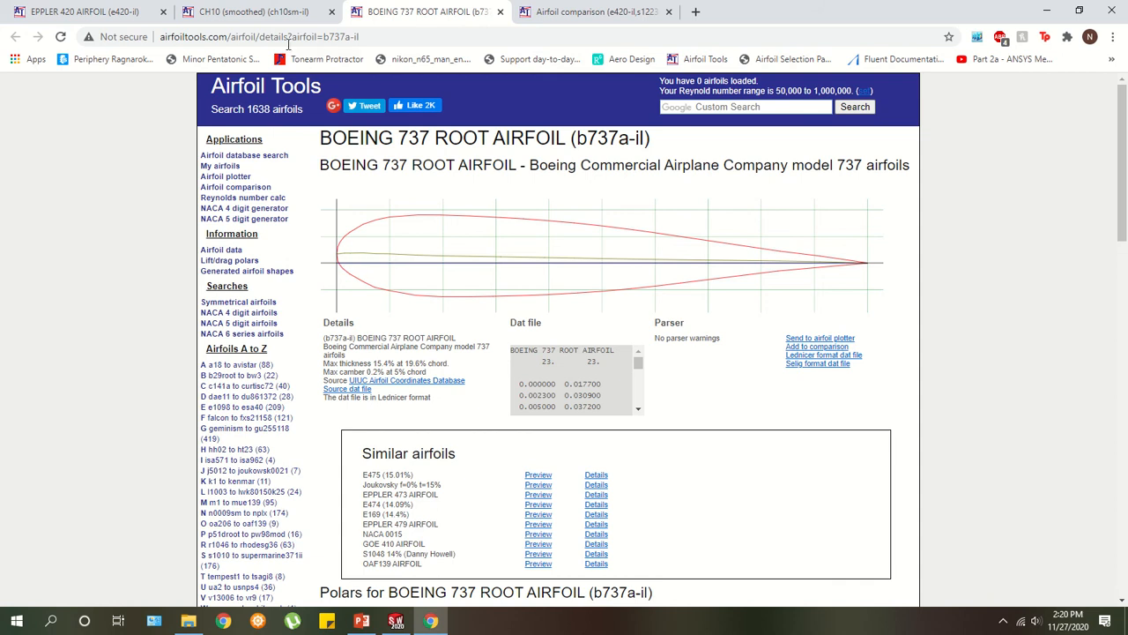
left_click(254, 11)
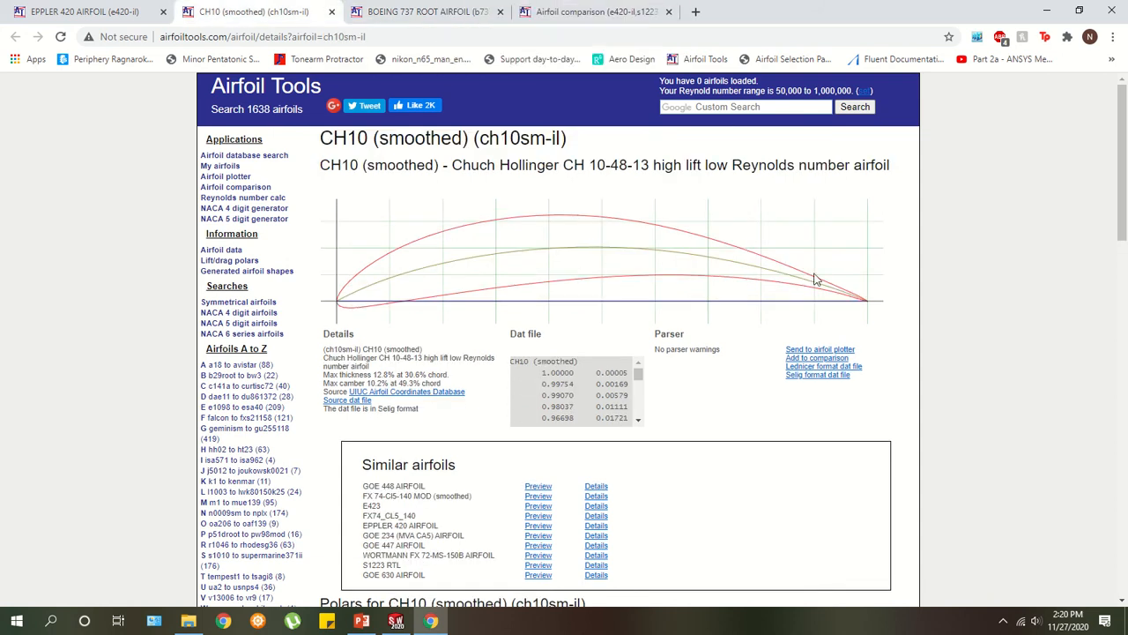
left_click(423, 10)
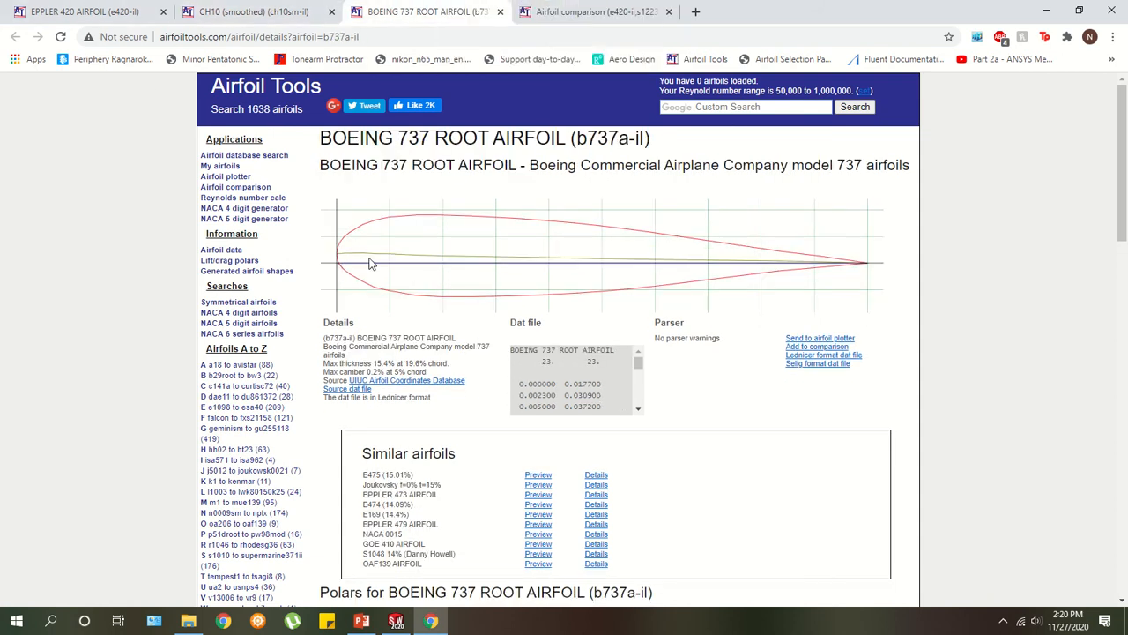
mouse_move(723, 247)
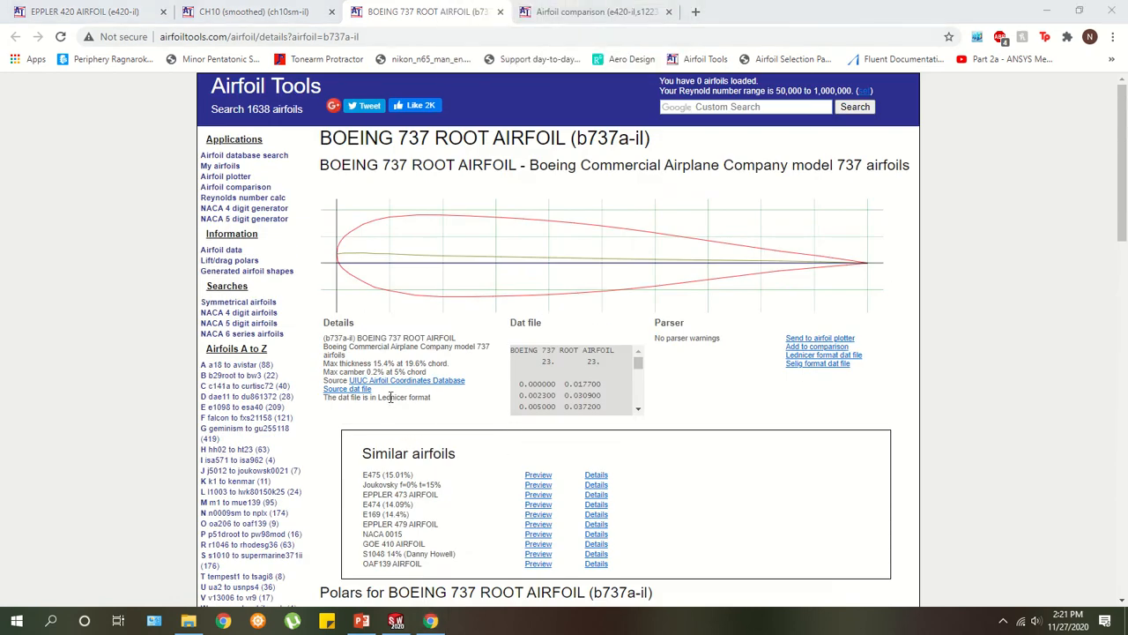
Return to the comparison page and look through the Polars table for e420, s1223 and b737a
left_click(590, 11)
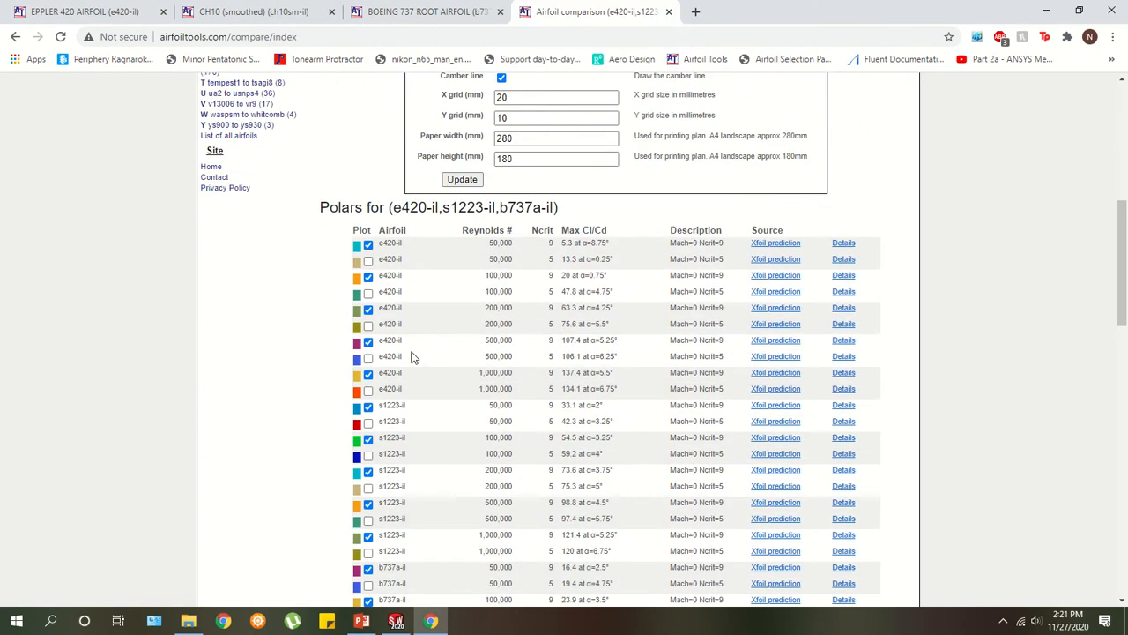
scroll("down", 3)
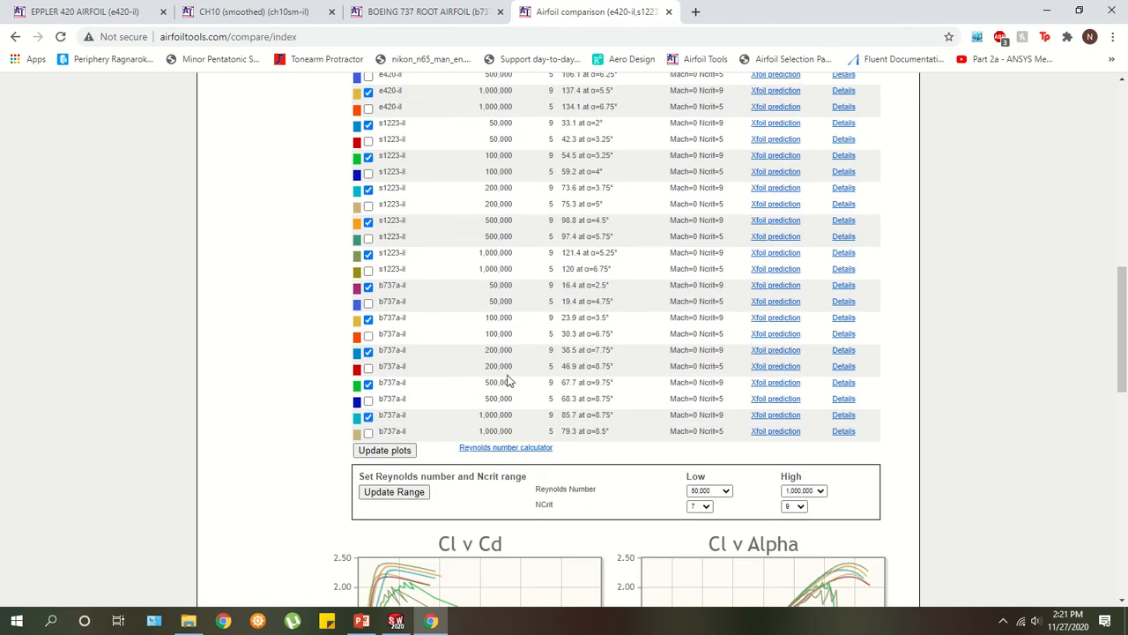
scroll("up", 3)
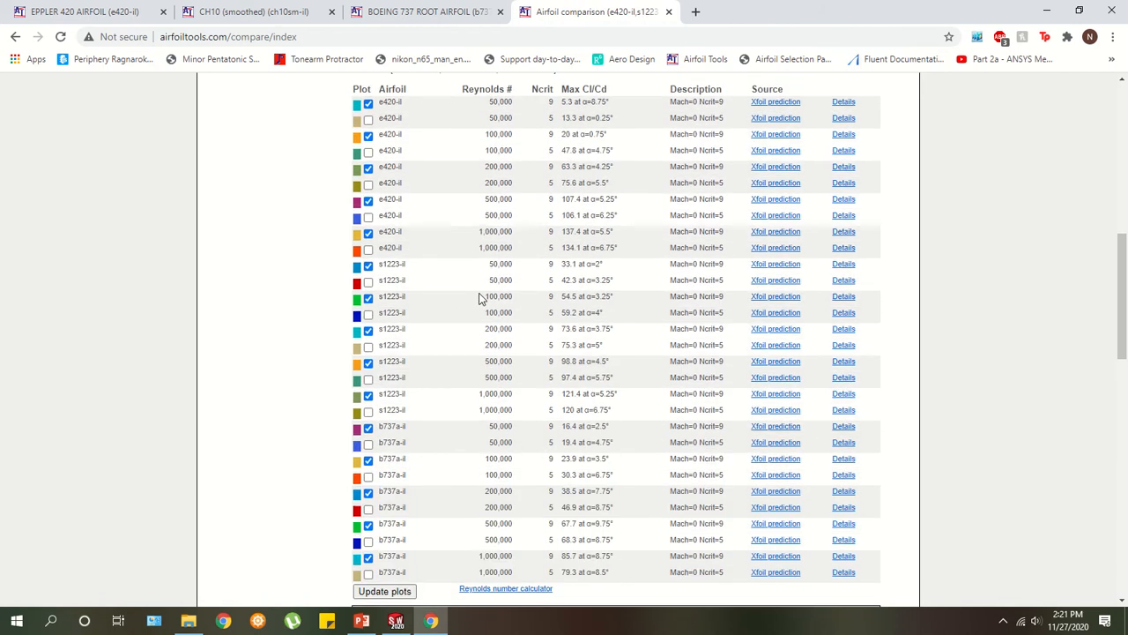
mouse_move(473, 167)
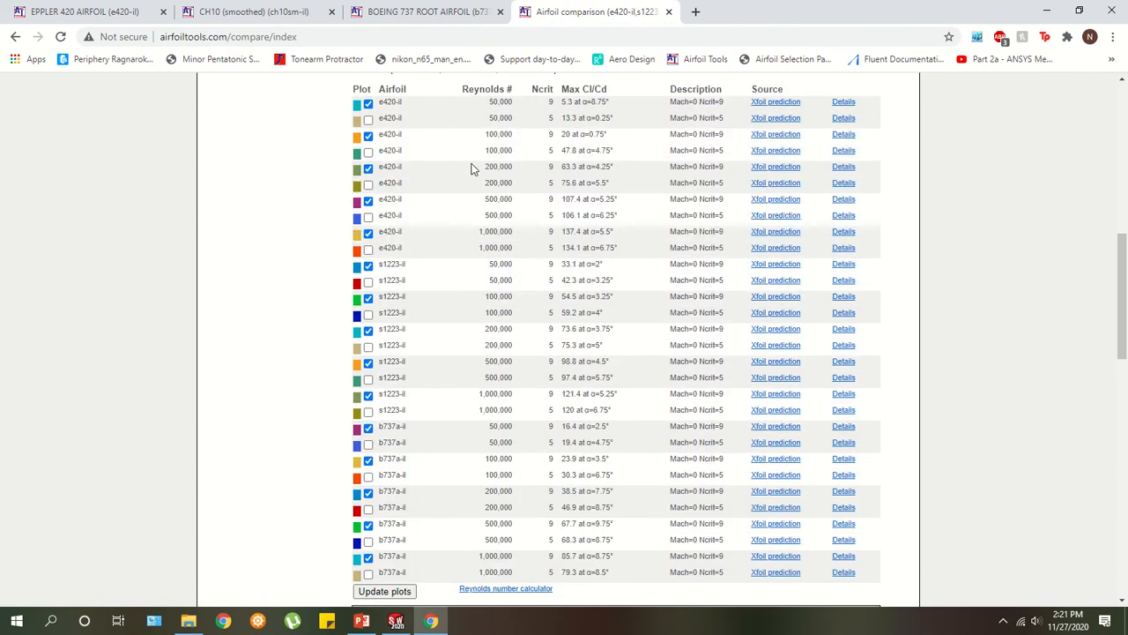
scroll("up", 3)
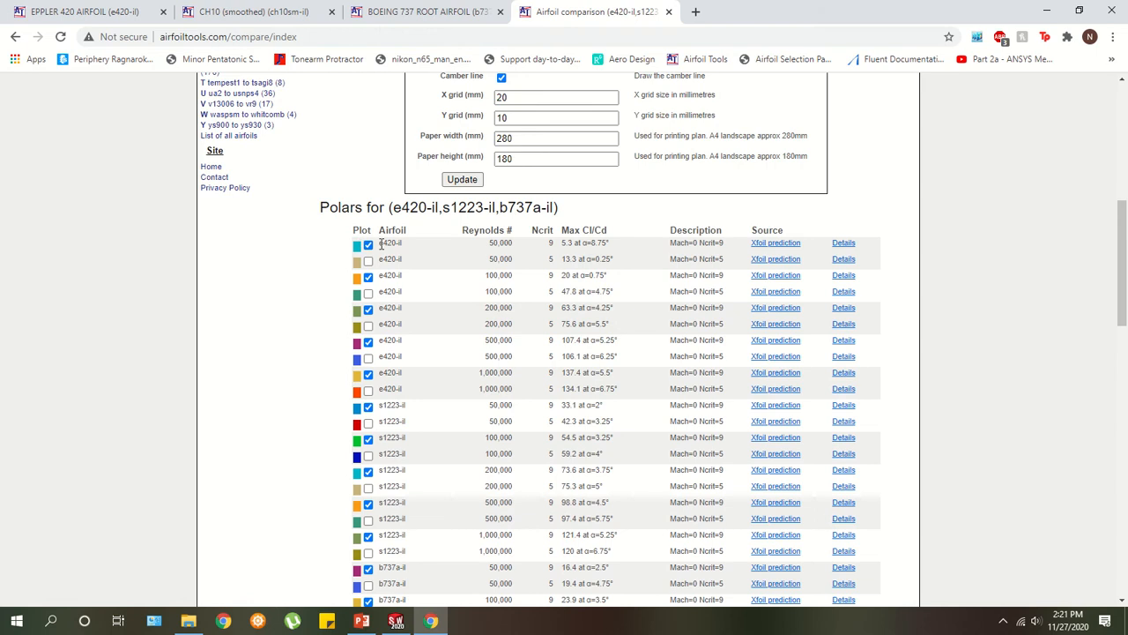
scroll("down", 3)
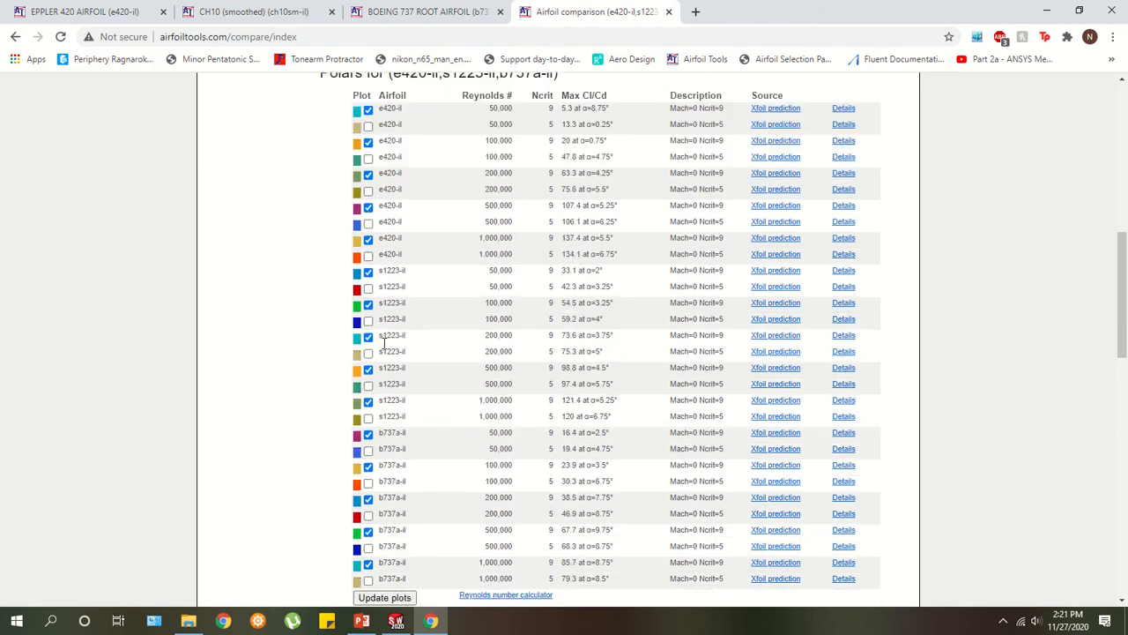
scroll("up", 3)
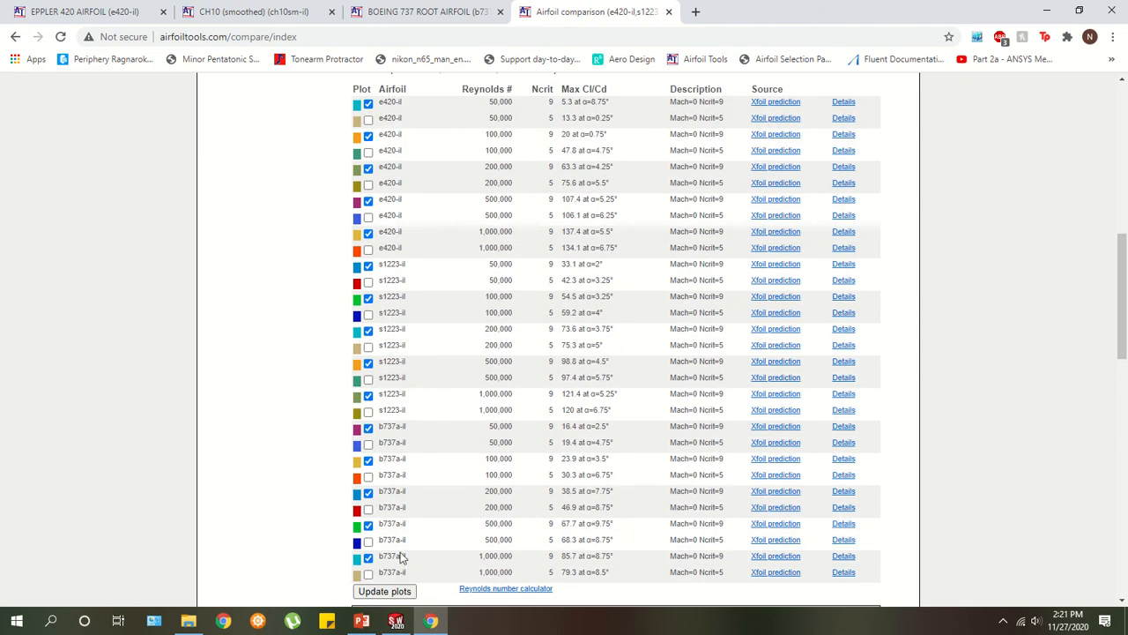
scroll("up", 3)
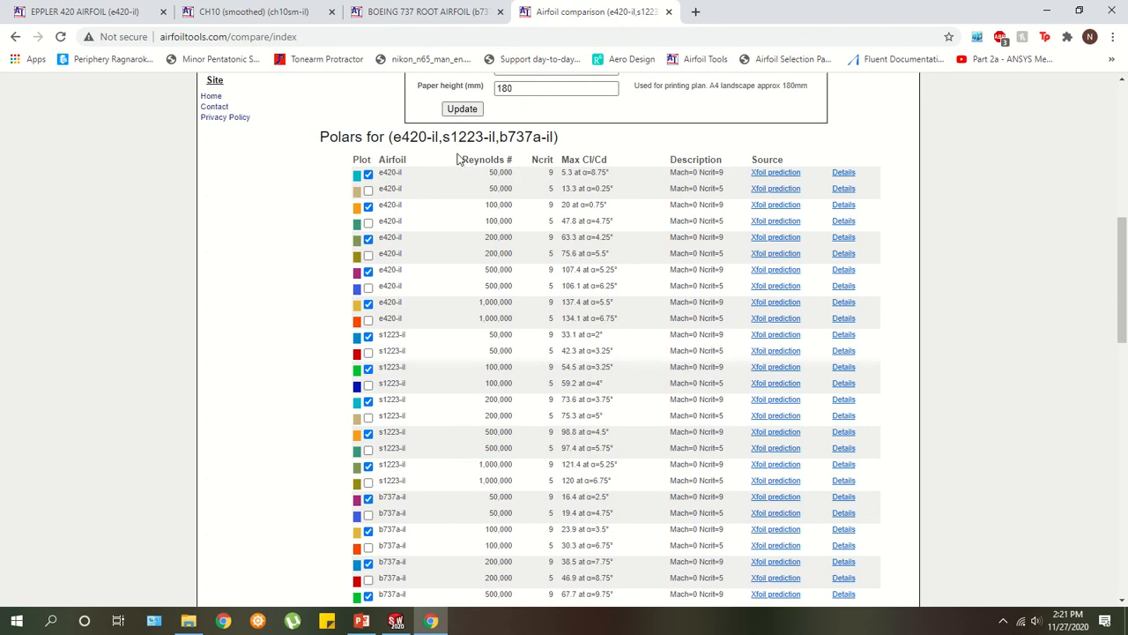
mouse_move(497, 189)
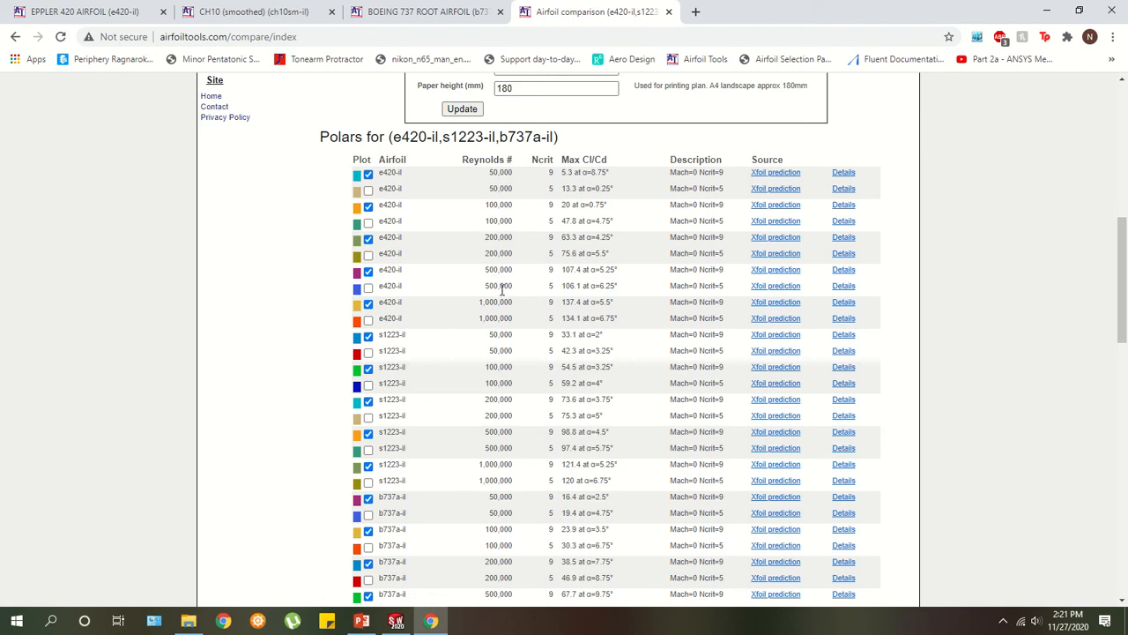
mouse_move(469, 215)
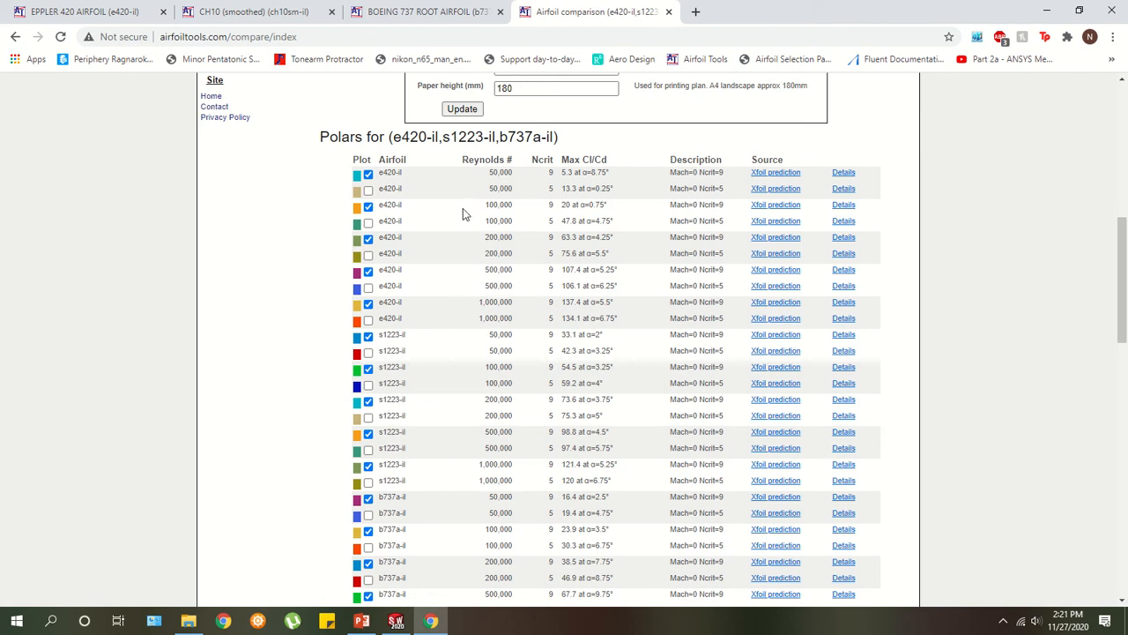
mouse_move(473, 187)
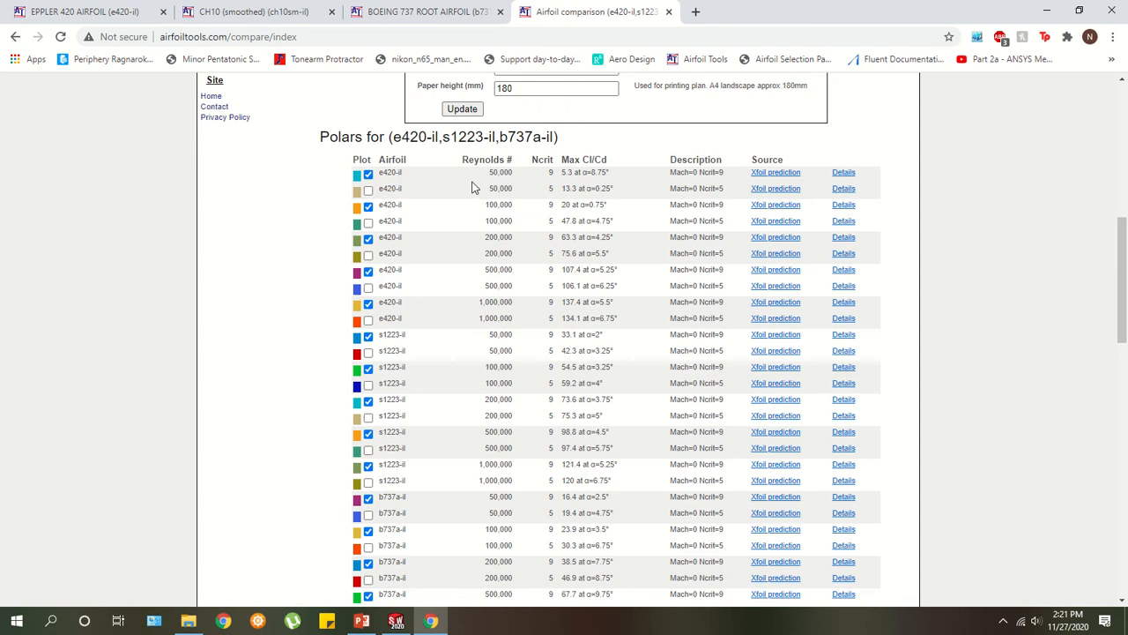
mouse_move(481, 281)
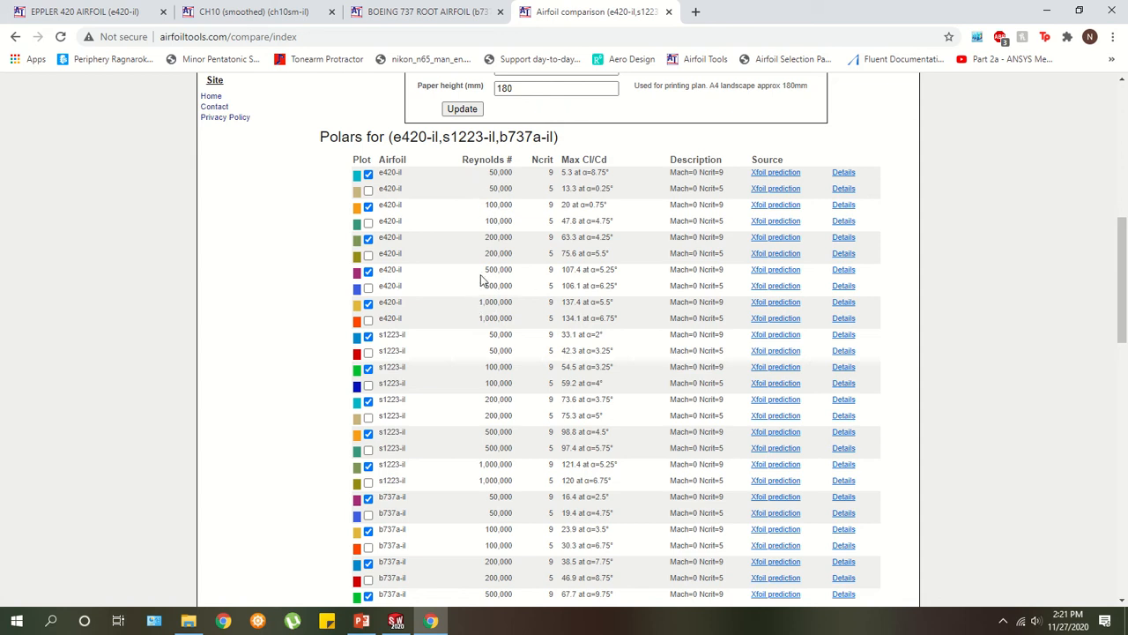
mouse_move(469, 294)
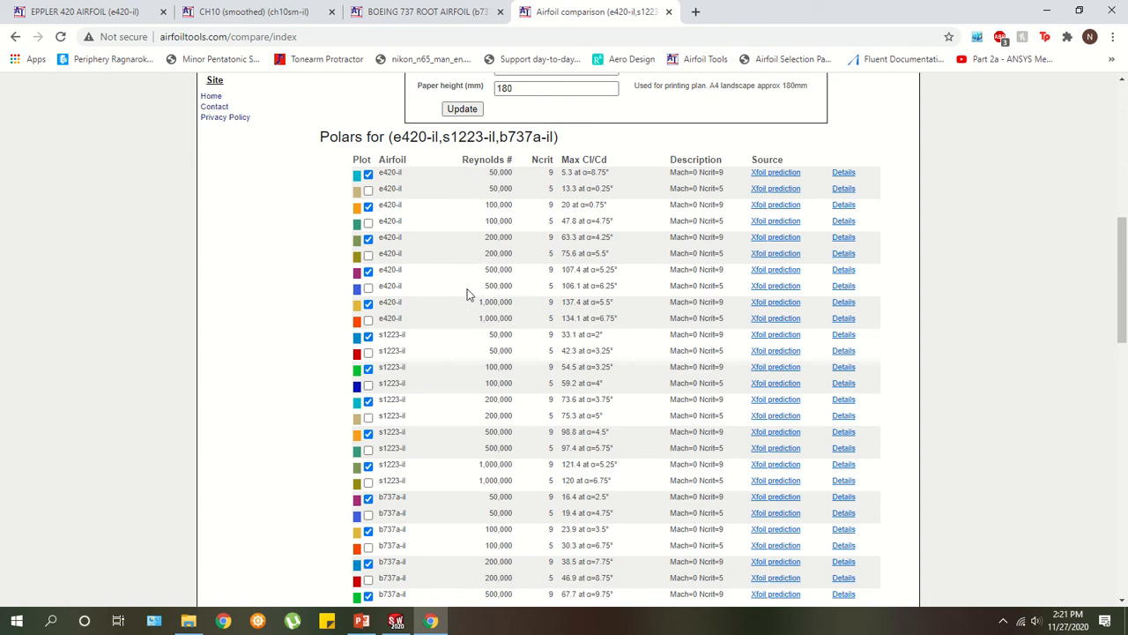
mouse_move(483, 264)
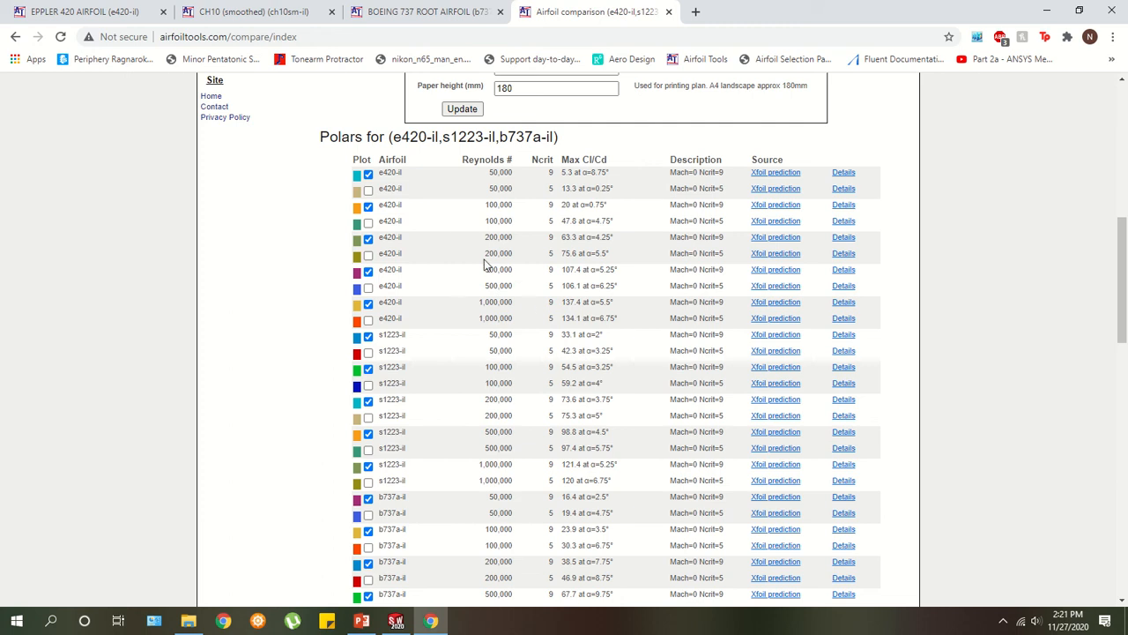
mouse_move(531, 340)
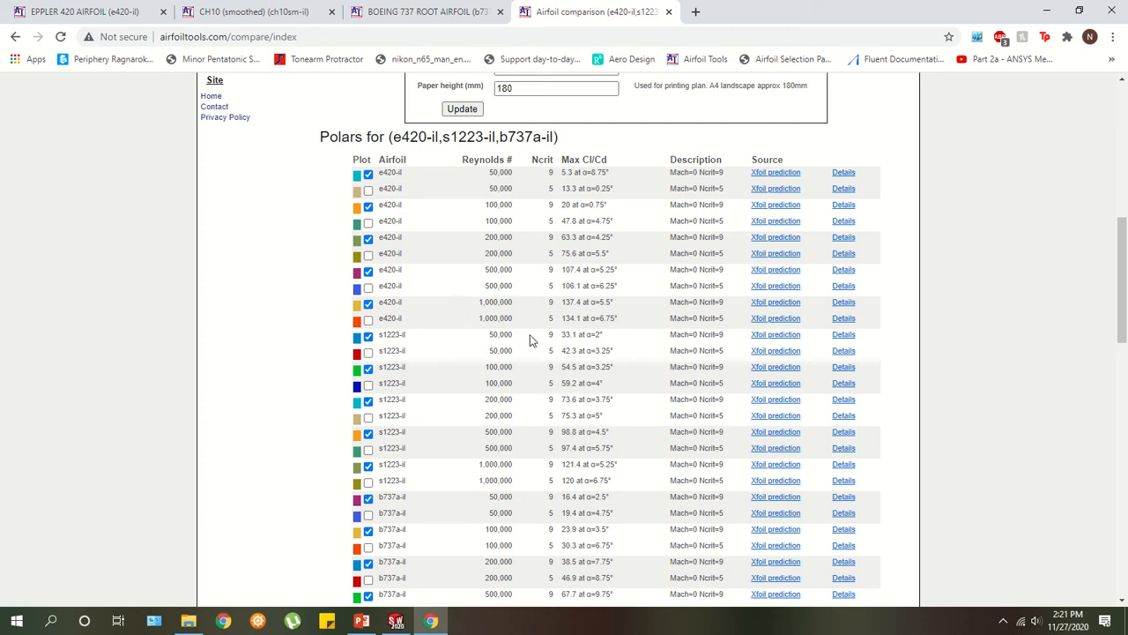
mouse_move(413, 342)
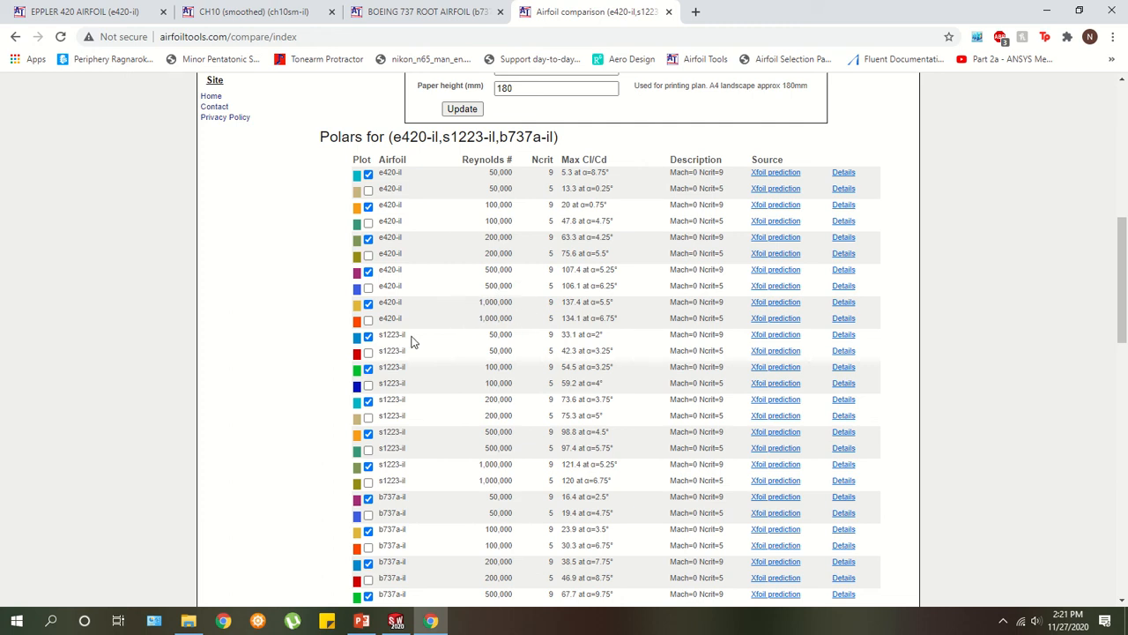
Untick three unwanted e420 polars and one s1223 polar, keeping the Reynolds 1,000,000 rows
left_click(367, 173)
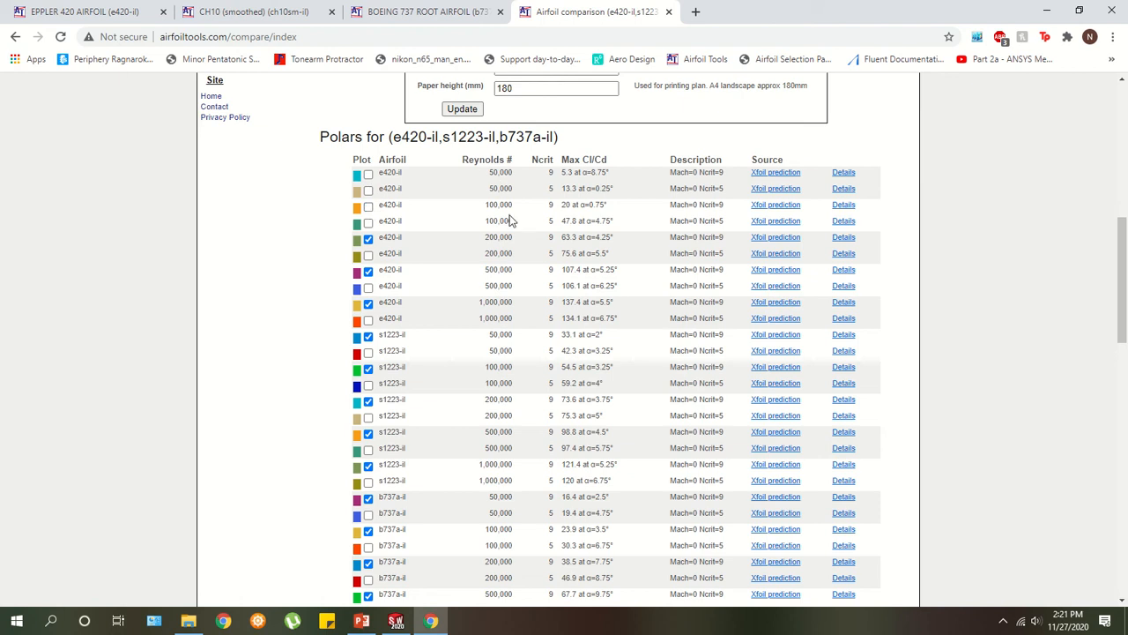
left_click(367, 269)
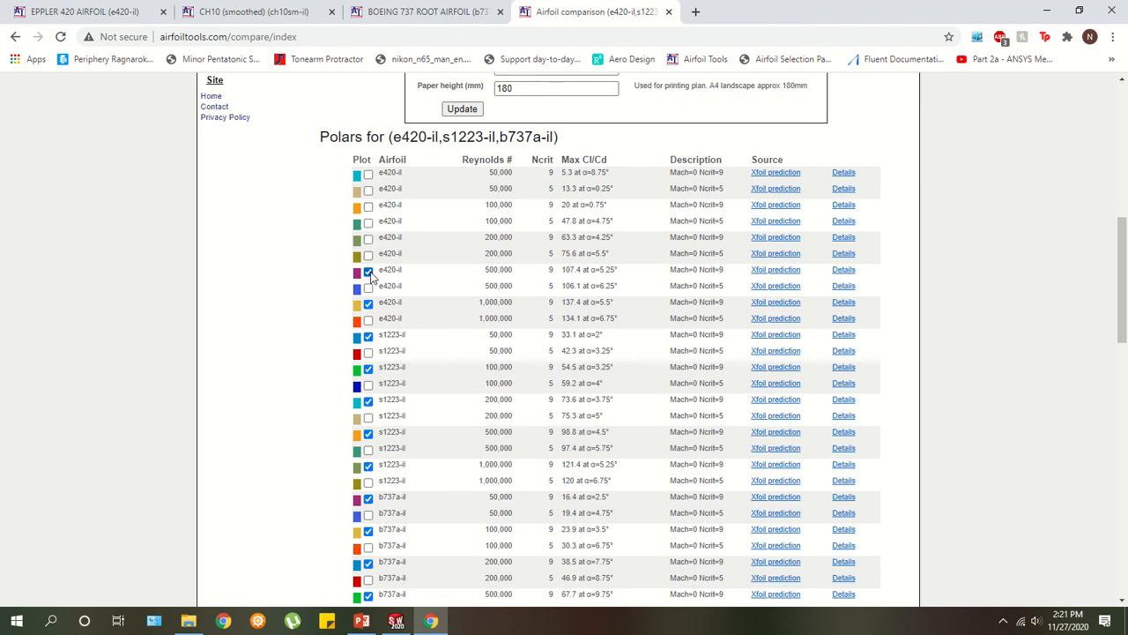
left_click(366, 270)
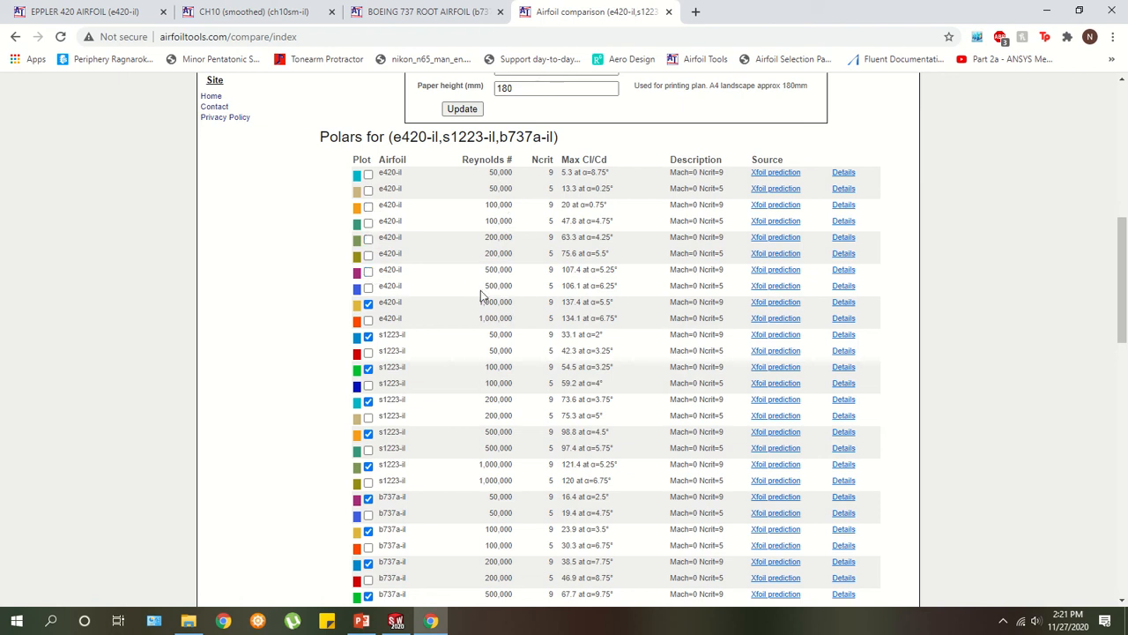
scroll("down", 3)
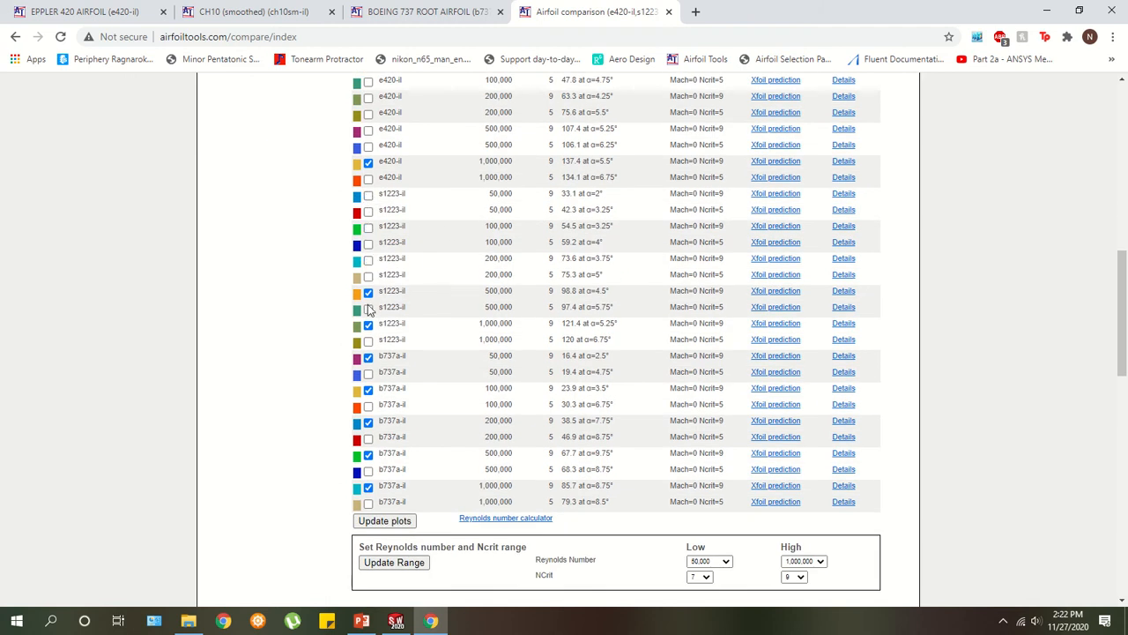
left_click(367, 307)
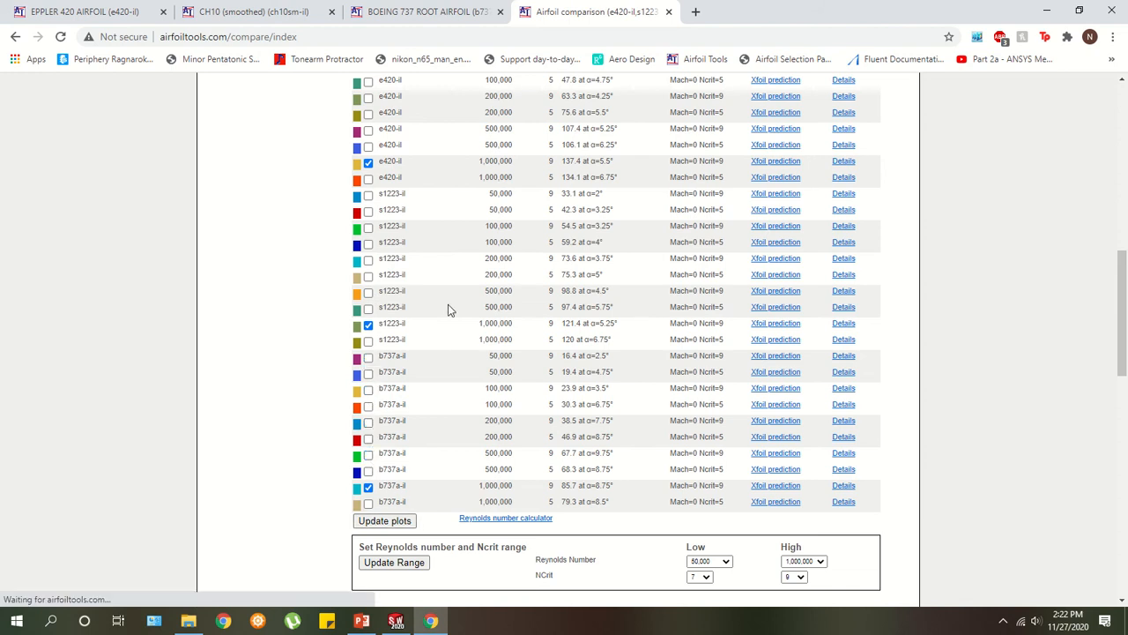
scroll("down", 3)
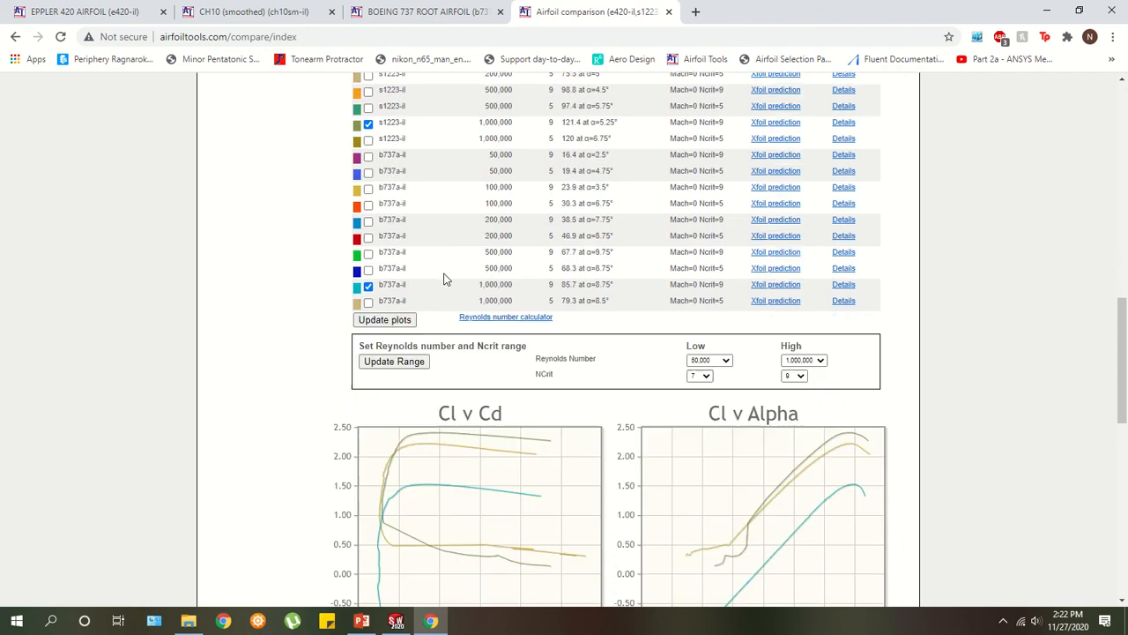
scroll("down", 3)
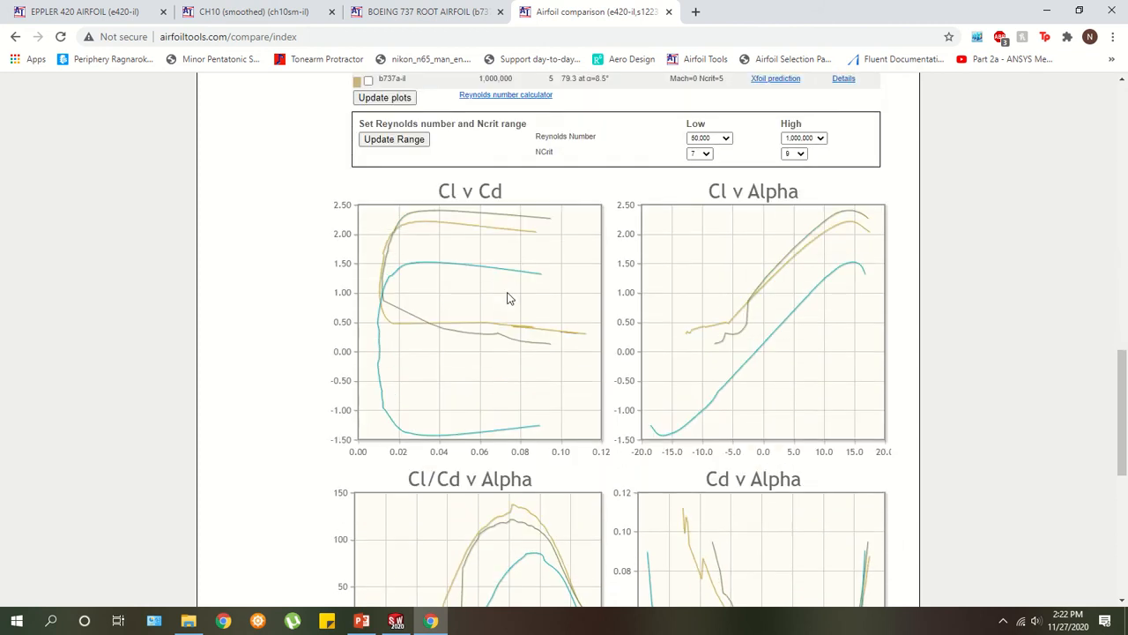
scroll("down", 3)
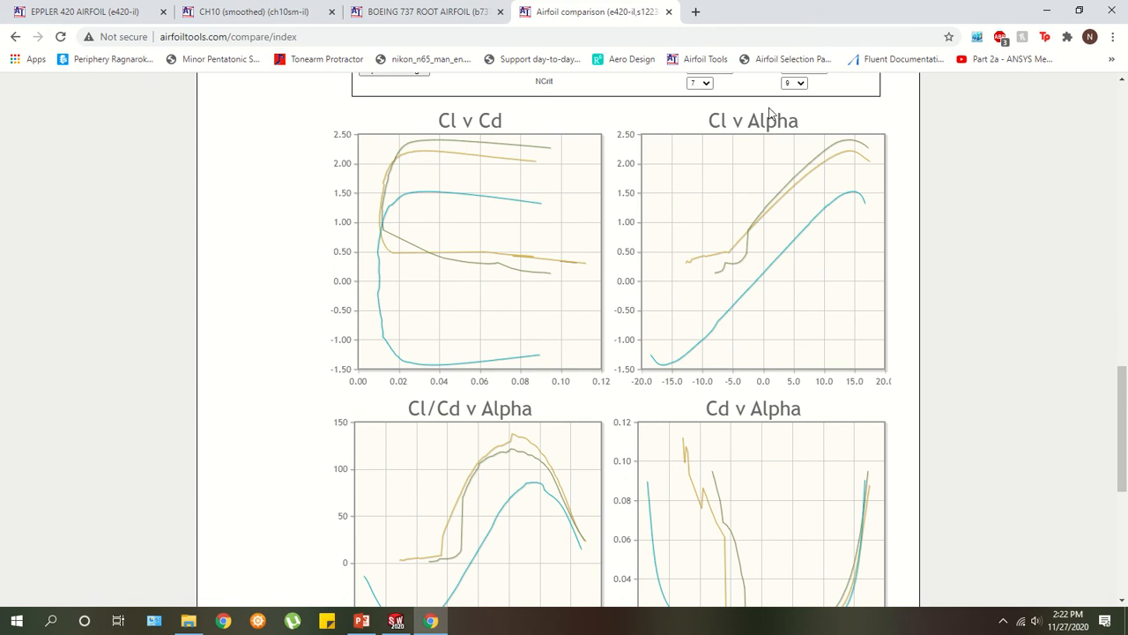
mouse_move(644, 177)
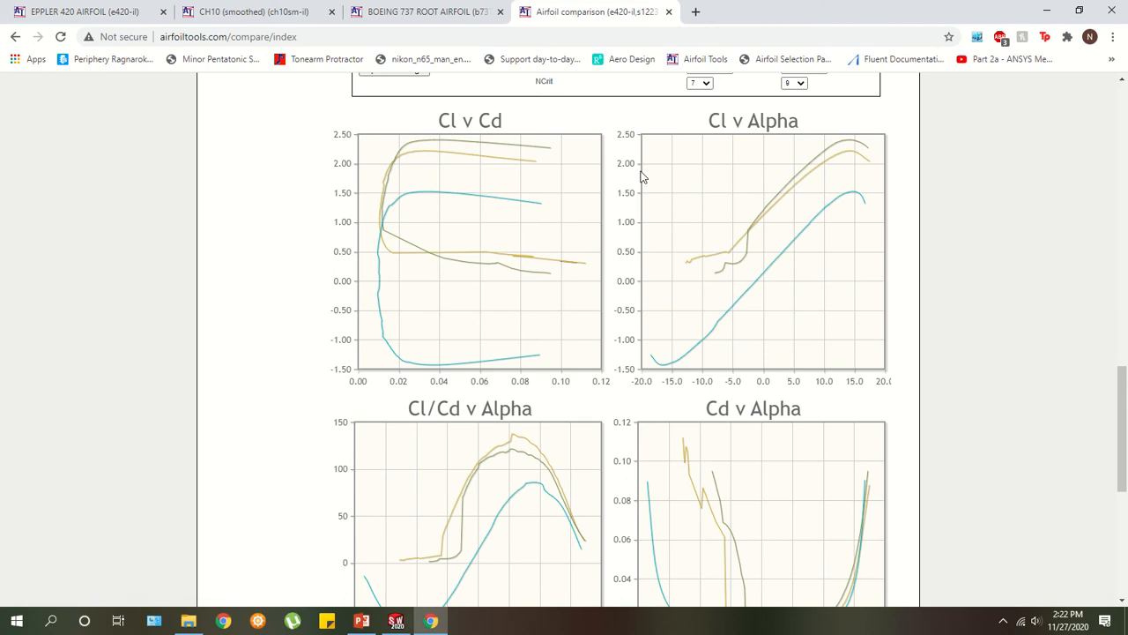
mouse_move(643, 381)
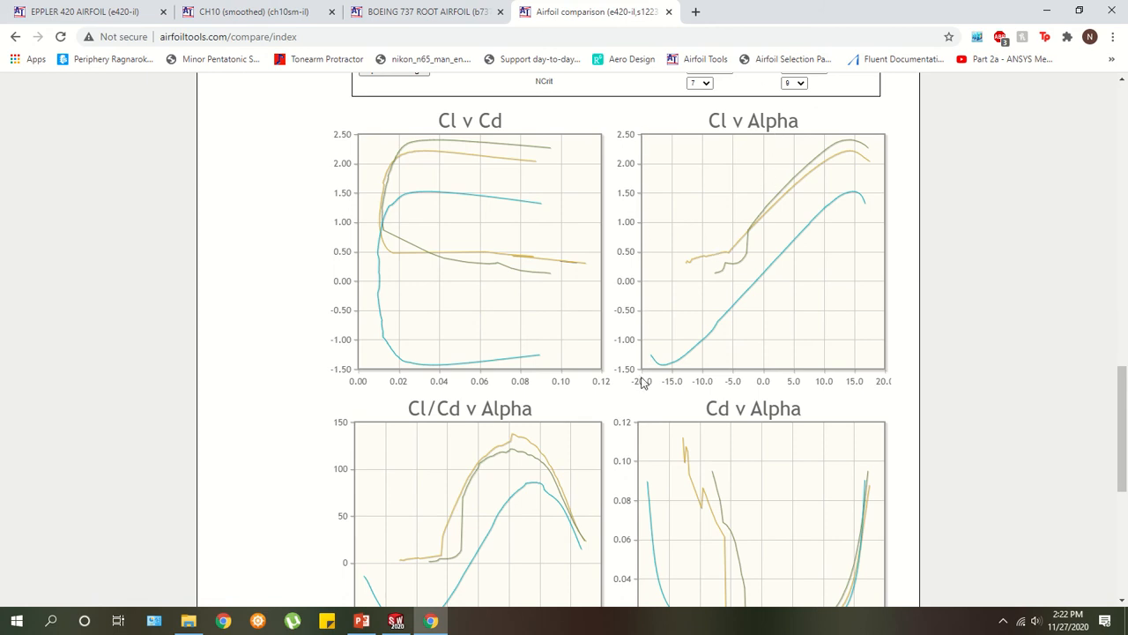
mouse_move(772, 363)
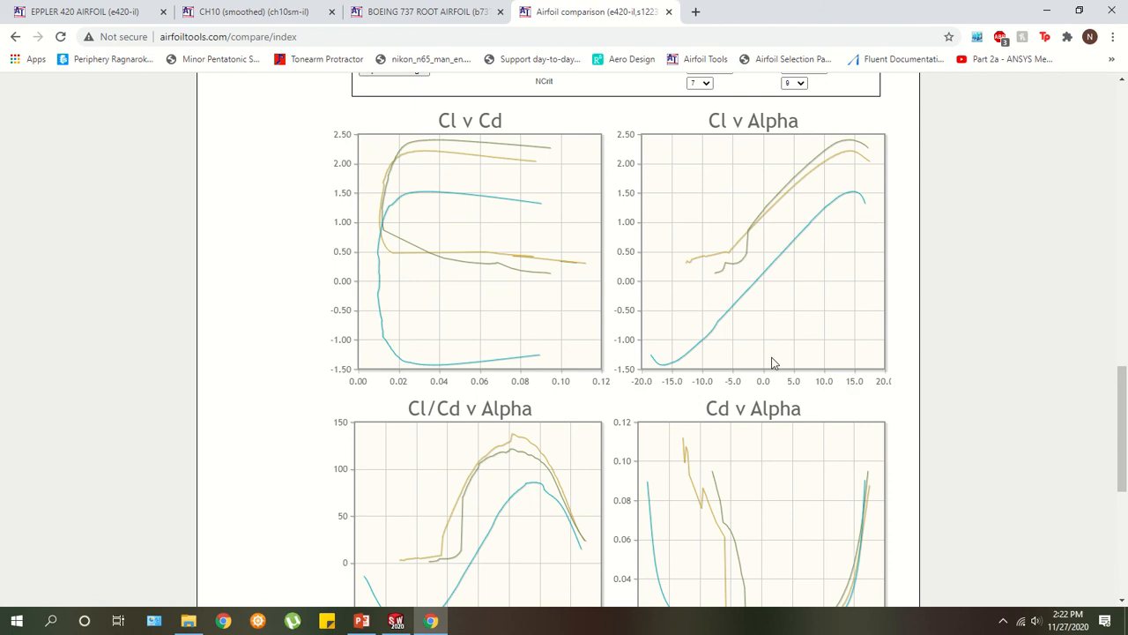
mouse_move(844, 169)
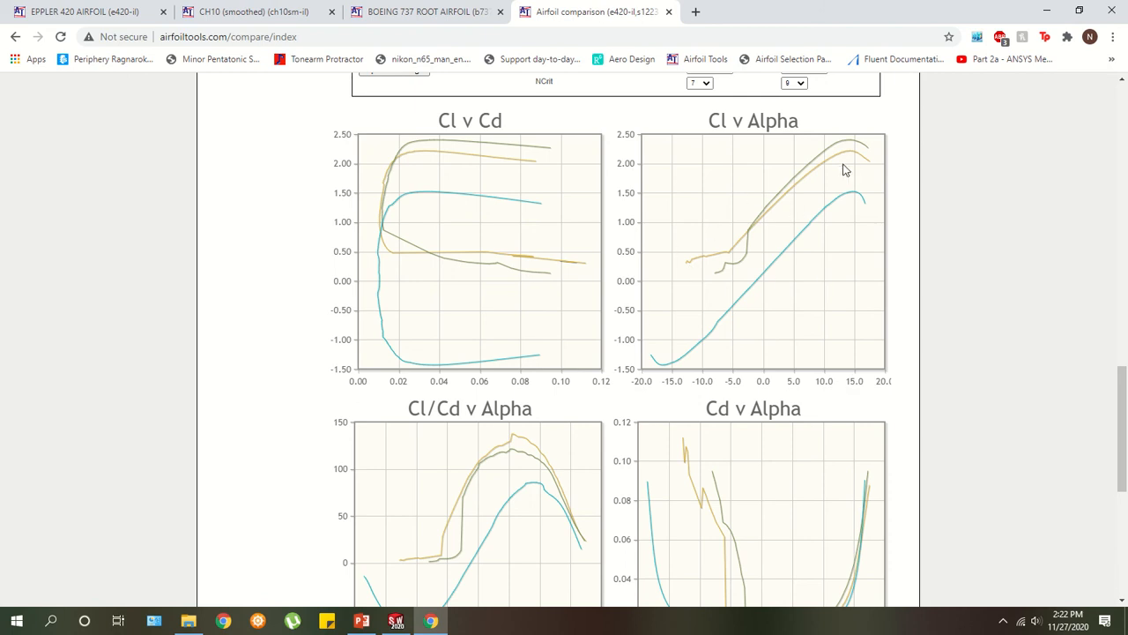
mouse_move(857, 148)
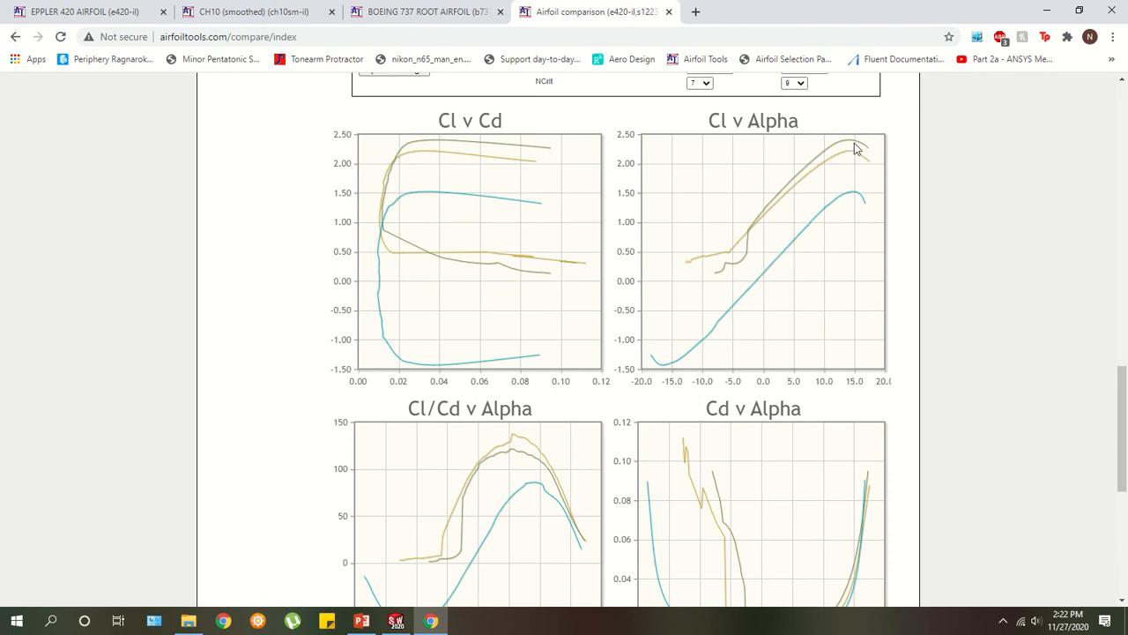
mouse_move(804, 185)
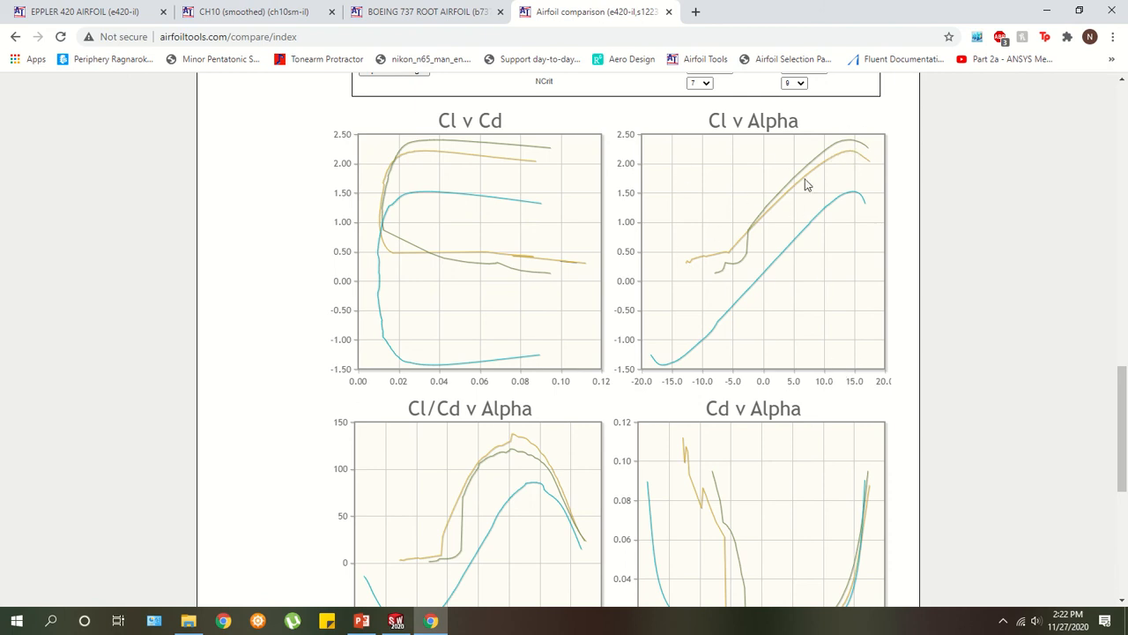
mouse_move(755, 193)
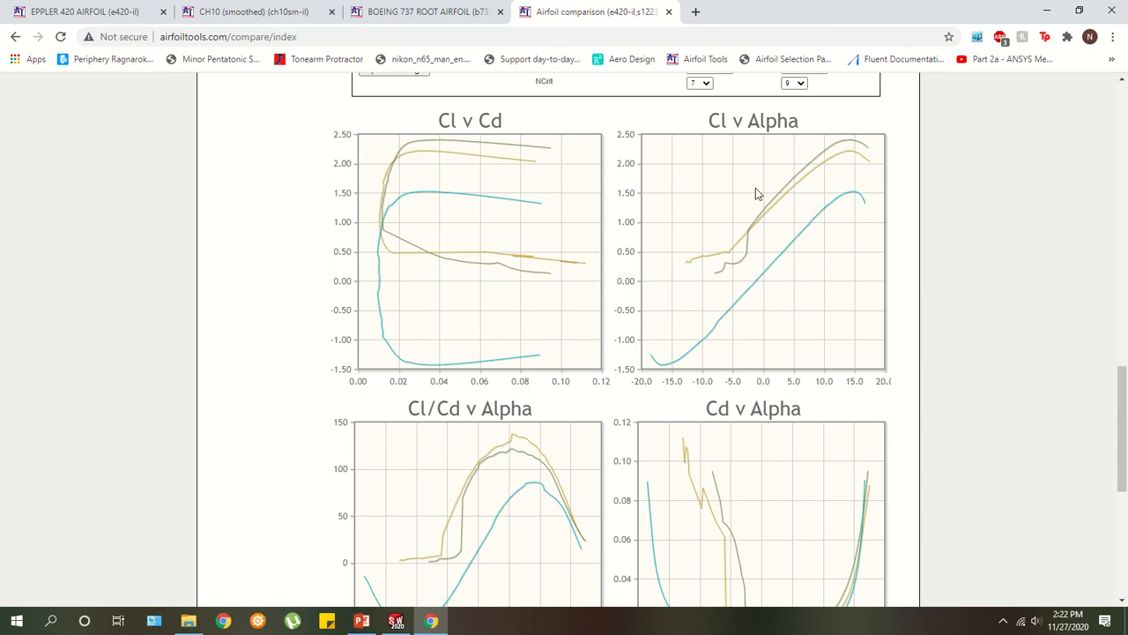
mouse_move(878, 145)
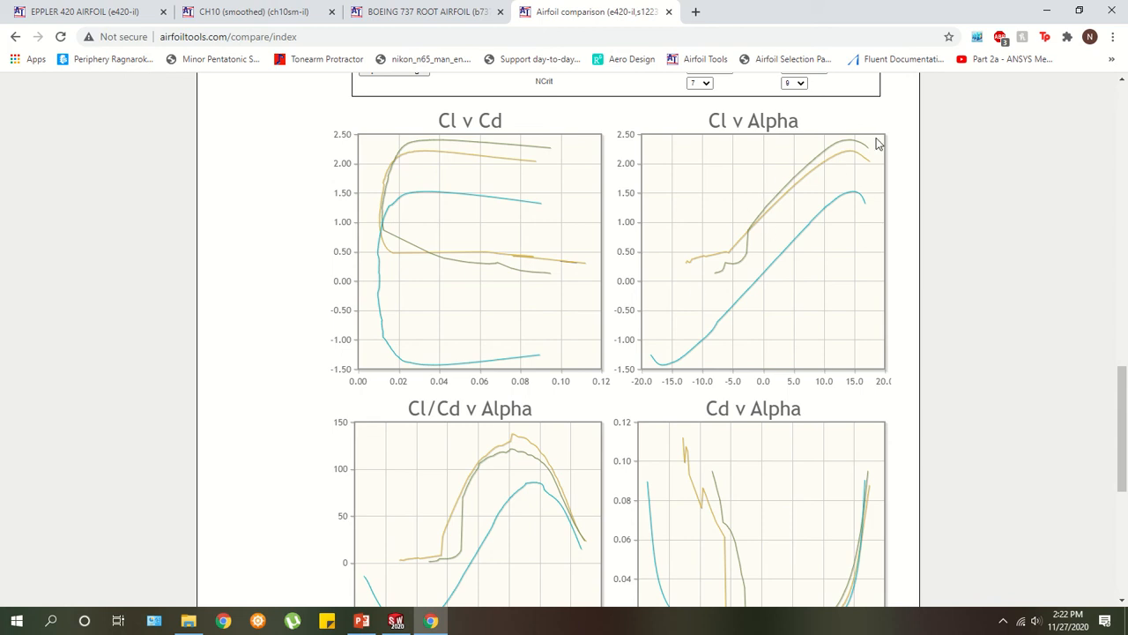
mouse_move(820, 162)
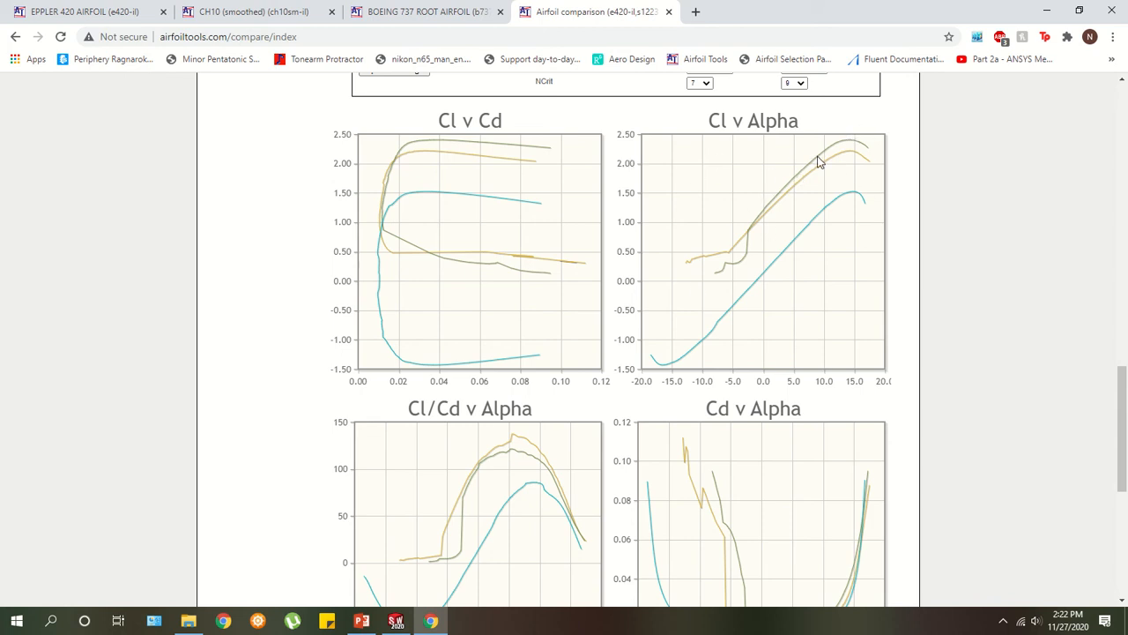
mouse_move(849, 145)
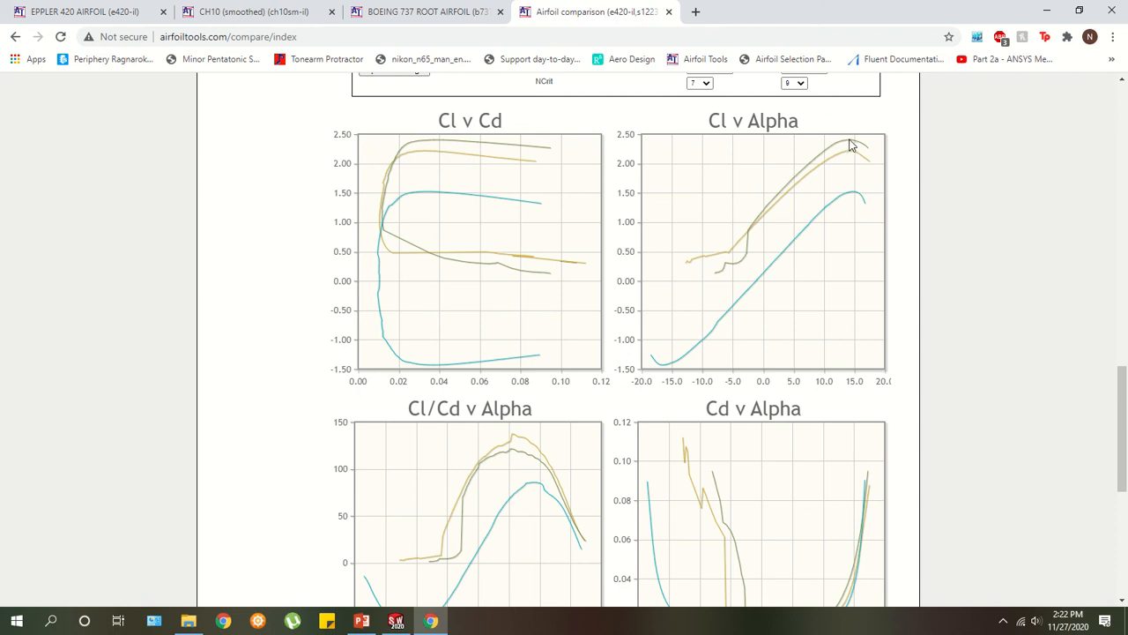
mouse_move(846, 233)
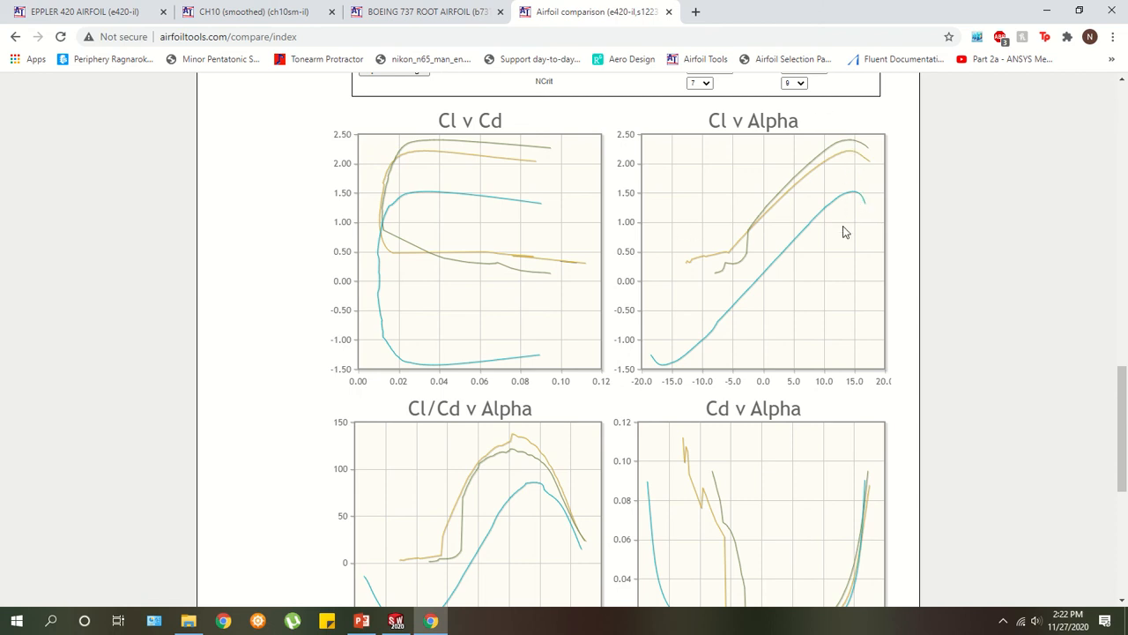
mouse_move(853, 228)
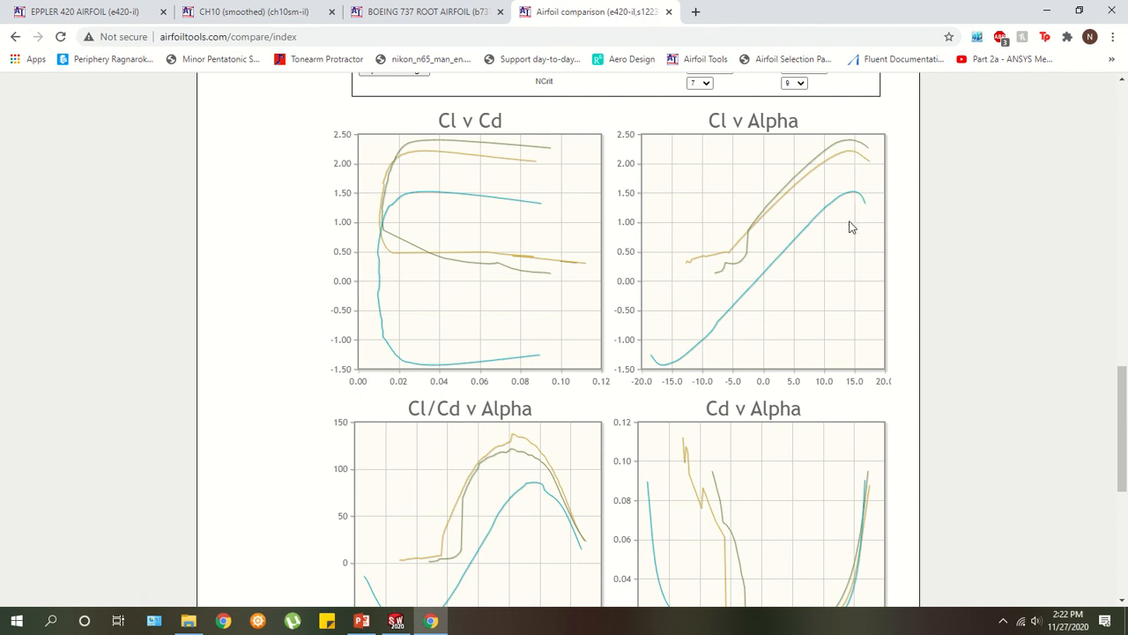
scroll("up", 3)
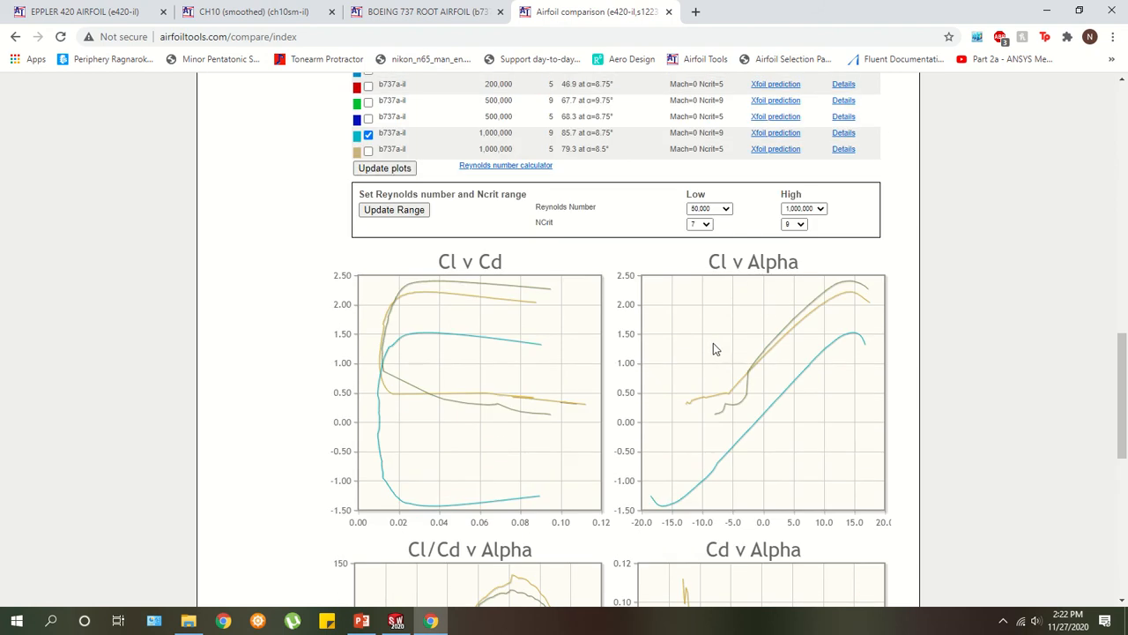
mouse_move(789, 349)
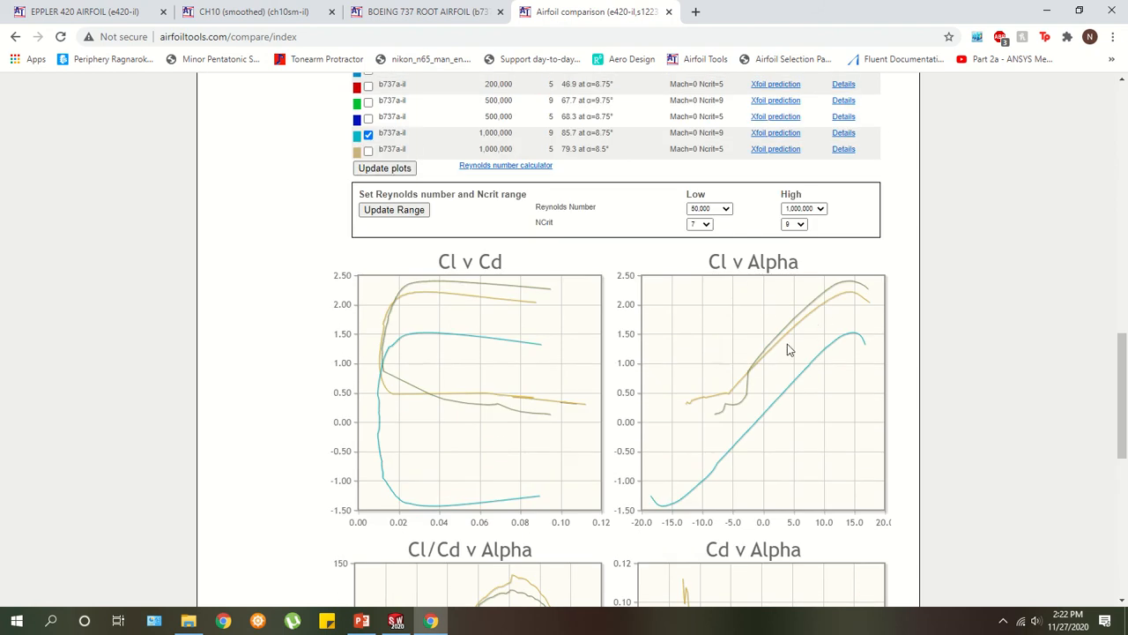
mouse_move(867, 307)
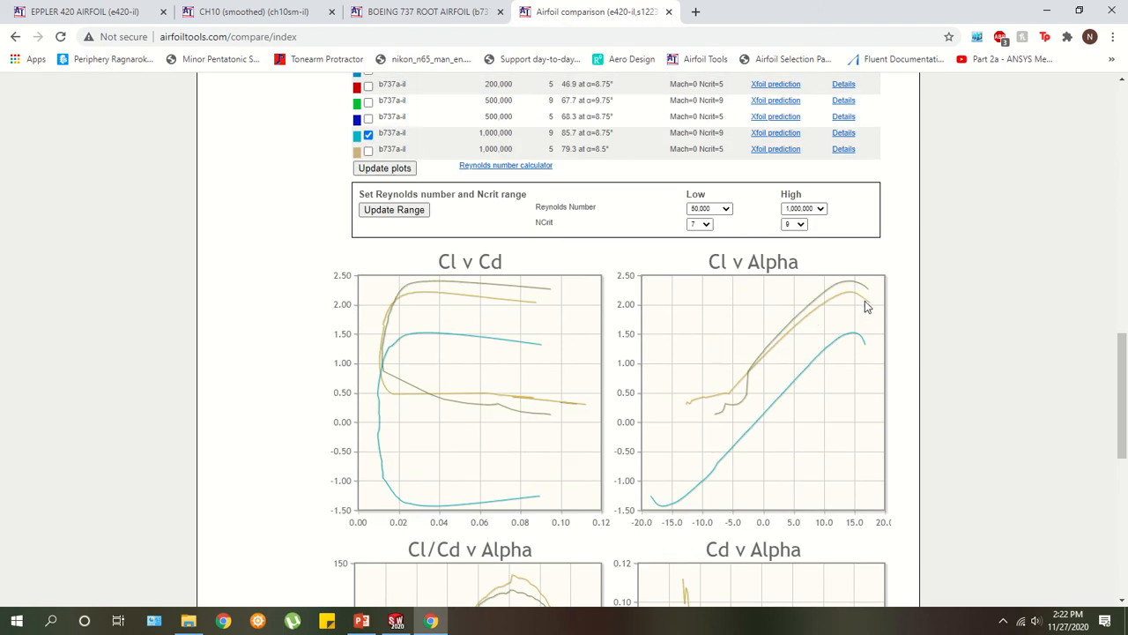
mouse_move(843, 303)
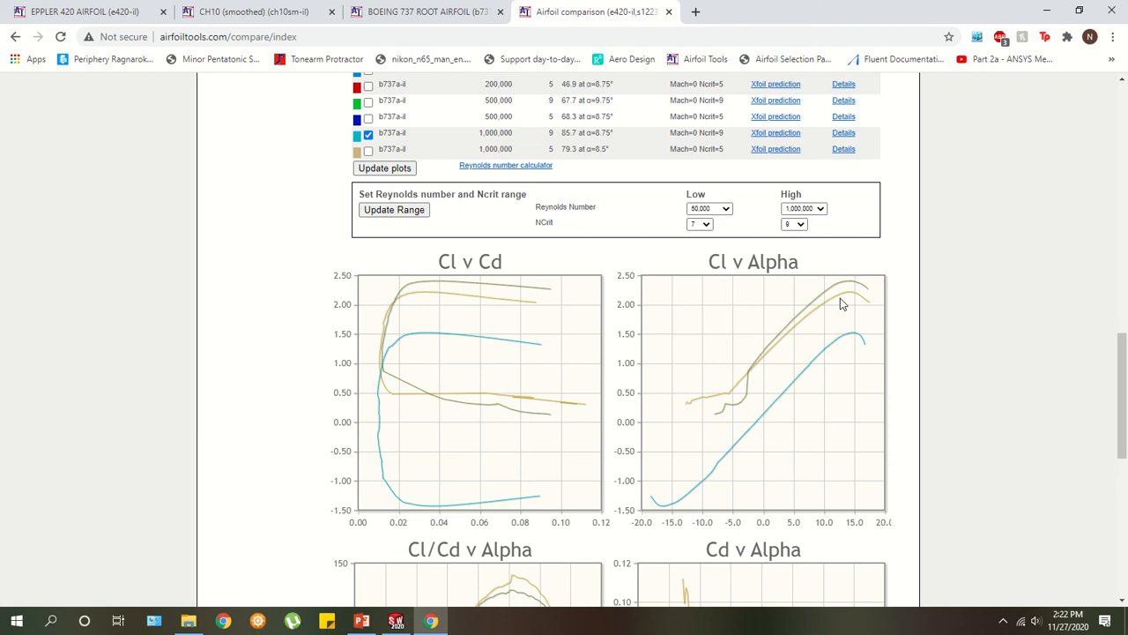
scroll("up", 3)
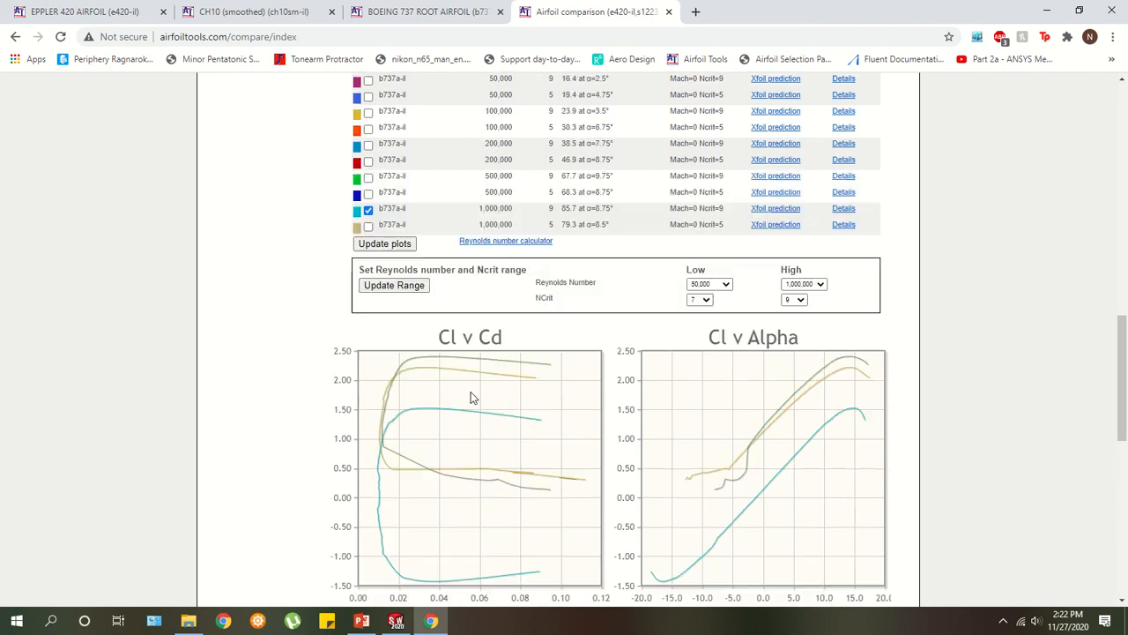
scroll("up", 3)
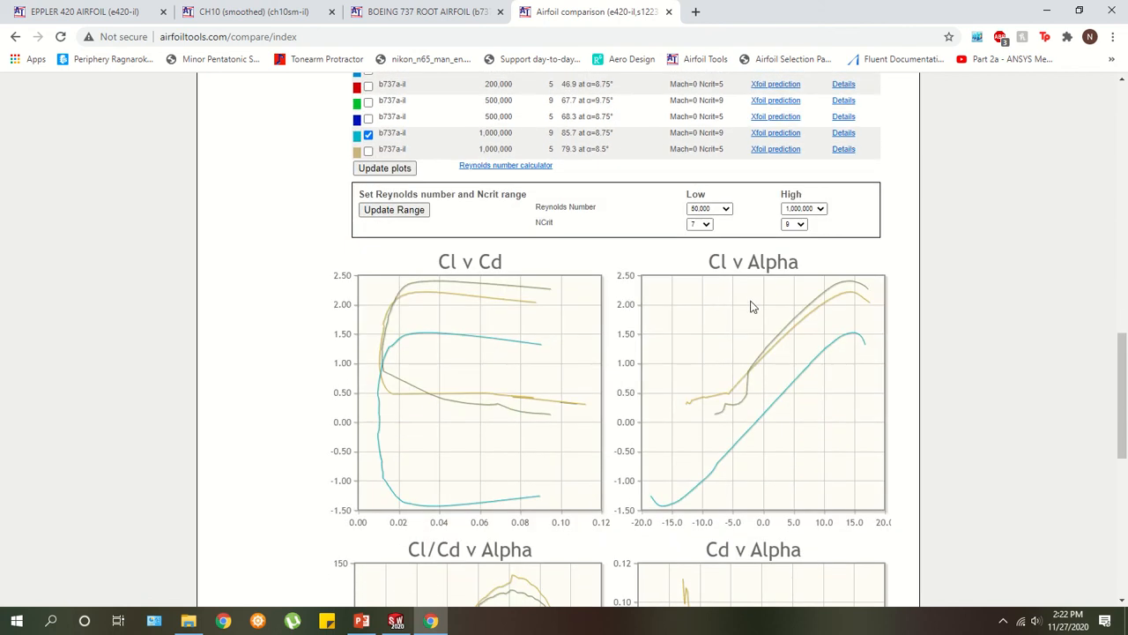
scroll("down", 3)
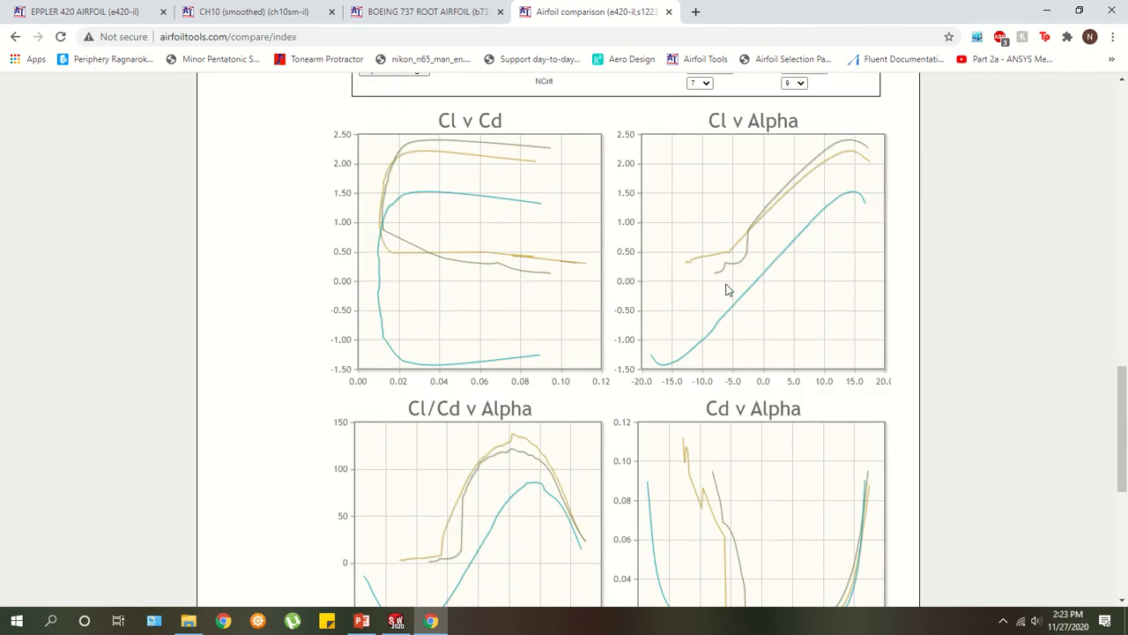
mouse_move(825, 148)
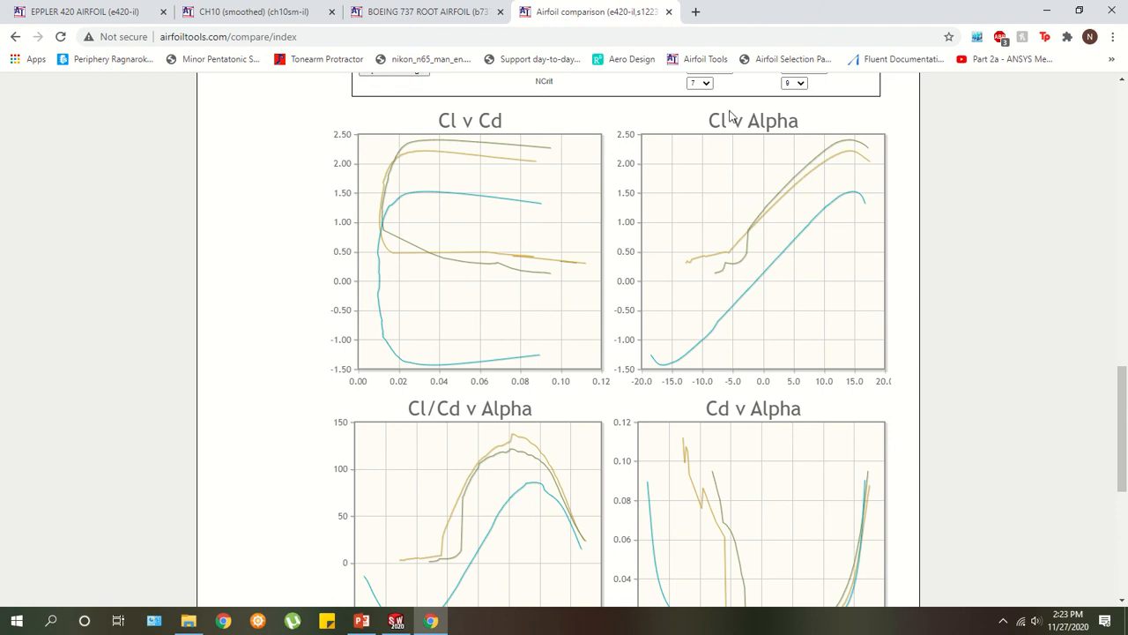
mouse_move(649, 149)
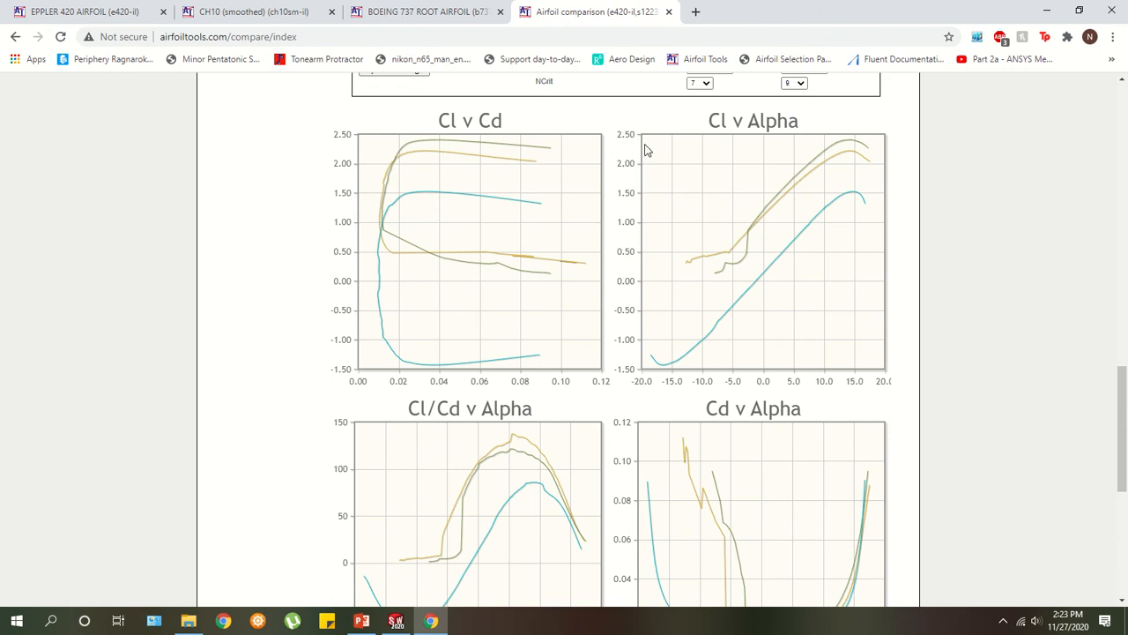
mouse_move(728, 162)
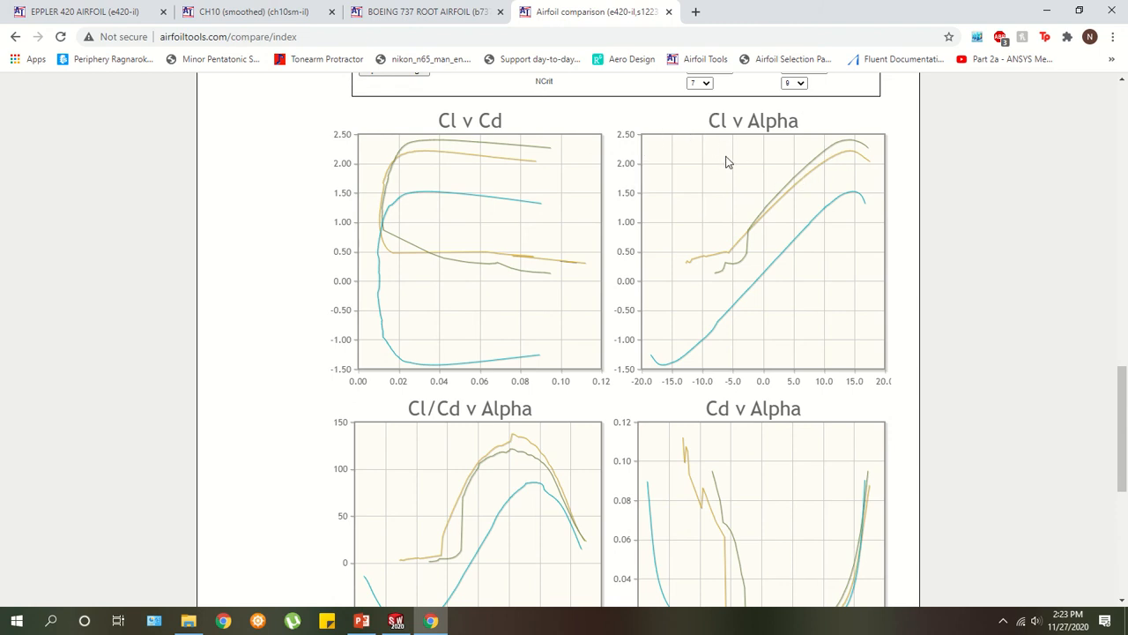
mouse_move(811, 191)
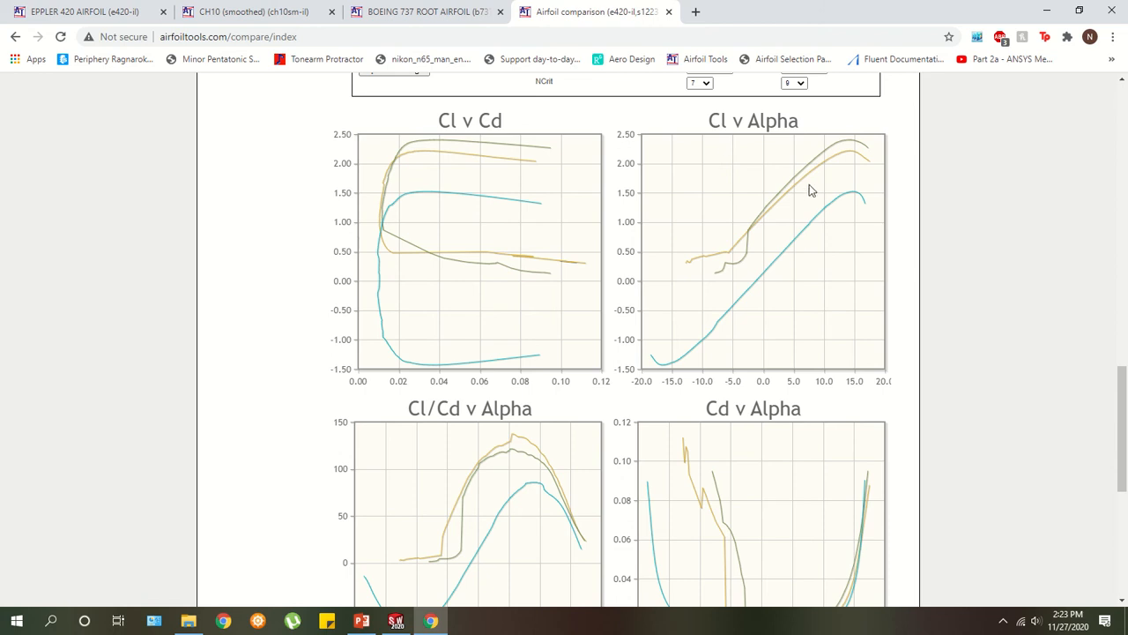
mouse_move(440, 162)
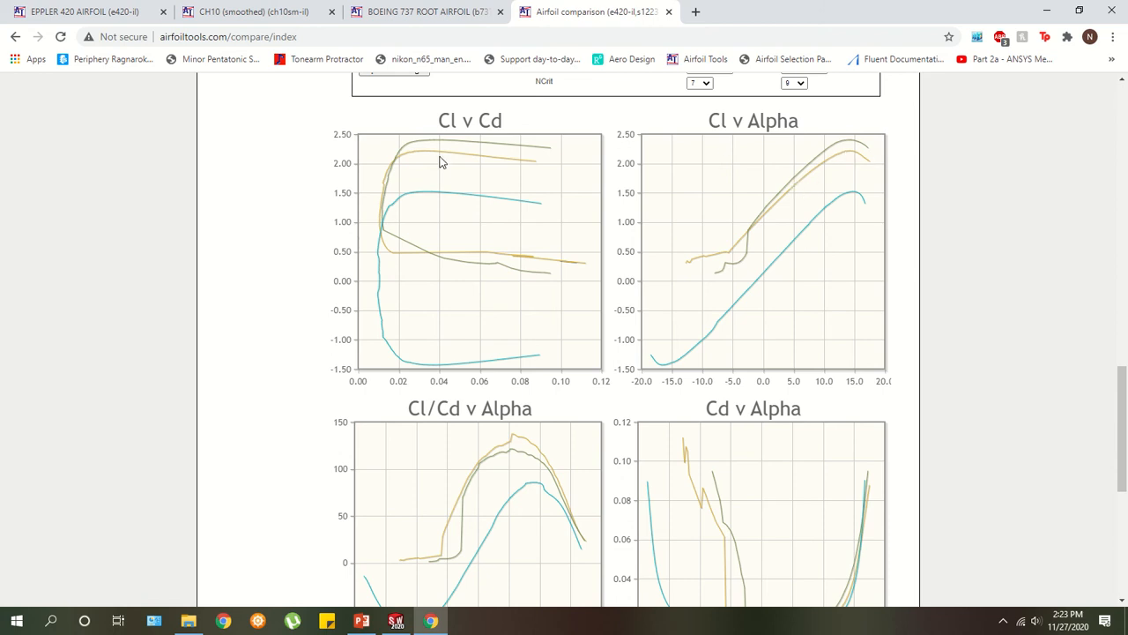
mouse_move(508, 95)
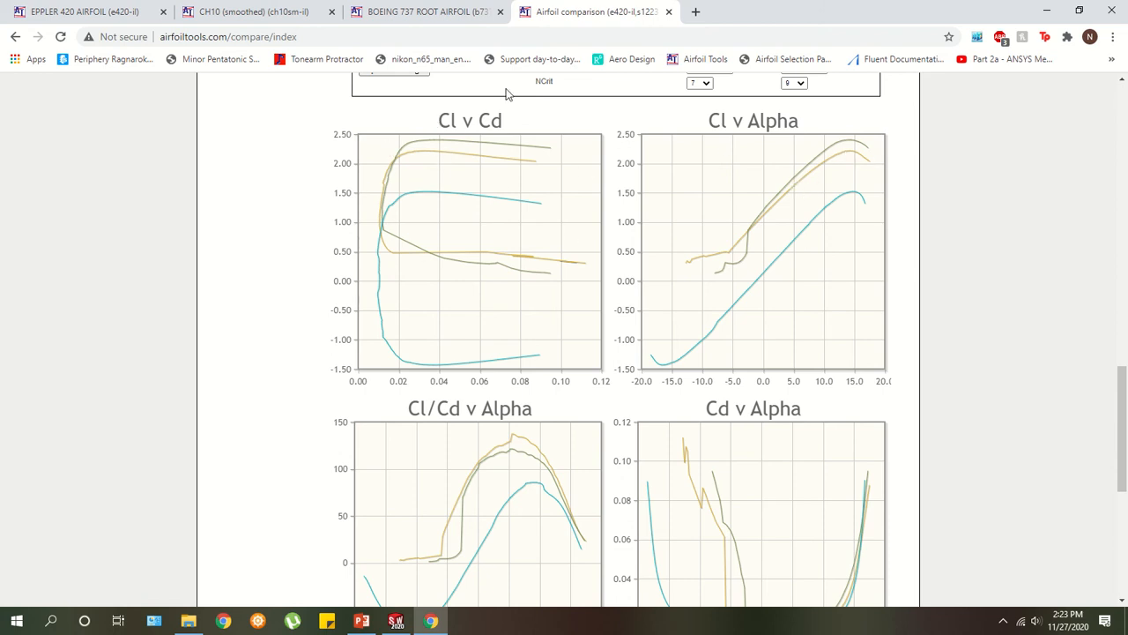
mouse_move(580, 215)
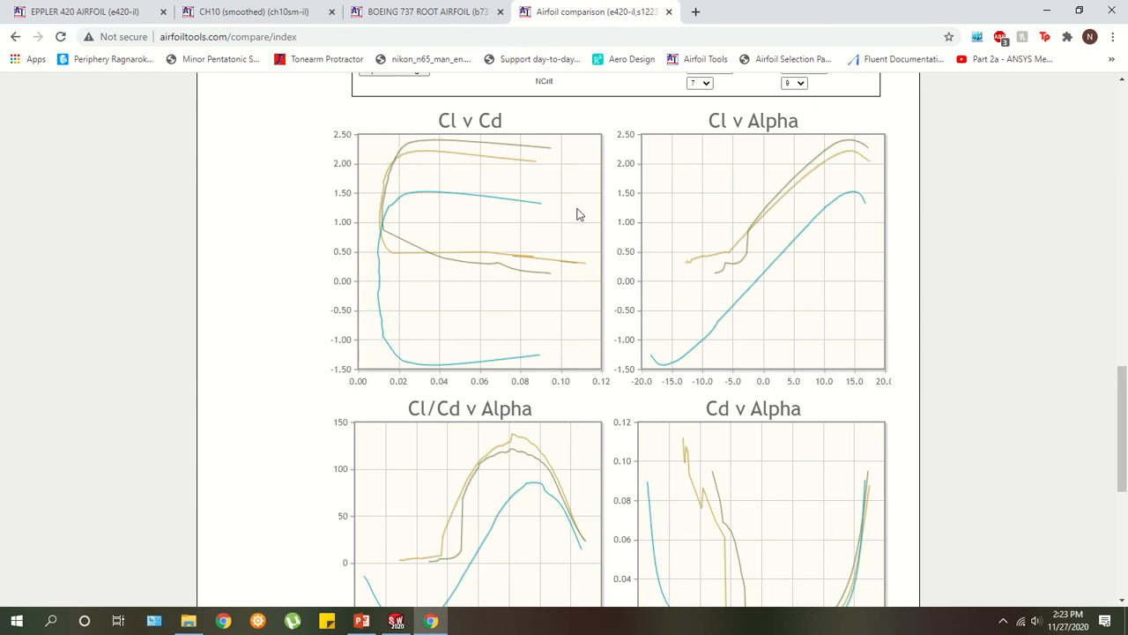
mouse_move(786, 280)
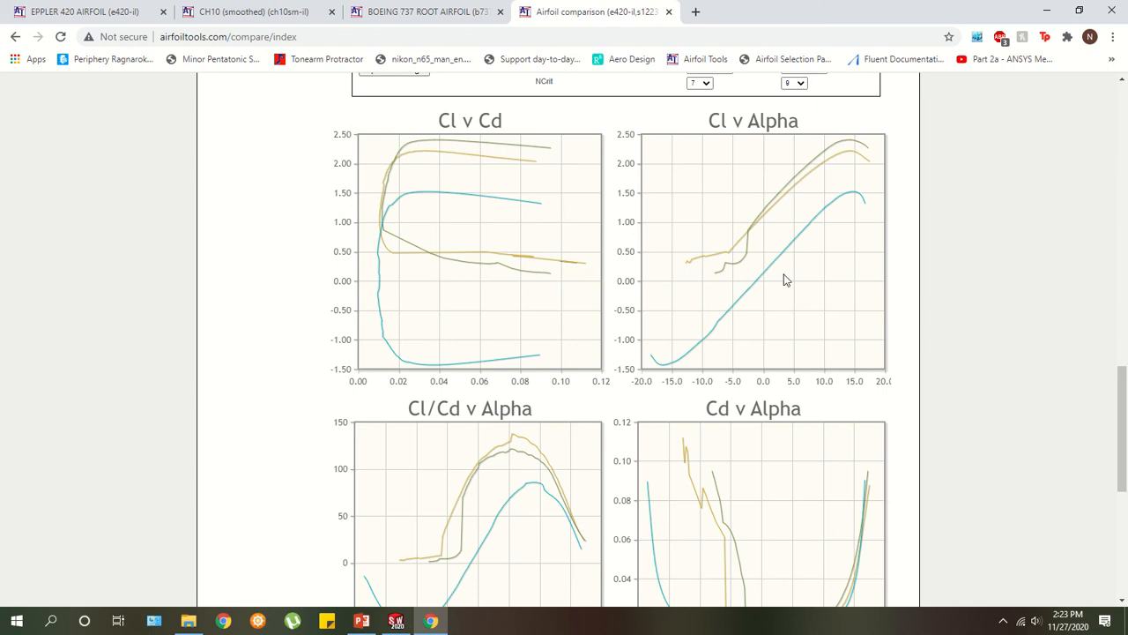
mouse_move(708, 254)
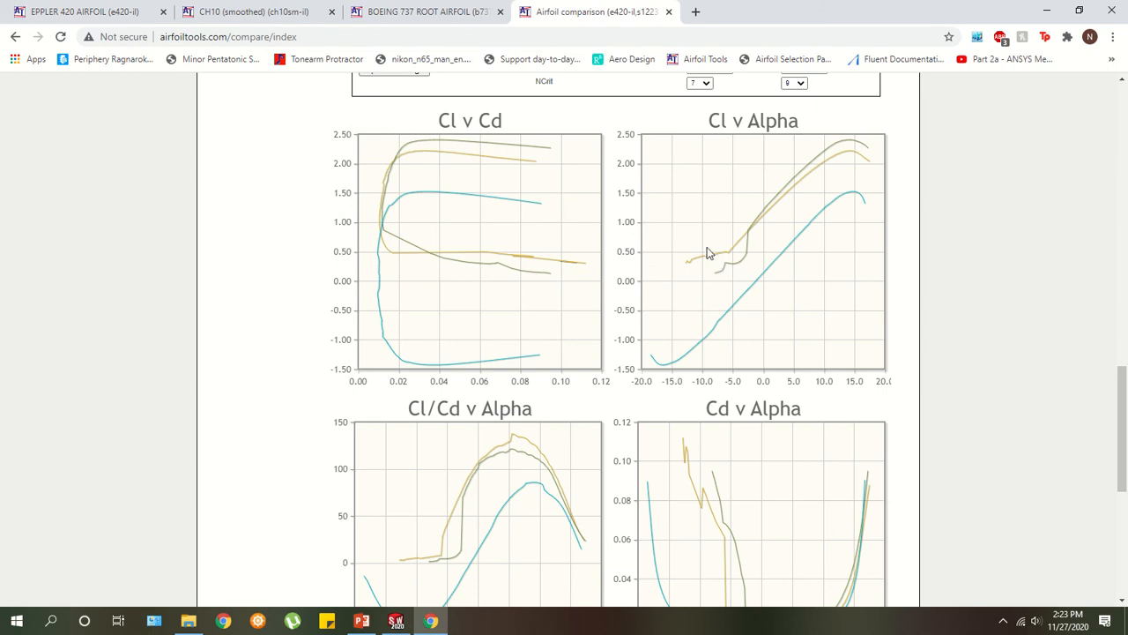
mouse_move(618, 197)
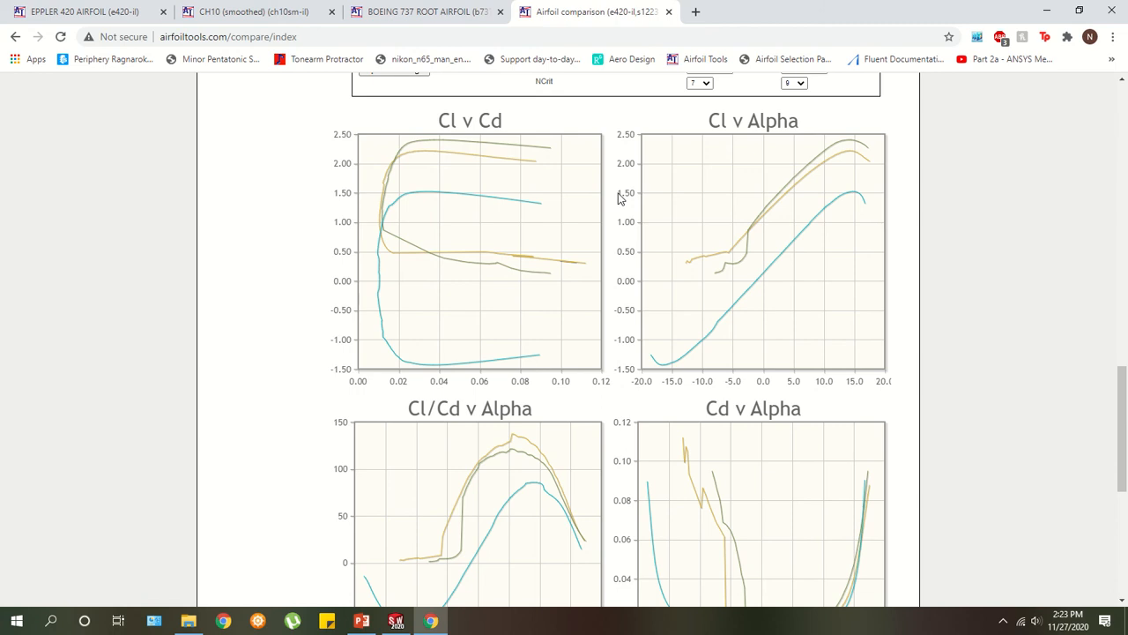
mouse_move(702, 211)
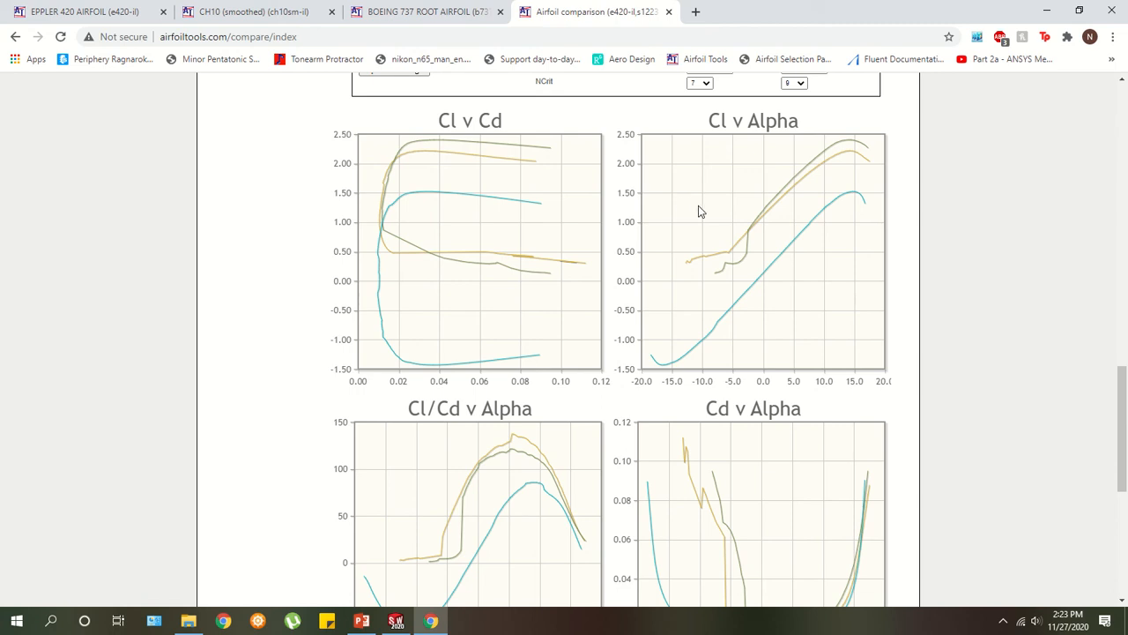
mouse_move(673, 204)
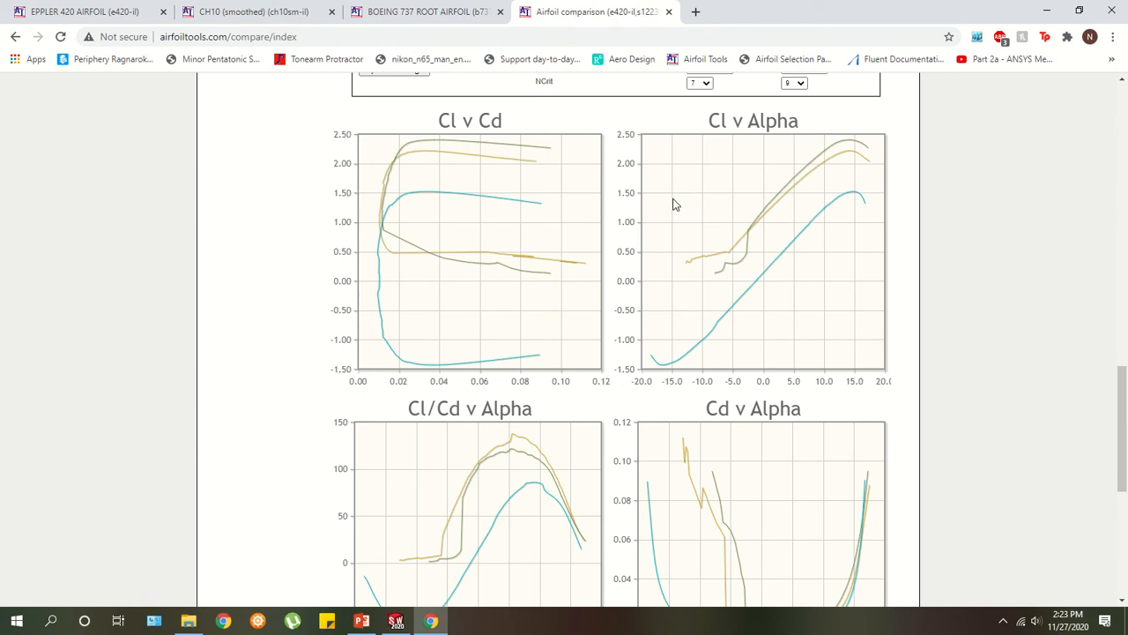
scroll("up", 3)
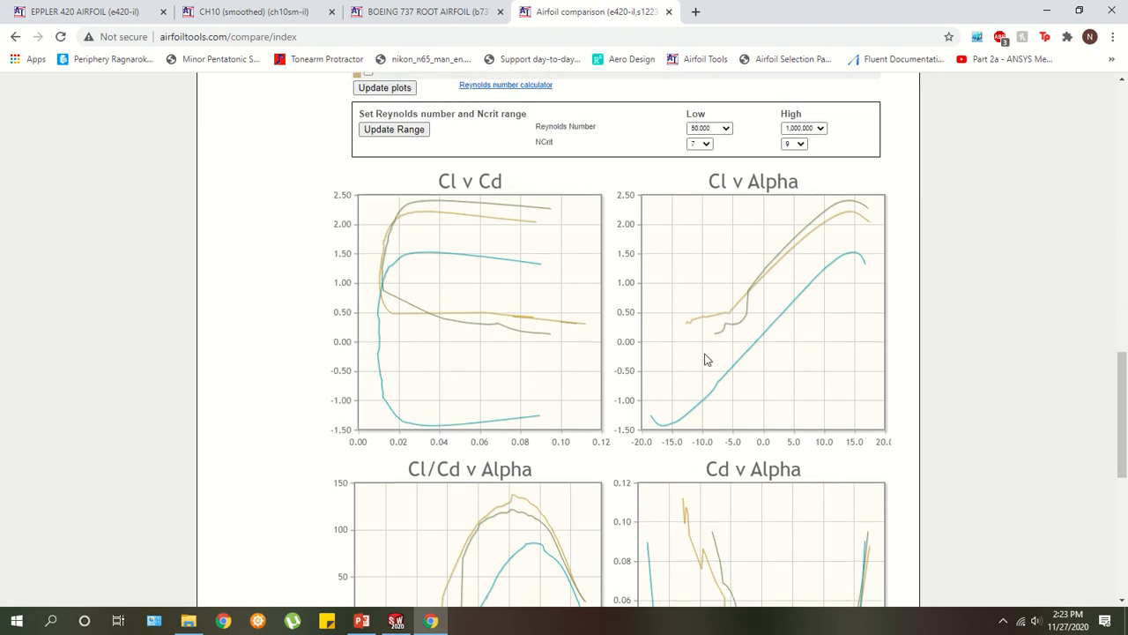
scroll("up", 3)
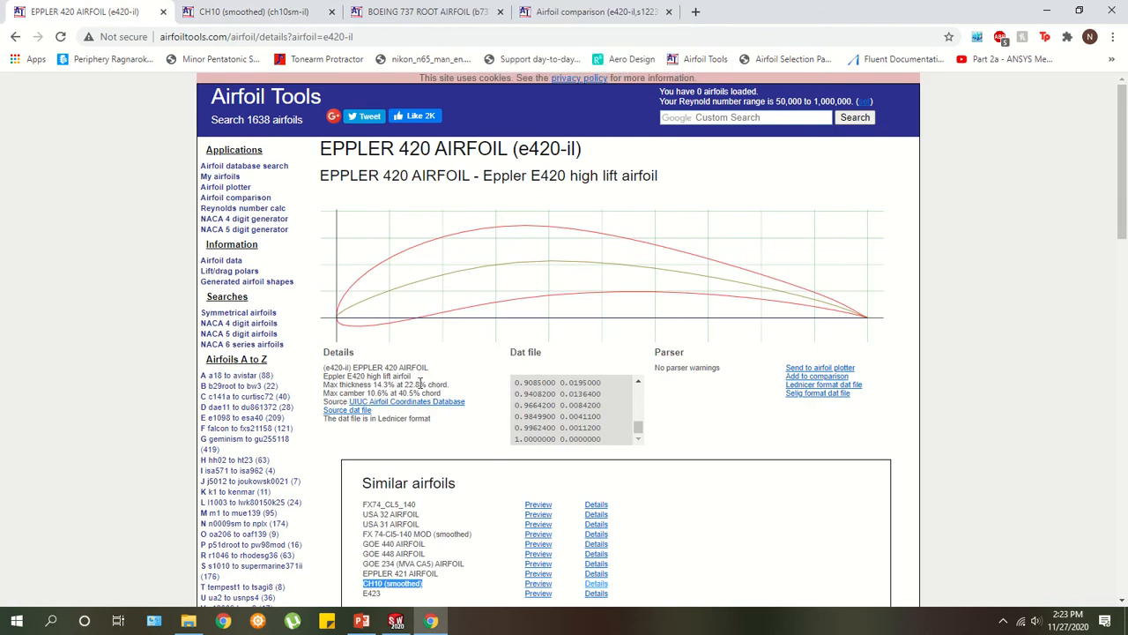
mouse_move(556, 397)
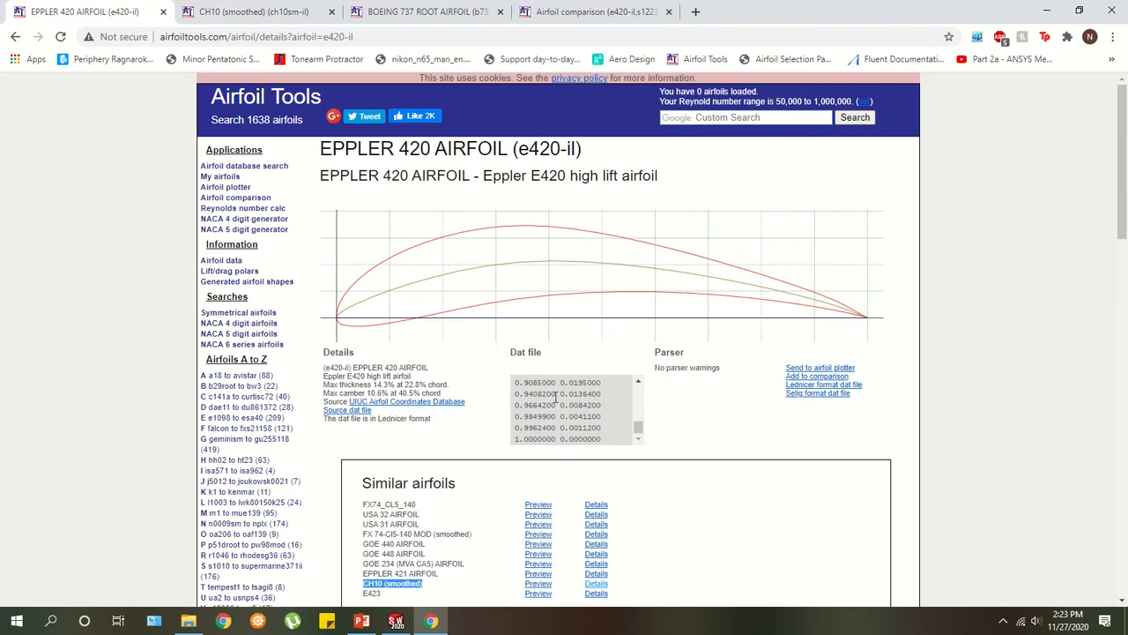
mouse_move(349, 409)
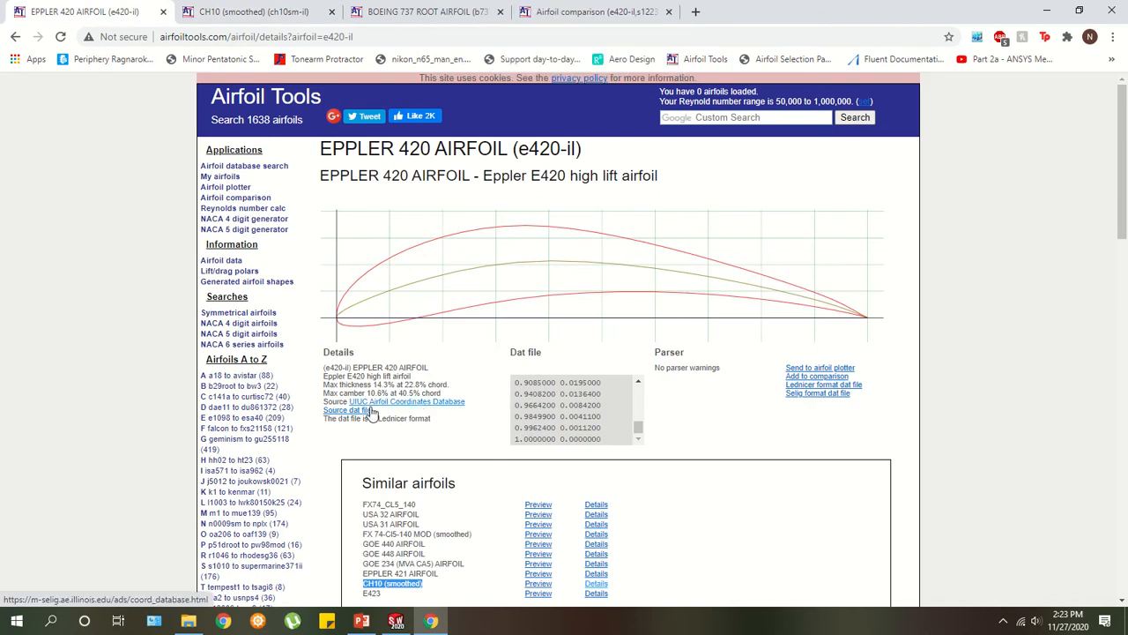
Scroll the Eppler 420 Dat file box through its coordinates and back to the header
scroll("down", 3)
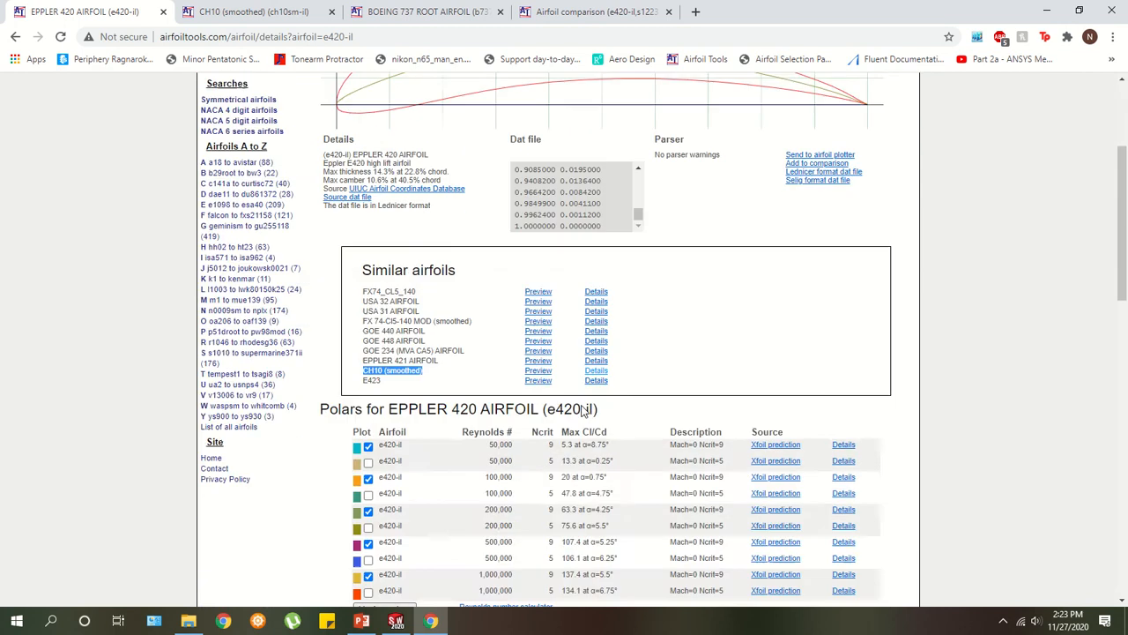
scroll("up", 3)
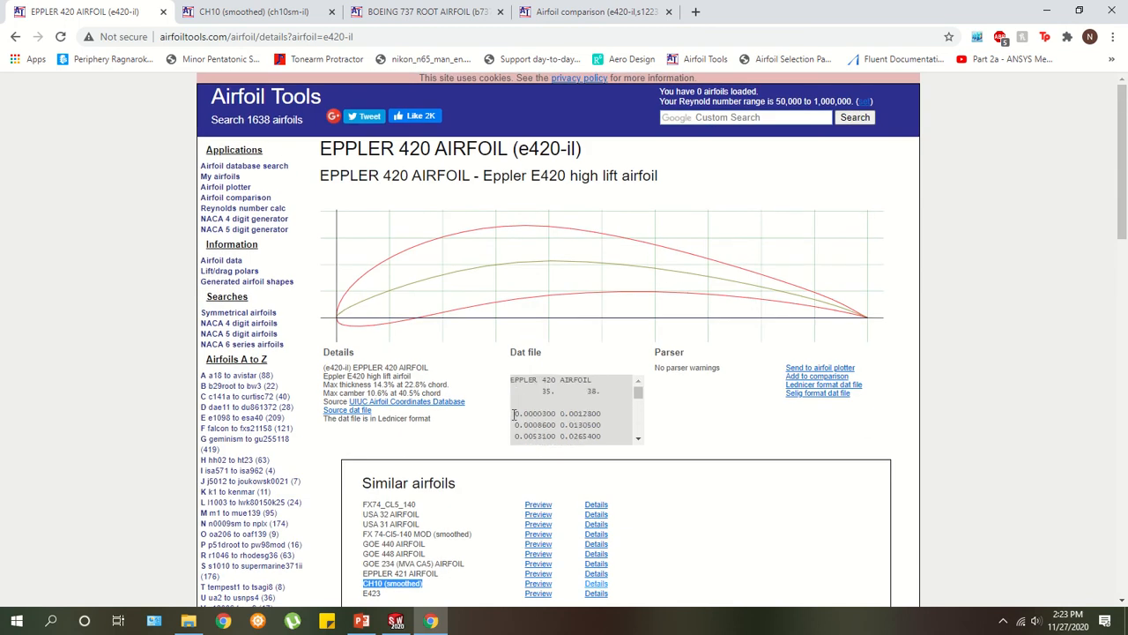
scroll("down", 3)
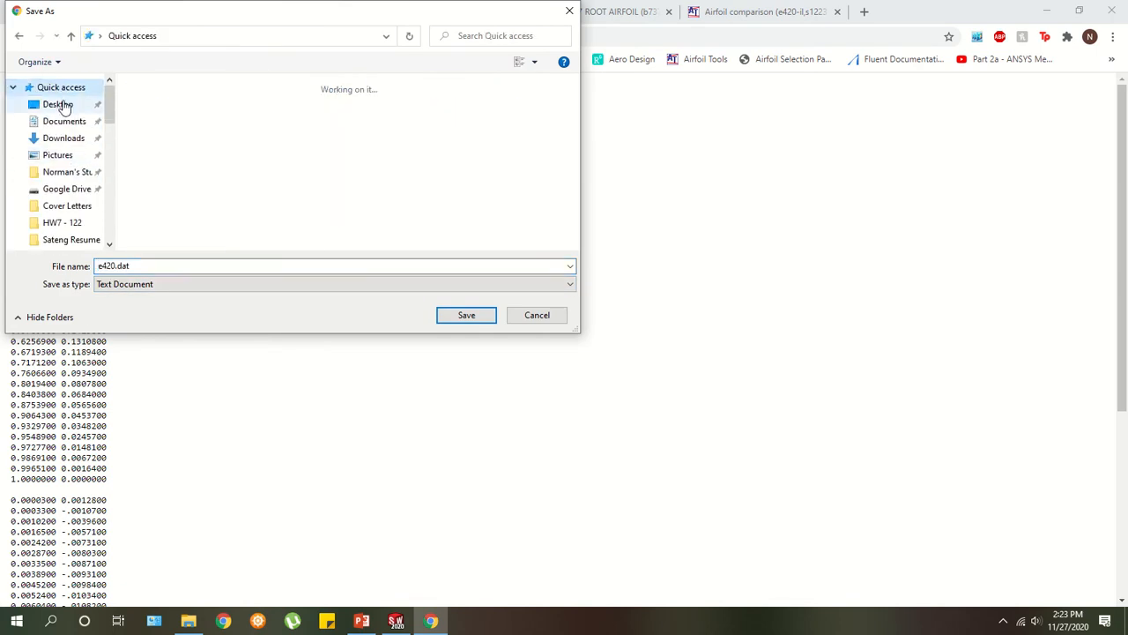
Delete the old e420 file on the Desktop and save the coordinate page as text file e420
left_click(58, 104)
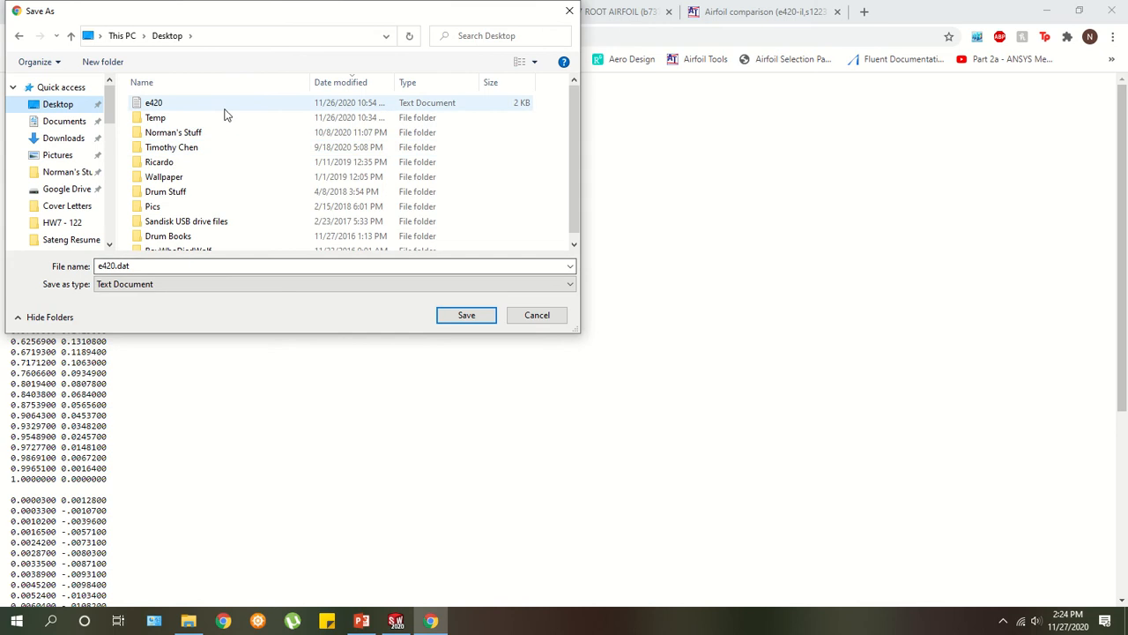
key("Delete")
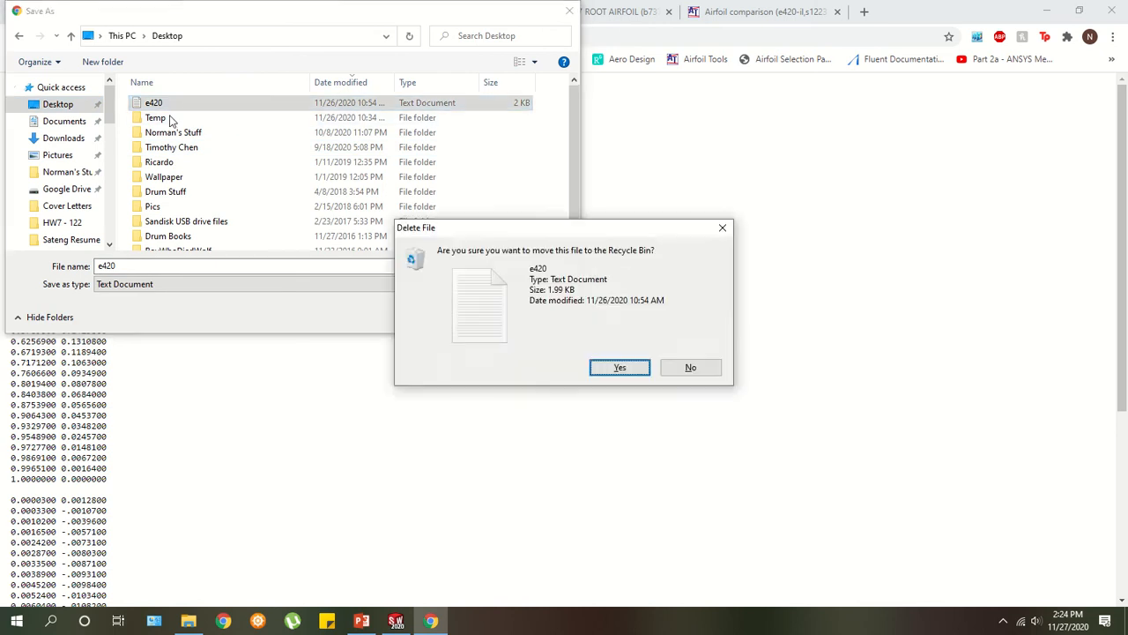
left_click(620, 367)
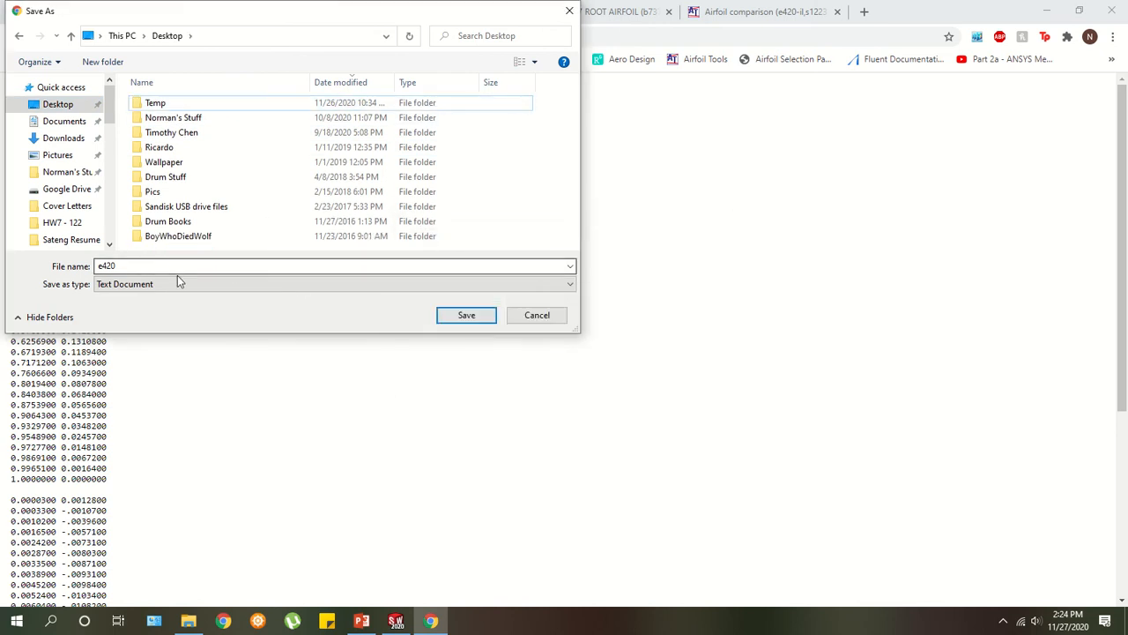
triple_click(335, 265)
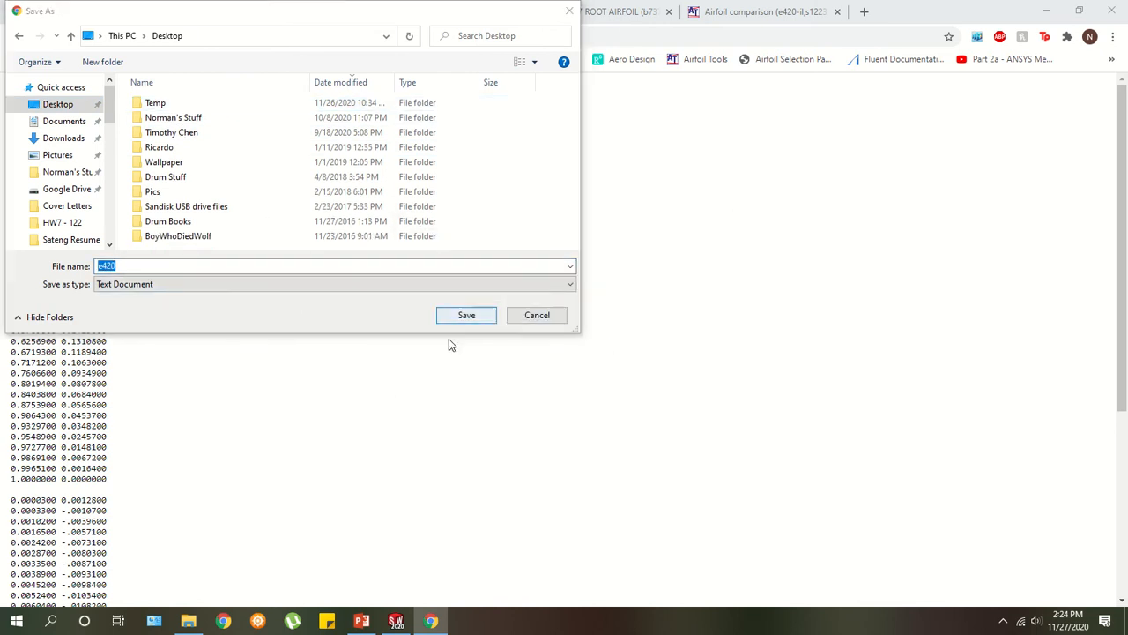
left_click(465, 313)
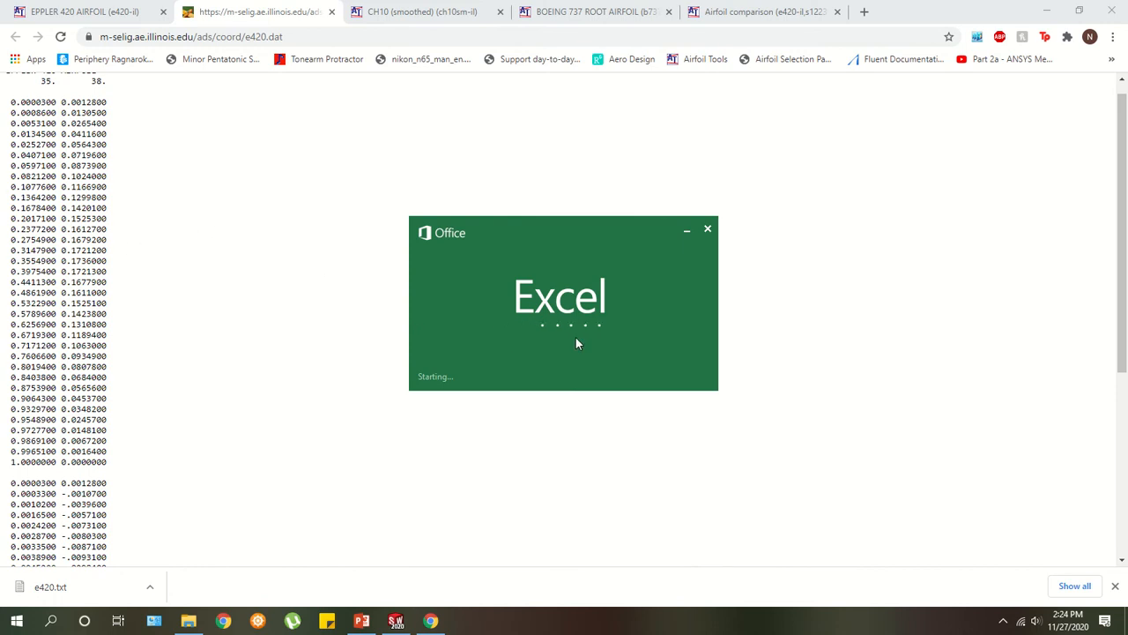
mouse_move(497, 345)
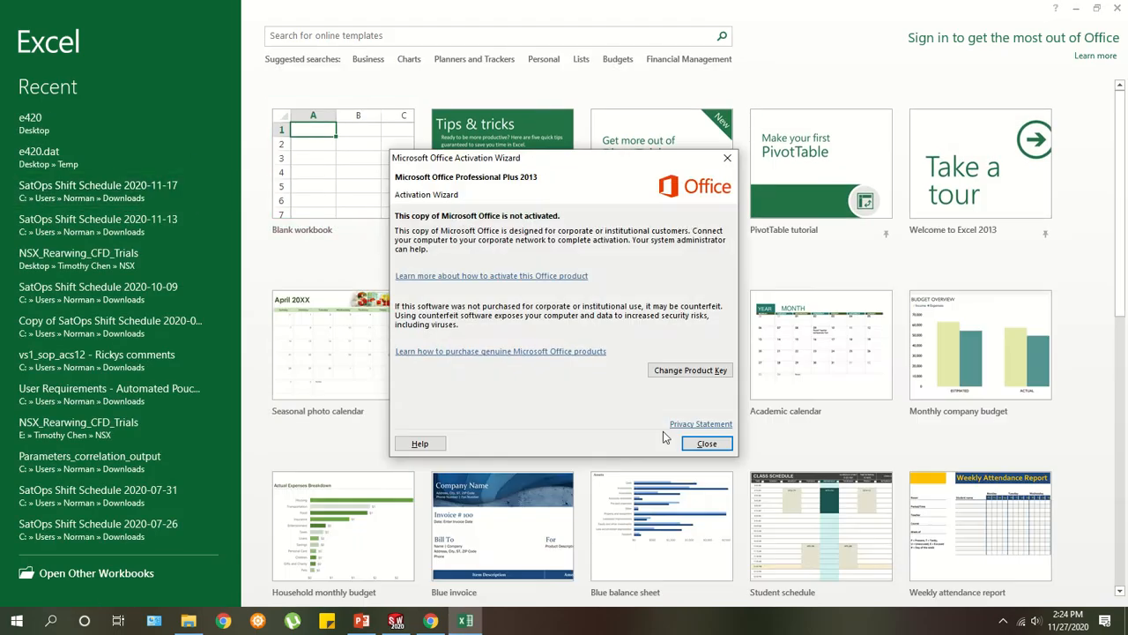
Dismiss Excel's activation notice and browse the computer with the file filter set to Text Files
left_click(705, 442)
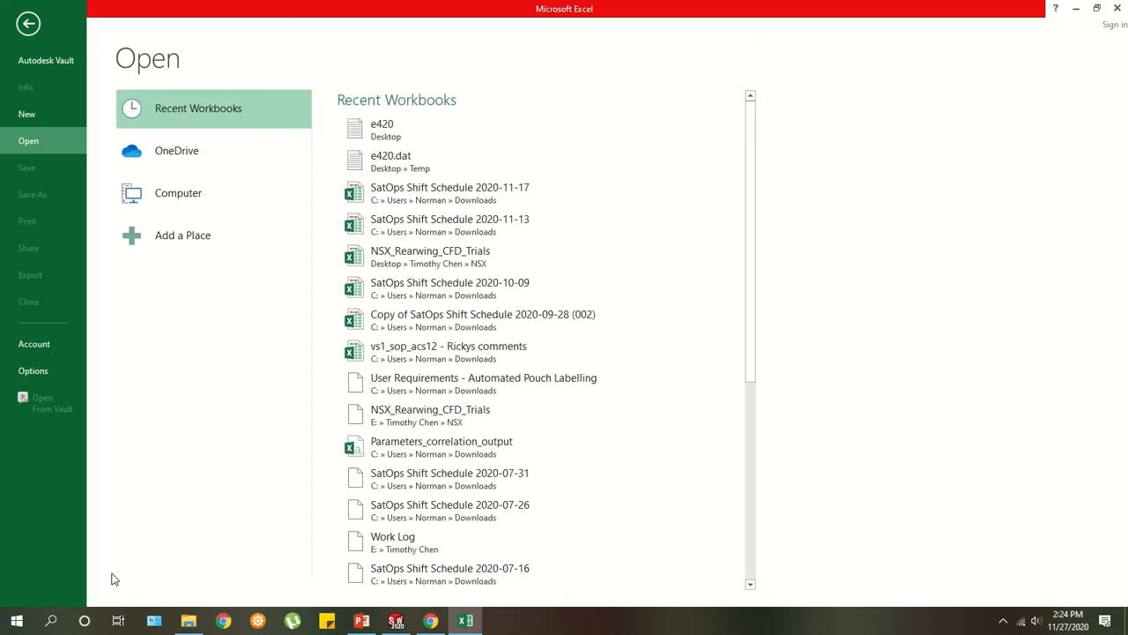
left_click(178, 192)
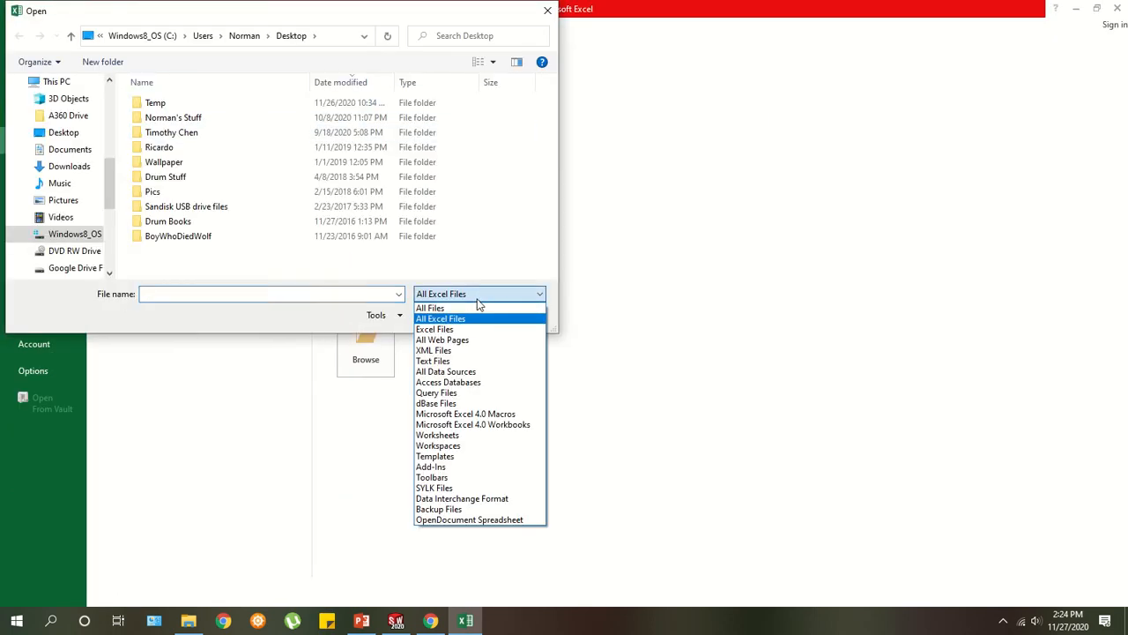
left_click(433, 360)
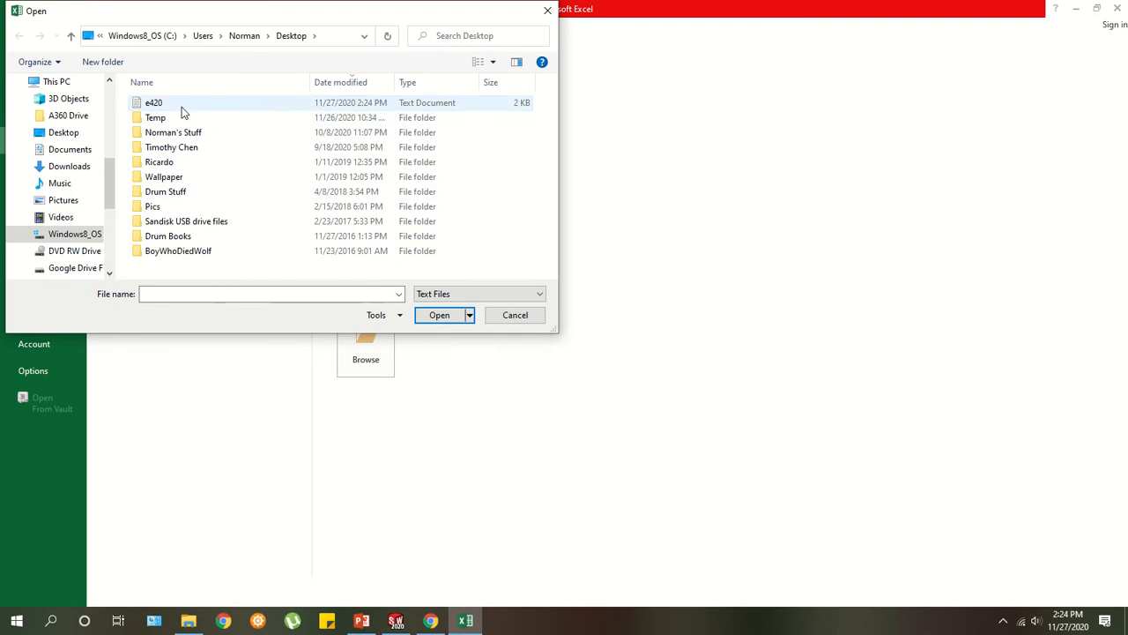
Import the e420 coordinate file as delimited text split on spaces
left_click(514, 313)
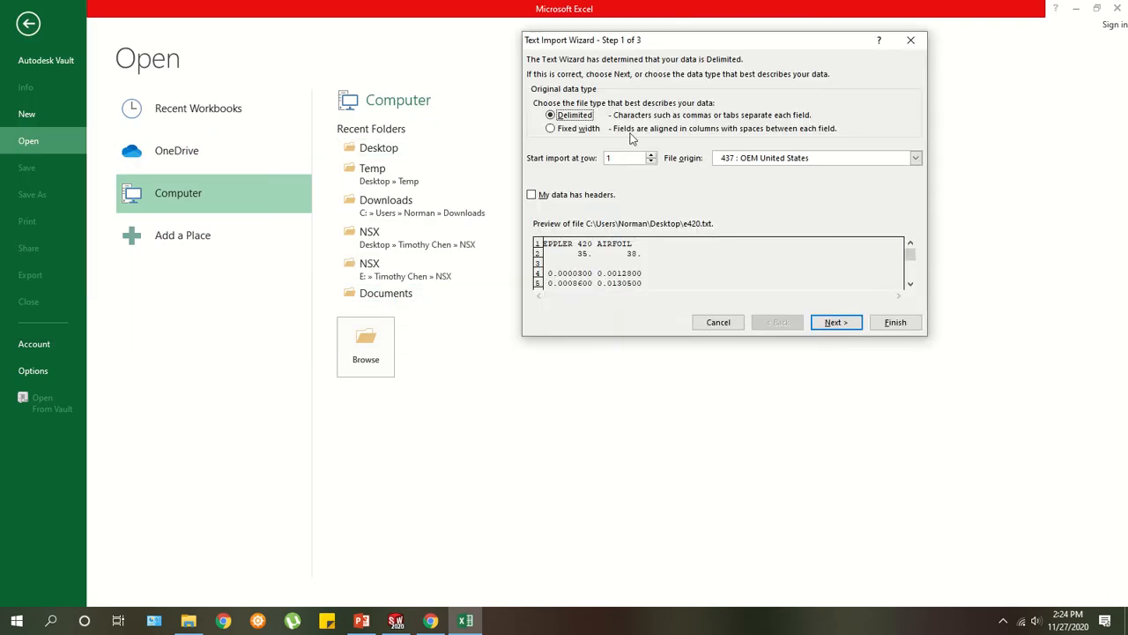
mouse_move(619, 215)
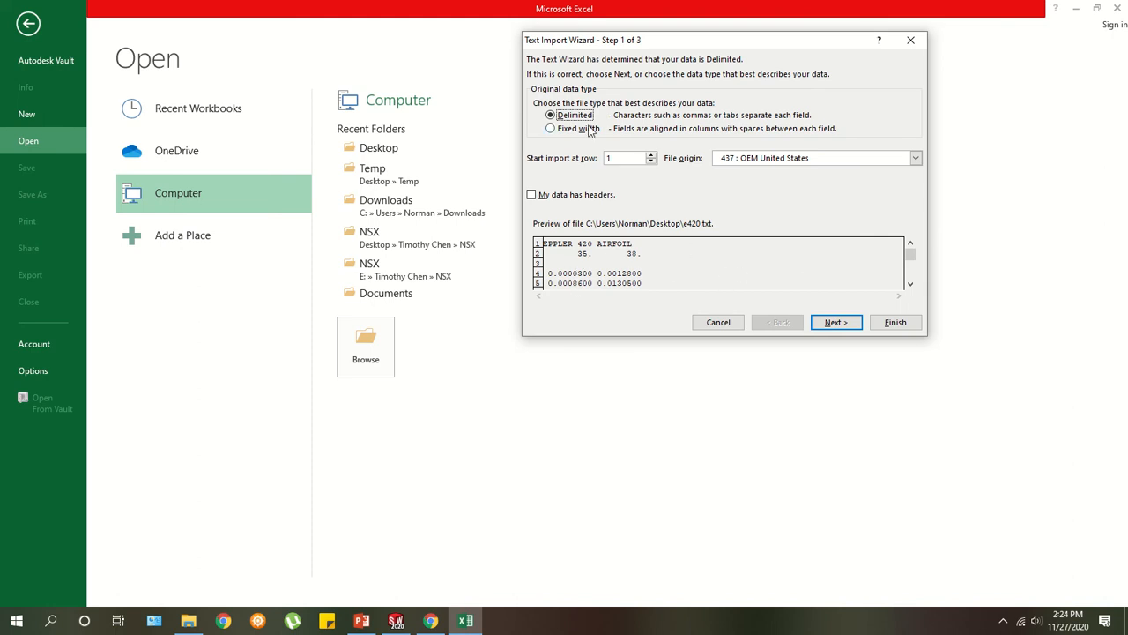
mouse_move(535, 125)
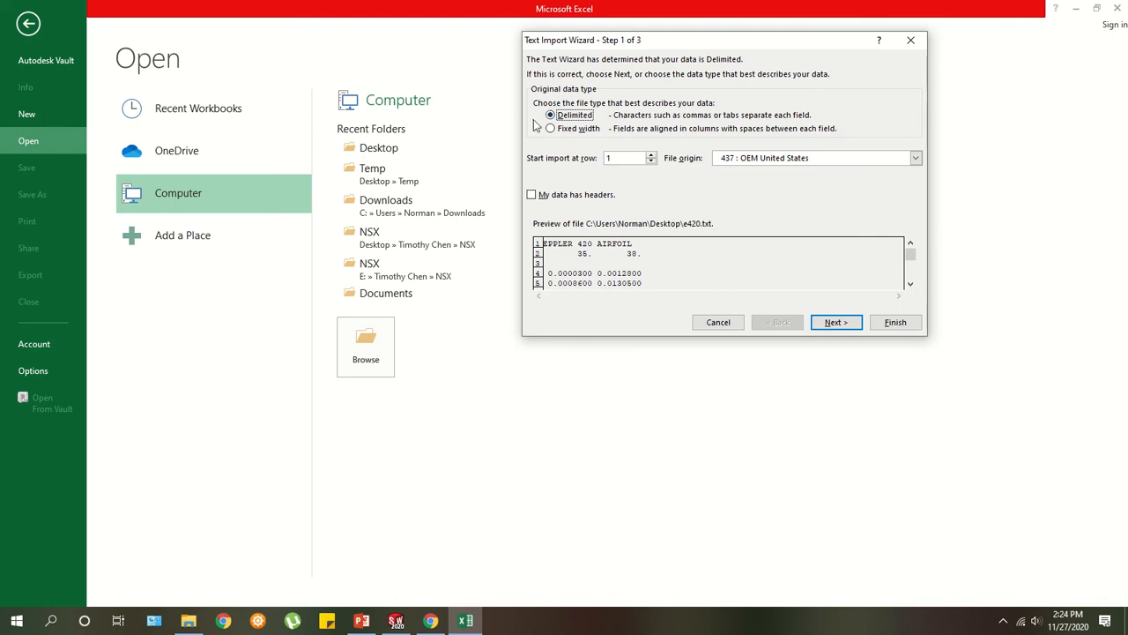
mouse_move(590, 229)
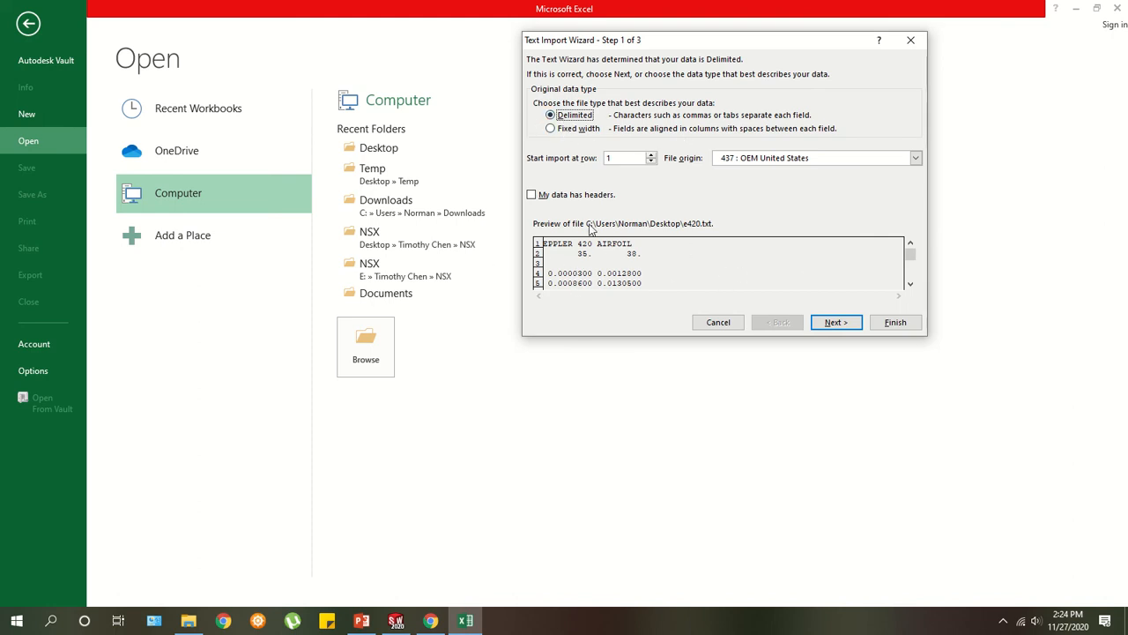
mouse_move(603, 261)
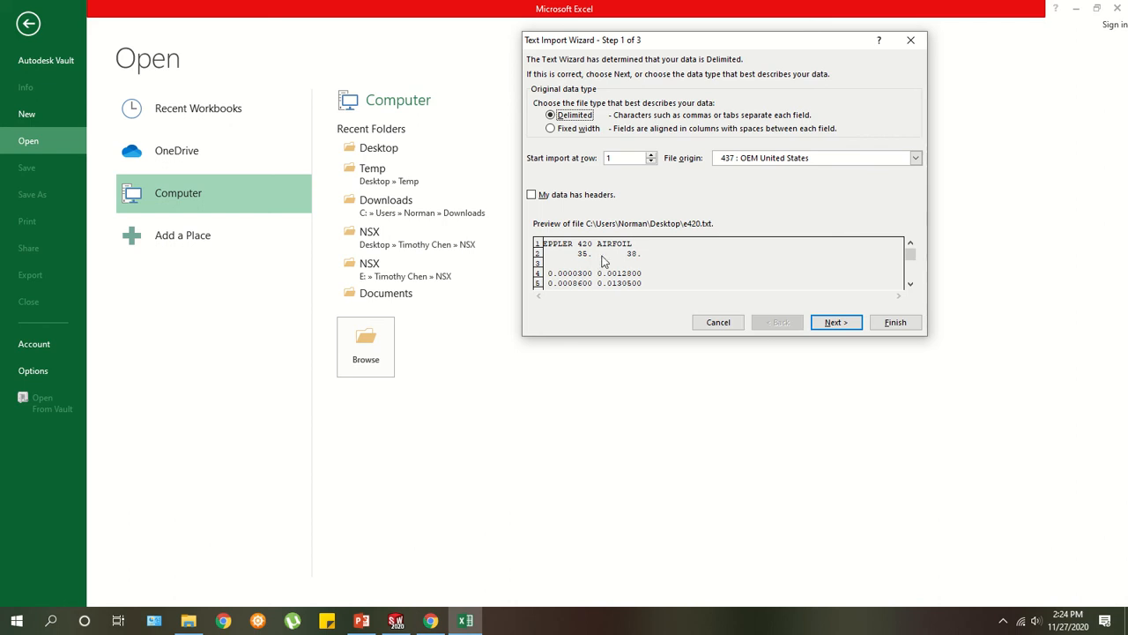
left_click(834, 321)
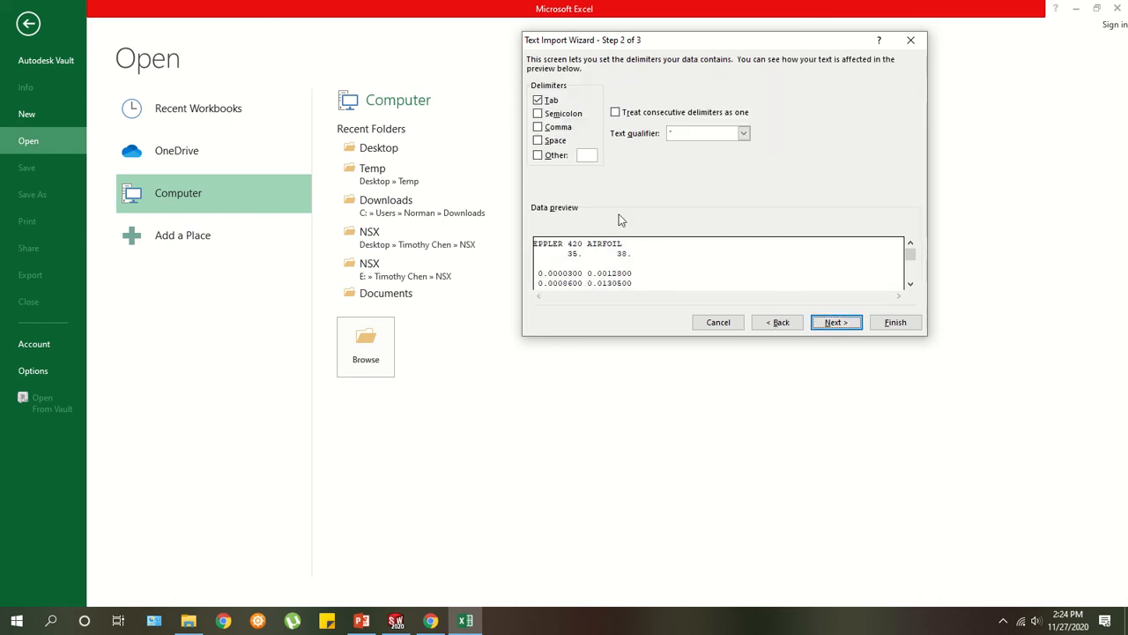
mouse_move(538, 83)
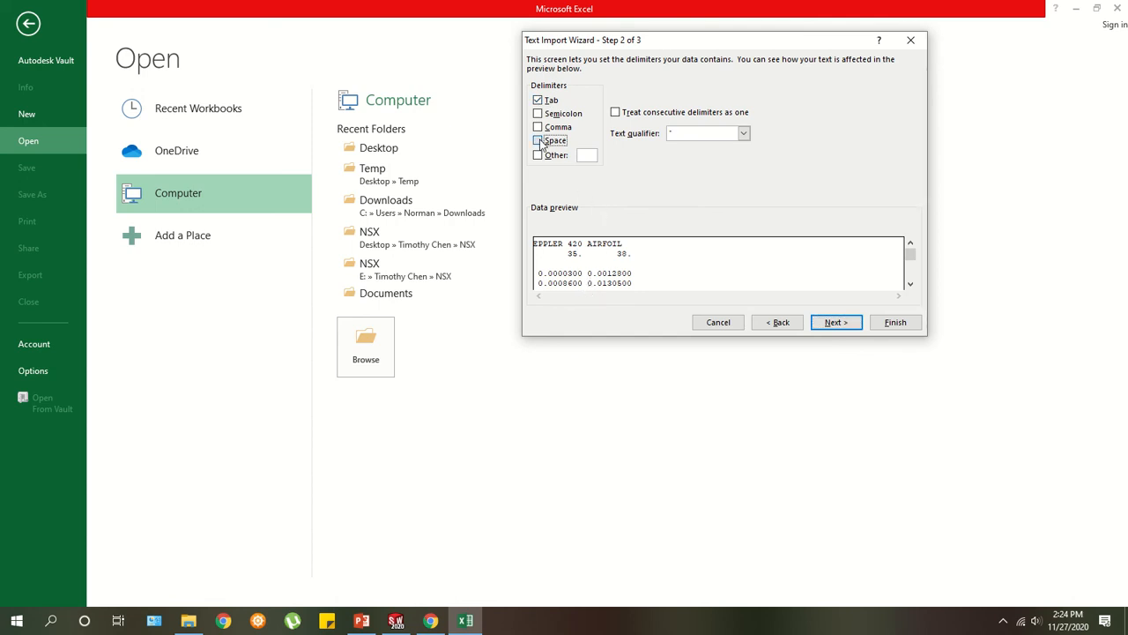
left_click(539, 141)
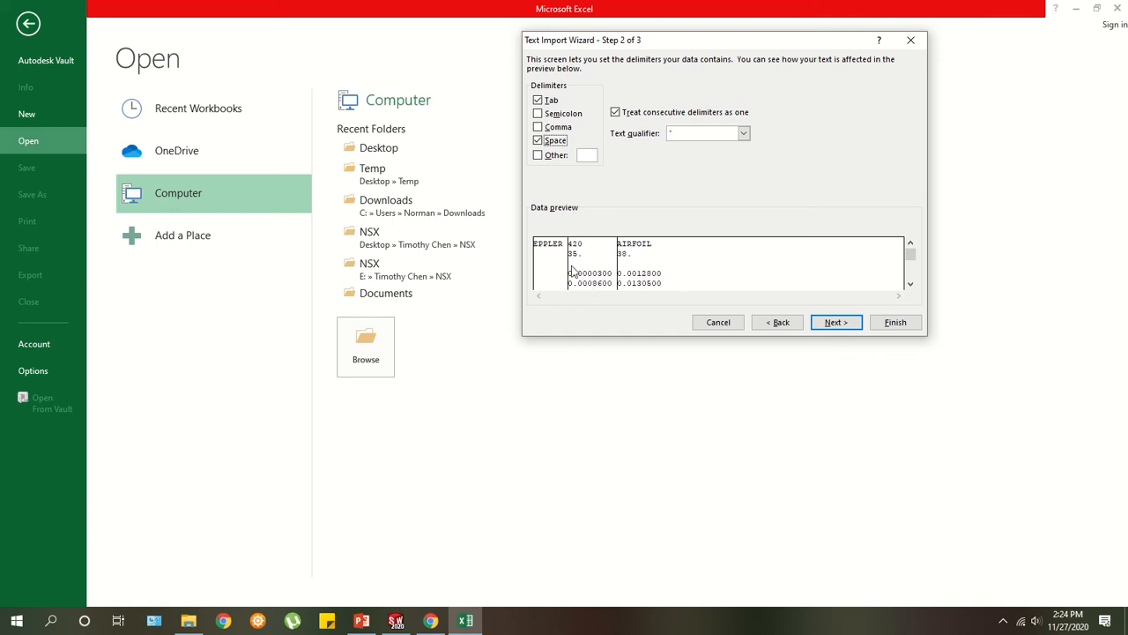
mouse_move(670, 289)
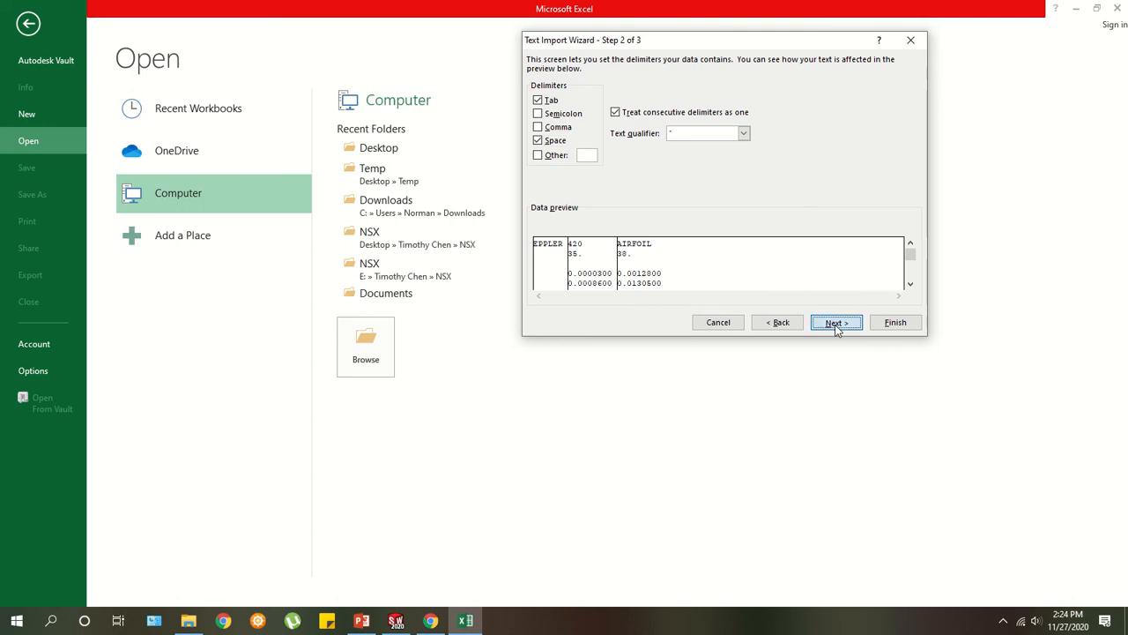
Review the column formats and finish importing the coordinates into the e420 sheet
left_click(836, 321)
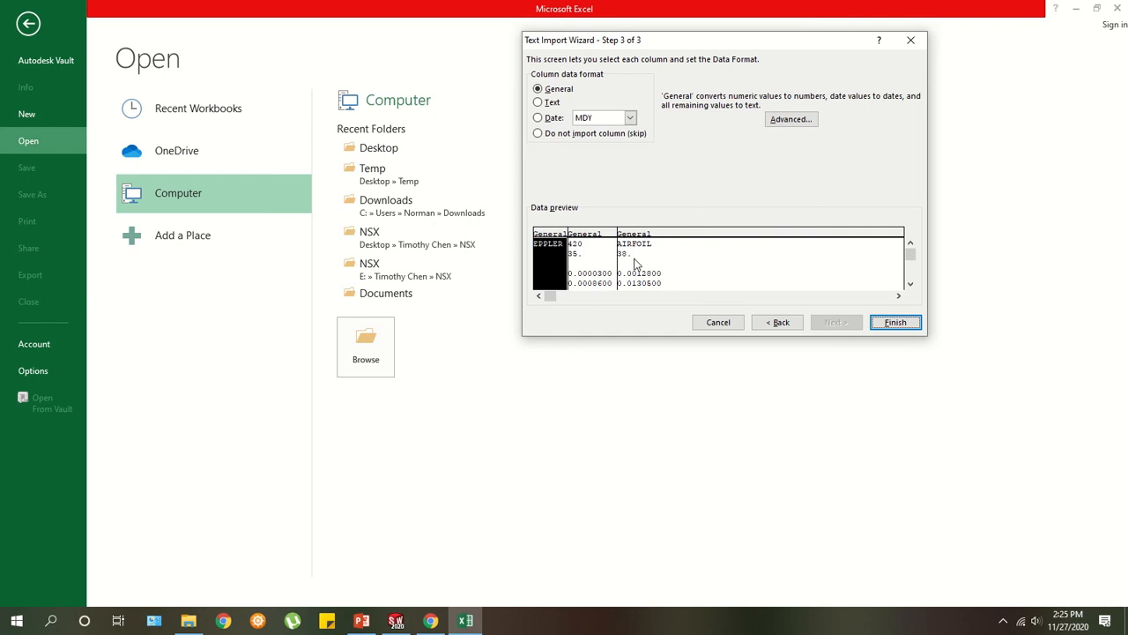
left_click(591, 256)
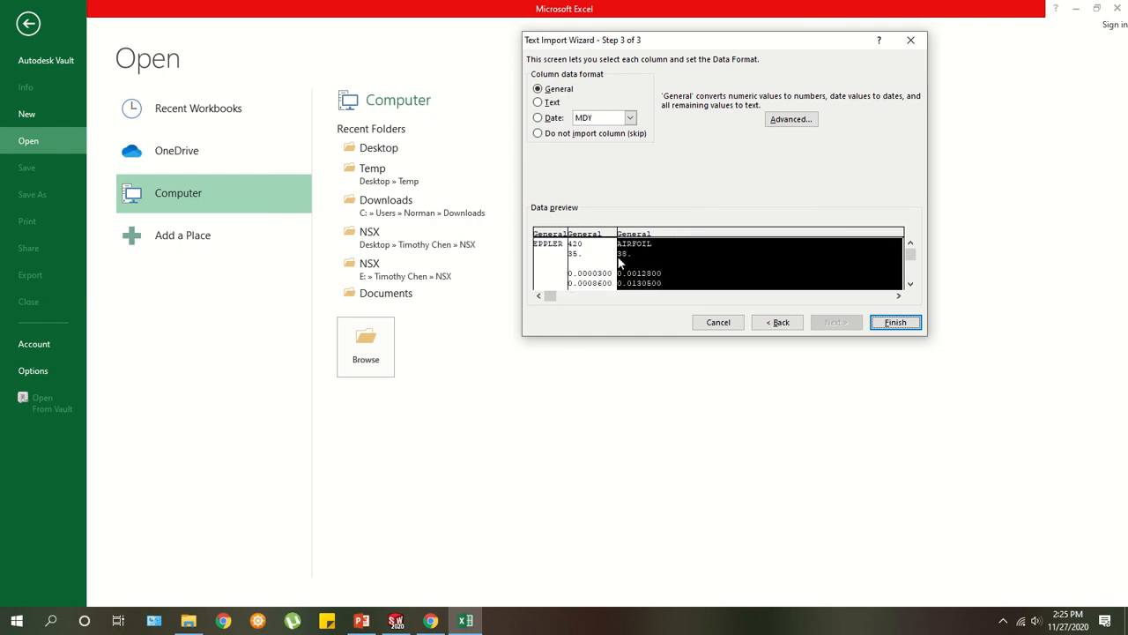
mouse_move(747, 192)
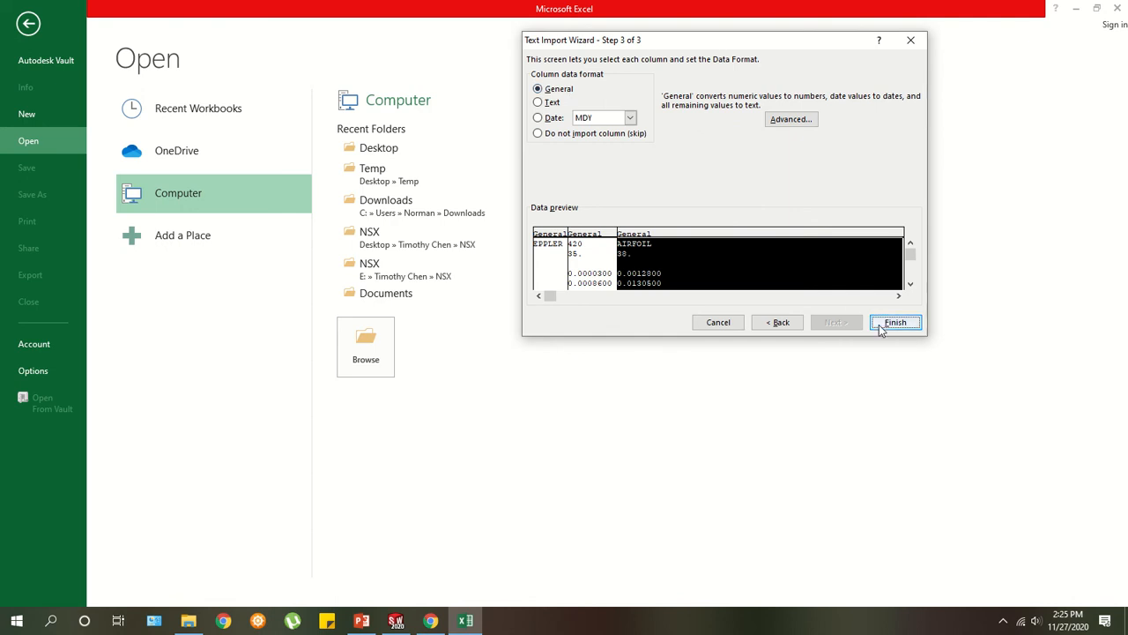
left_click(896, 321)
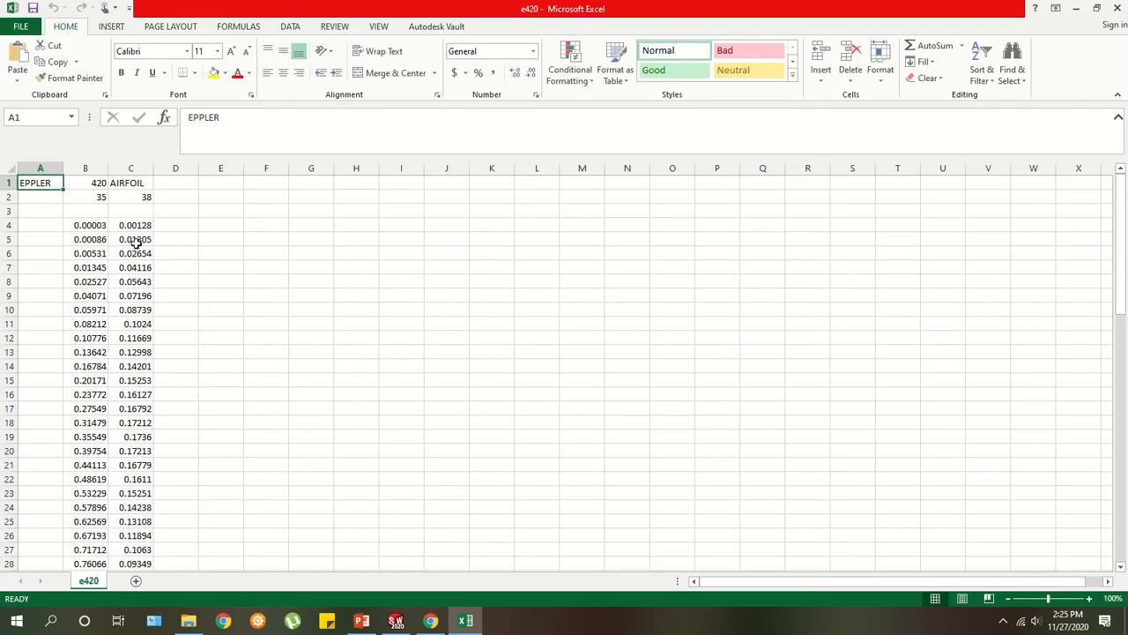
Move the coordinate range from columns B:C so the data starts at A1, dropping the header lines
left_click(130, 212)
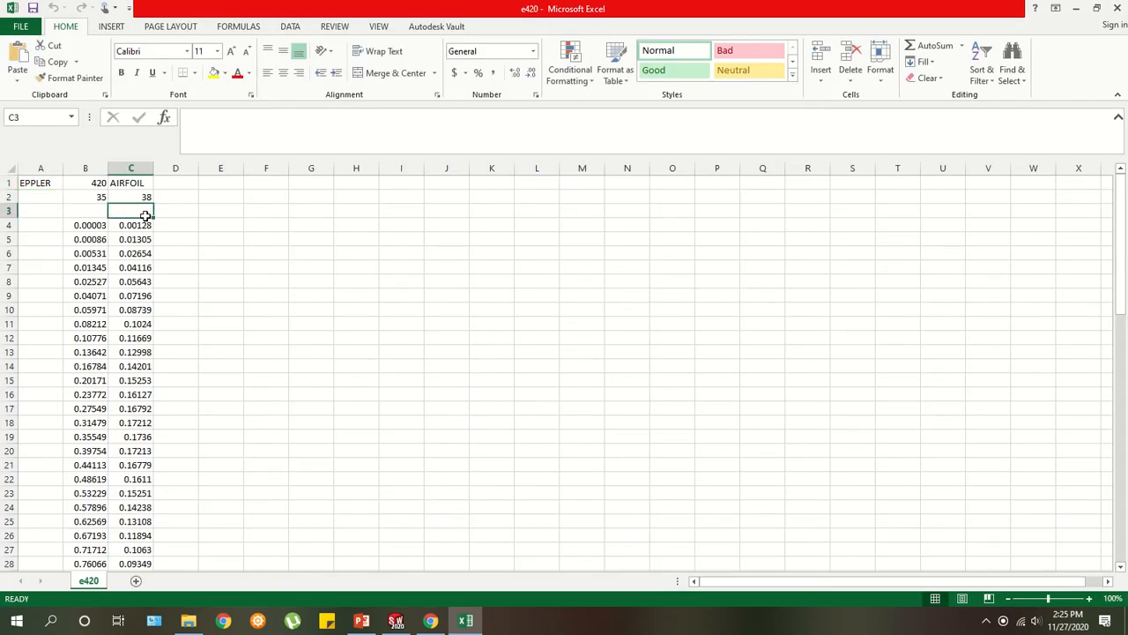
left_click_drag(41, 182, 130, 211)
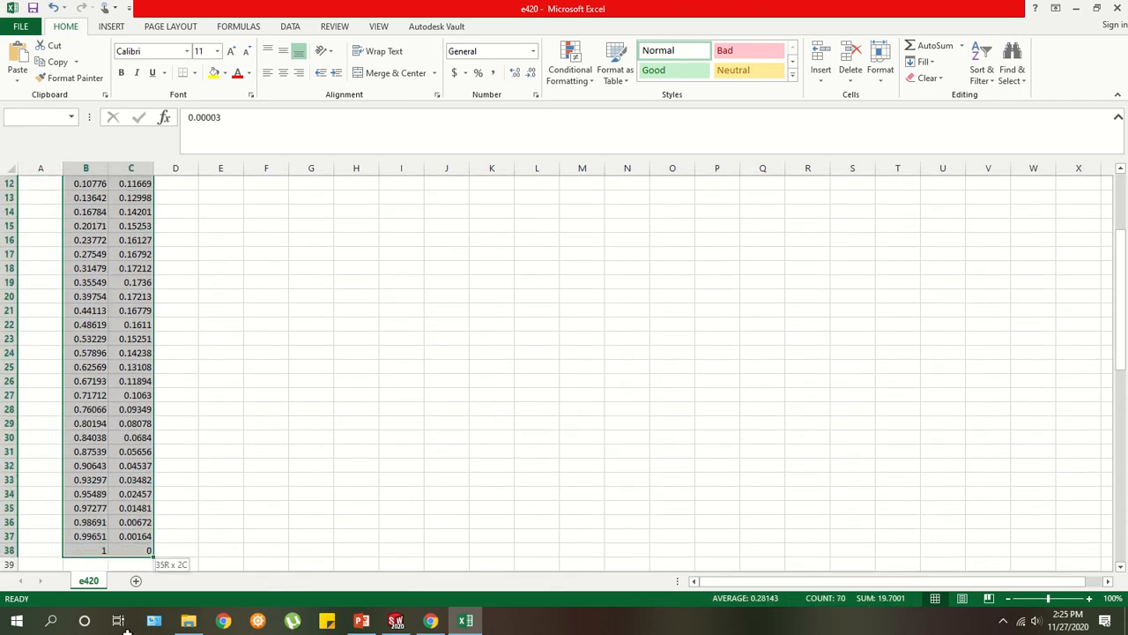
scroll("down", 3)
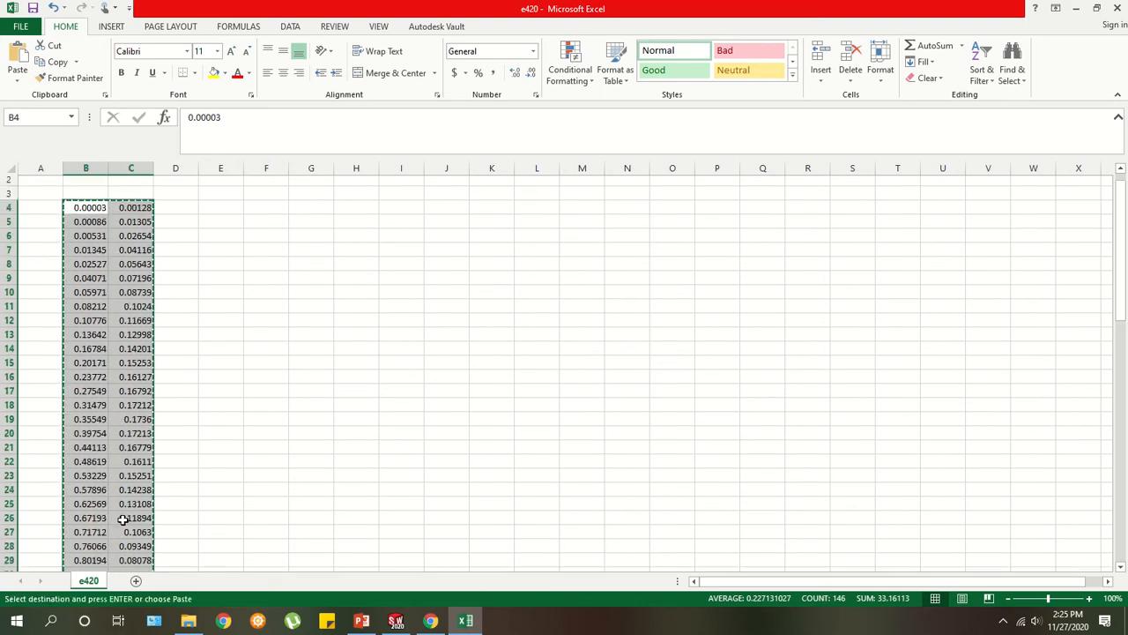
left_click(41, 181)
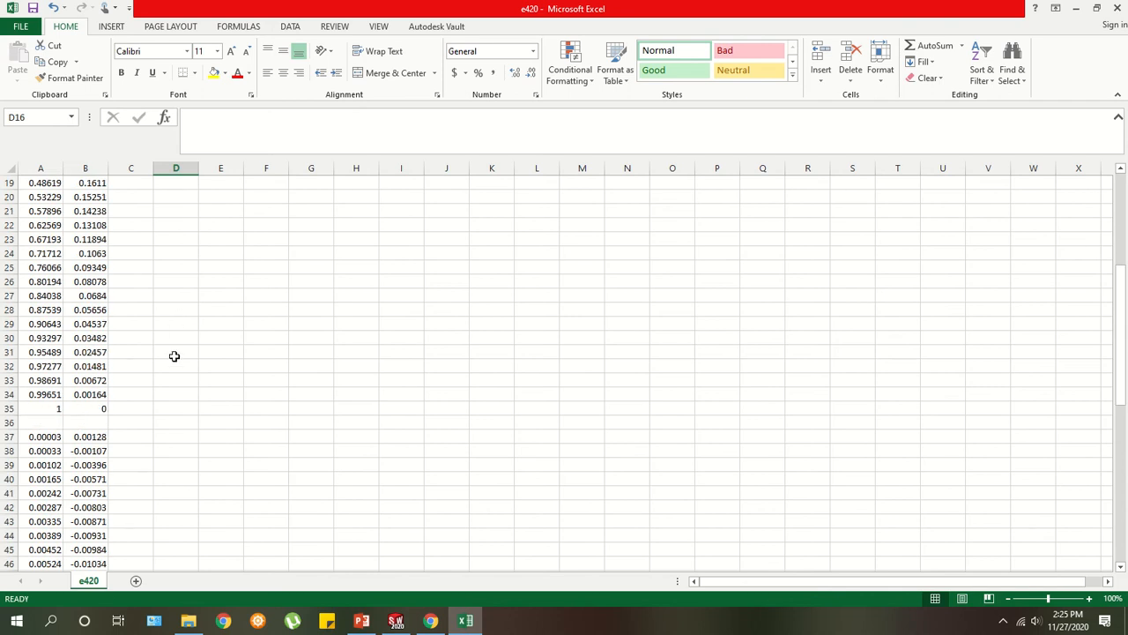
left_click_drag(40, 182, 41, 282)
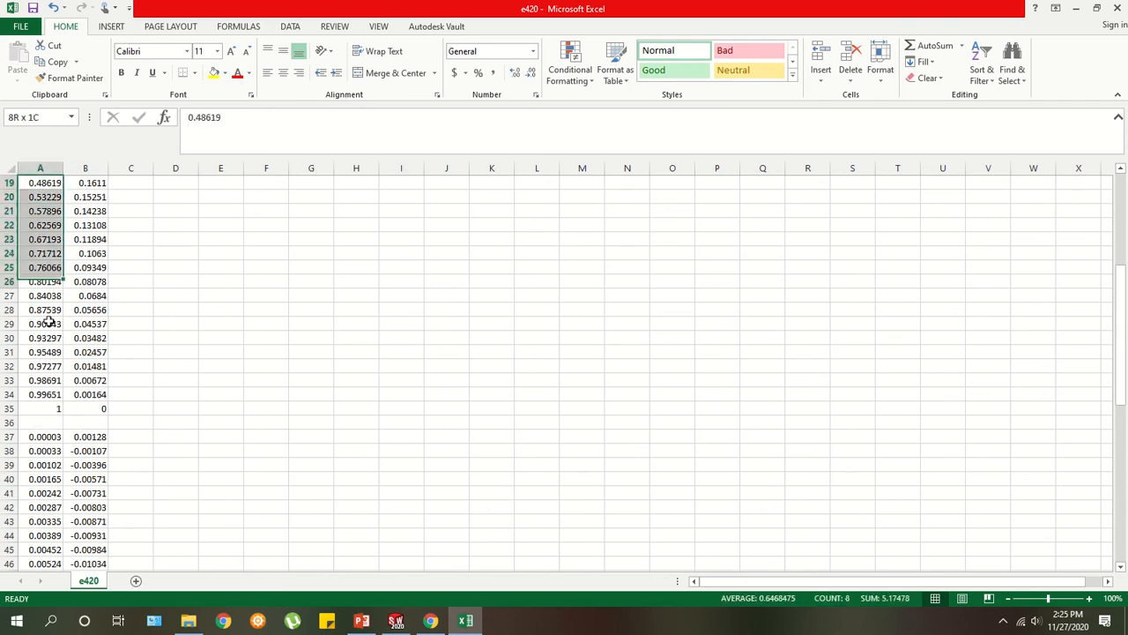
left_click_drag(85, 181, 85, 409)
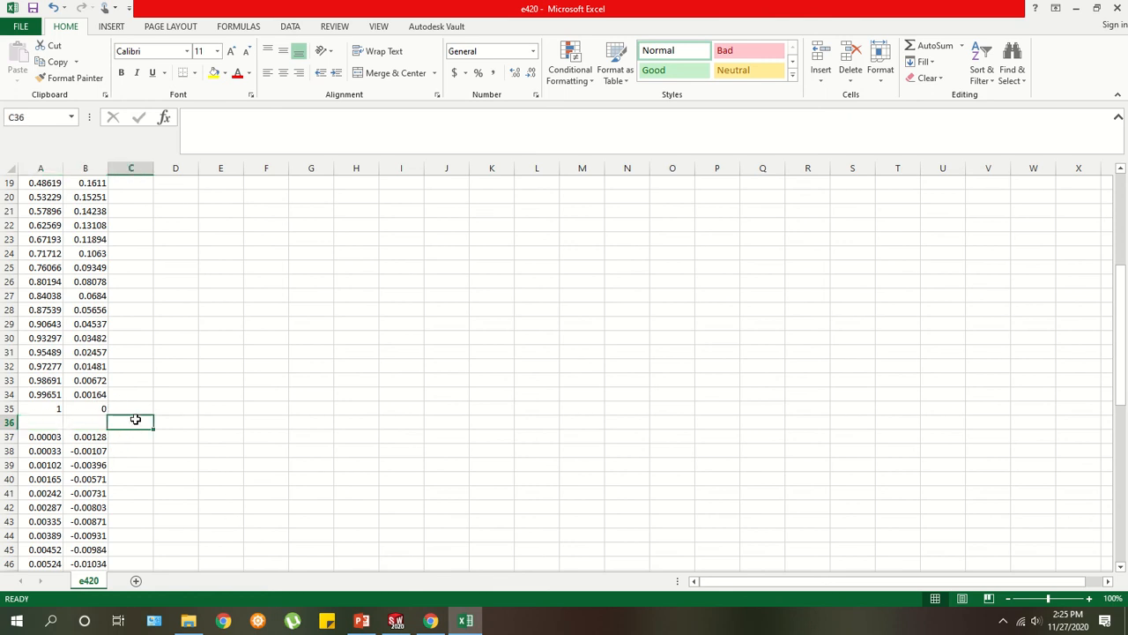
scroll("up", 3)
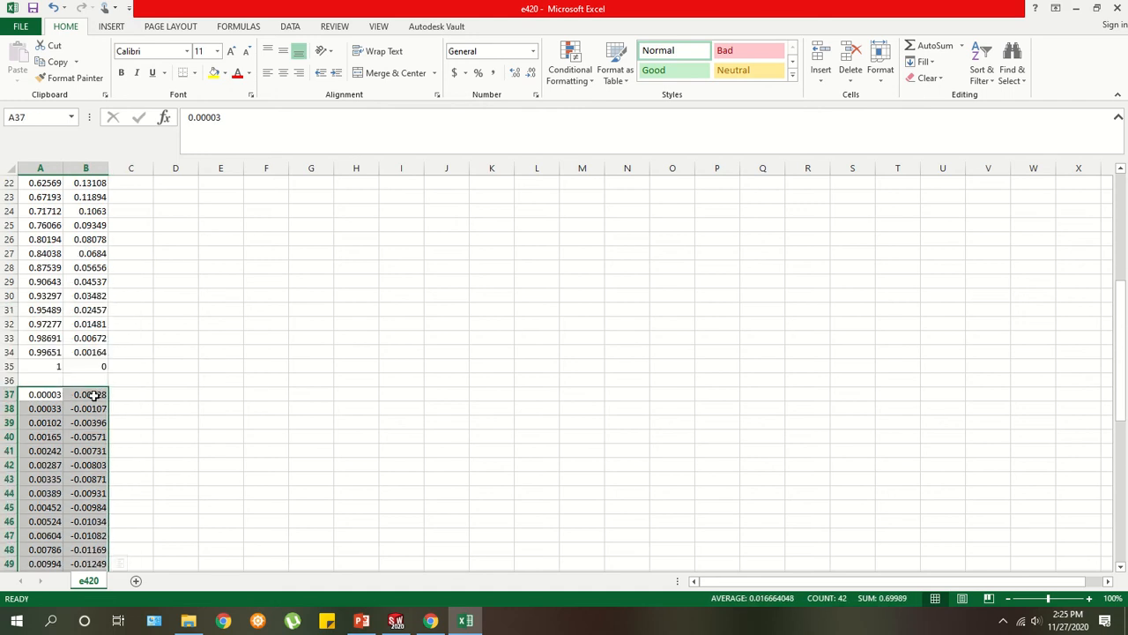
Move the lower-surface block A37:B74 into columns D and E starting at D1
left_click(41, 296)
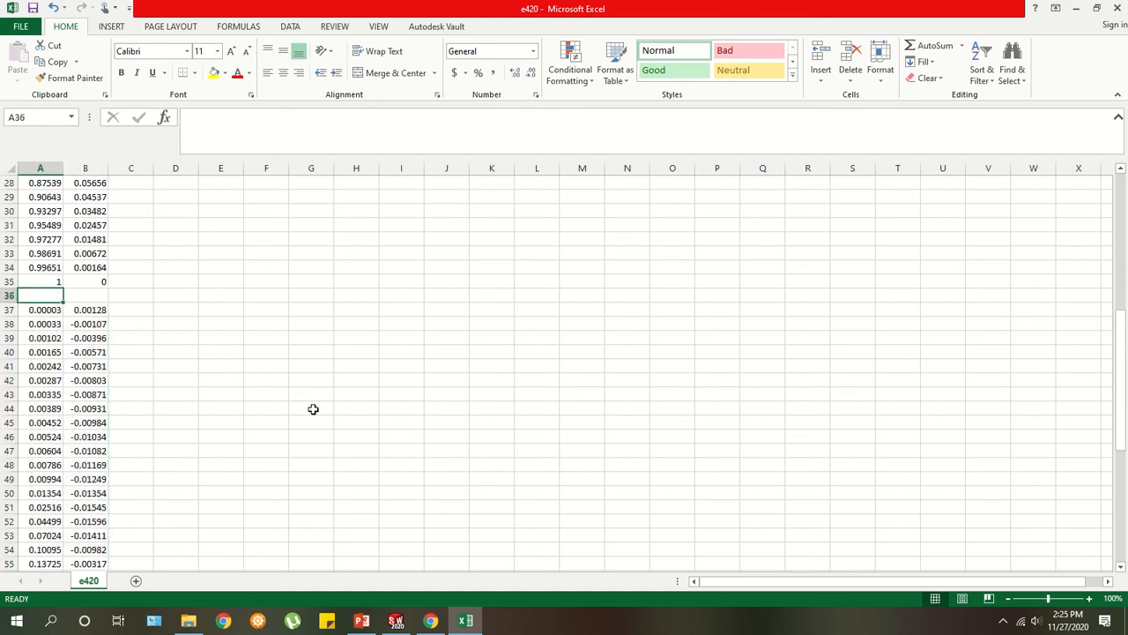
mouse_move(42, 314)
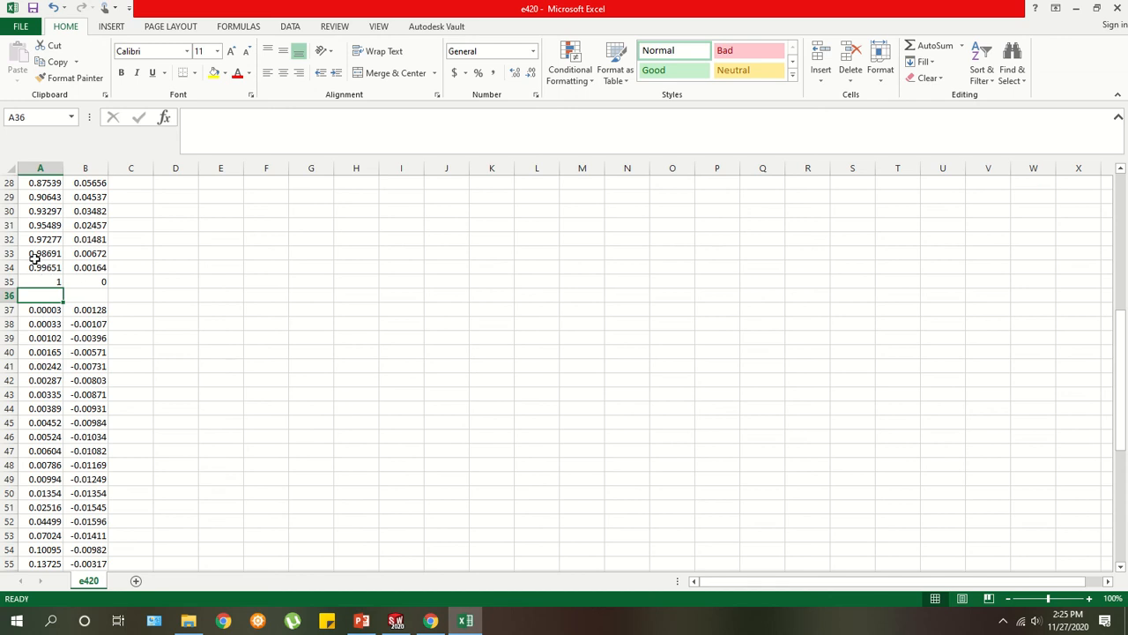
mouse_move(75, 282)
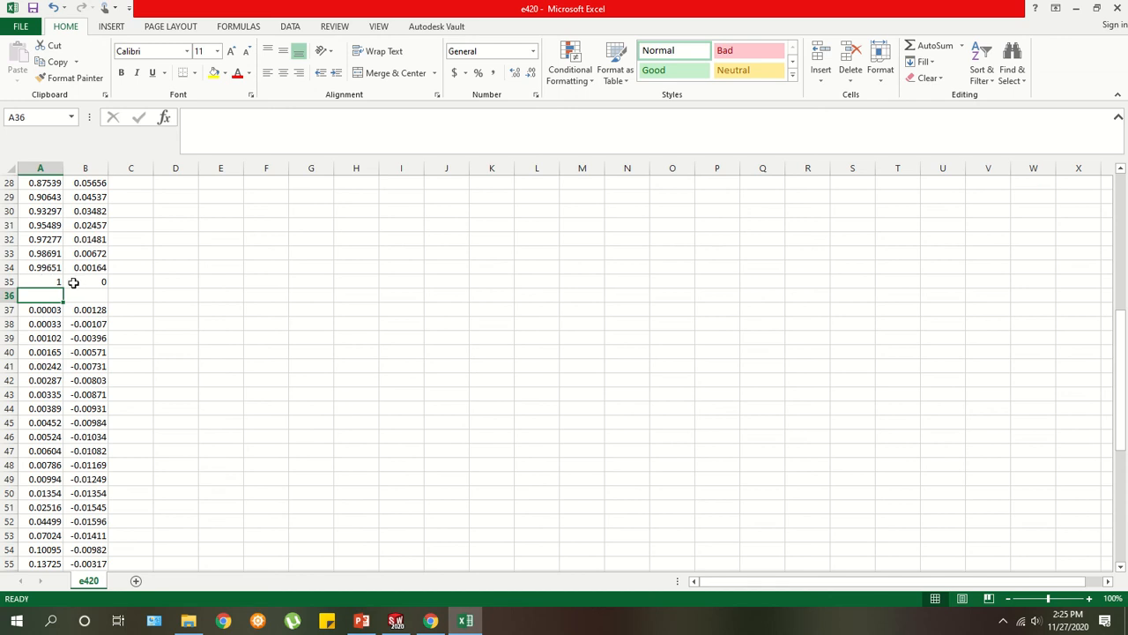
mouse_move(18, 363)
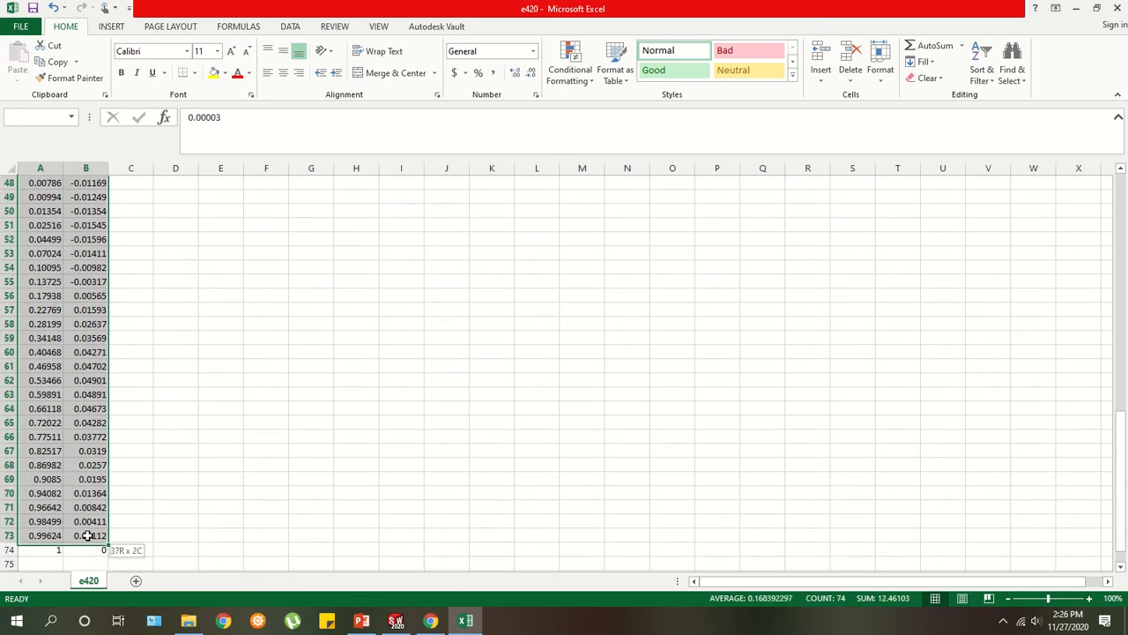
left_click(118, 562)
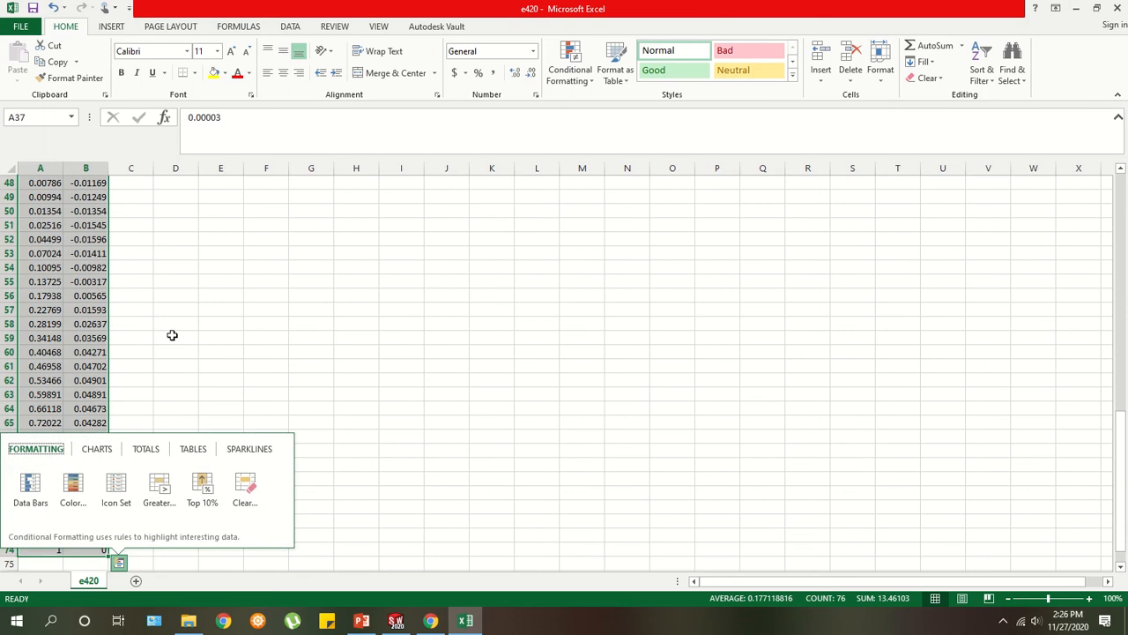
scroll("up", 3)
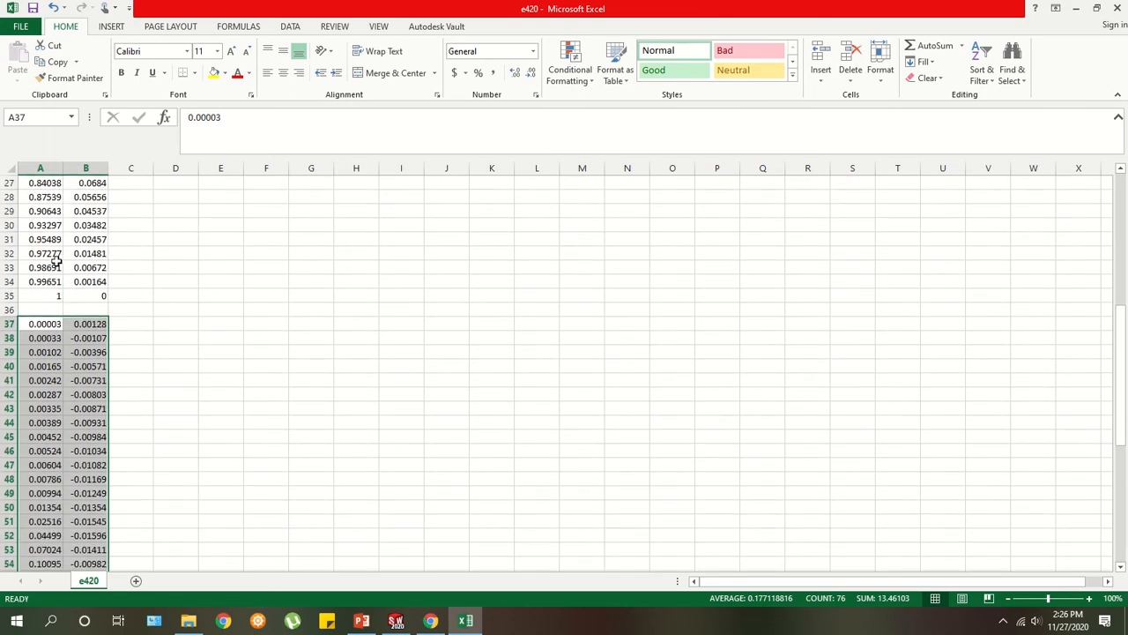
scroll("down", 3)
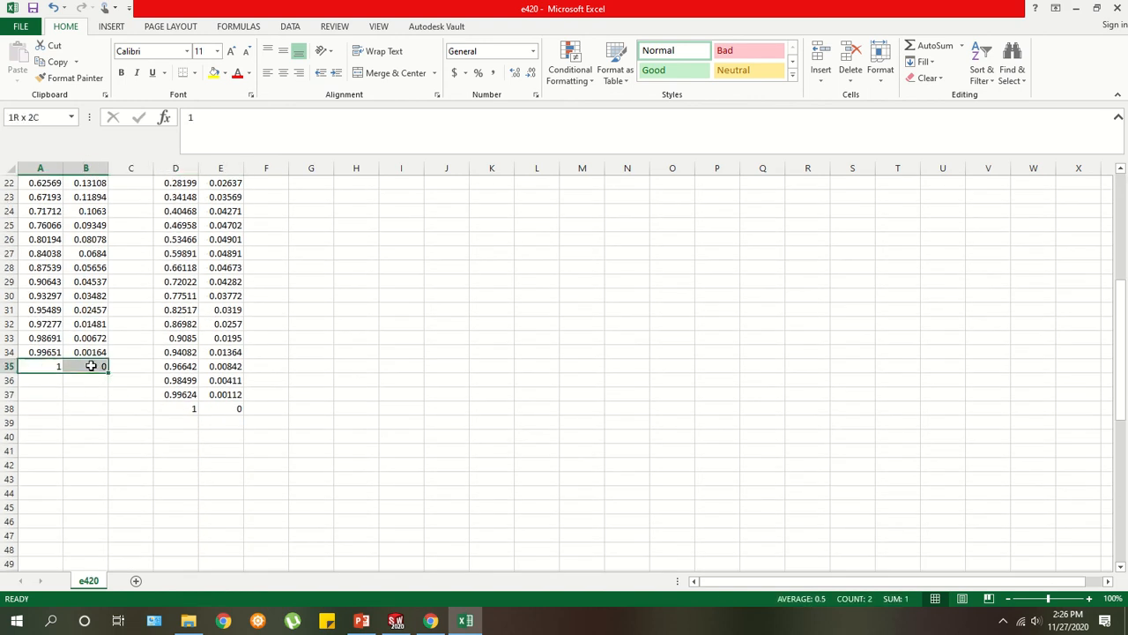
left_click(130, 381)
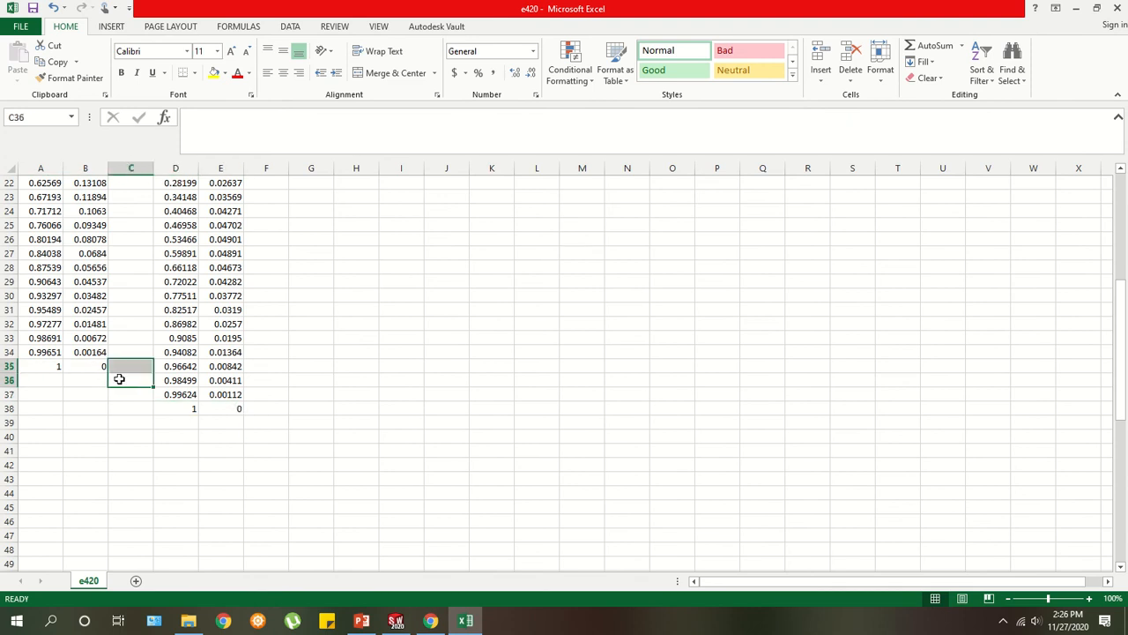
left_click(130, 394)
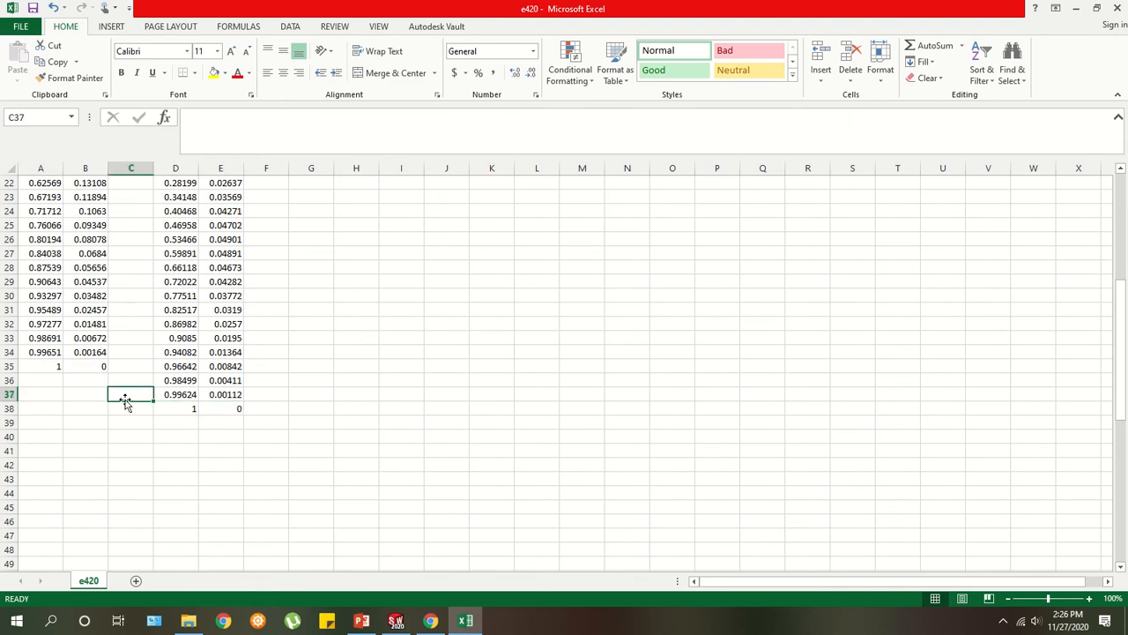
left_click(41, 409)
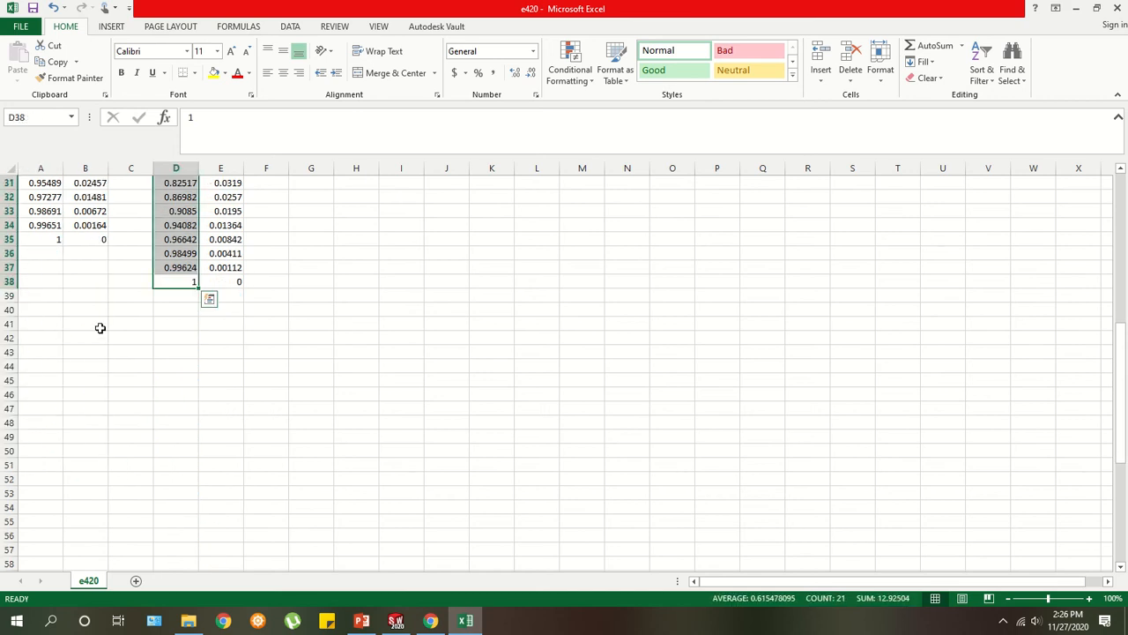
left_click(131, 322)
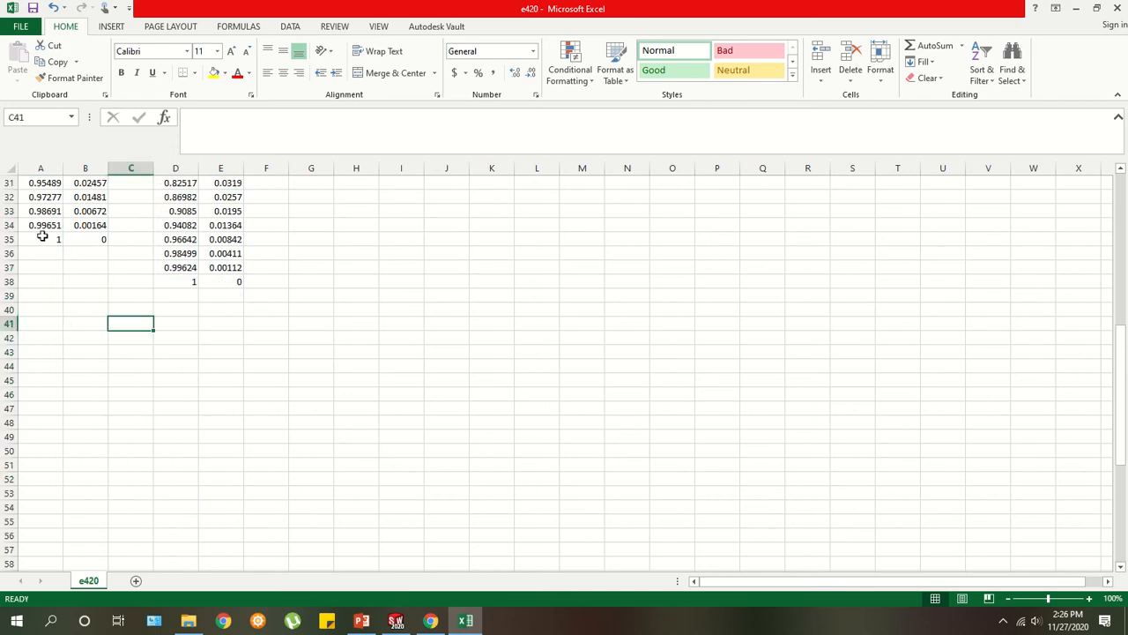
left_click(41, 254)
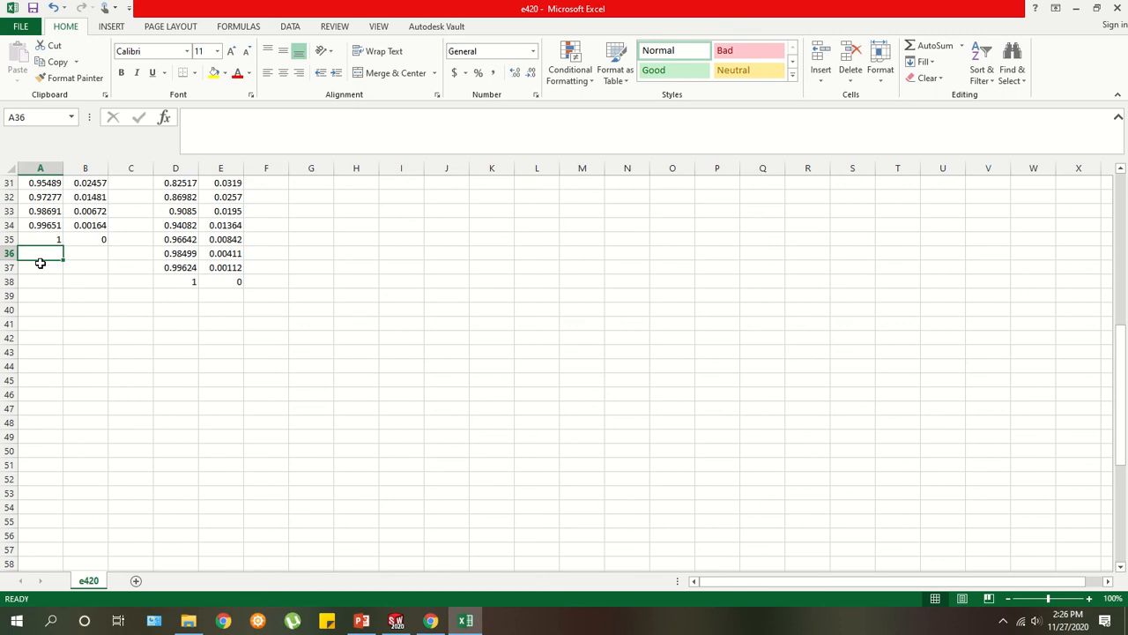
mouse_move(79, 279)
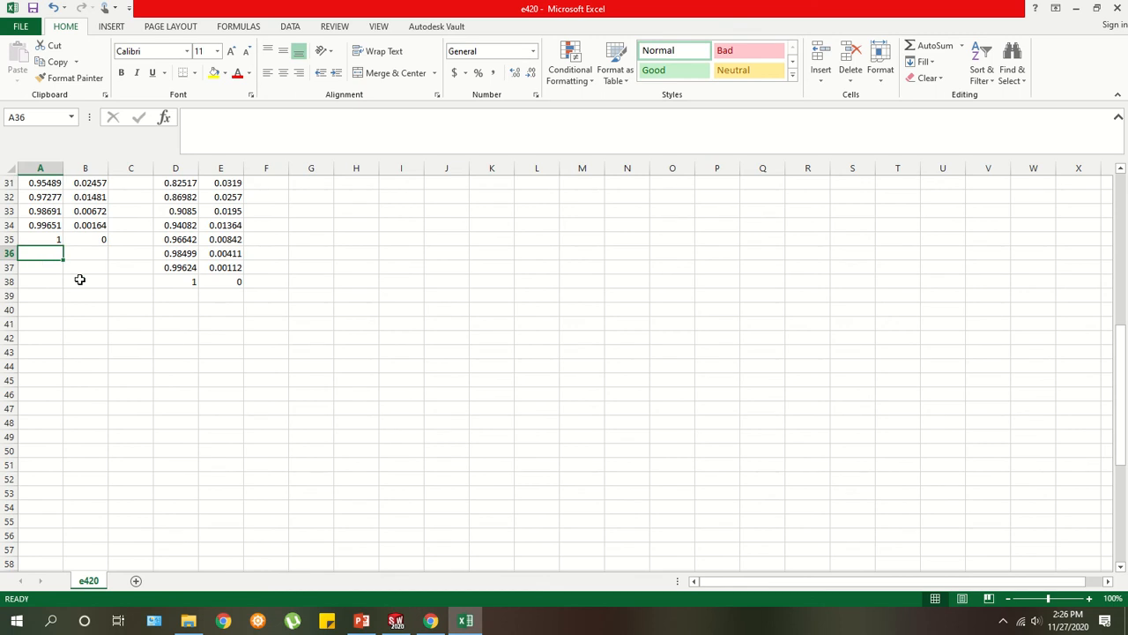
mouse_move(72, 301)
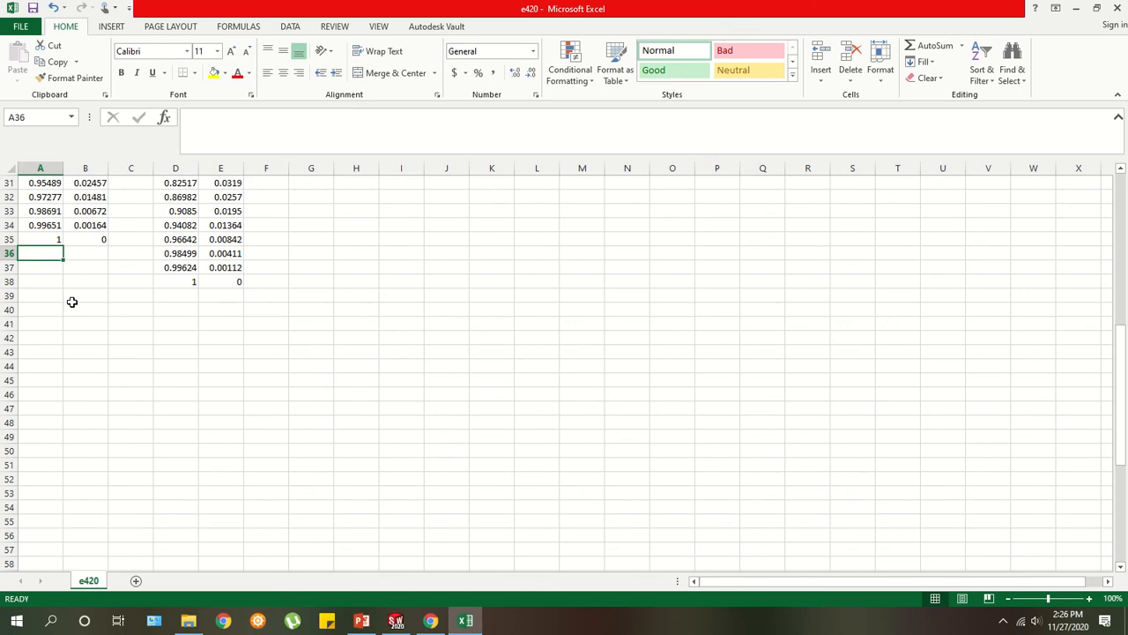
type("=INDEX(D26:D36")
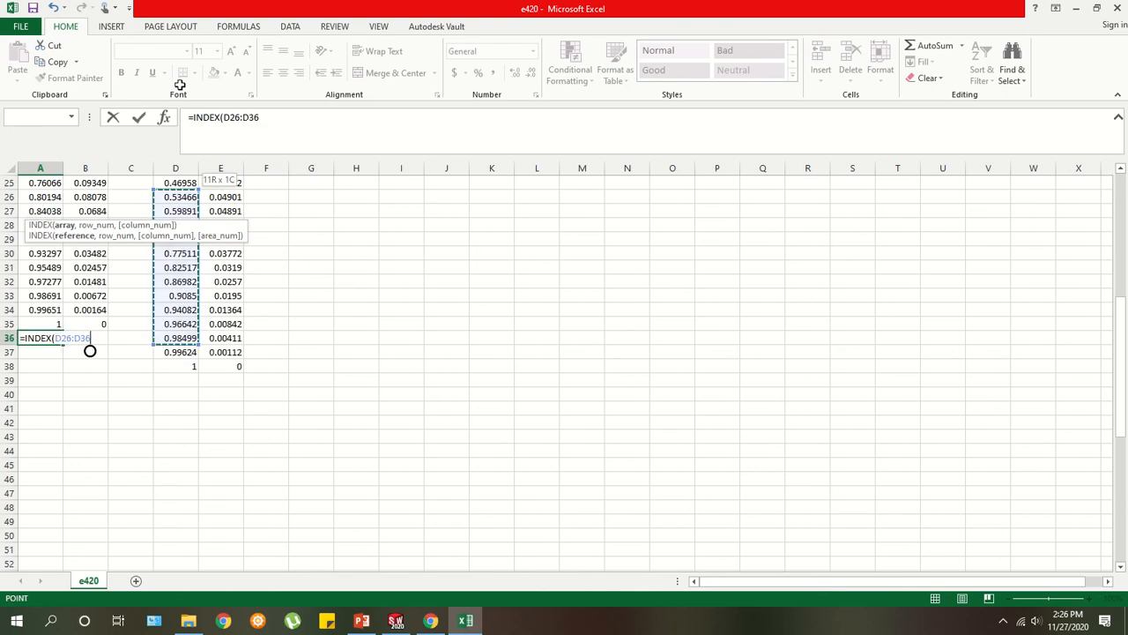
key("Escape")
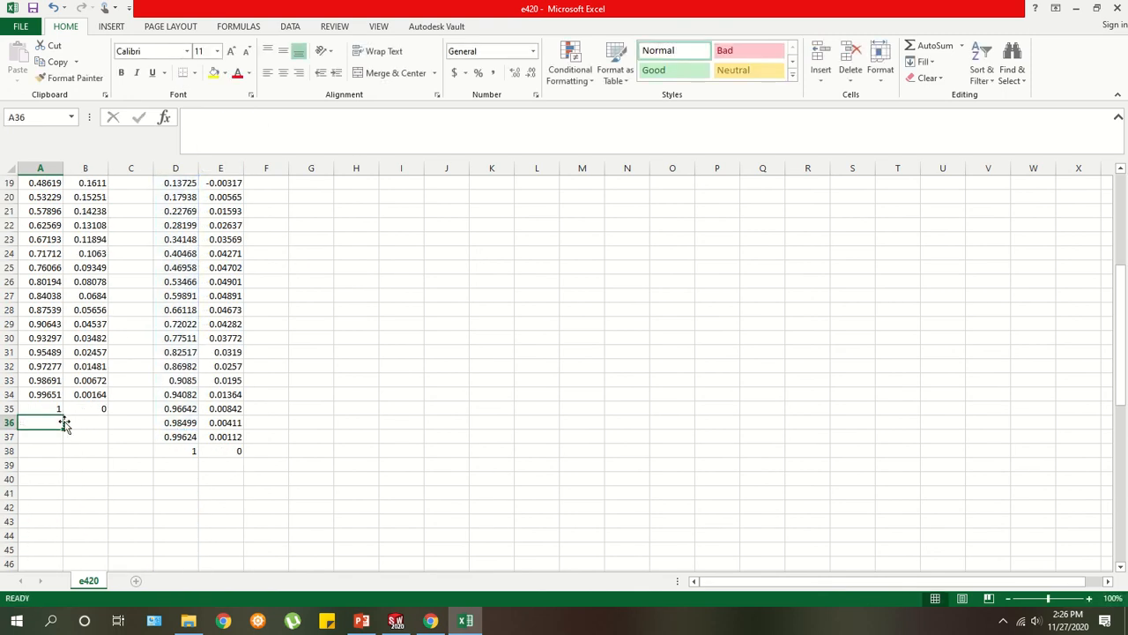
scroll("up", 3)
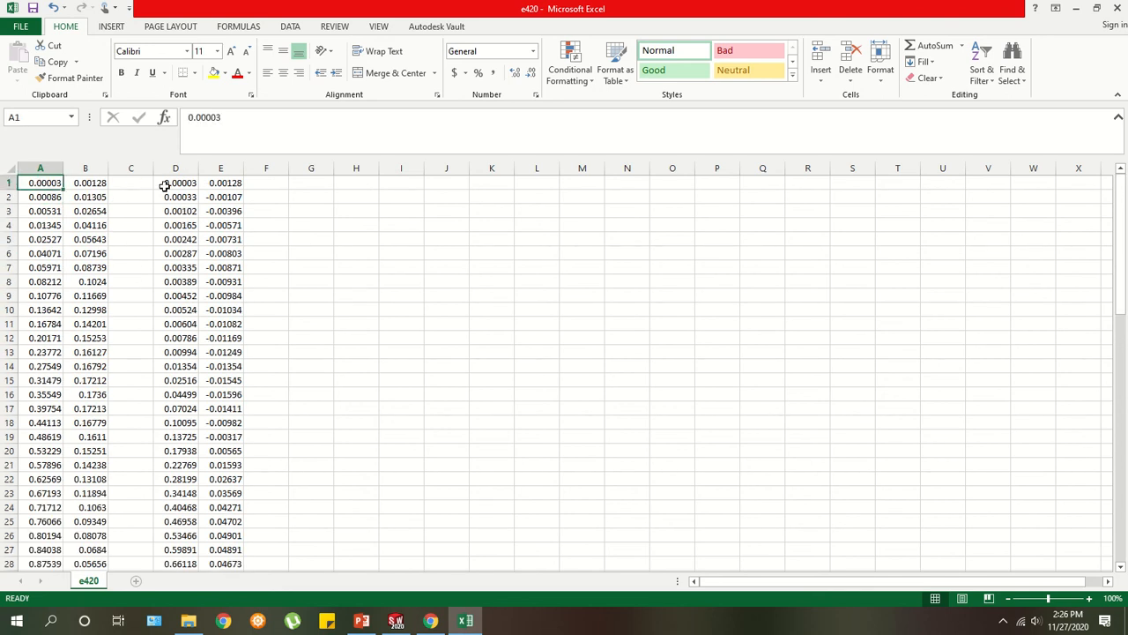
Move the upper-surface block A1:B35 into columns G and H, emptying A and B
scroll("down", 3)
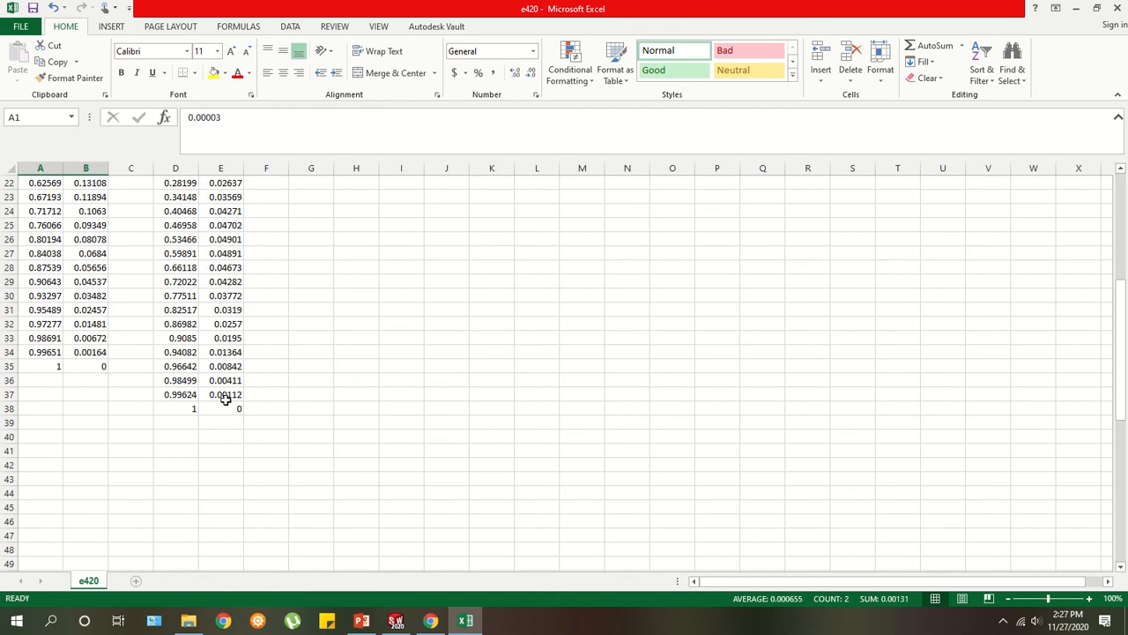
scroll("up", 3)
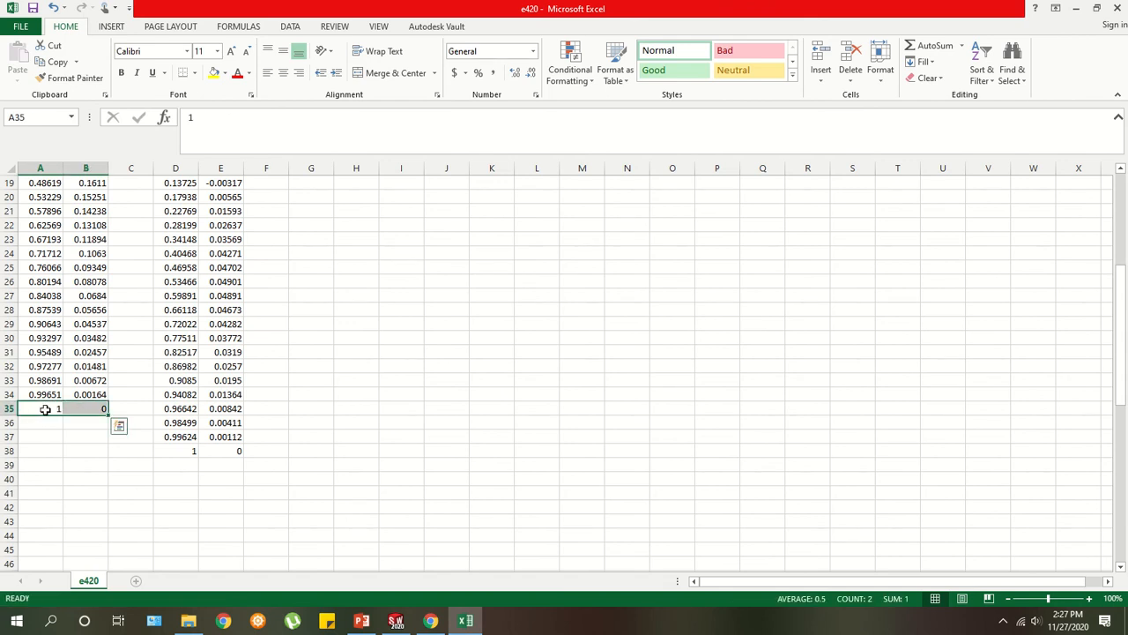
scroll("up", 3)
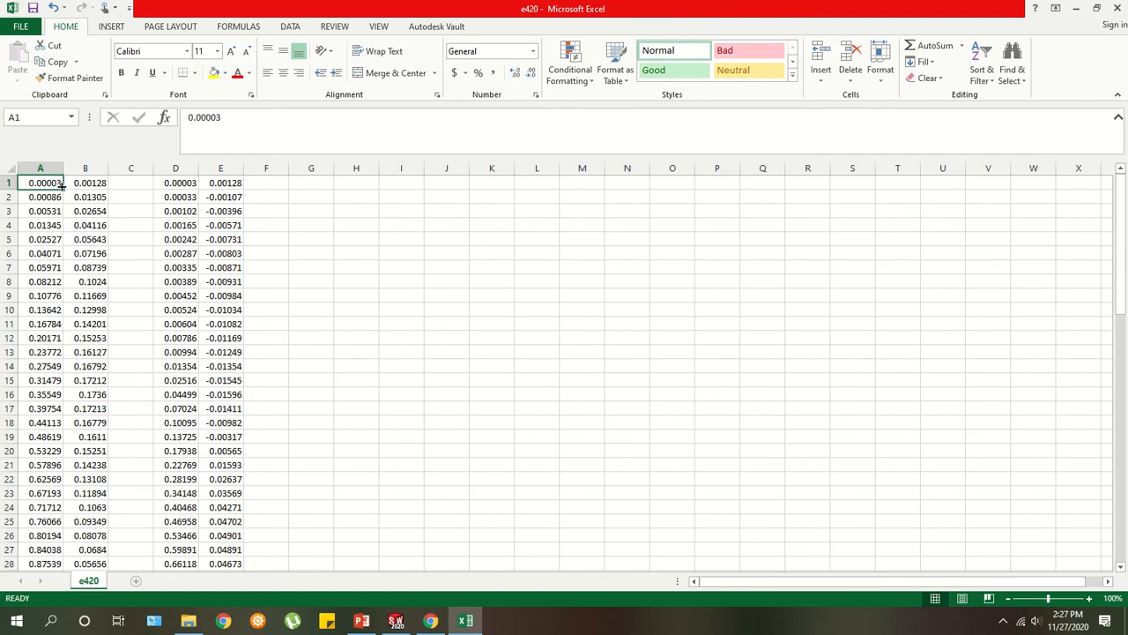
scroll("down", 3)
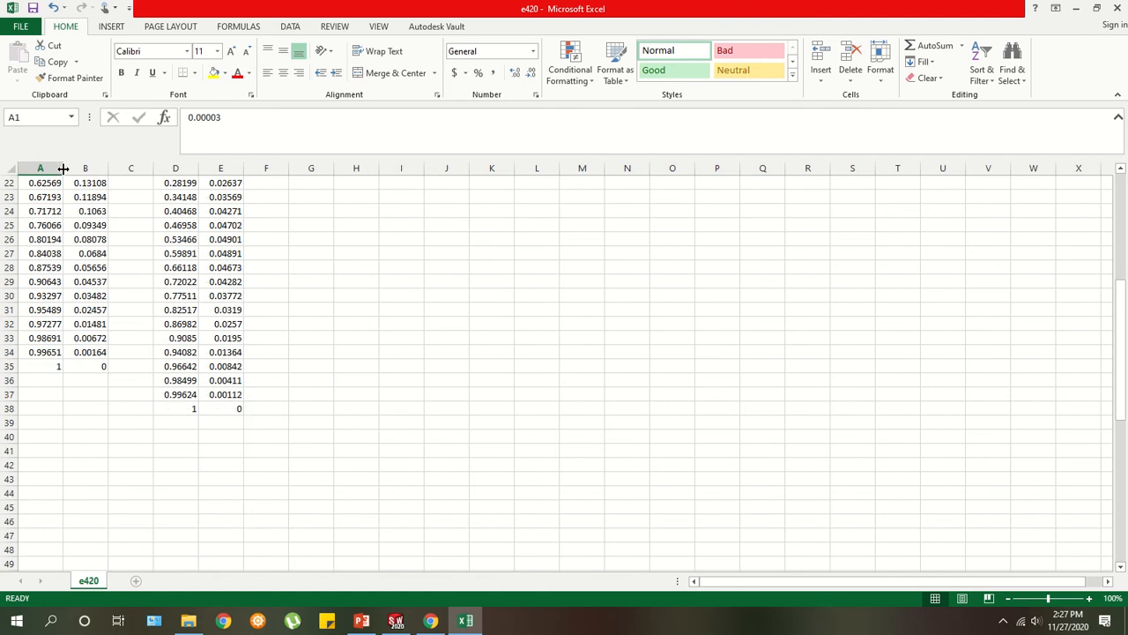
left_click(40, 364)
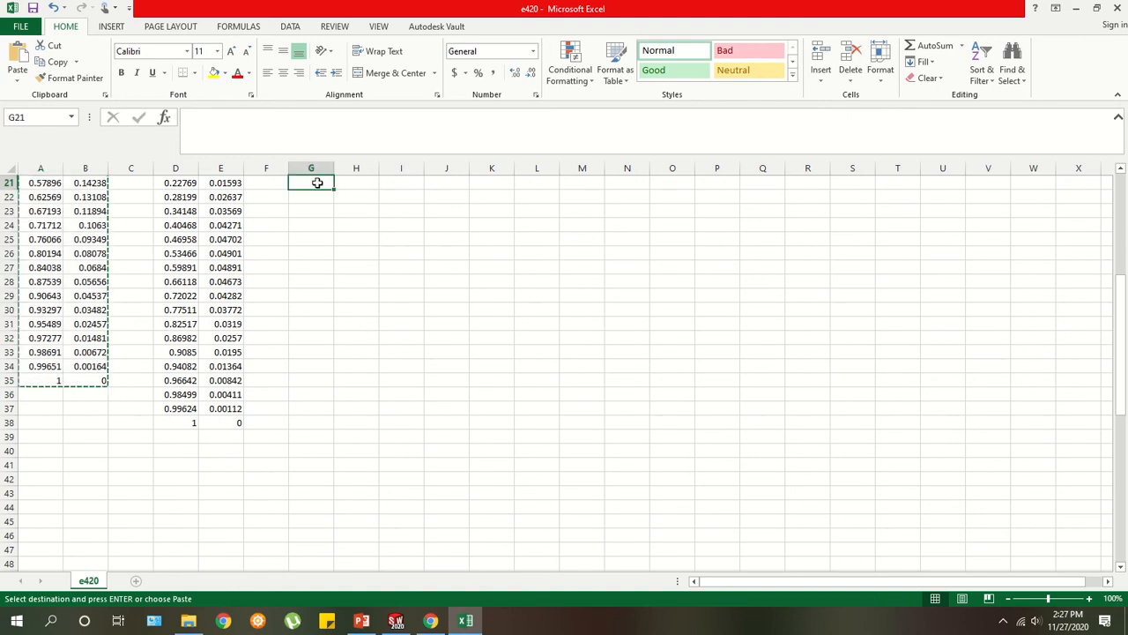
left_click_drag(310, 182, 356, 546)
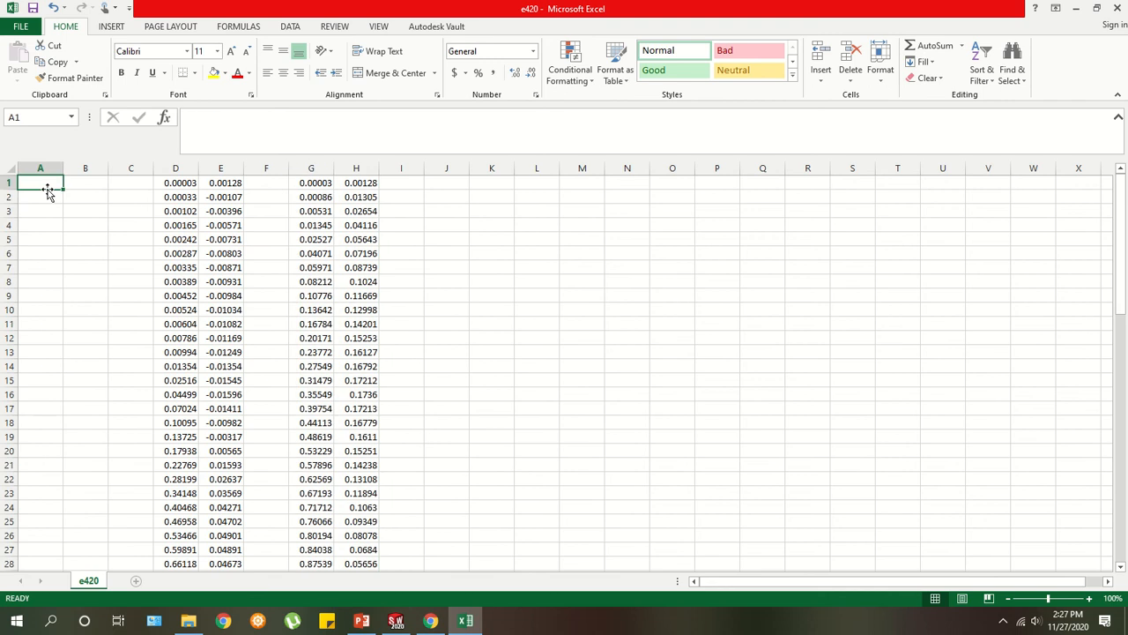
Enter =INDEX($G$1:$G$35, ROWS(G1:G$35)) in A1 with absolute range references
scroll("down", 3)
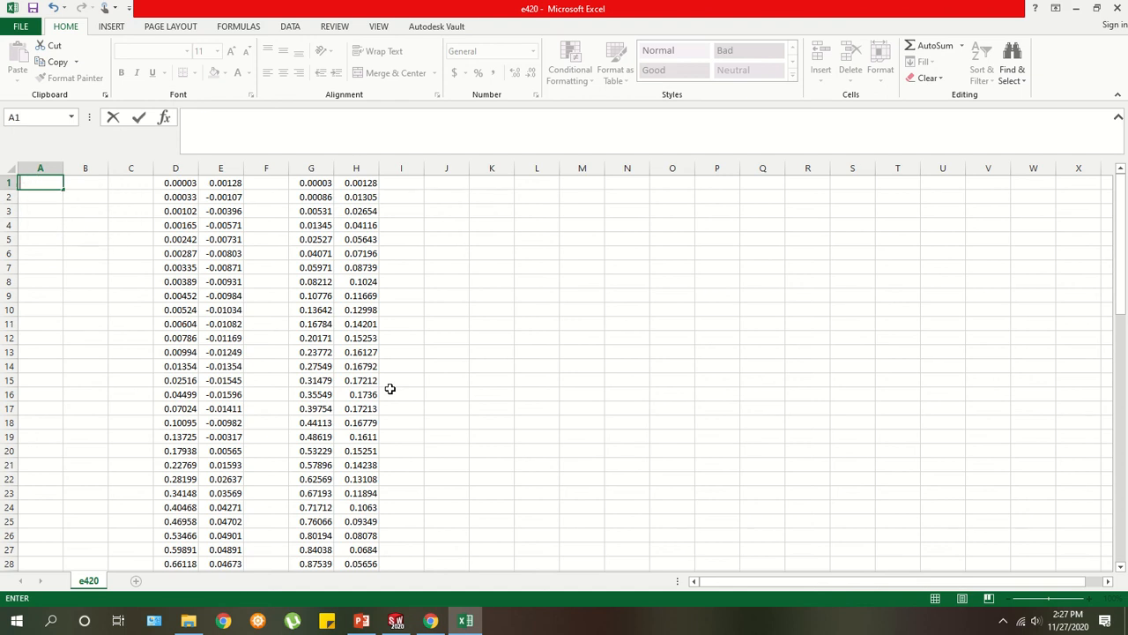
type("=INDEX(G1:G35")
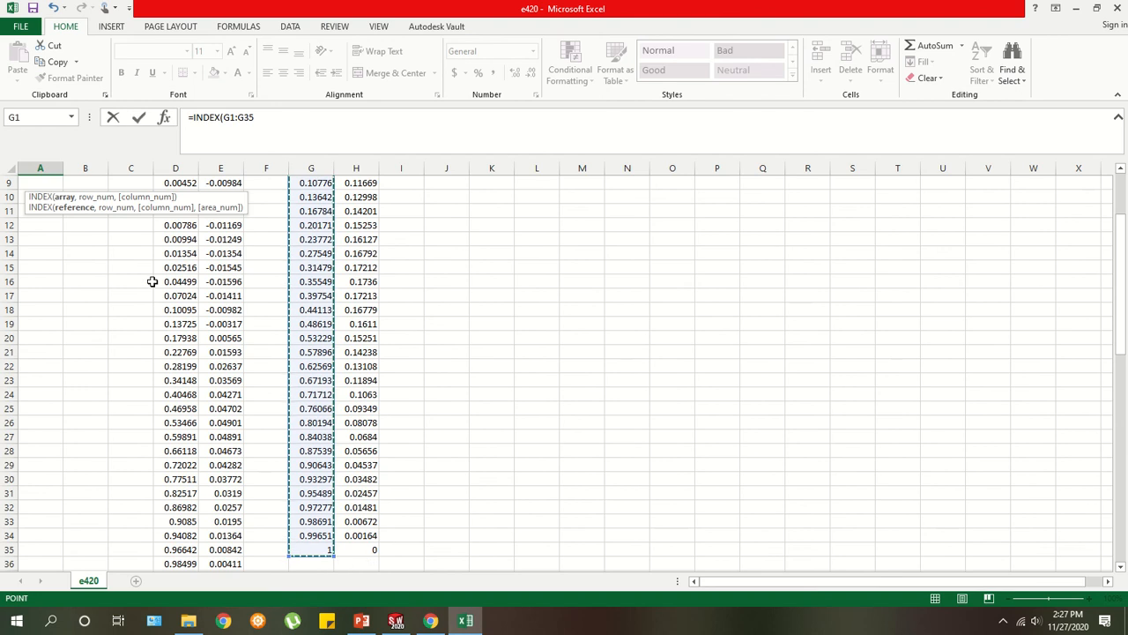
key("Return")
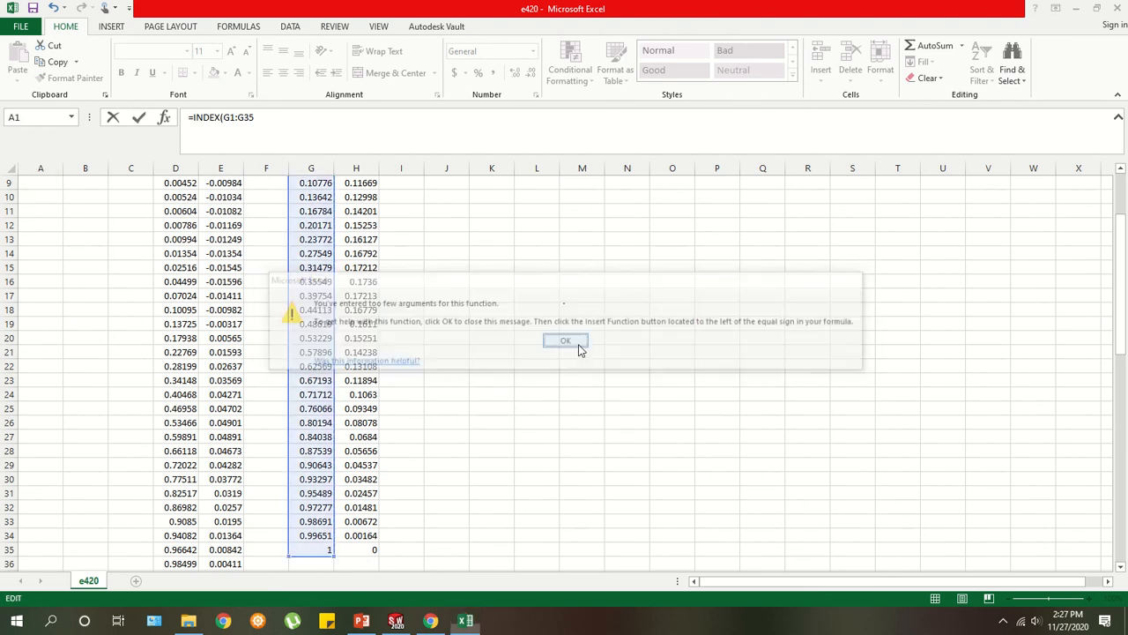
left_click(564, 340)
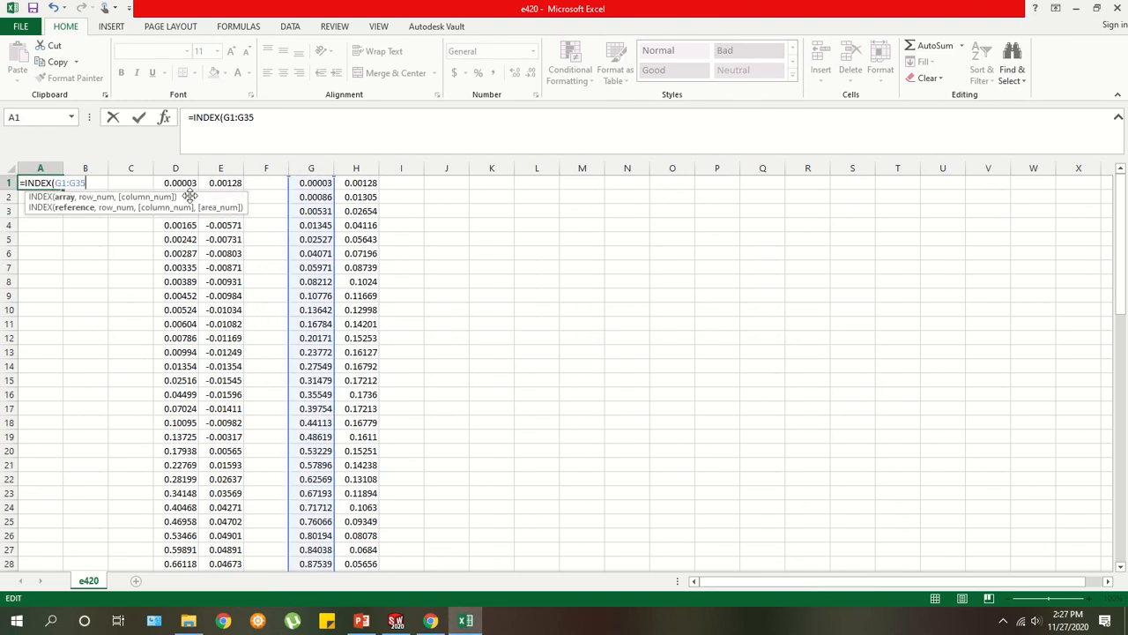
type(", ROWS(G1:G23")
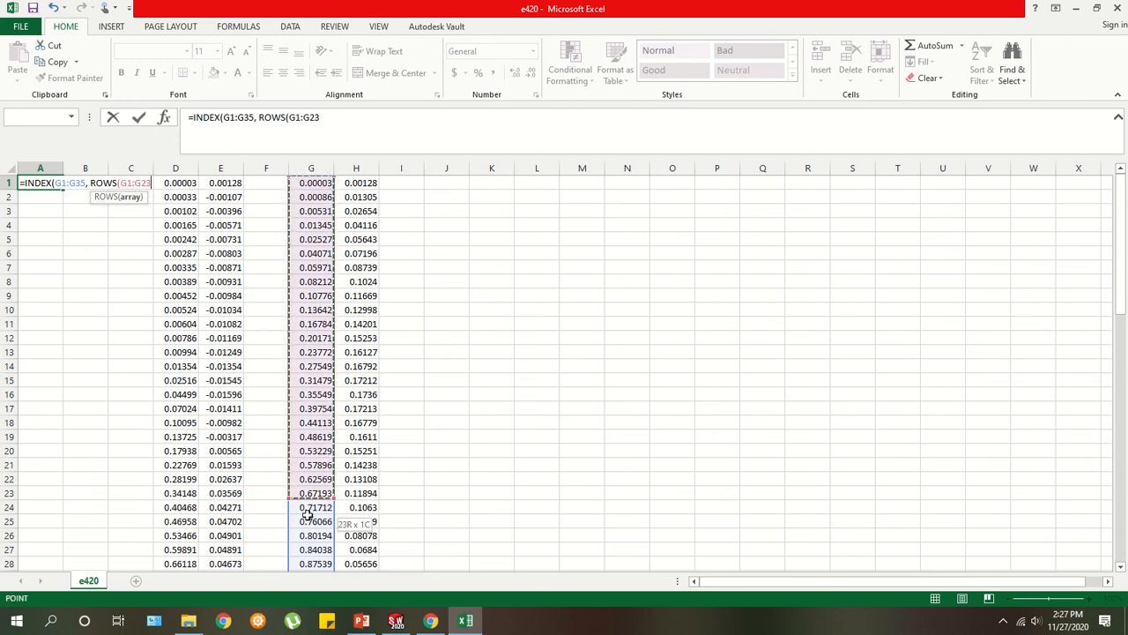
left_click_drag(310, 508, 310, 550)
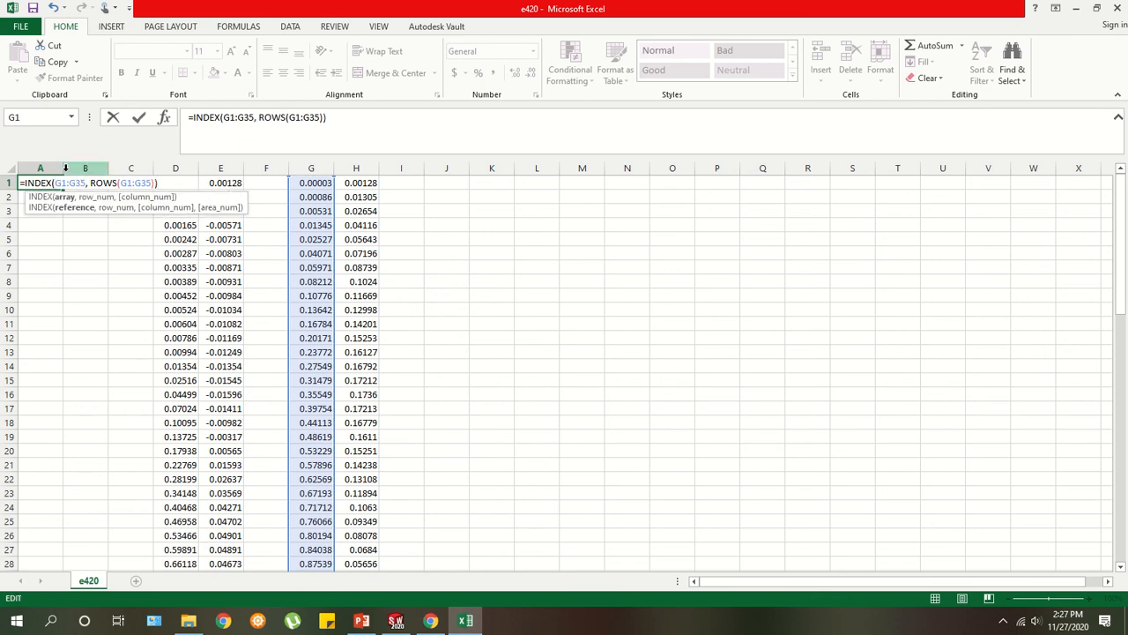
key("f4")
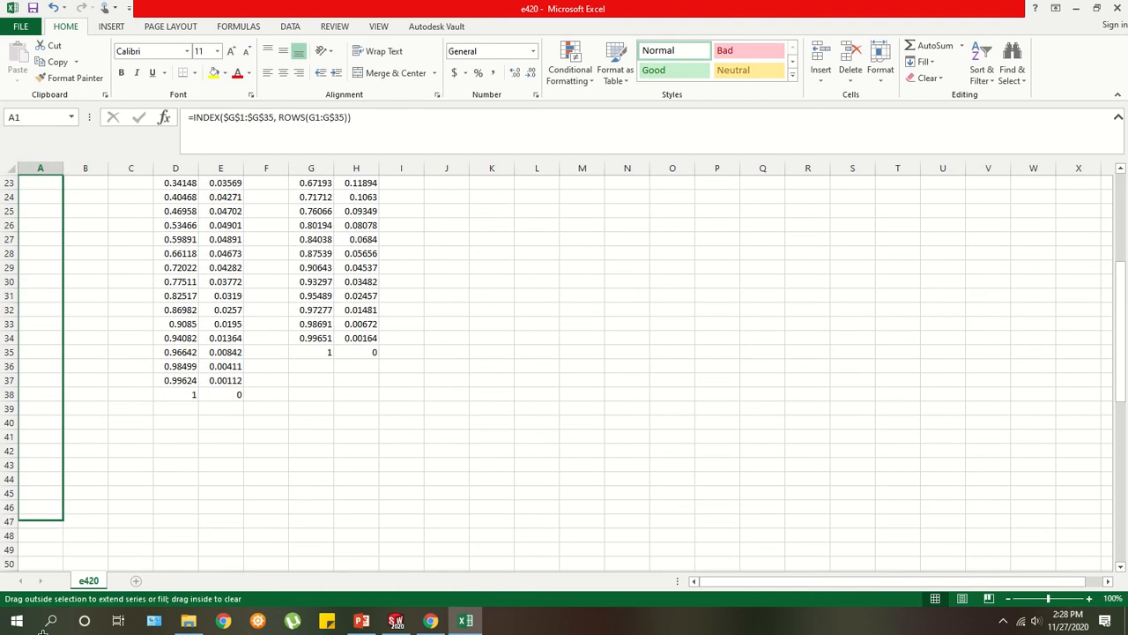
Fill the reversing formula down column A to row 35
scroll("up", 3)
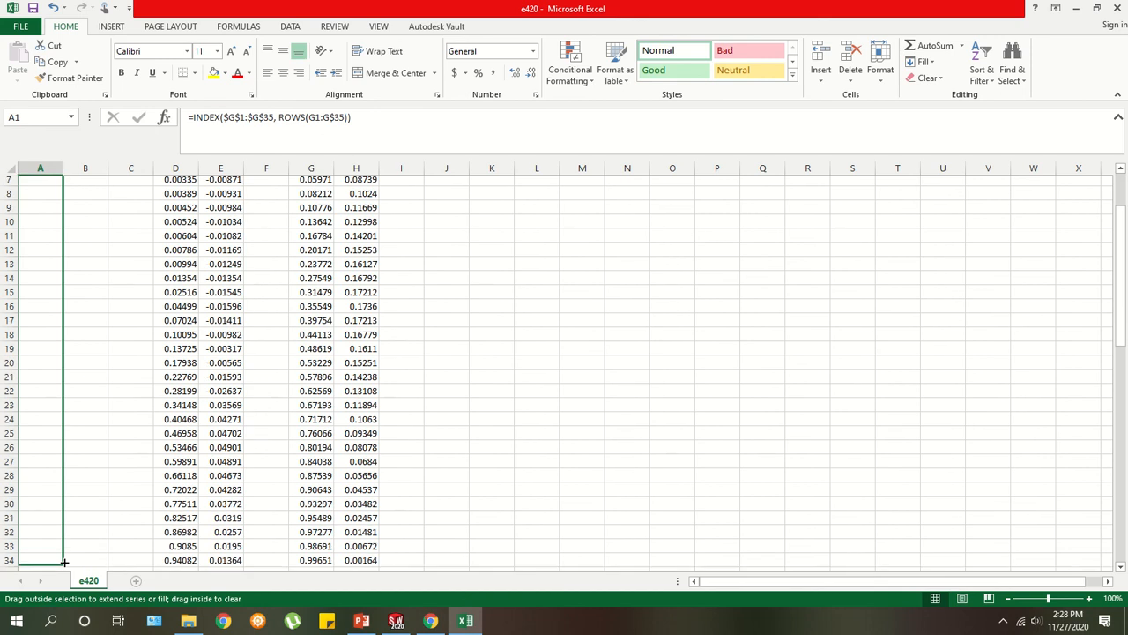
scroll("down", 3)
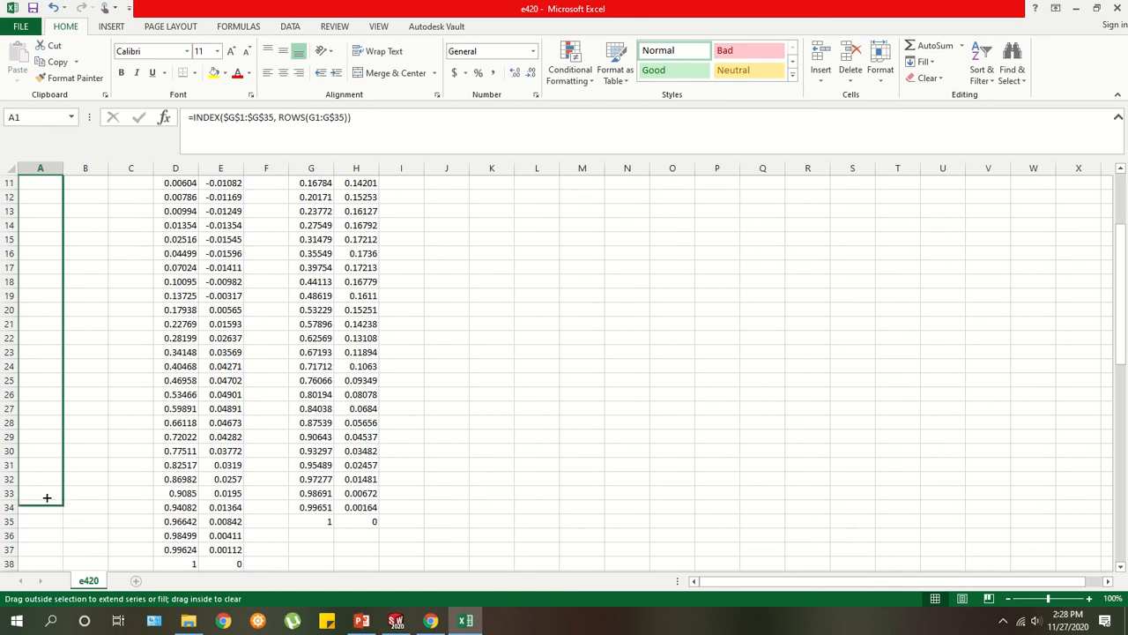
left_click_drag(46, 493, 39, 507)
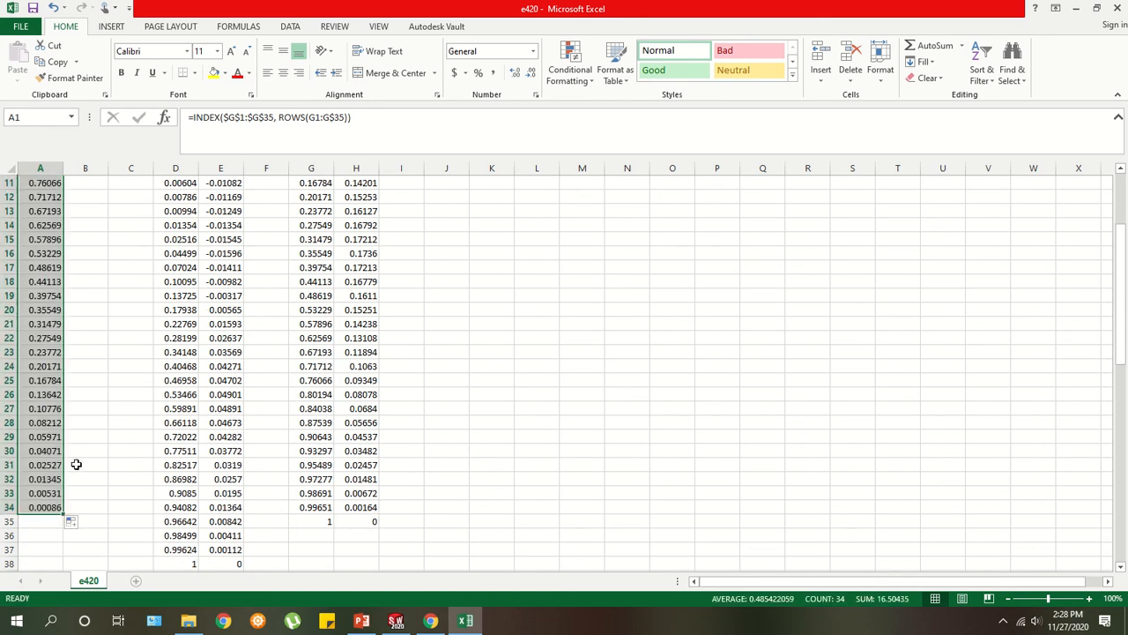
Enter =INDEX($H$1:$H$35, ROWS(H1:H$35)) in B1 to reverse the y-coordinates
scroll("down", 3)
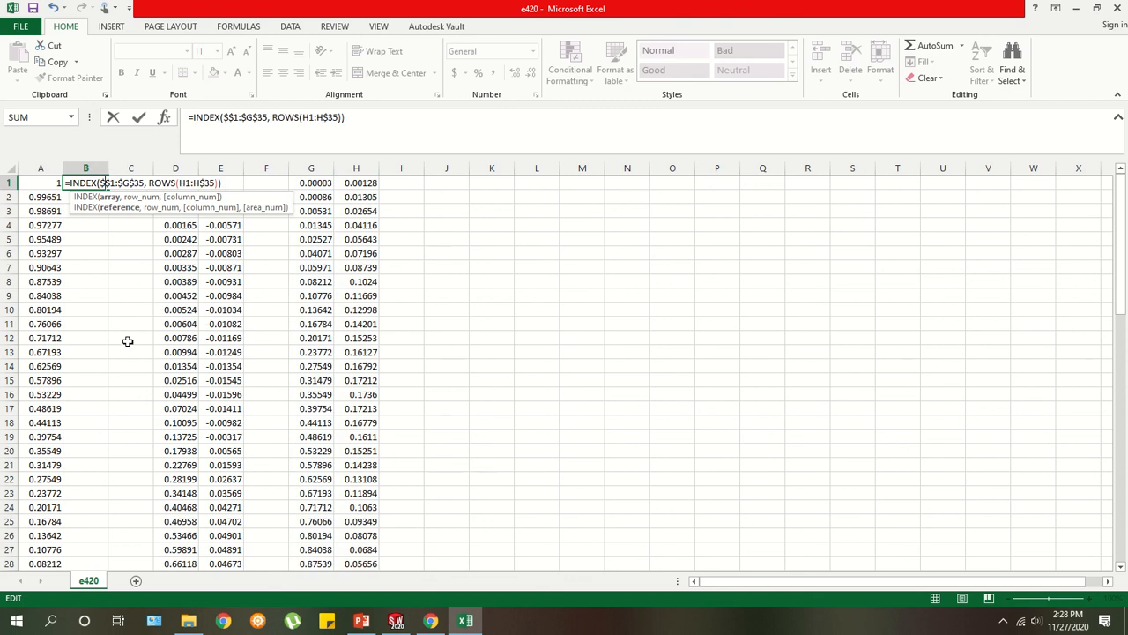
type(")")
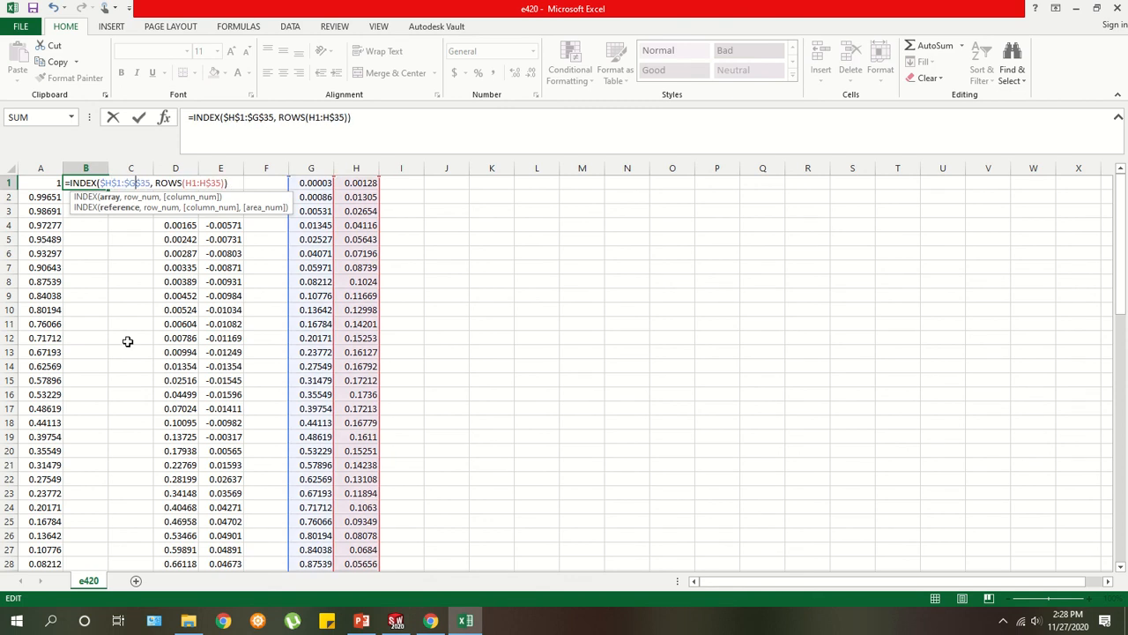
key("Return")
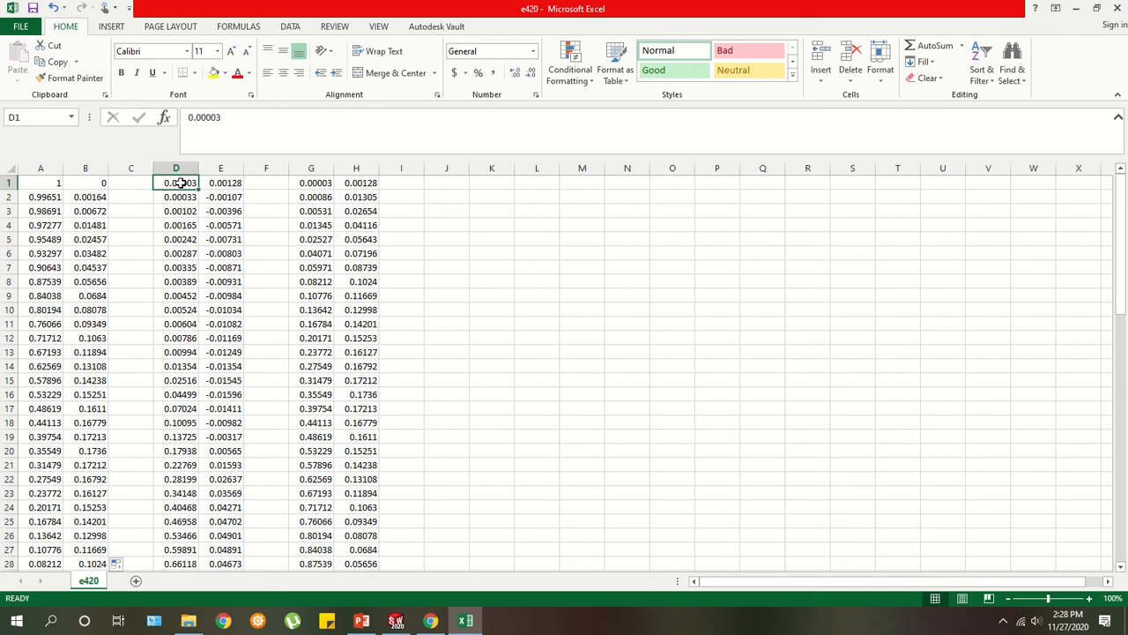
Move the D:E lower-surface points below the A:B list and remove the duplicate leading-edge row 36
left_click_drag(176, 182, 220, 564)
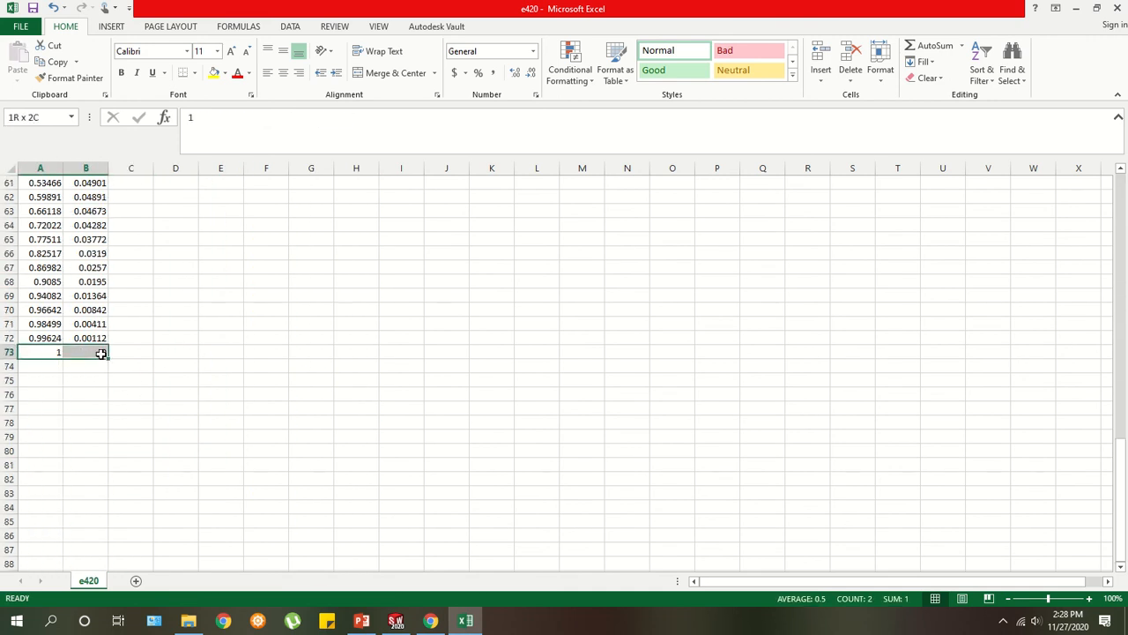
scroll("up", 3)
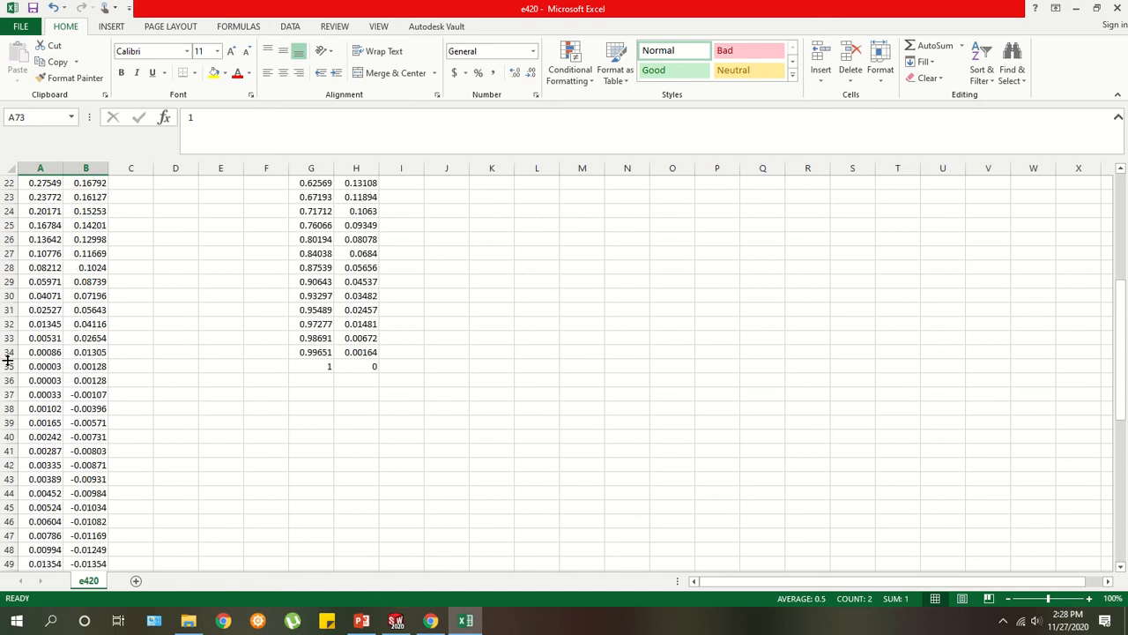
left_click(40, 365)
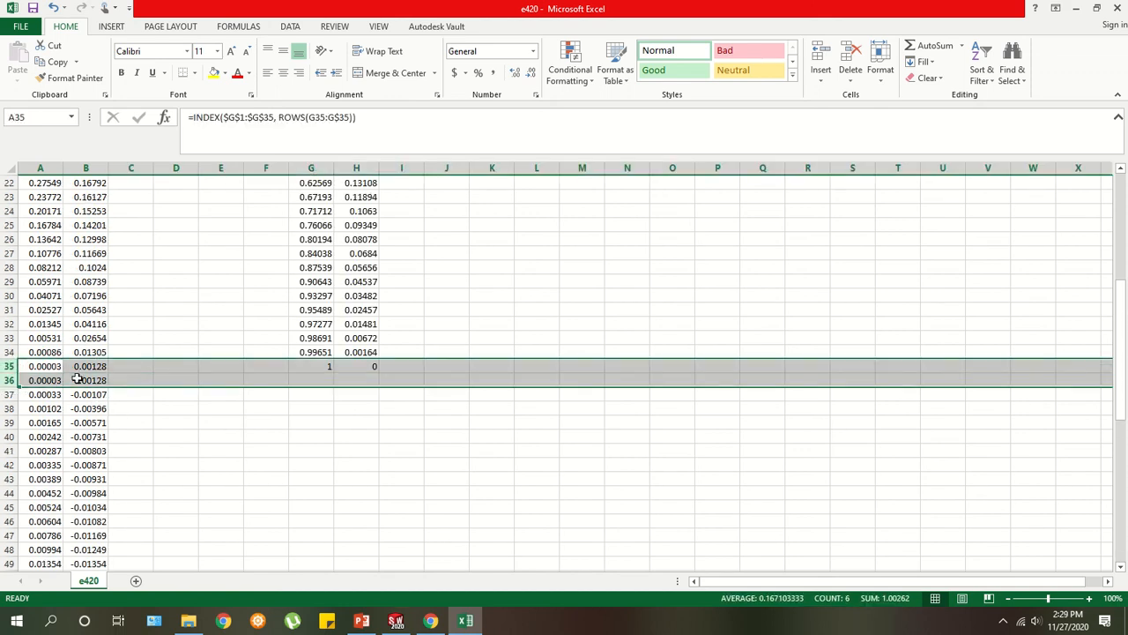
left_click(84, 381)
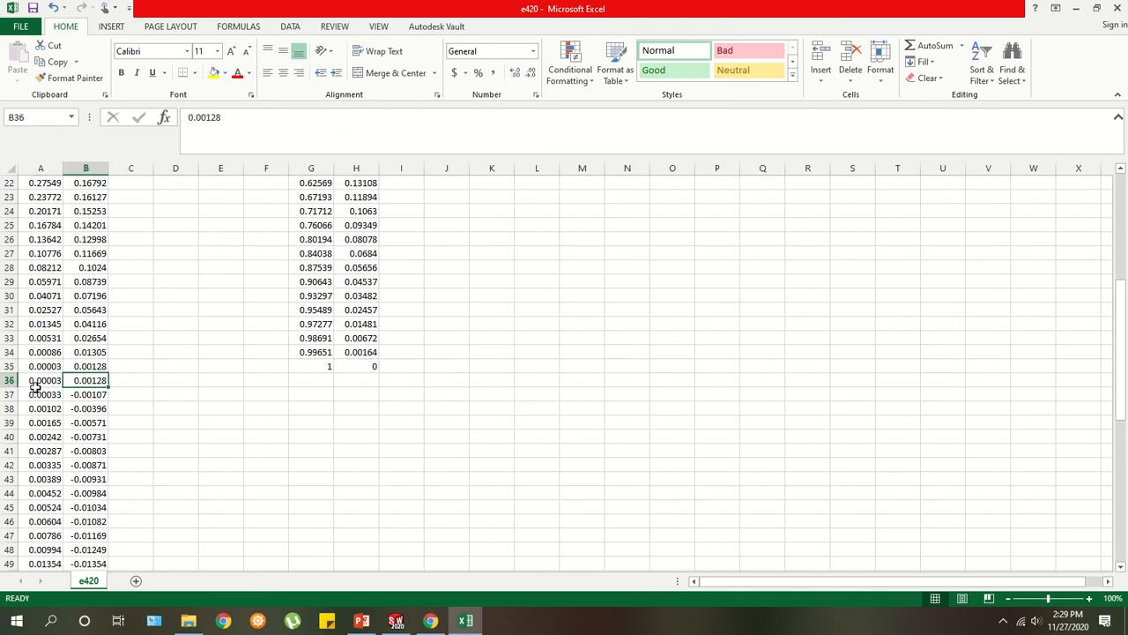
left_click(41, 380)
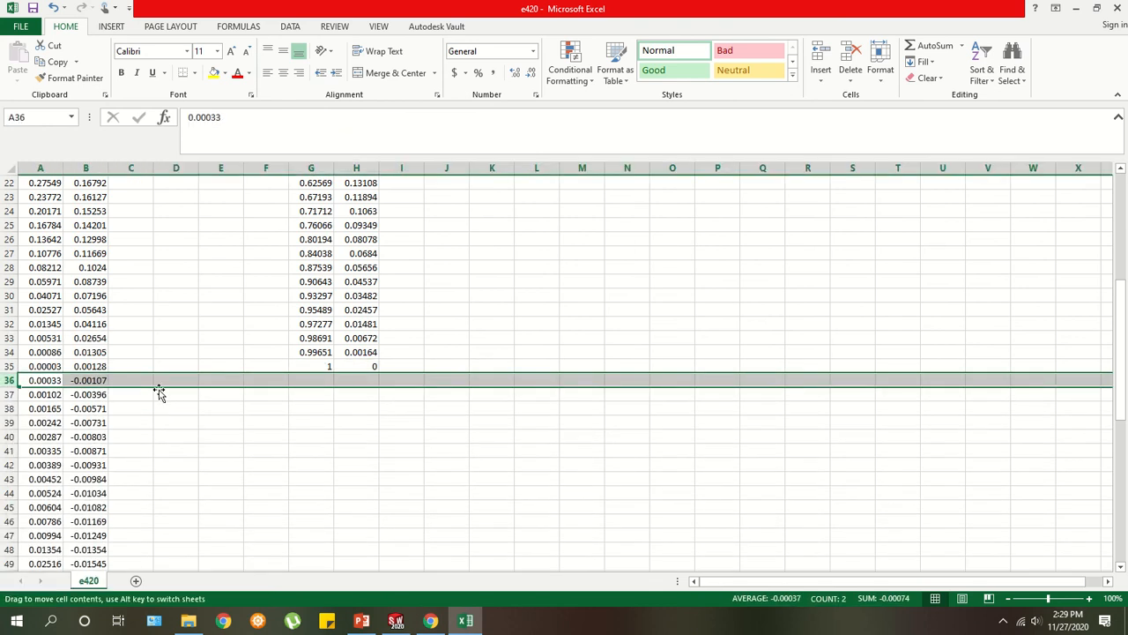
scroll("up", 3)
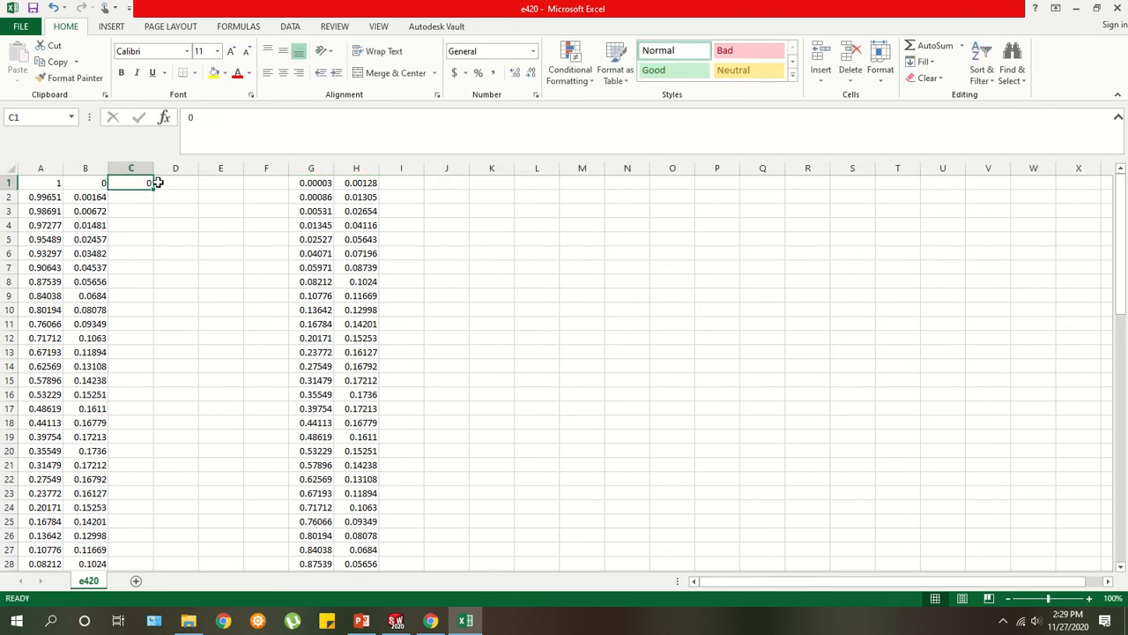
Fill the 0 in C1 down column C to the last data row
left_click_drag(150, 182, 158, 567)
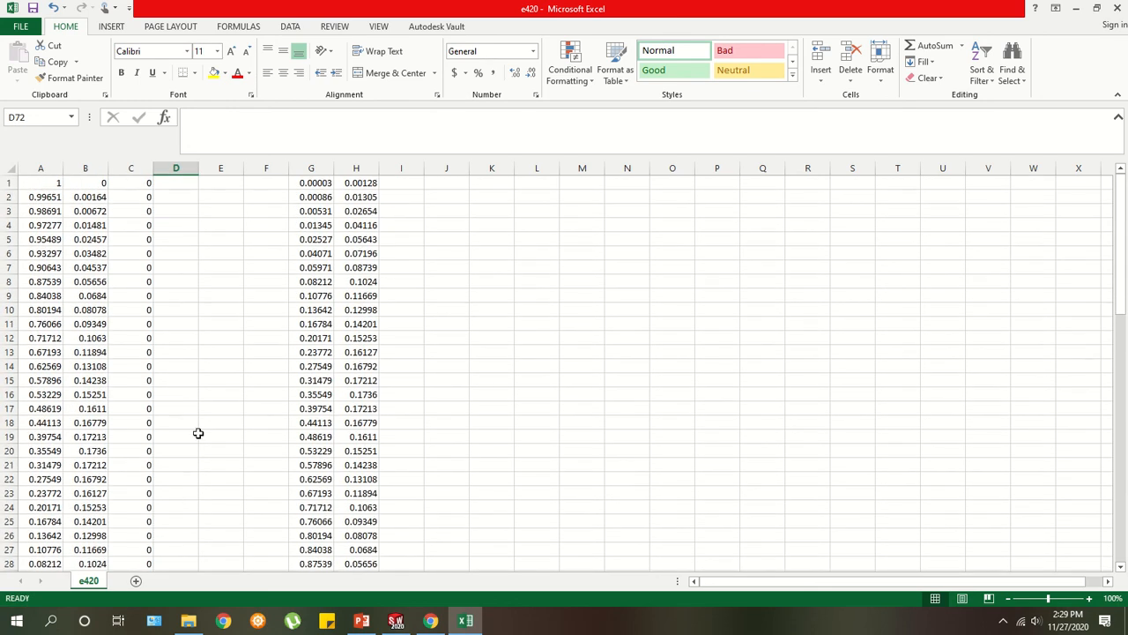
left_click(176, 381)
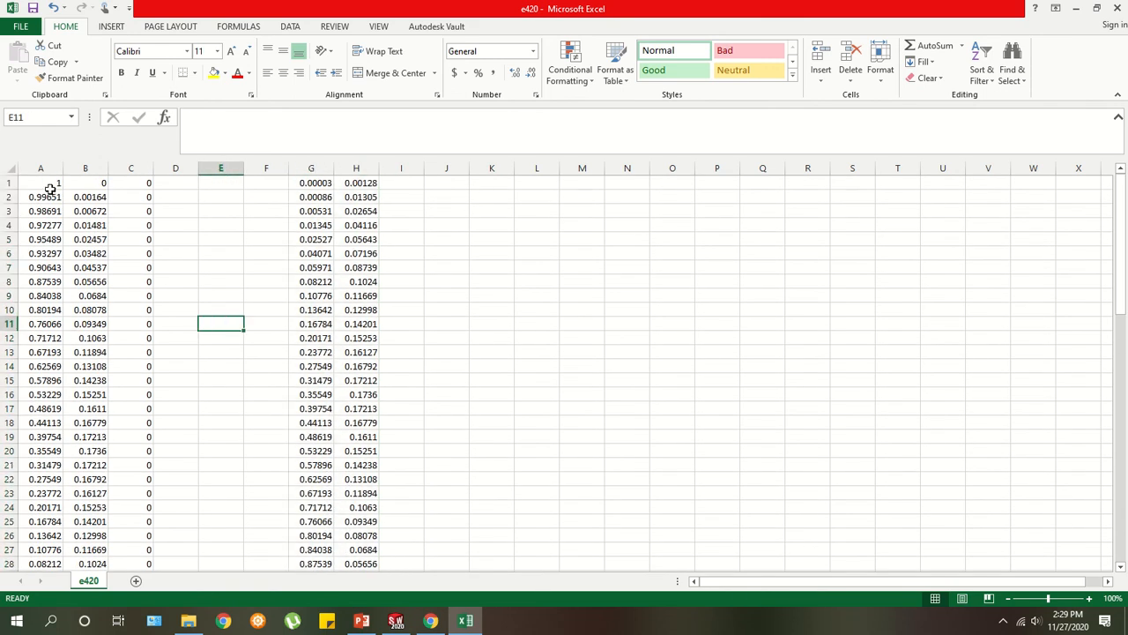
left_click(41, 182)
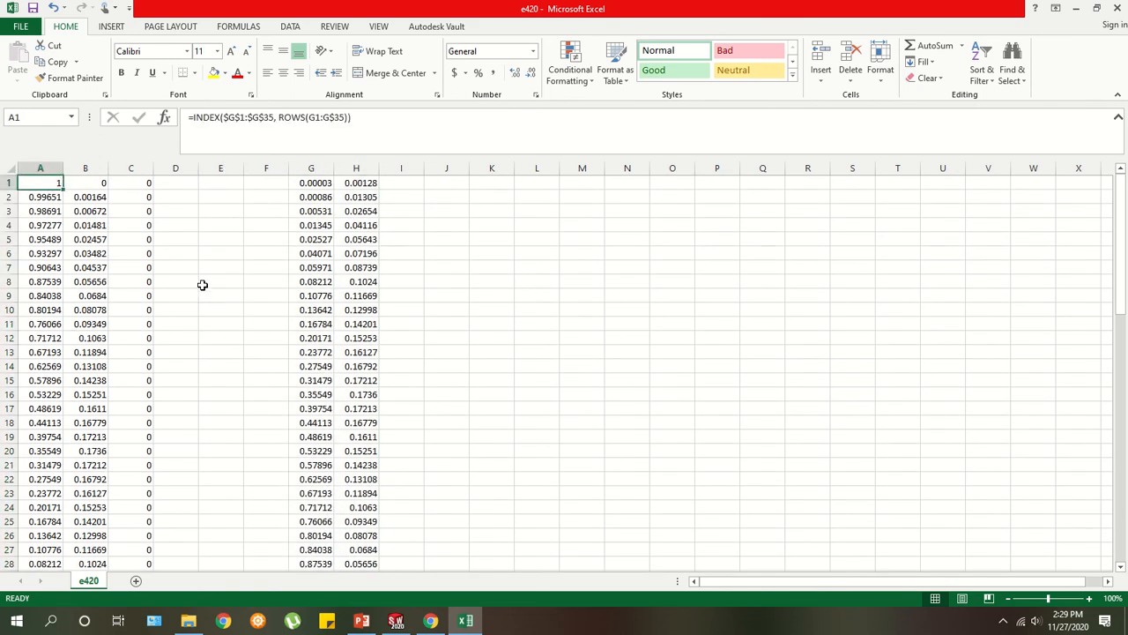
left_click(220, 282)
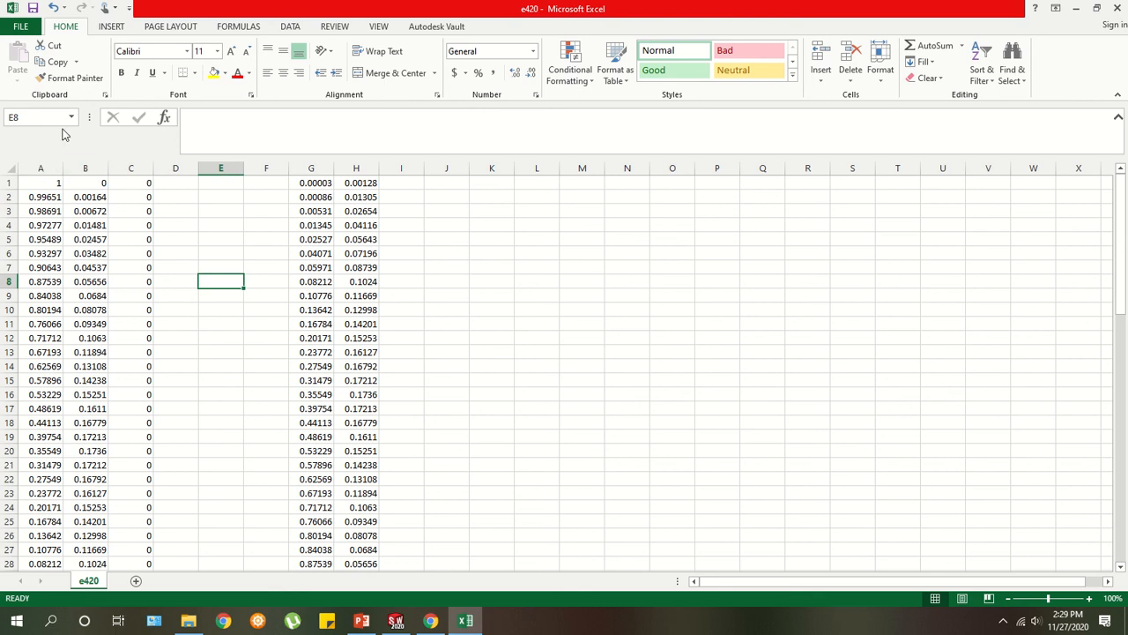
Start Save As with the Text (Tab delimited) format chosen
left_click(435, 26)
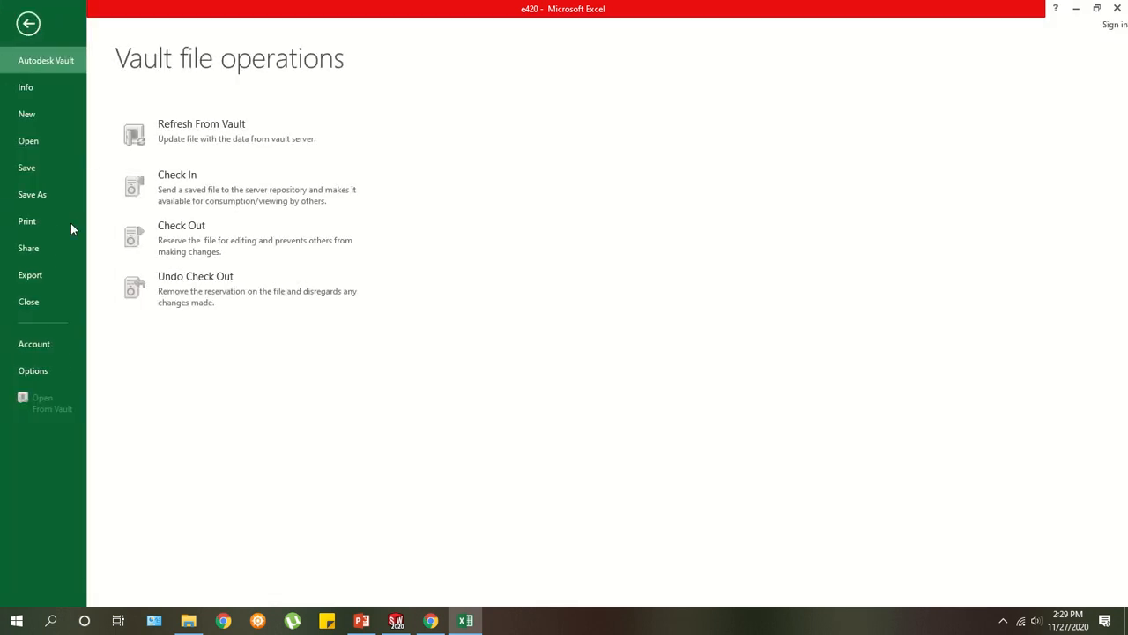
left_click(32, 193)
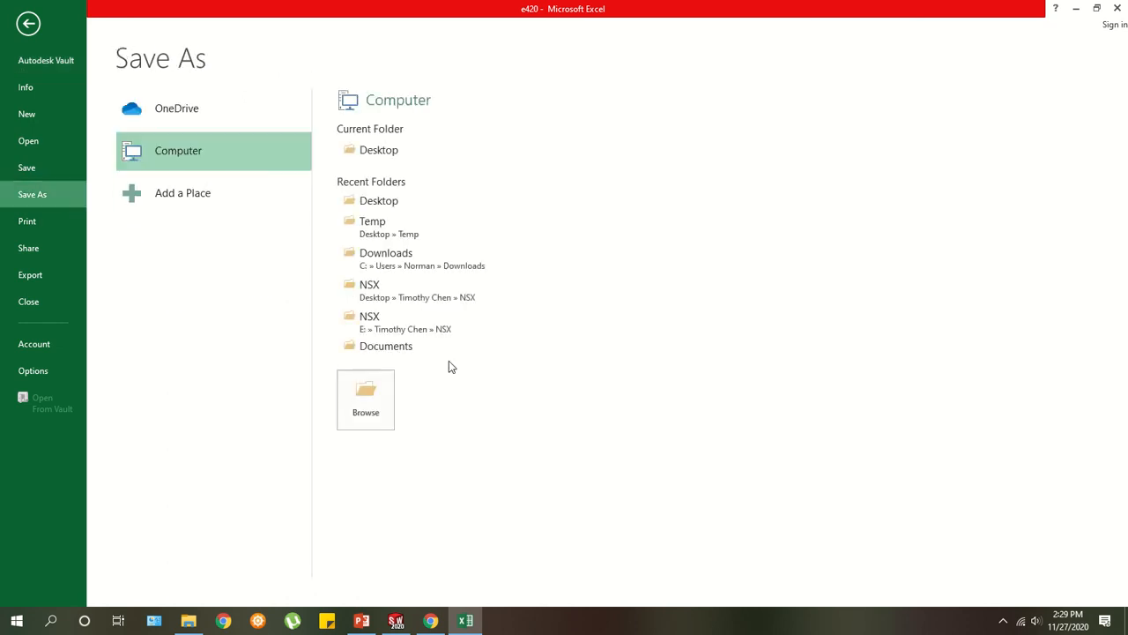
left_click(365, 398)
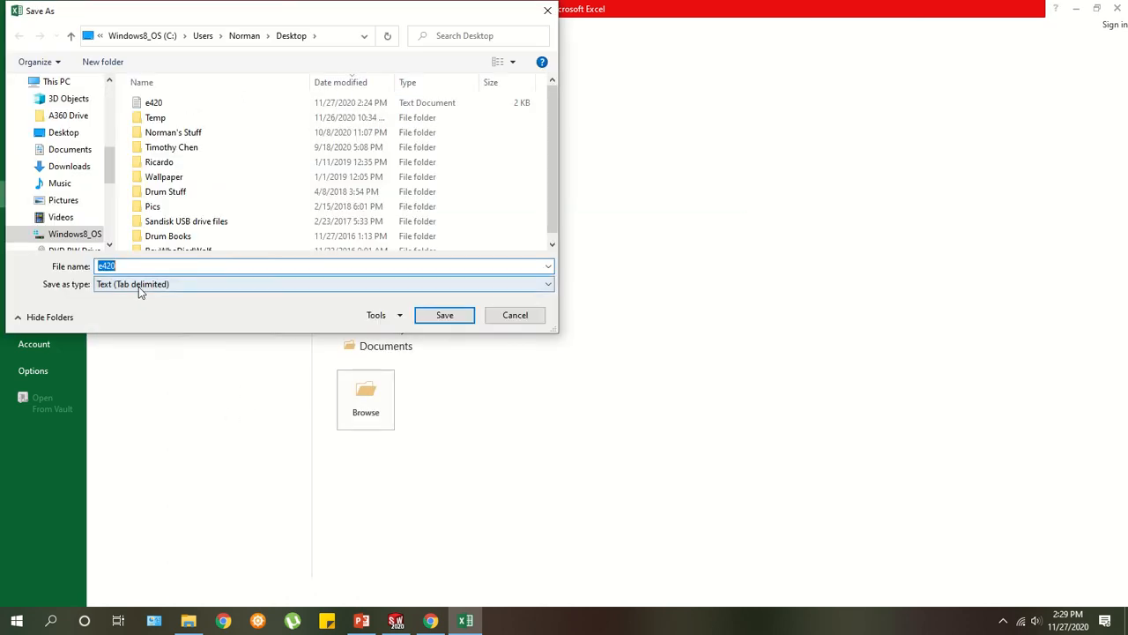
left_click(324, 284)
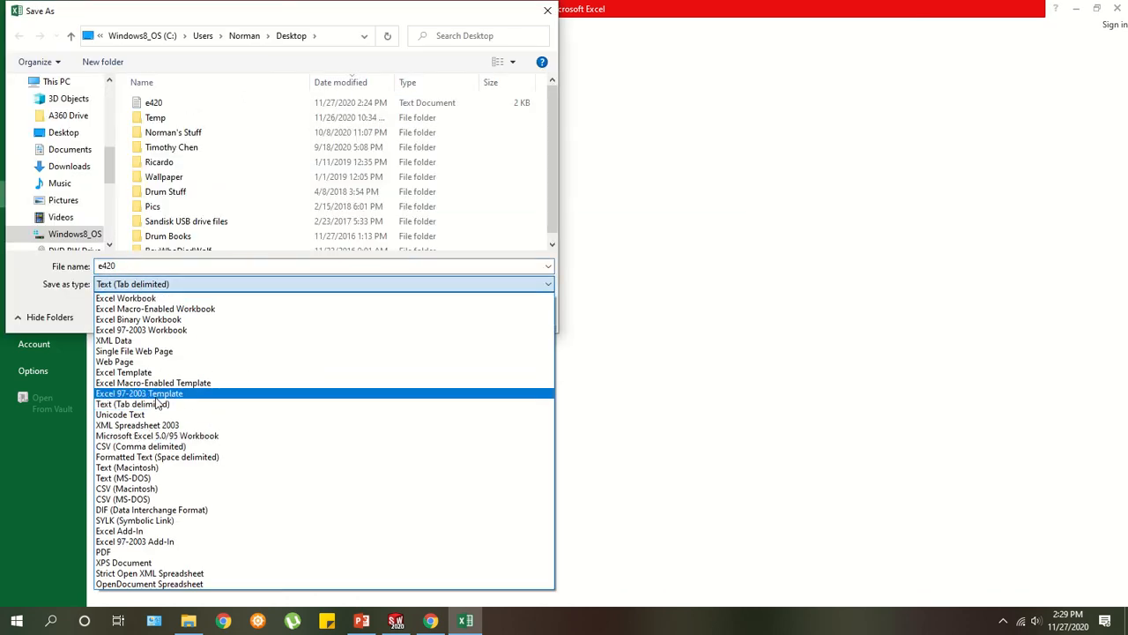
left_click(132, 404)
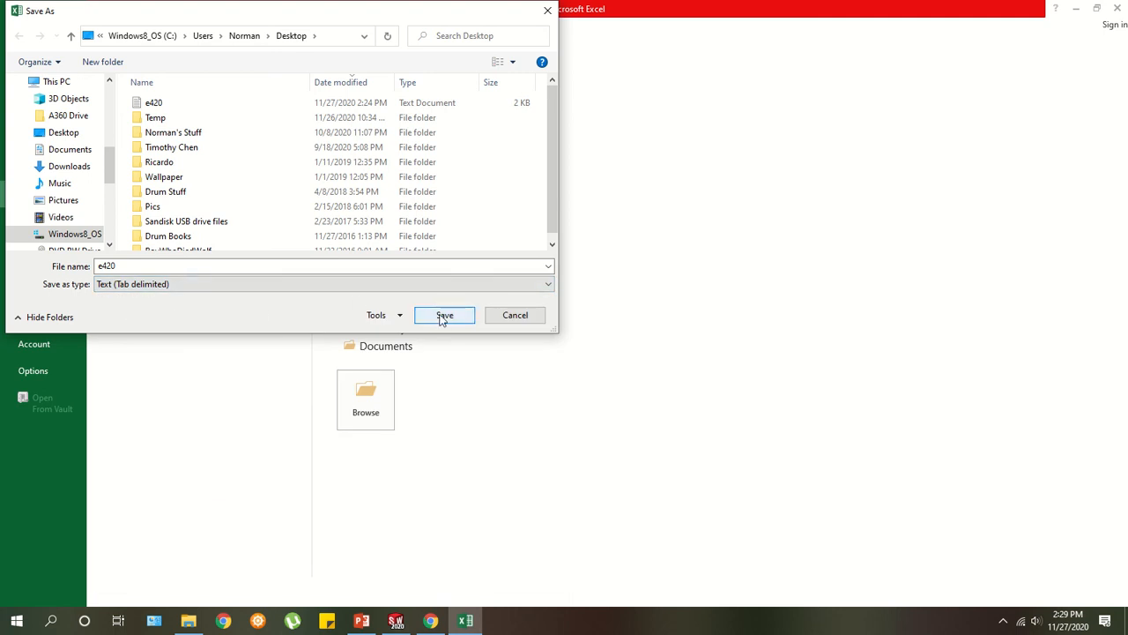
Save as e420.txt, replacing the existing file and keeping the tab-delimited format
left_click(445, 314)
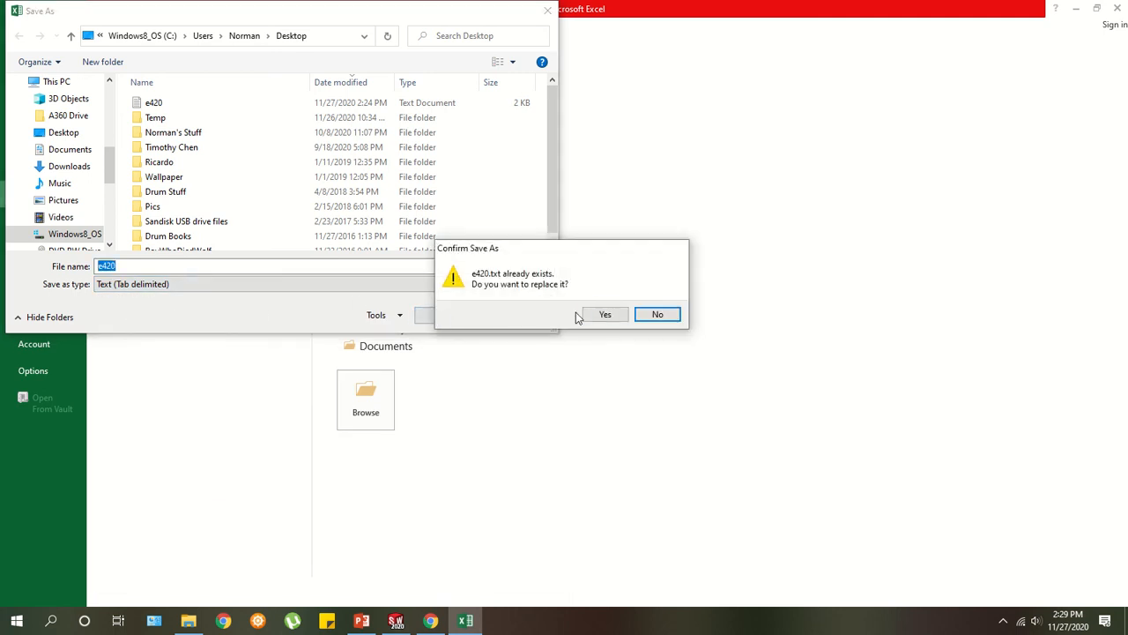
left_click(605, 313)
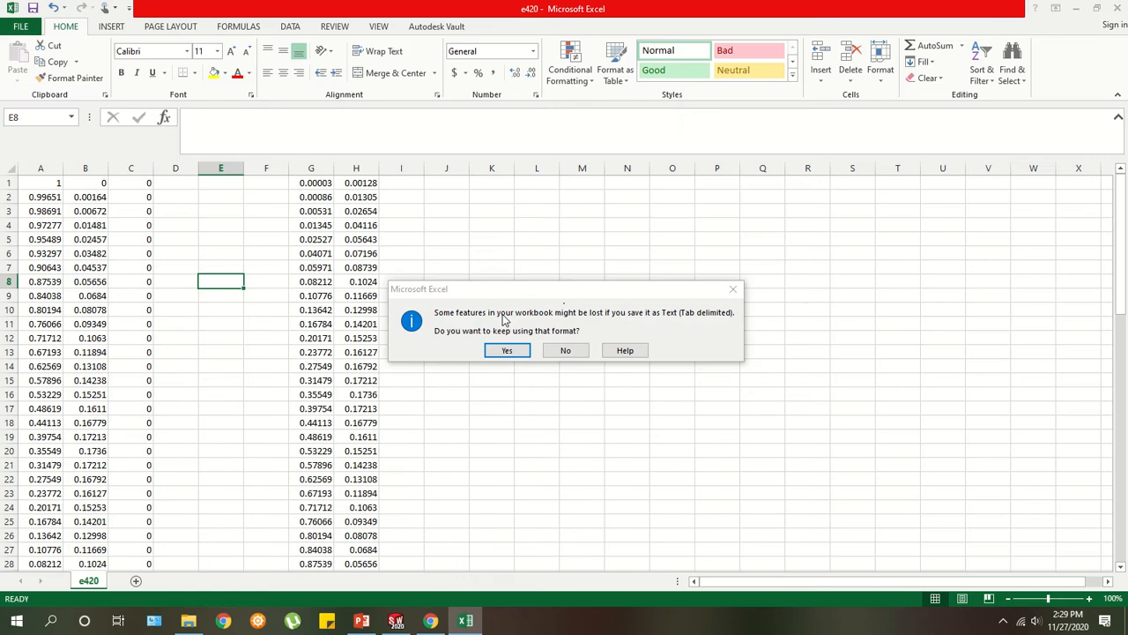
left_click_drag(564, 289, 549, 278)
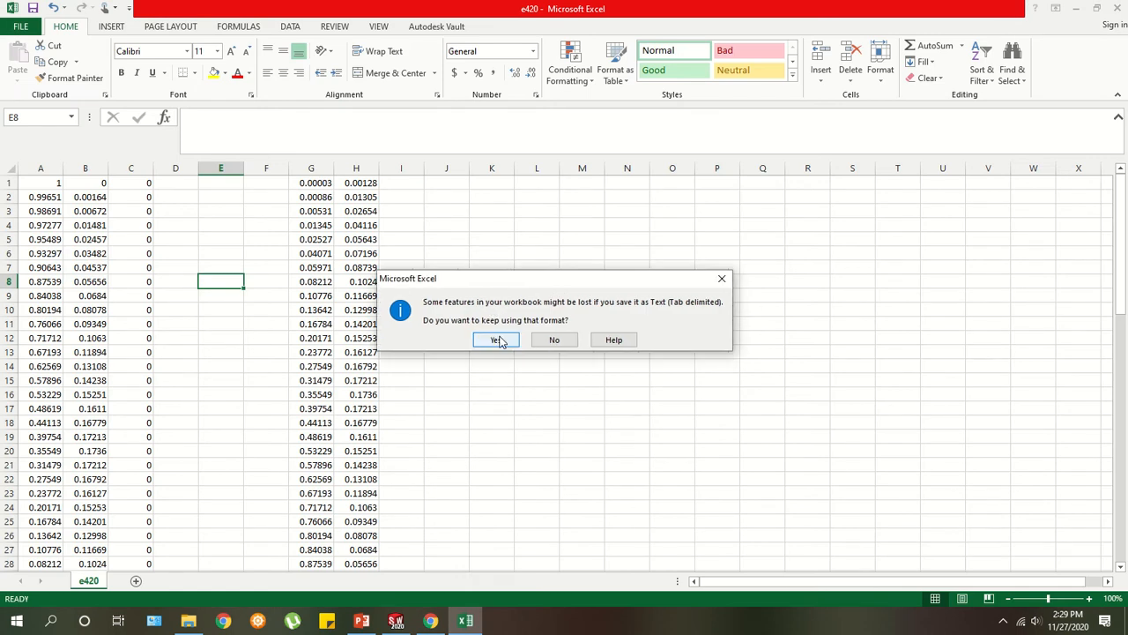
left_click(495, 339)
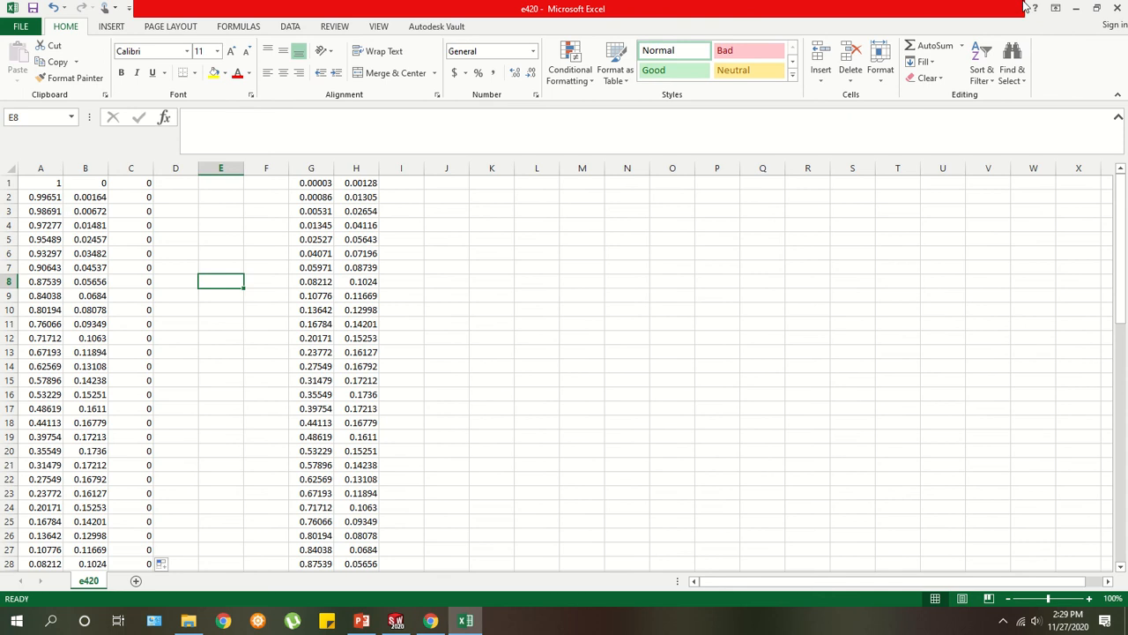
mouse_move(1117, 28)
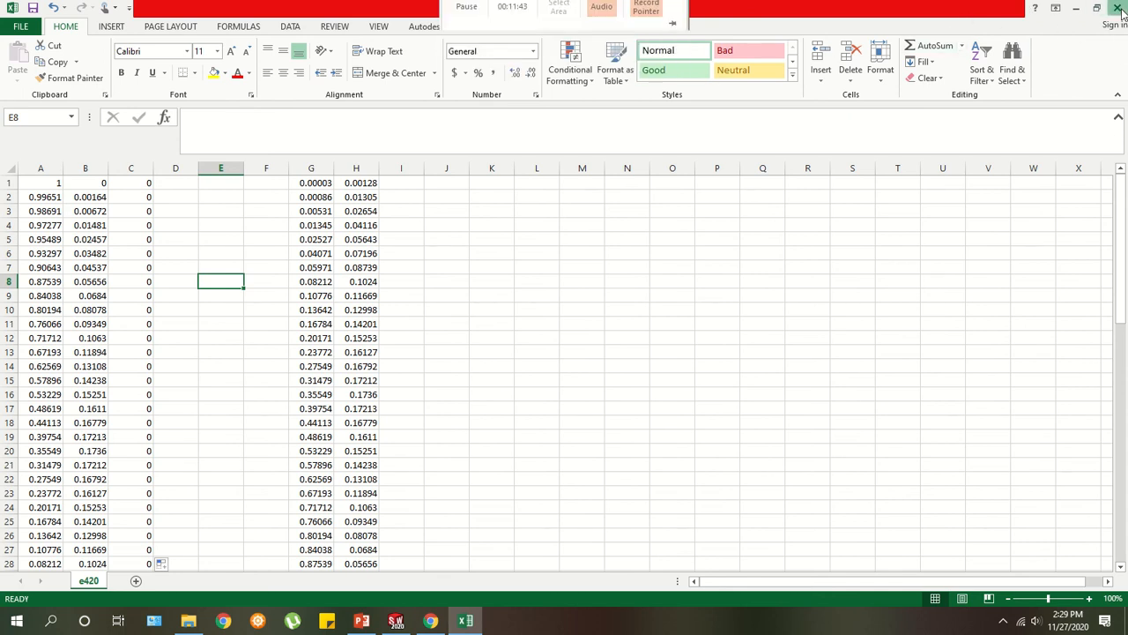
Close Excel without saving and bring the SOLIDWORKS window to the front
left_click(1123, 7)
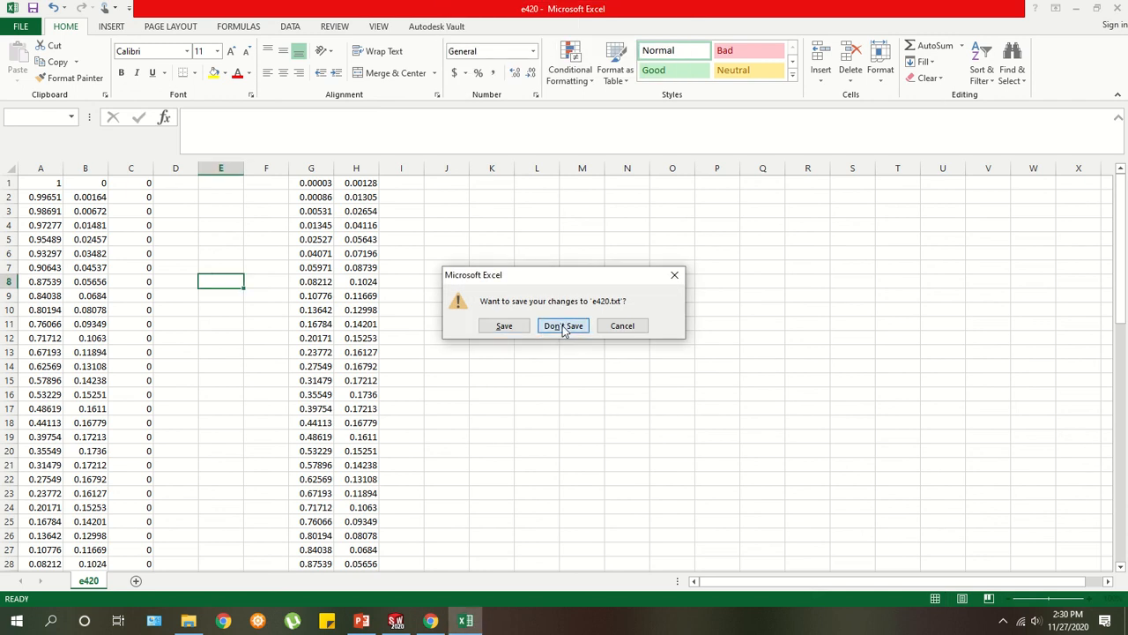
mouse_move(520, 338)
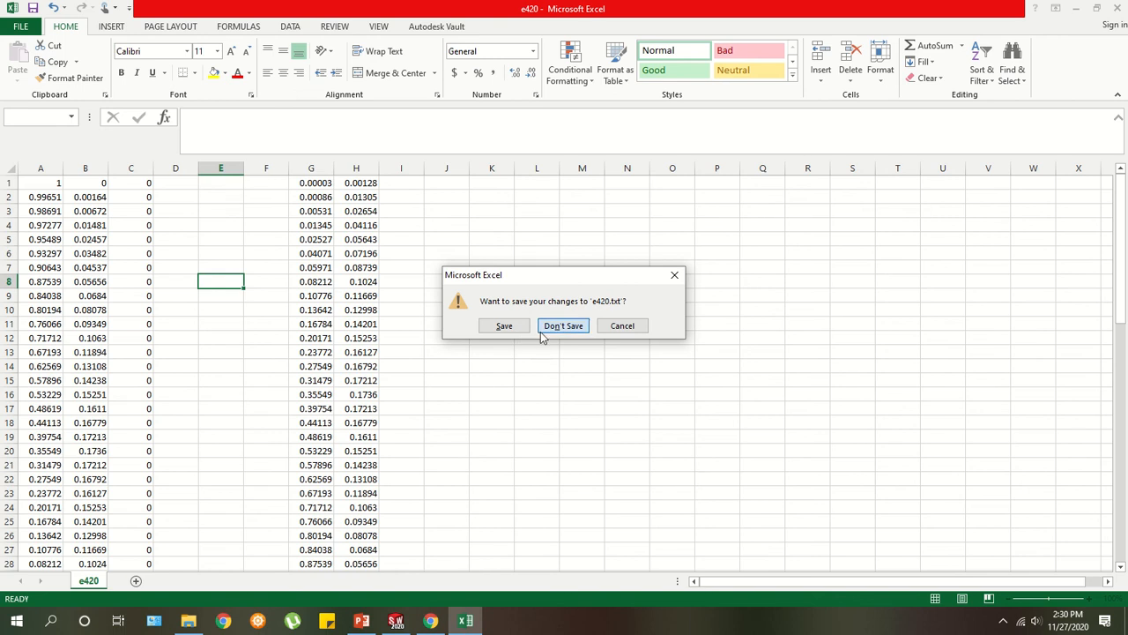
mouse_move(564, 325)
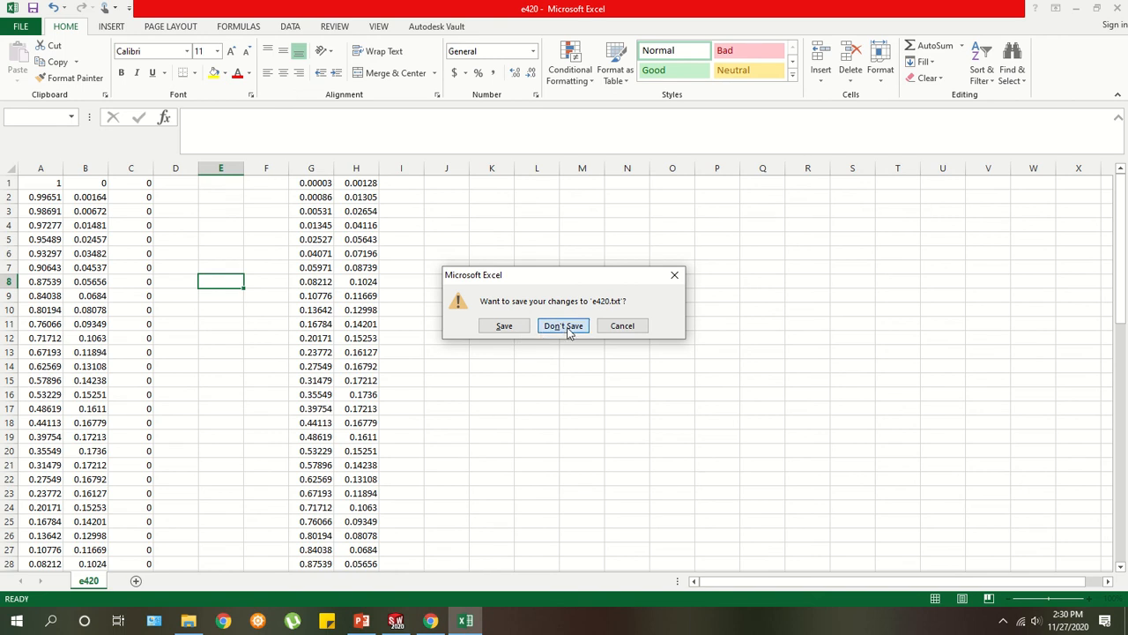
left_click(564, 325)
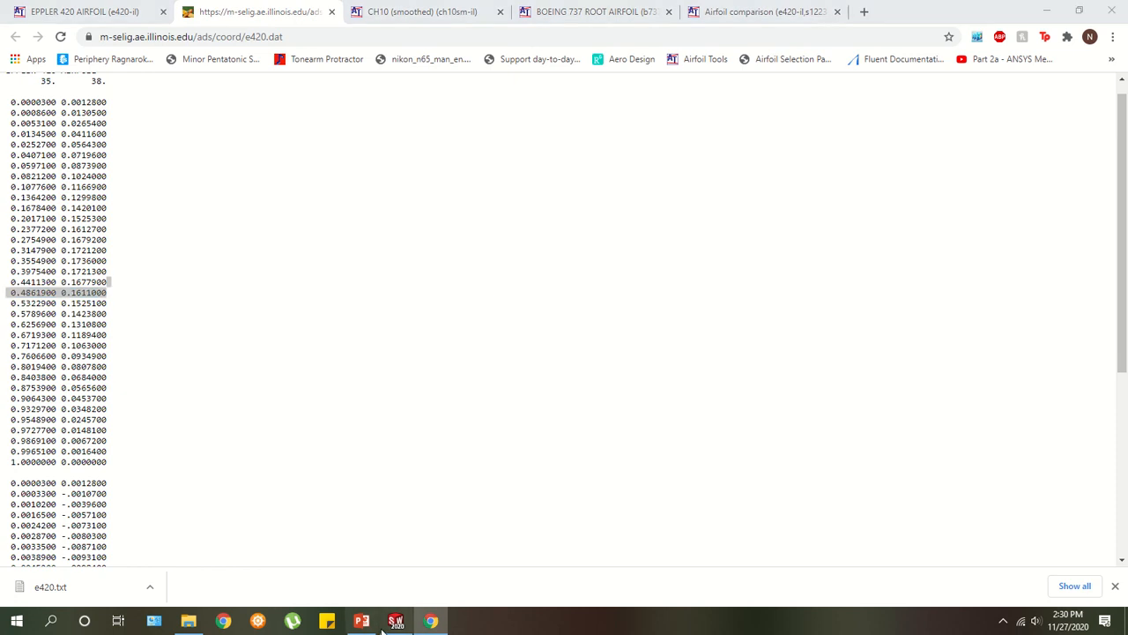
left_click(395, 620)
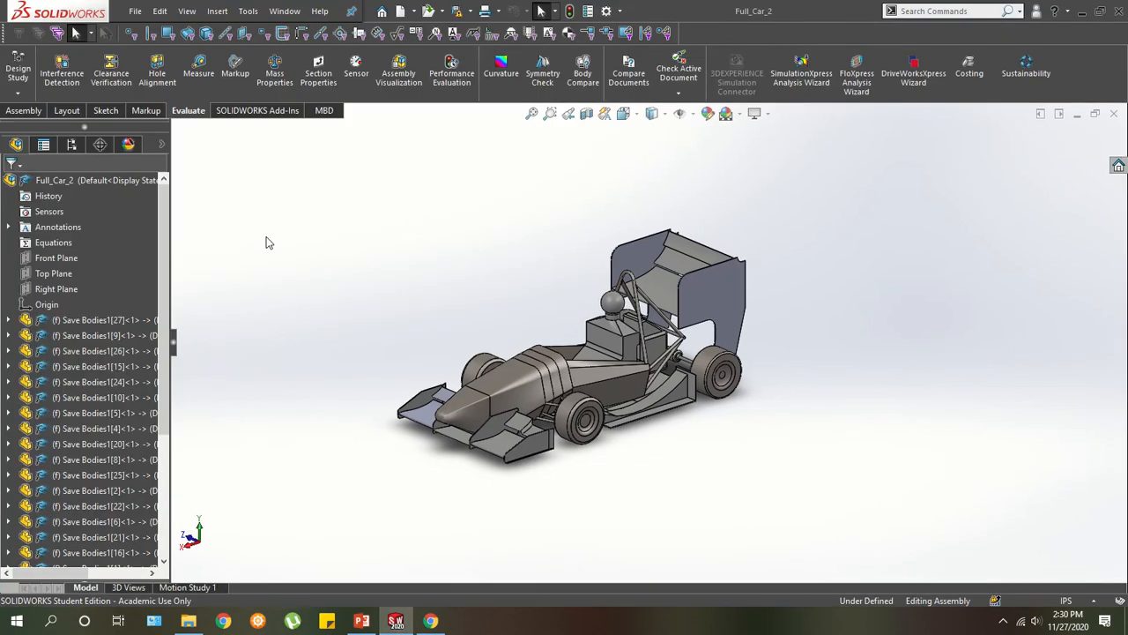
Start a new SOLIDWORKS part document from File > New
left_click(134, 10)
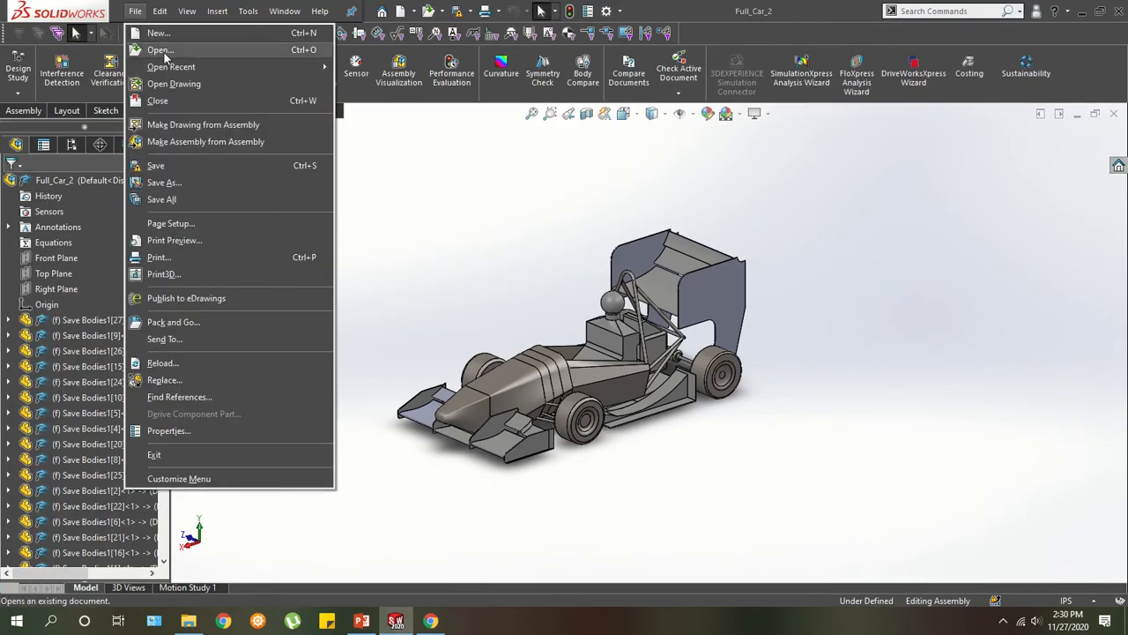
left_click(159, 31)
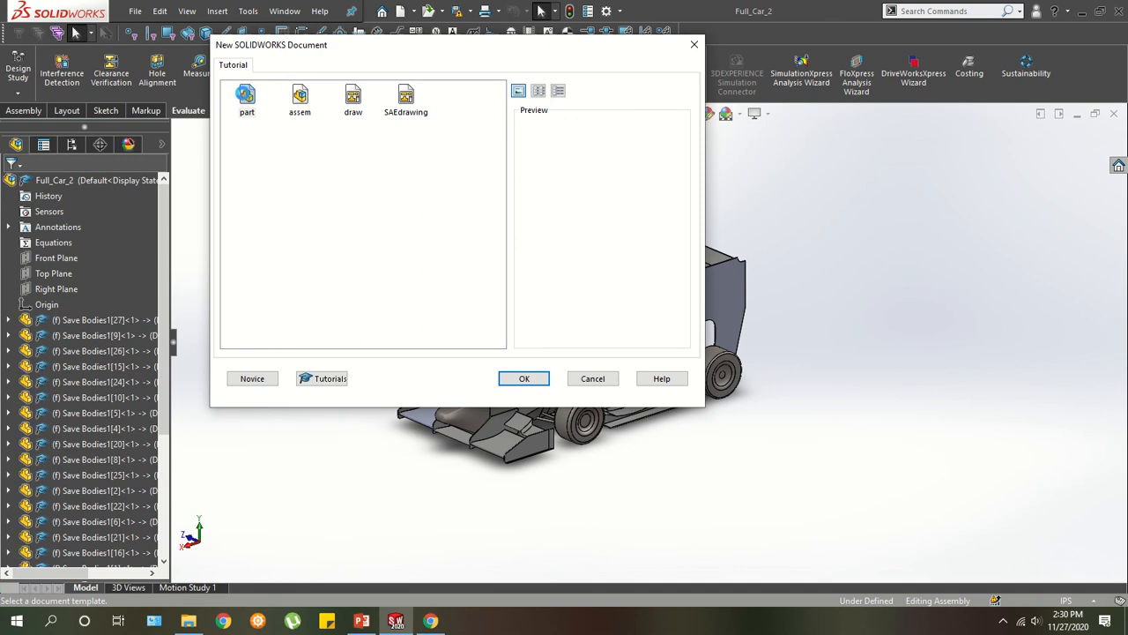
left_click(524, 377)
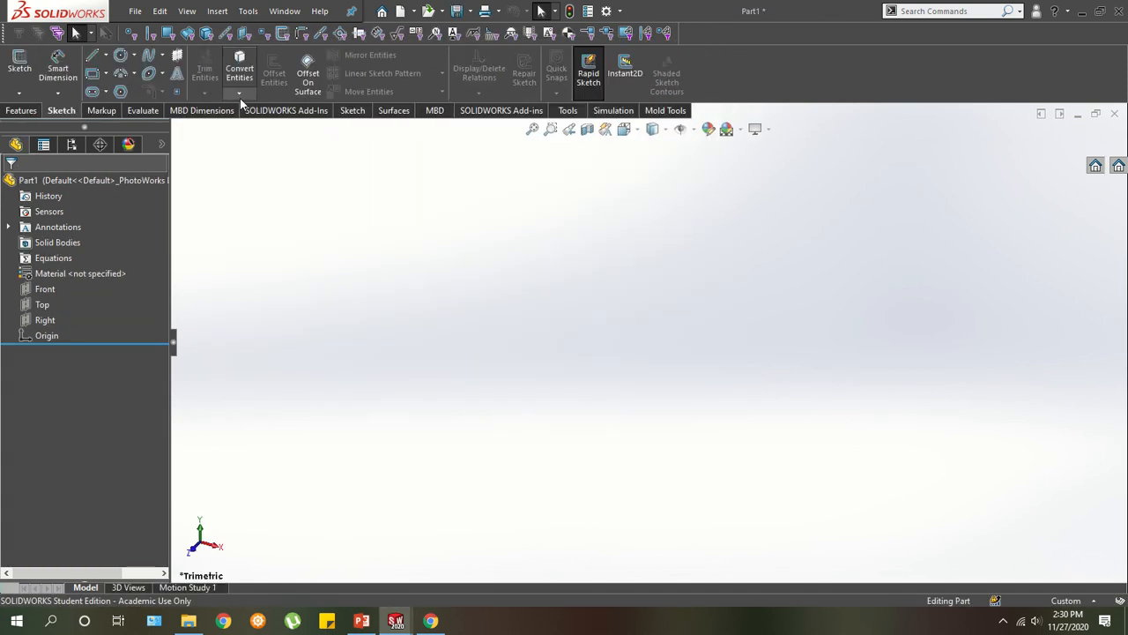
left_click(18, 67)
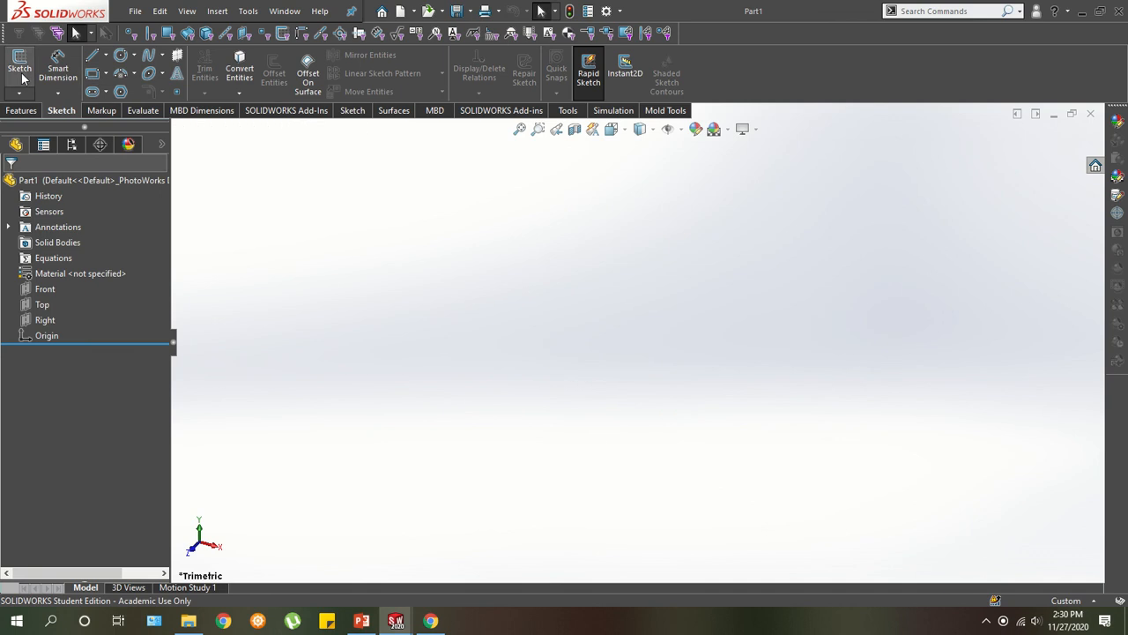
Import e420.txt as Curve1 via Curve Through XYZ Points, filtering the browser to Text Files
left_click(217, 10)
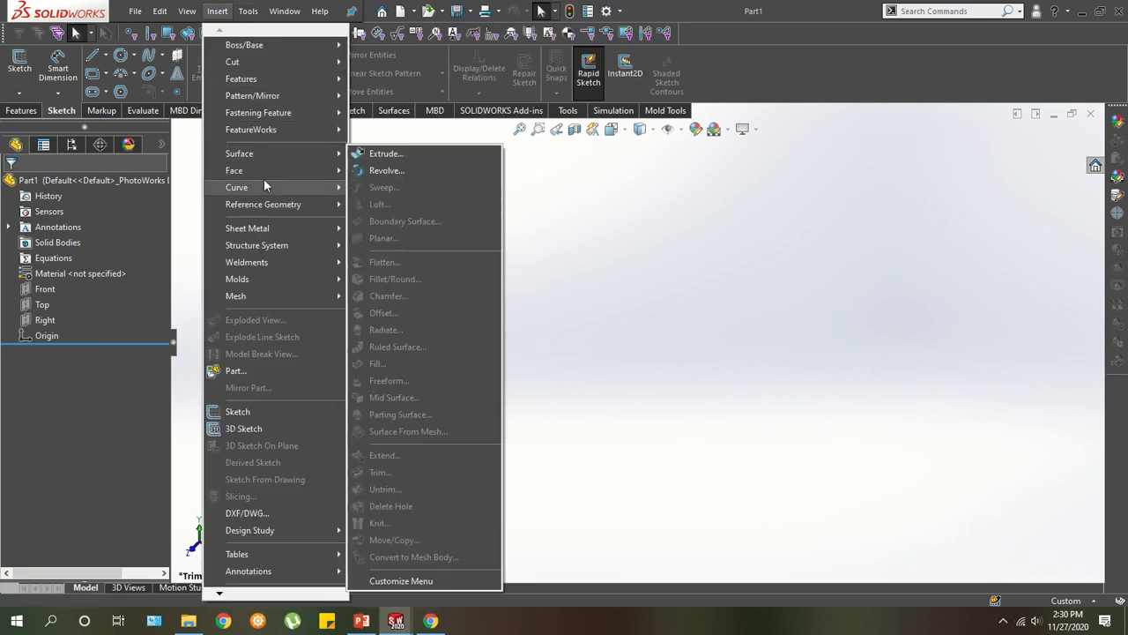
left_click(236, 187)
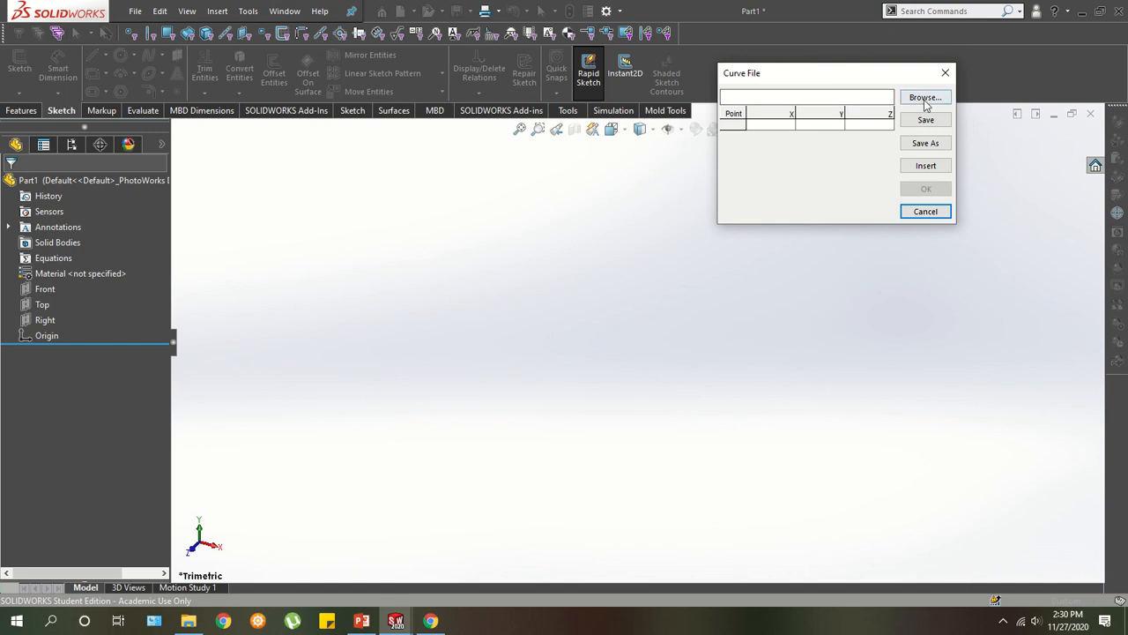
left_click(926, 97)
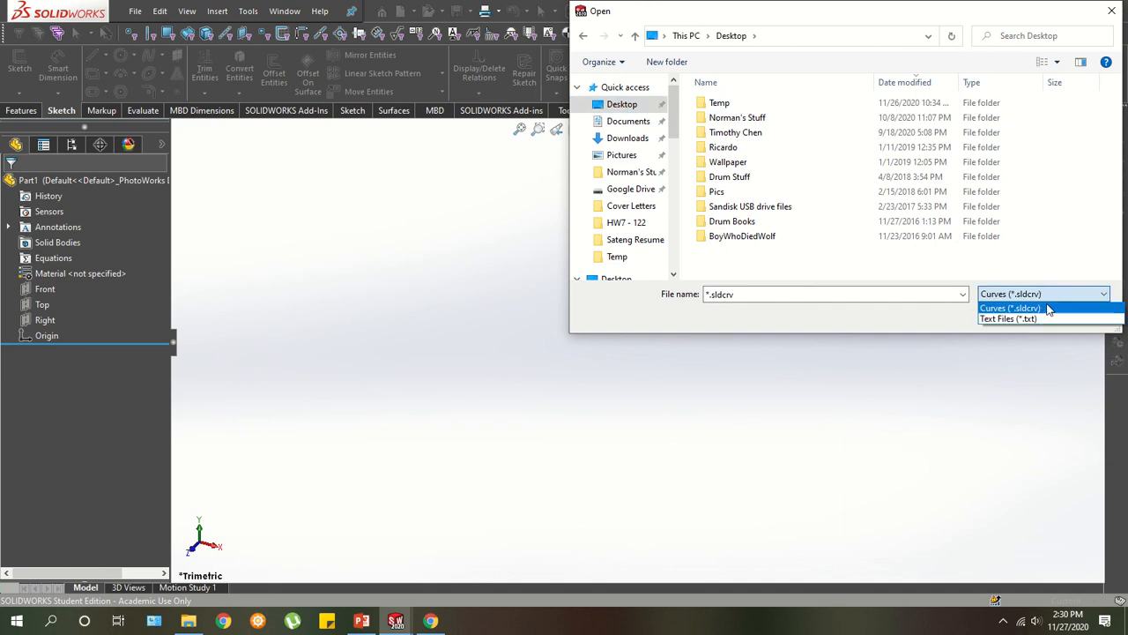
left_click(1008, 317)
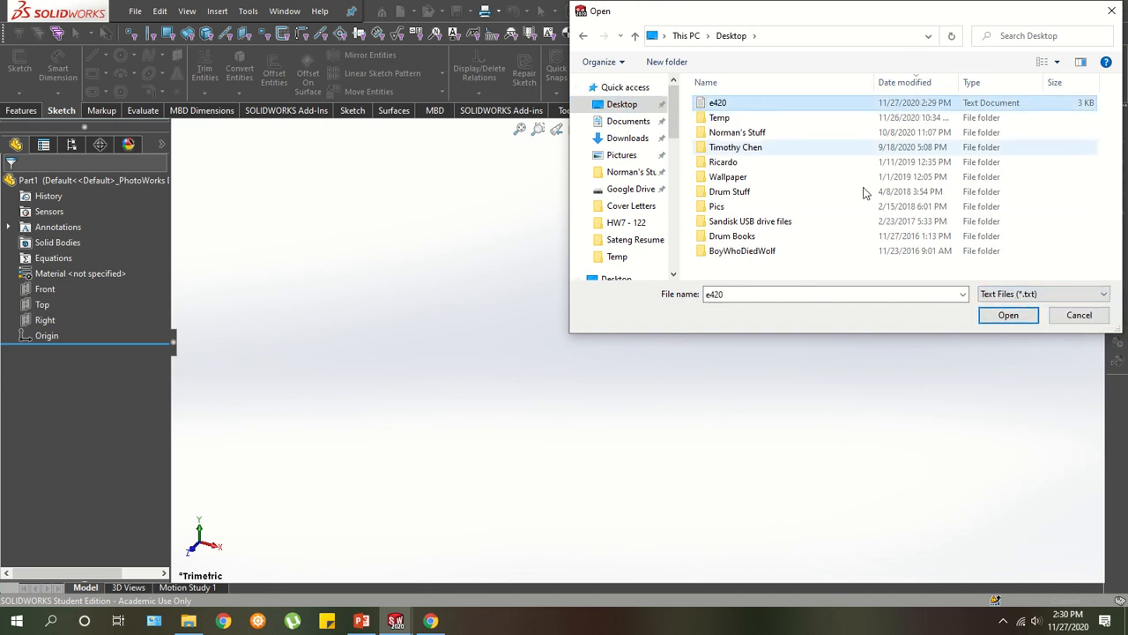
left_click(1008, 314)
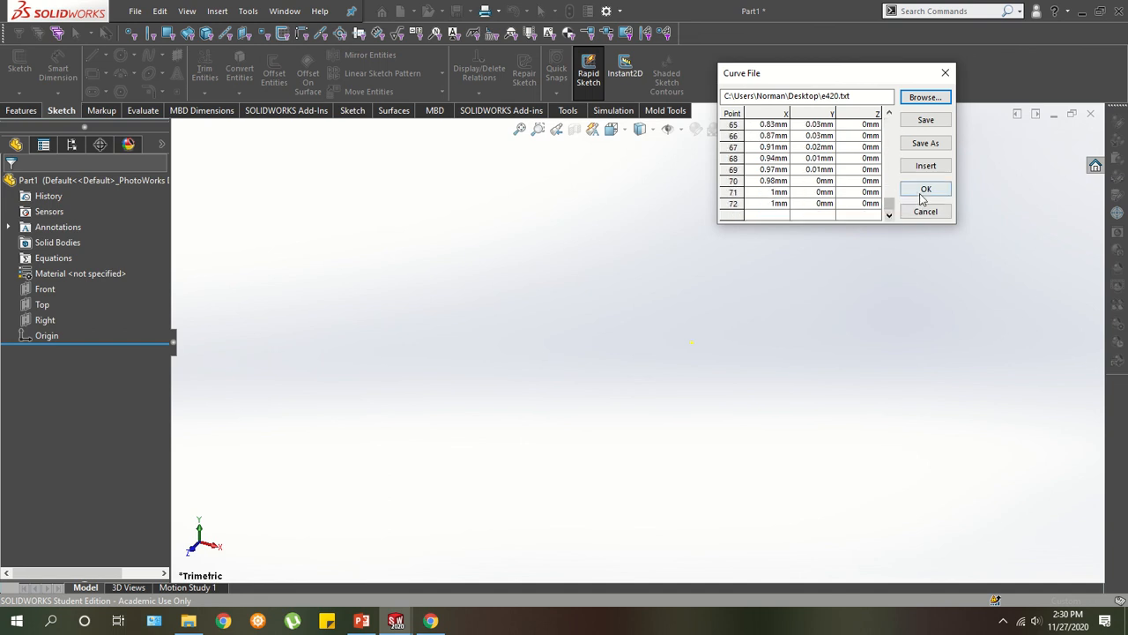
left_click(925, 189)
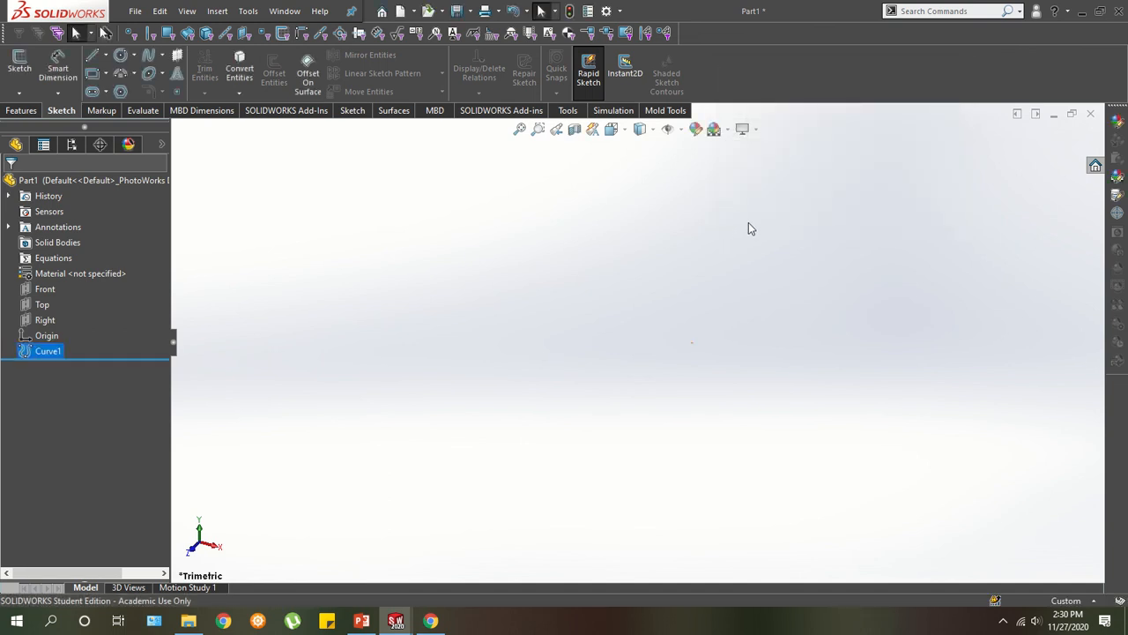
Switch the part to IPS units and begin Sketch1 on the Front plane
left_click(1067, 599)
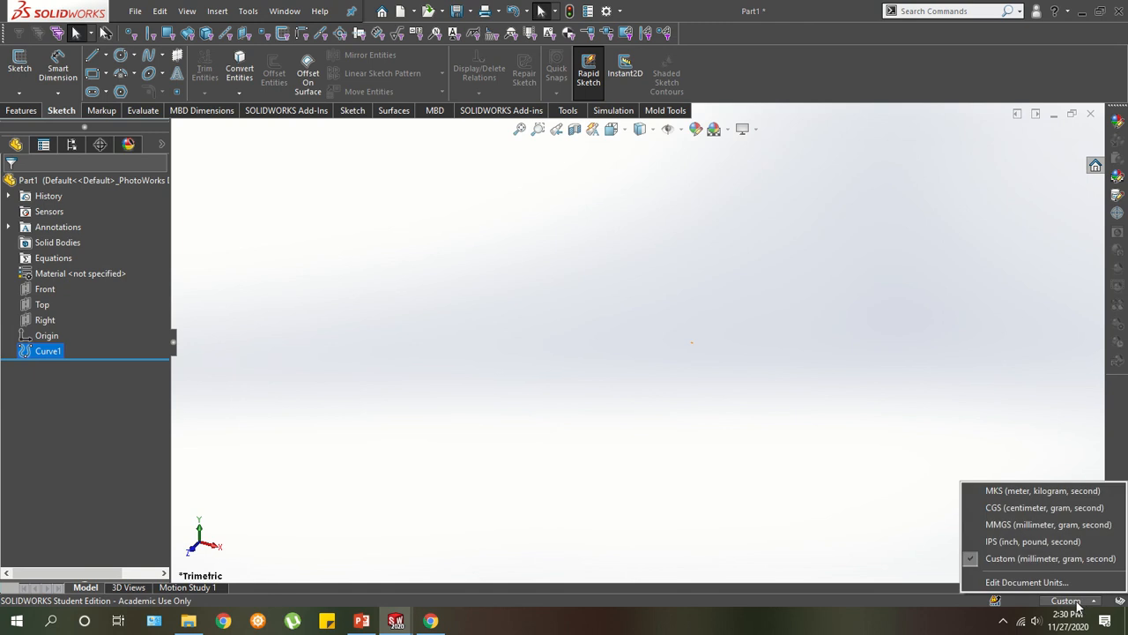
left_click(1033, 541)
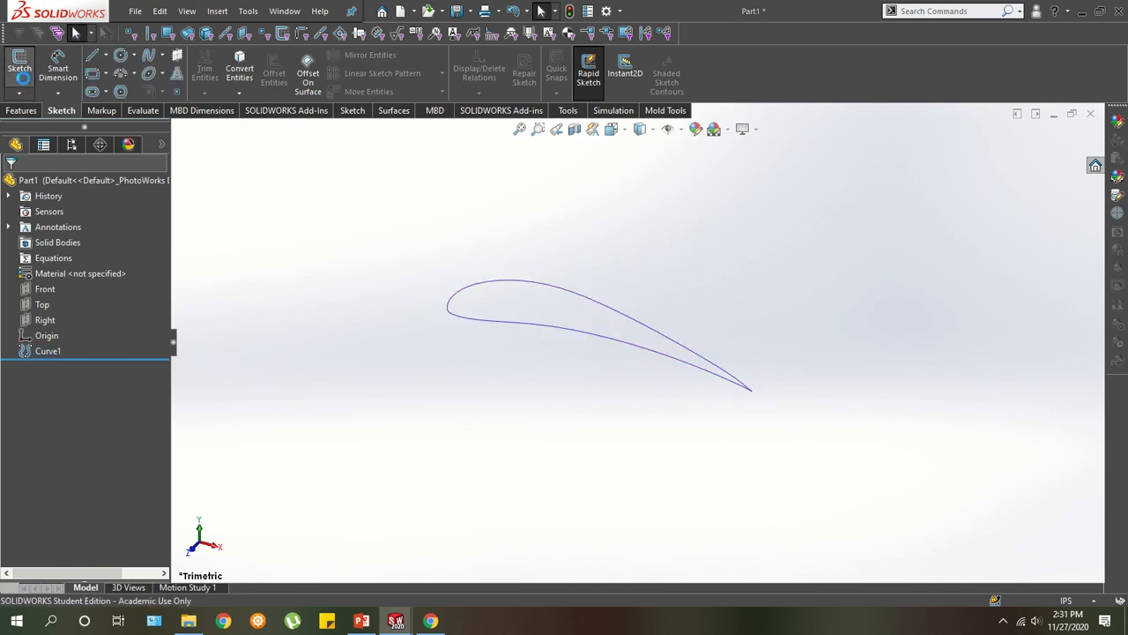
left_click(17, 67)
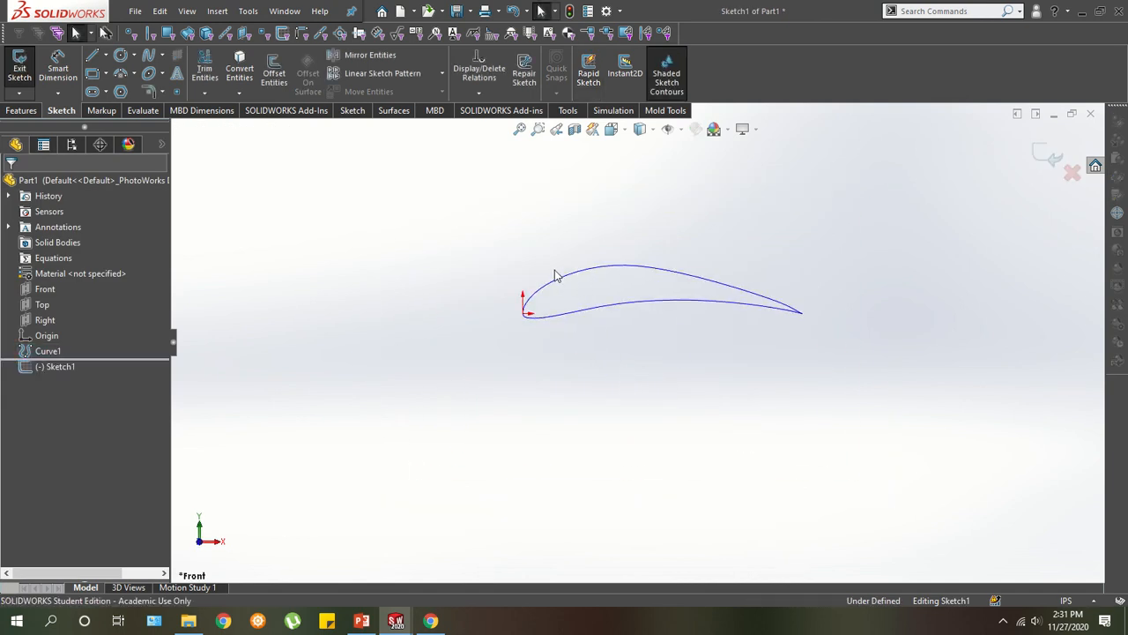
Convert Curve1 into a sketch spline and delete its On Edge relation so it can move
left_click(48, 351)
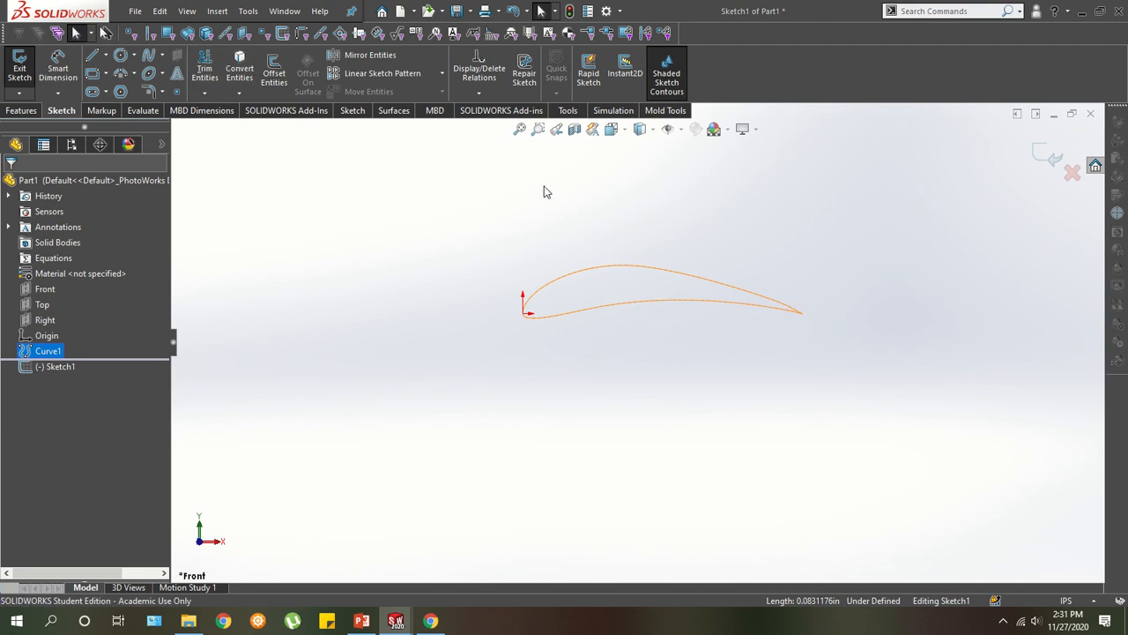
left_click(239, 72)
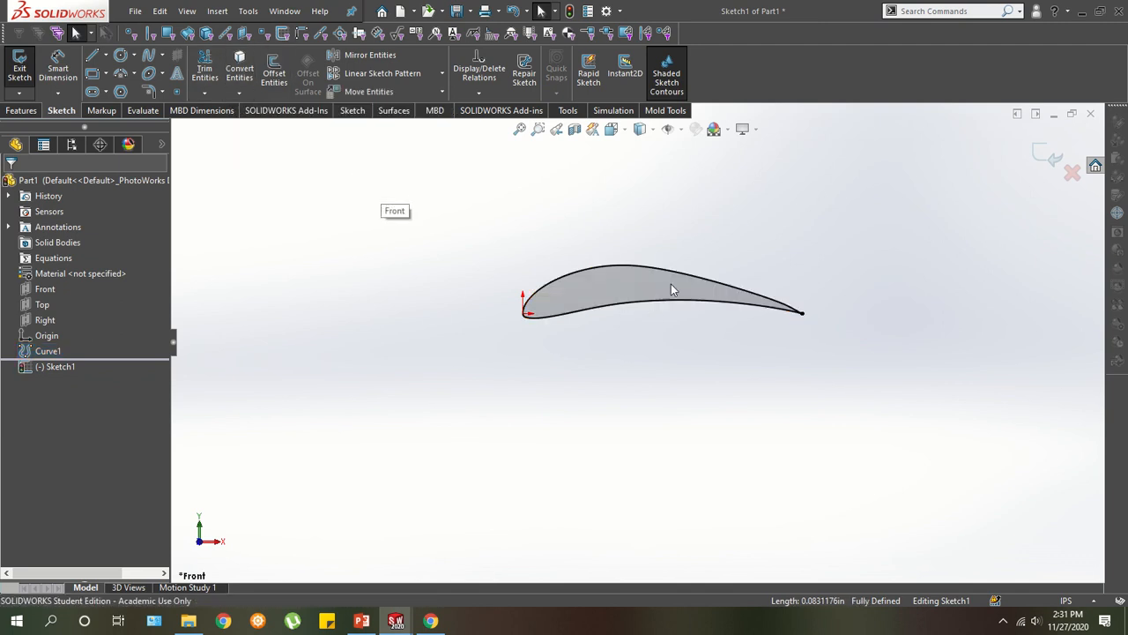
left_click(60, 365)
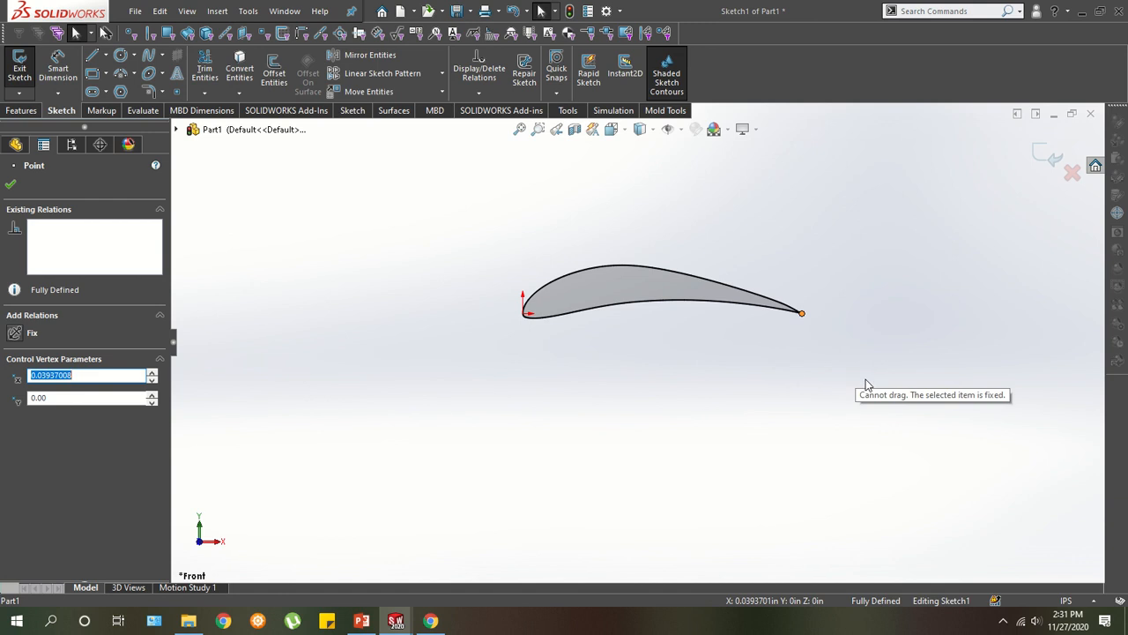
mouse_move(546, 285)
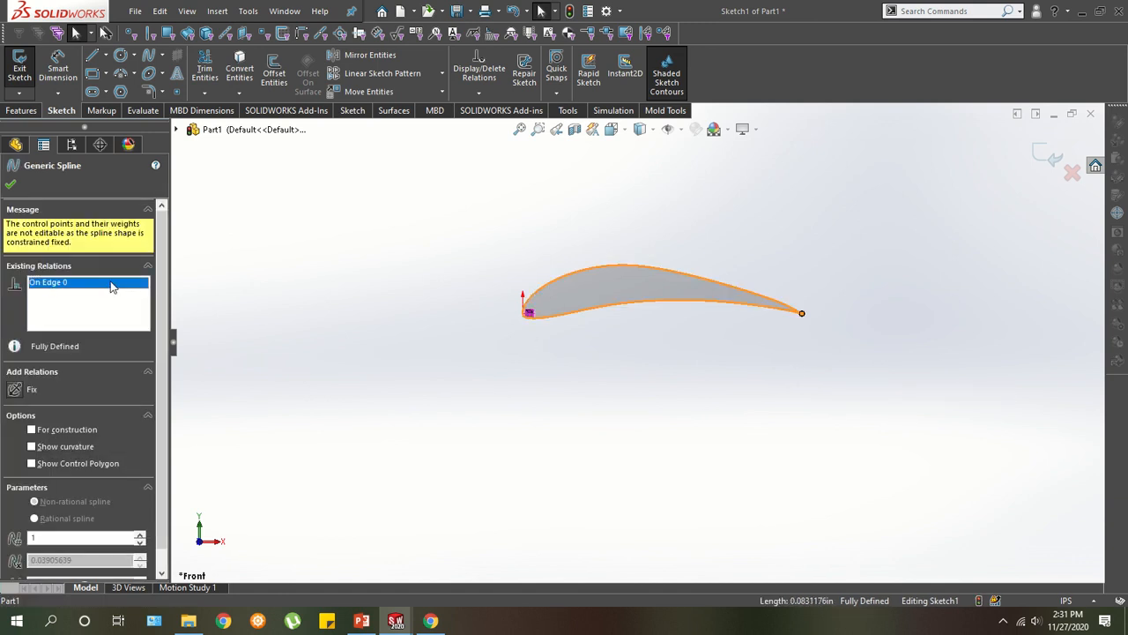
left_click(11, 185)
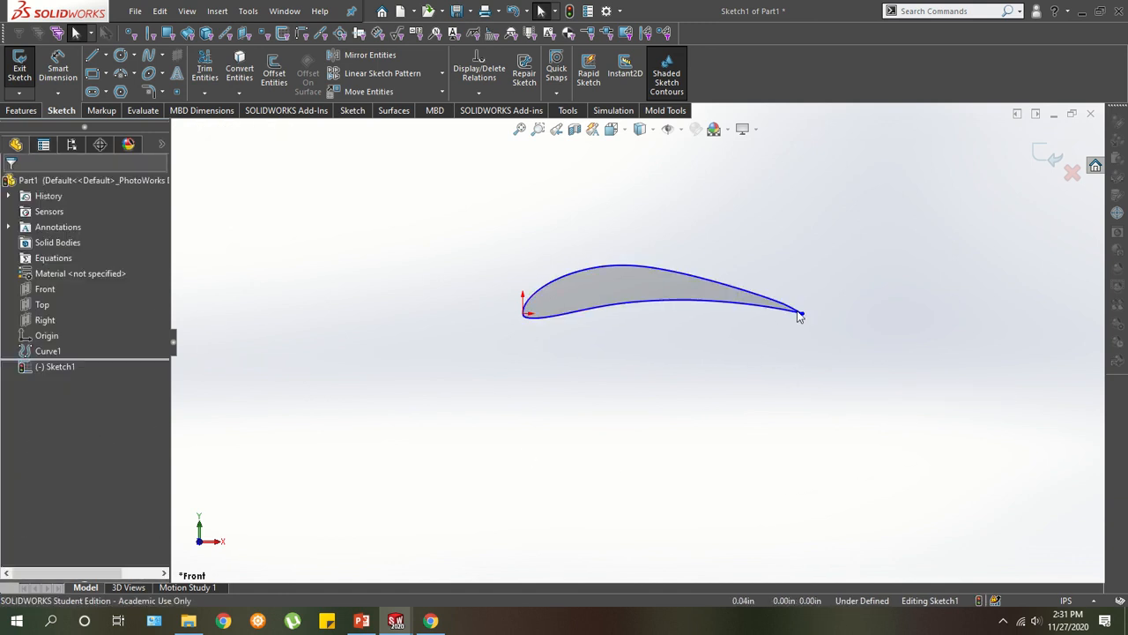
left_click(784, 298)
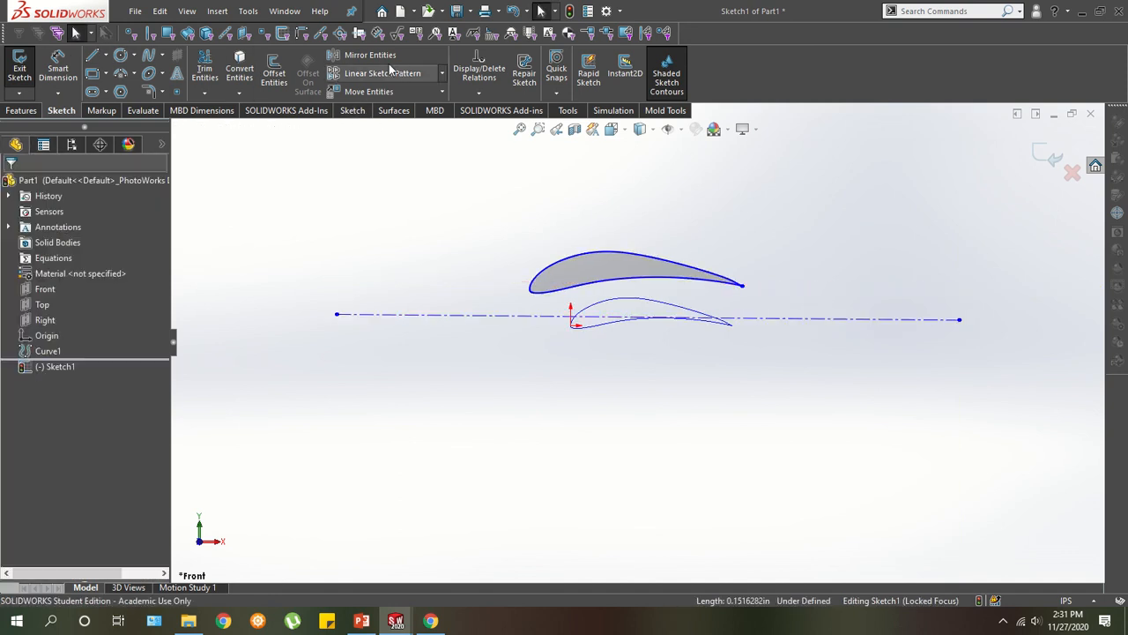
Mirror the airfoil spline about the horizontal centerline without keeping a copy
left_click(370, 54)
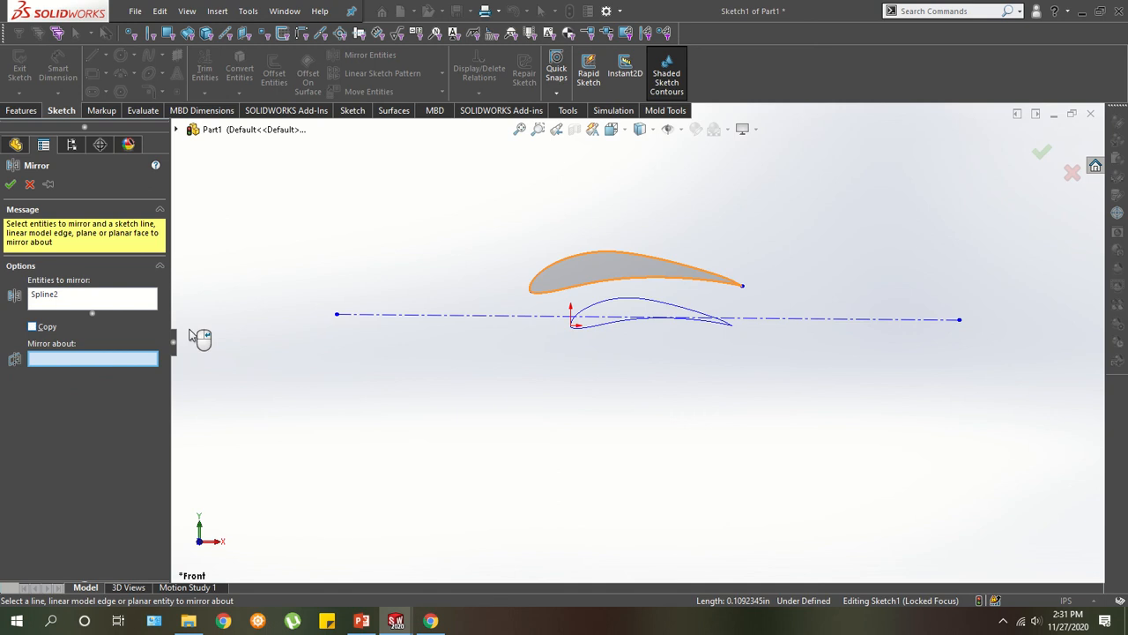
left_click(649, 313)
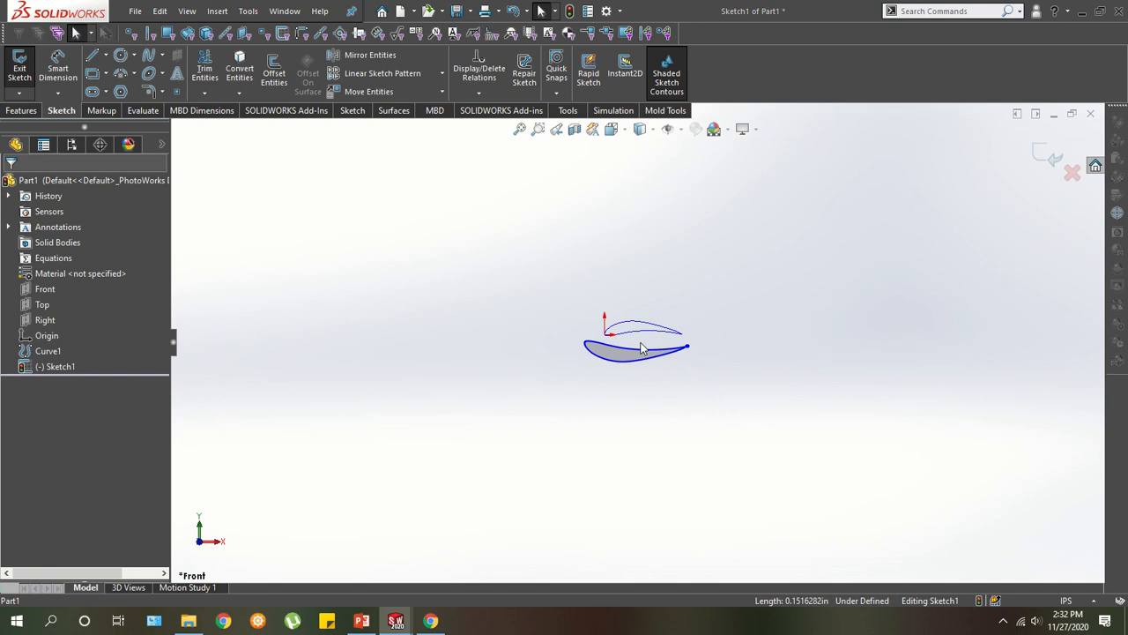
mouse_move(696, 317)
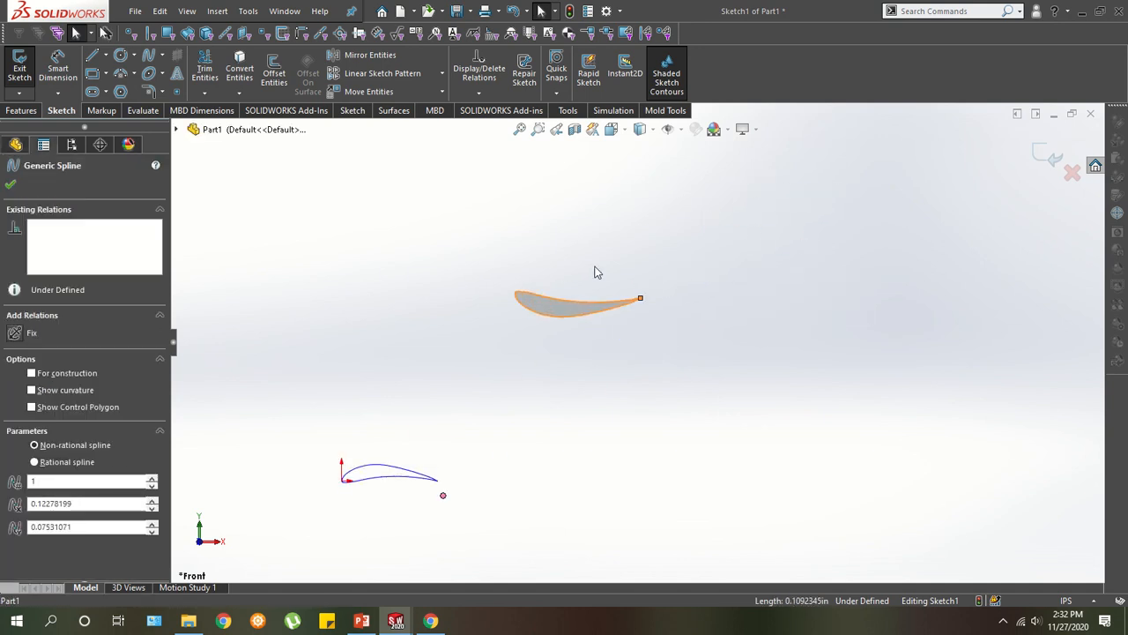
left_click(430, 620)
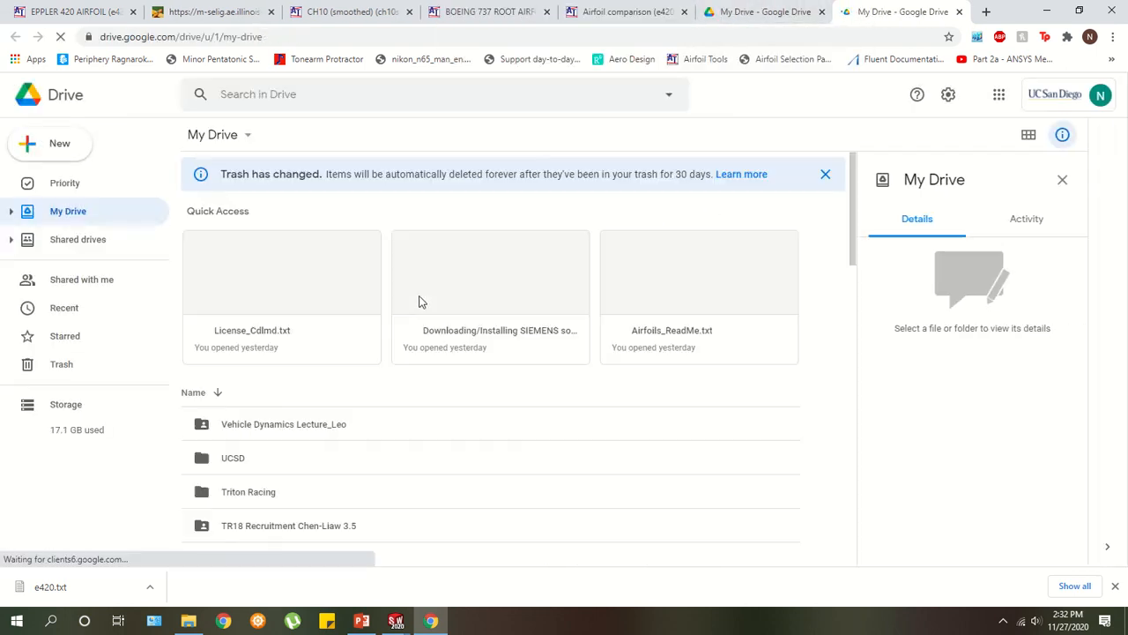
scroll("down", 3)
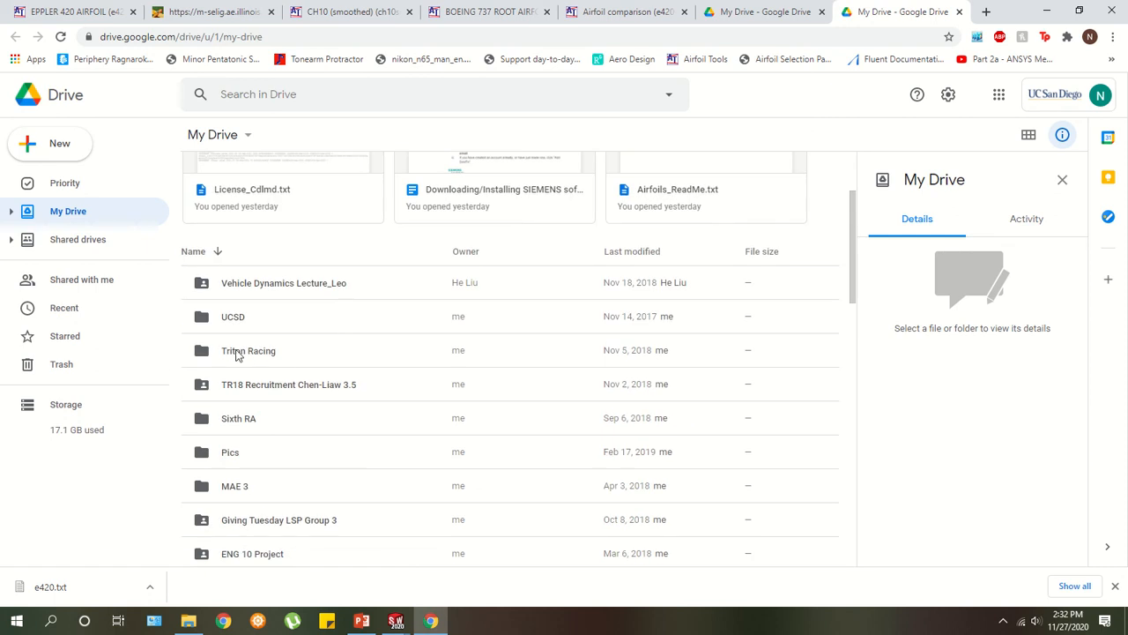
double_click(247, 349)
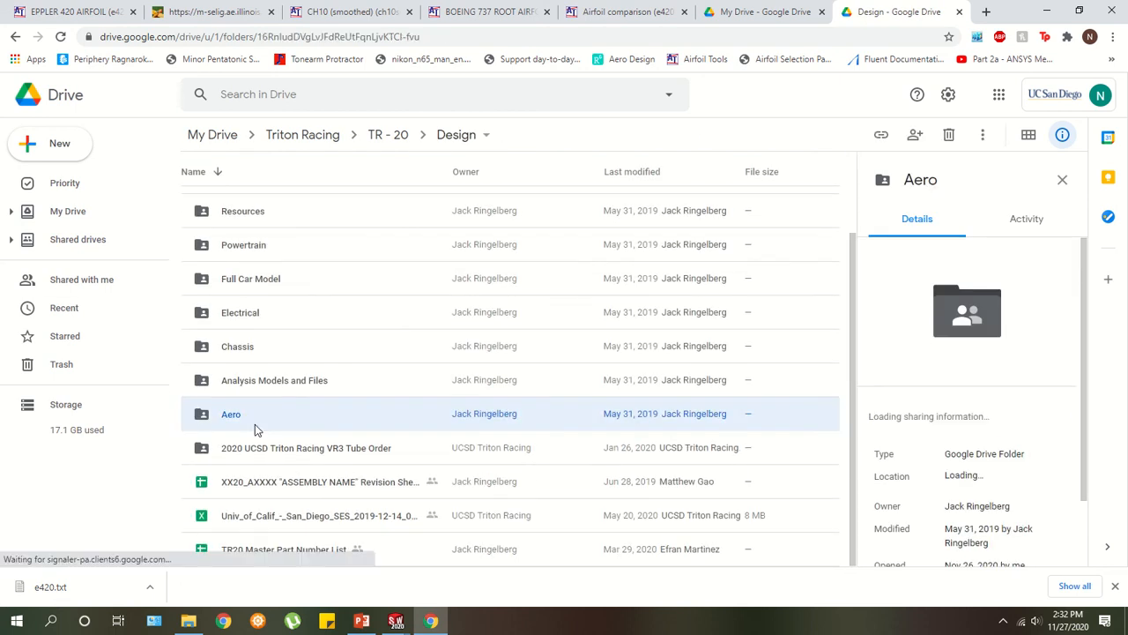
double_click(230, 412)
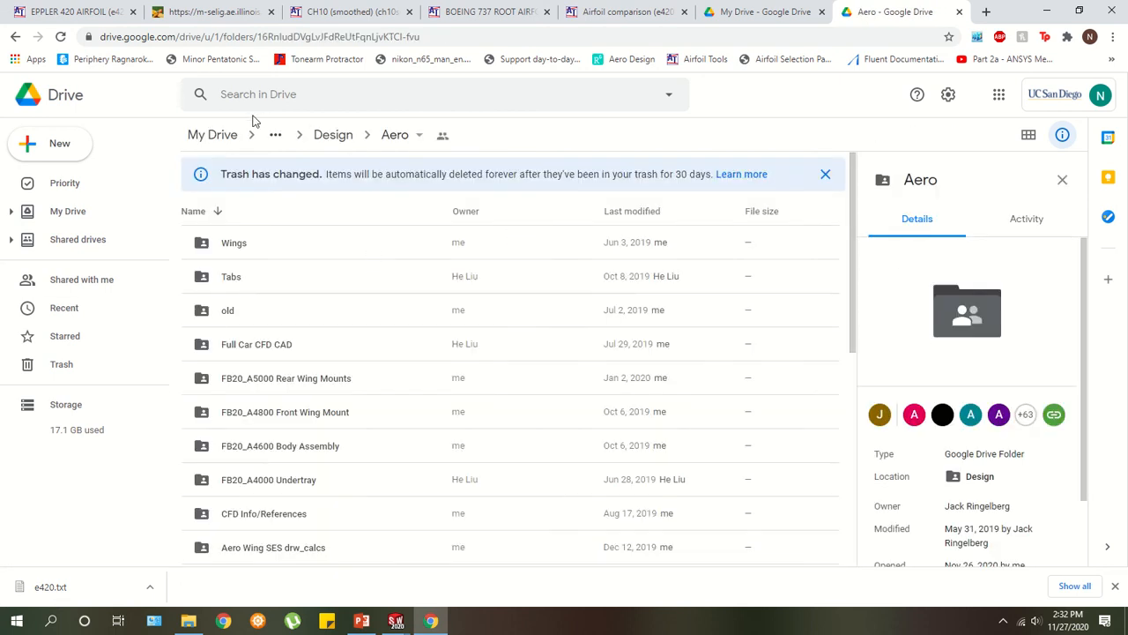
left_click(825, 174)
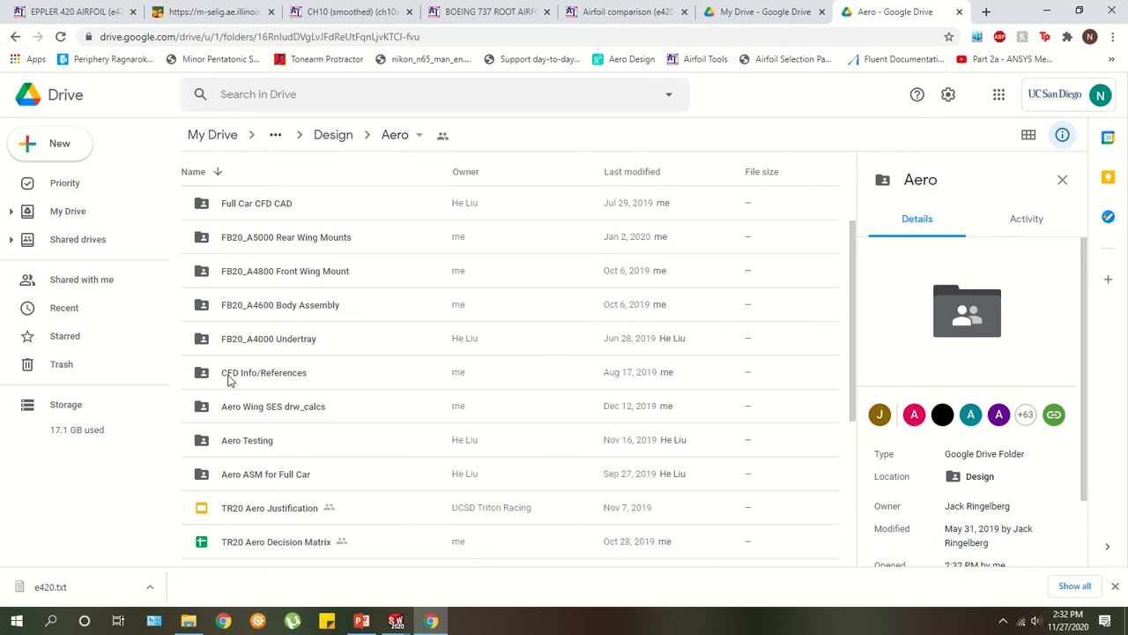
left_click(264, 370)
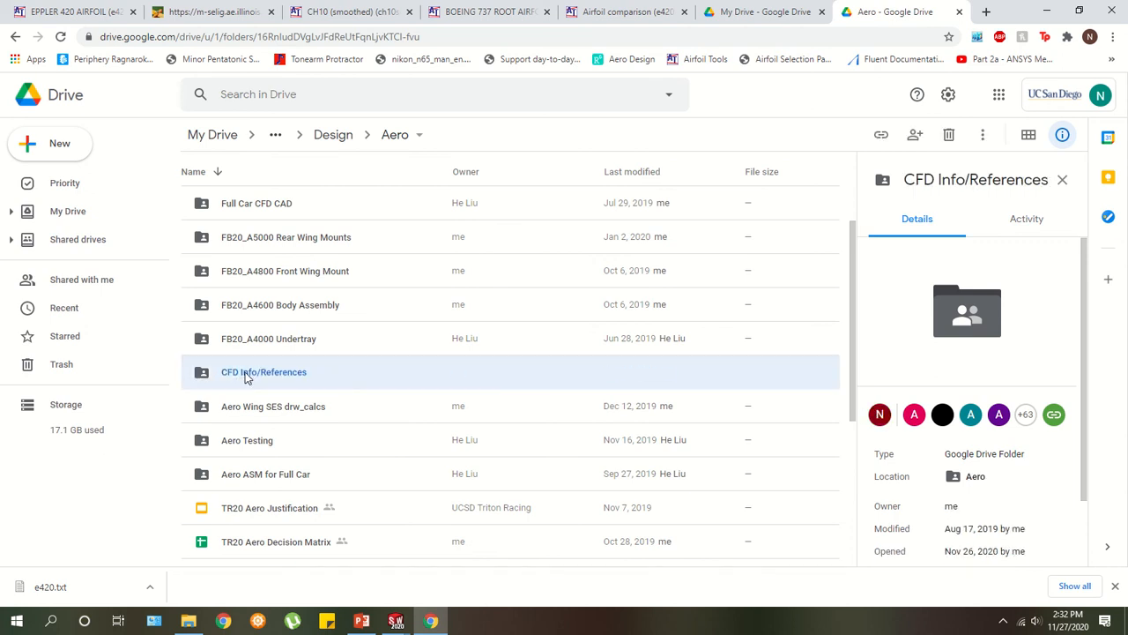
double_click(265, 370)
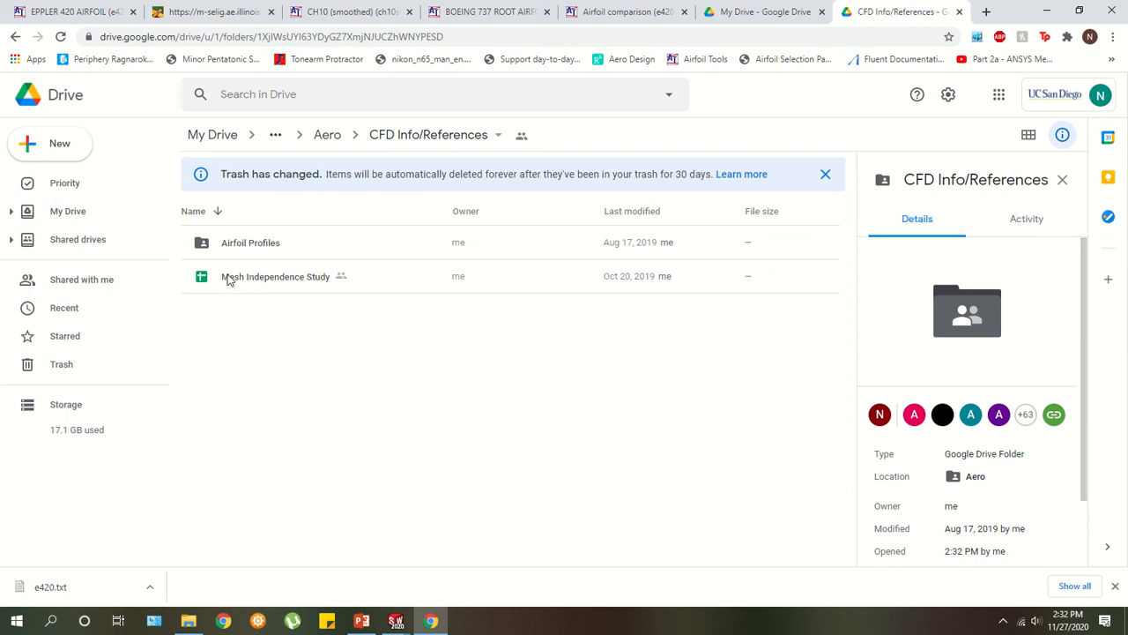
double_click(250, 243)
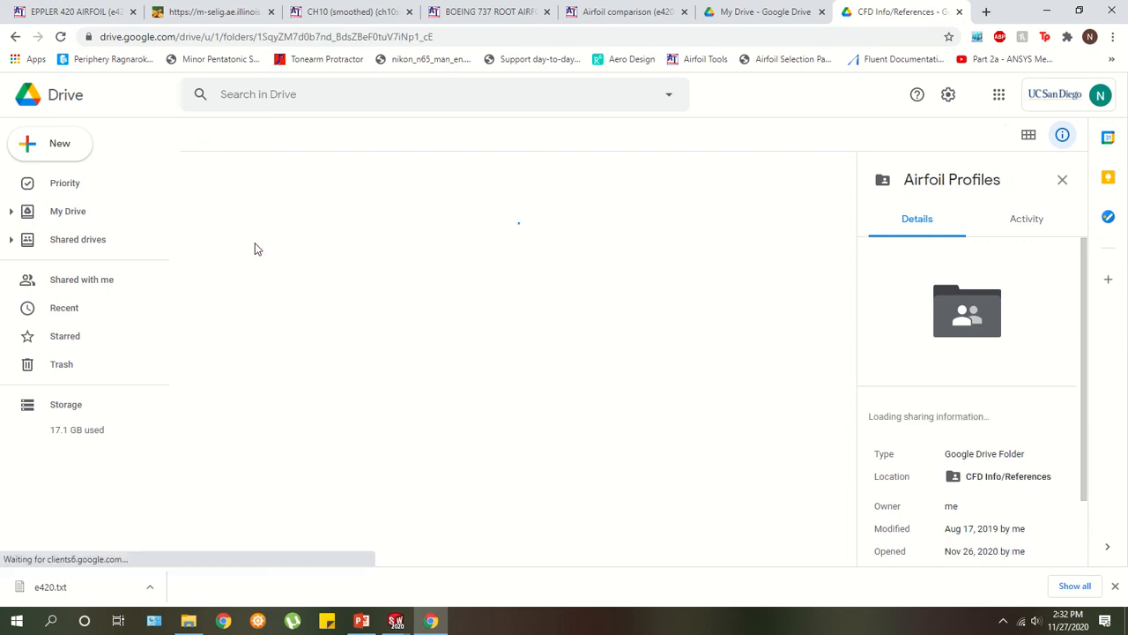
left_click(257, 241)
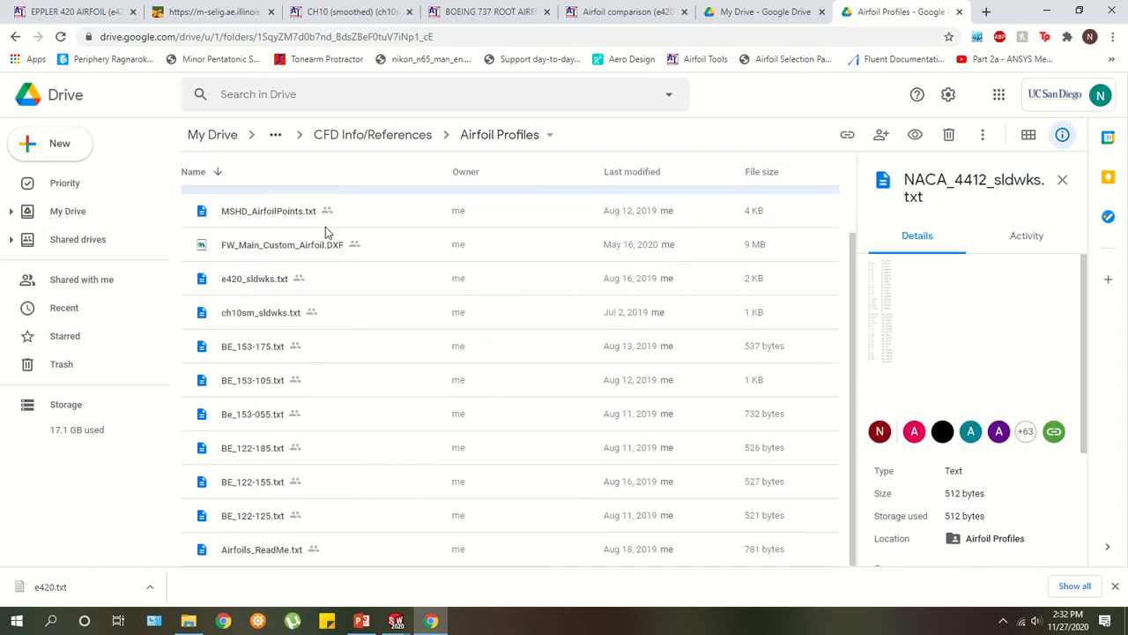
left_click(254, 279)
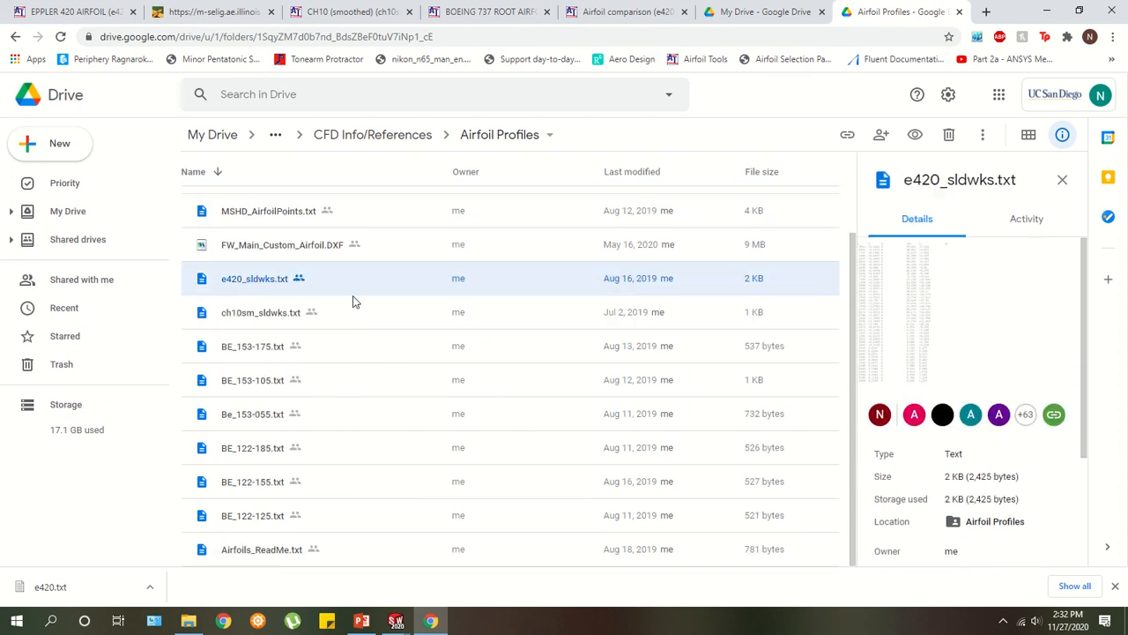
left_click(252, 447)
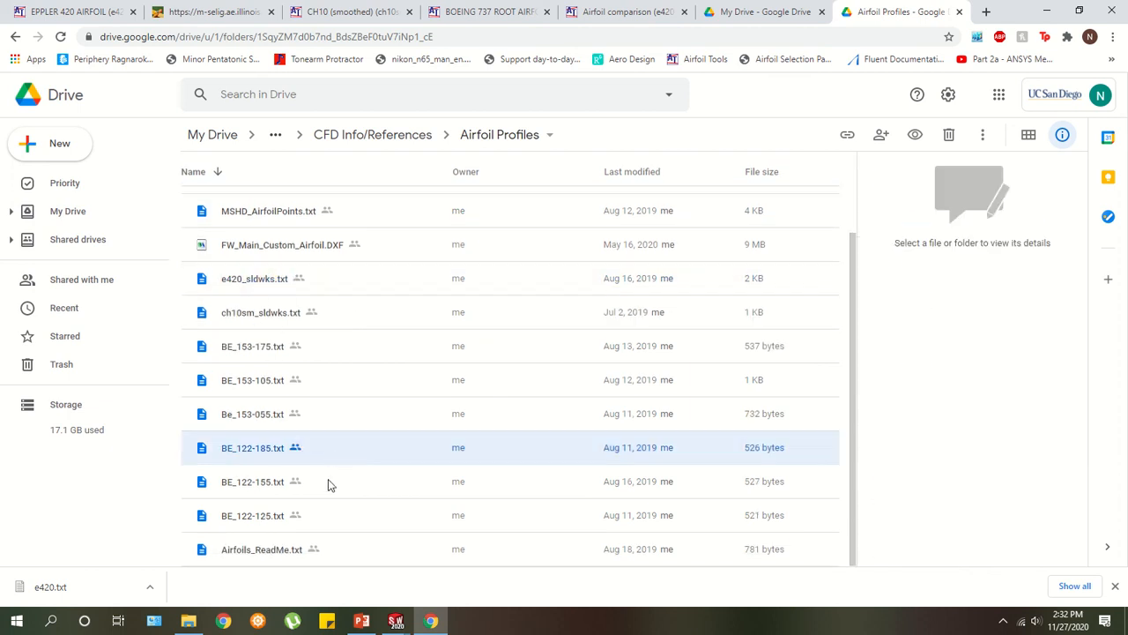
left_click(282, 243)
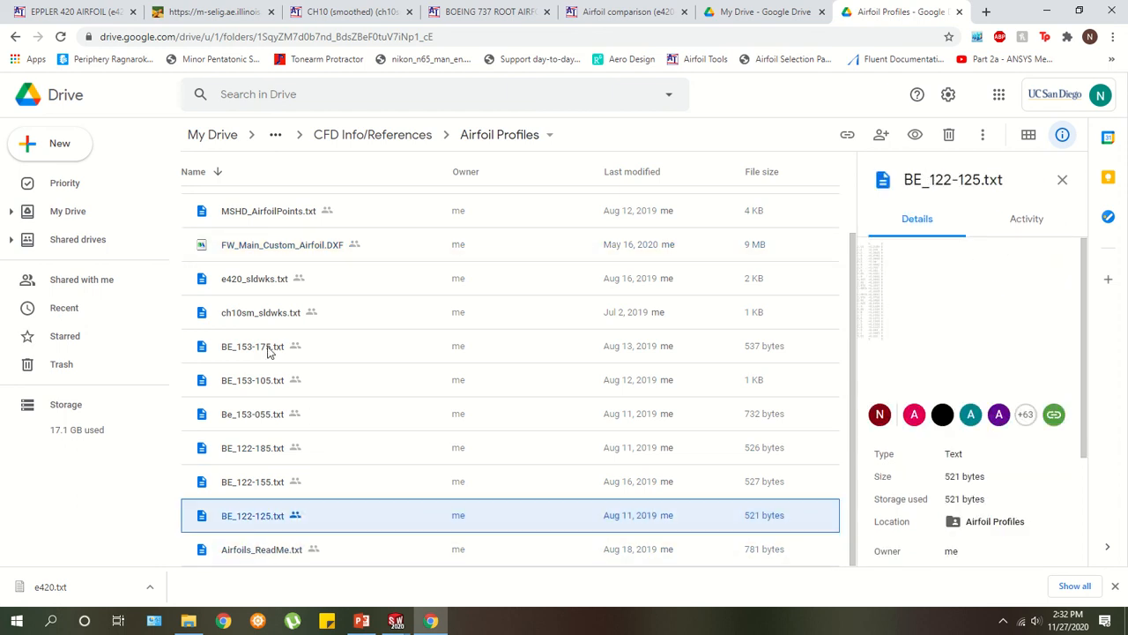
left_click(252, 345)
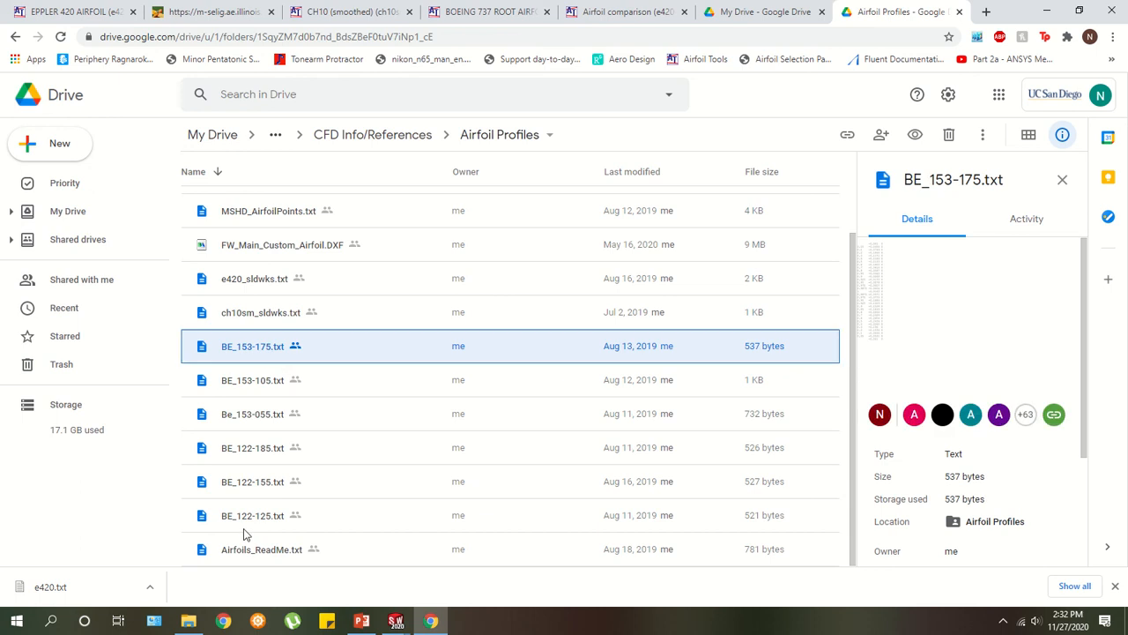
left_click(261, 311)
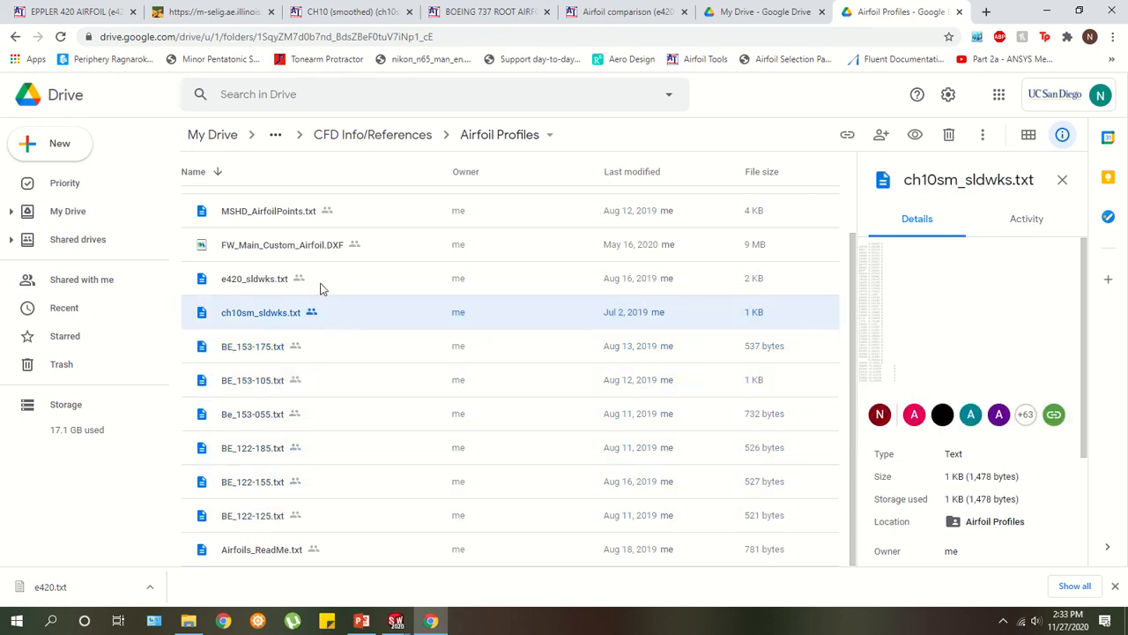
mouse_move(321, 358)
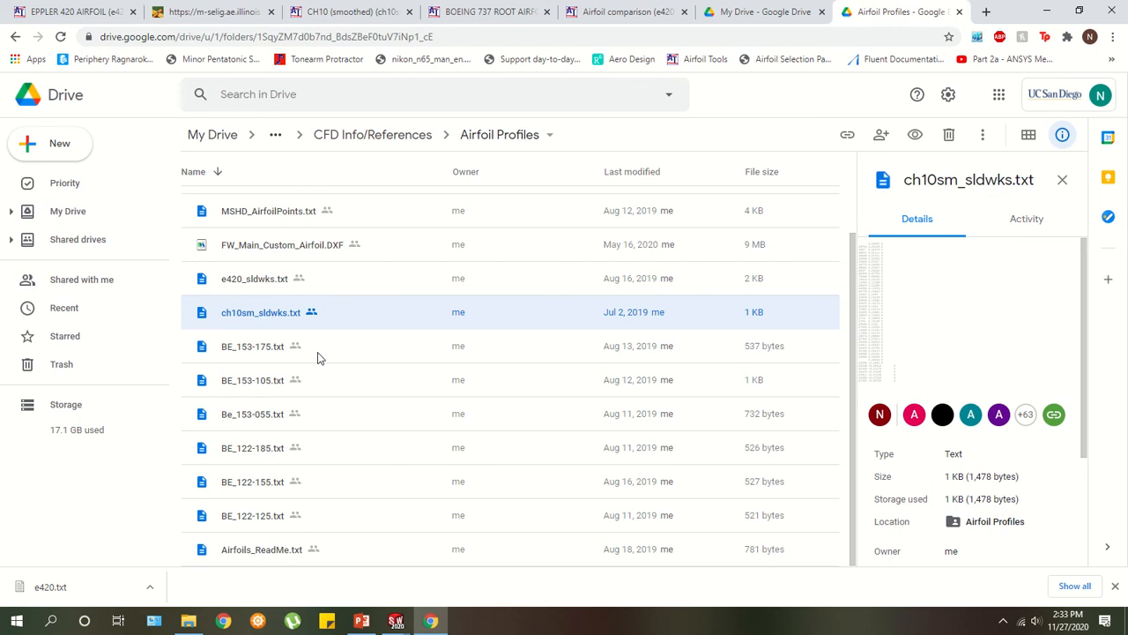
left_click(252, 345)
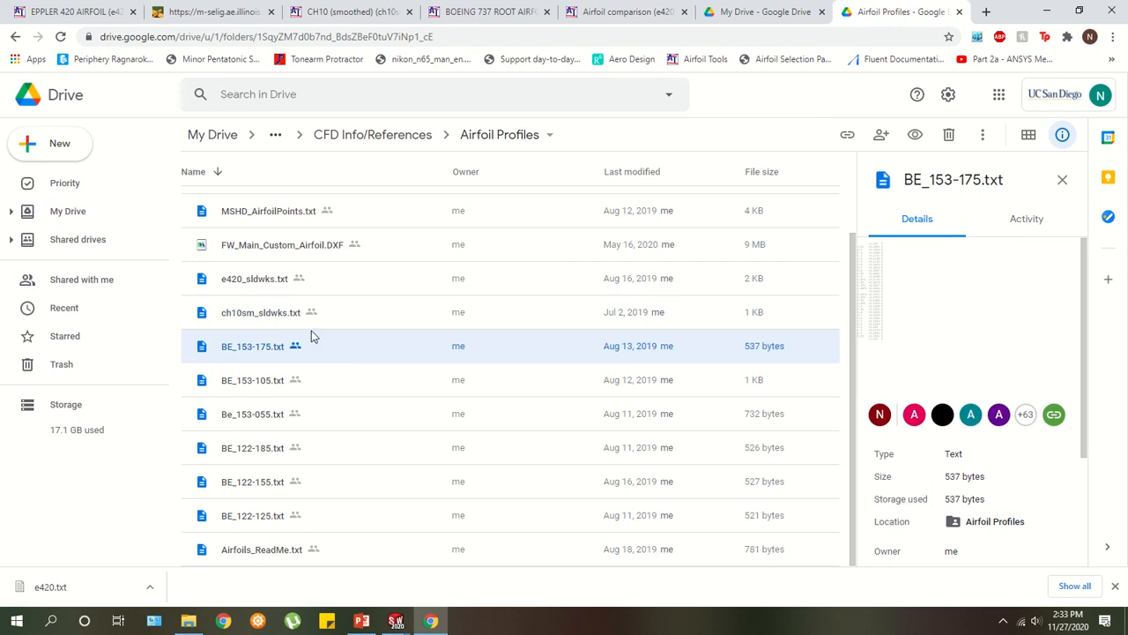
mouse_move(353, 384)
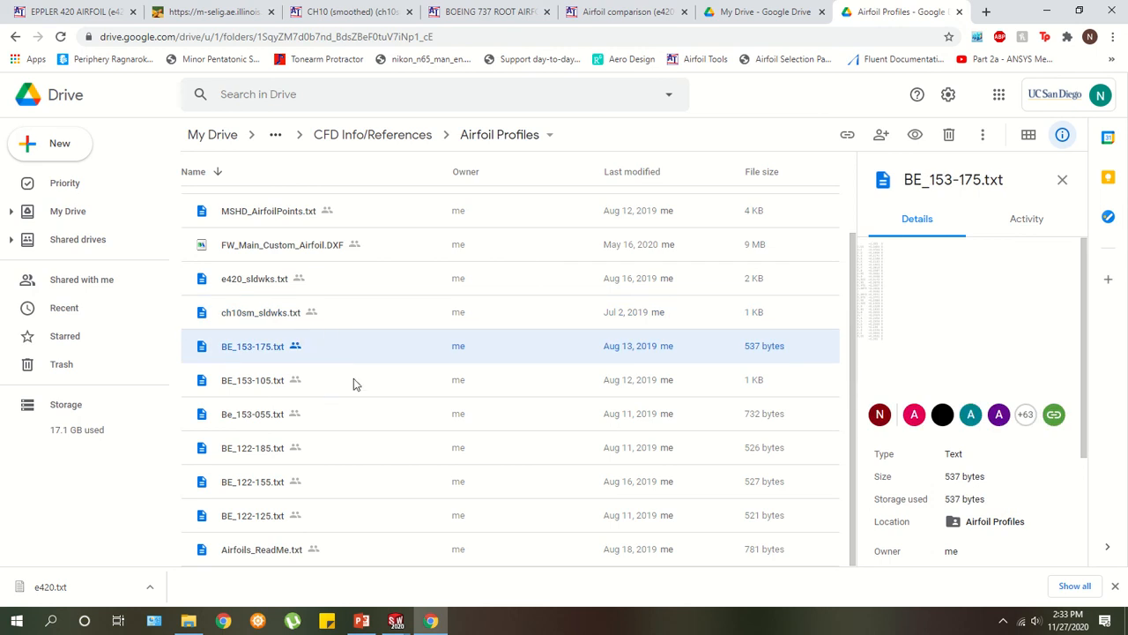
left_click(254, 514)
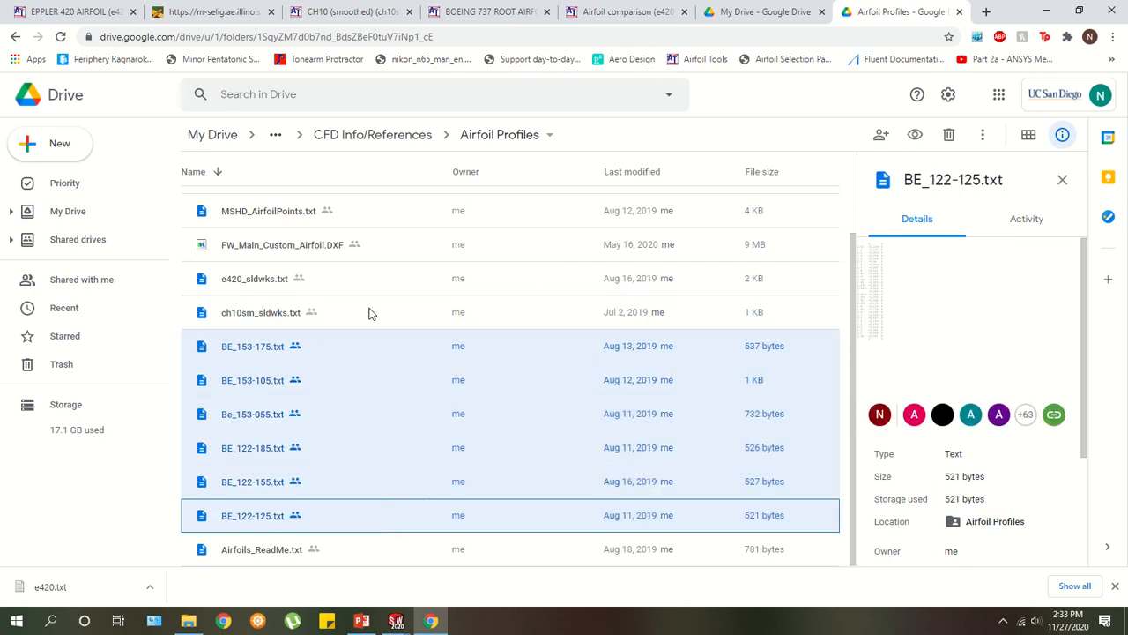
left_click(985, 11)
type("benzing airfoil")
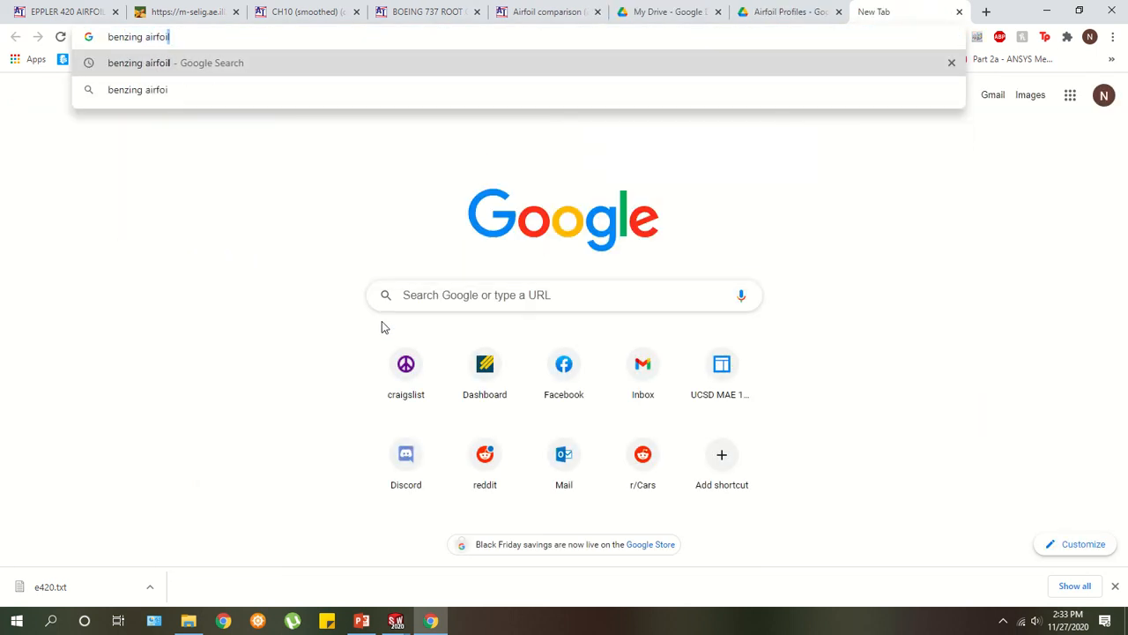
Search 'benzing airfoil' and view the Be 122 and Be 153 tables on the Enrico Benzing page
key("Return")
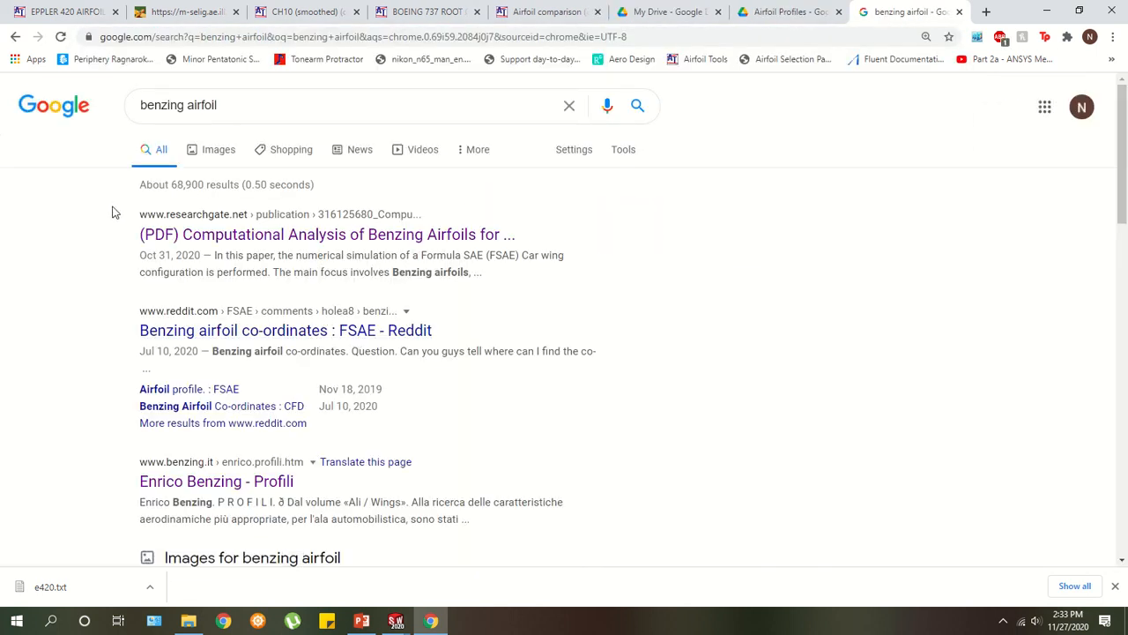
left_click(215, 479)
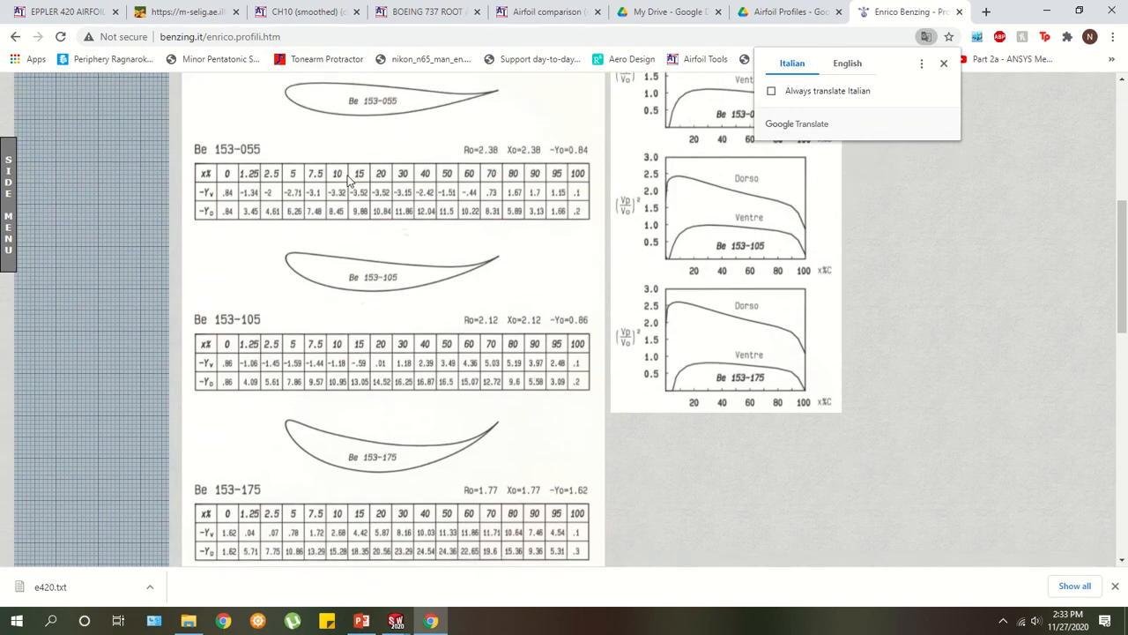
scroll("up", 3)
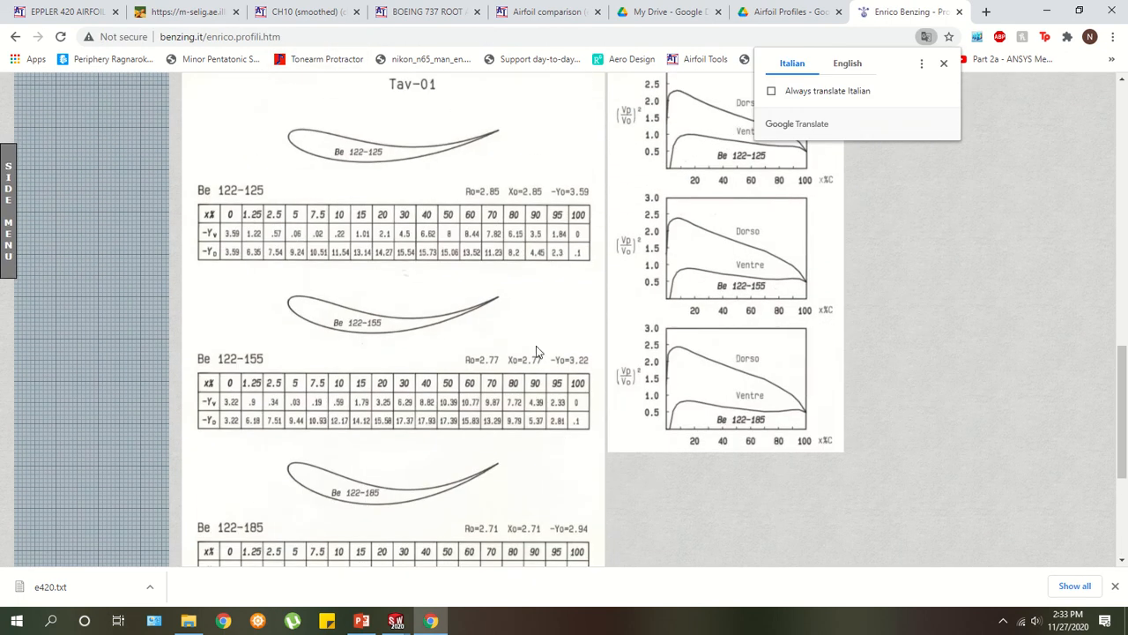
scroll("down", 3)
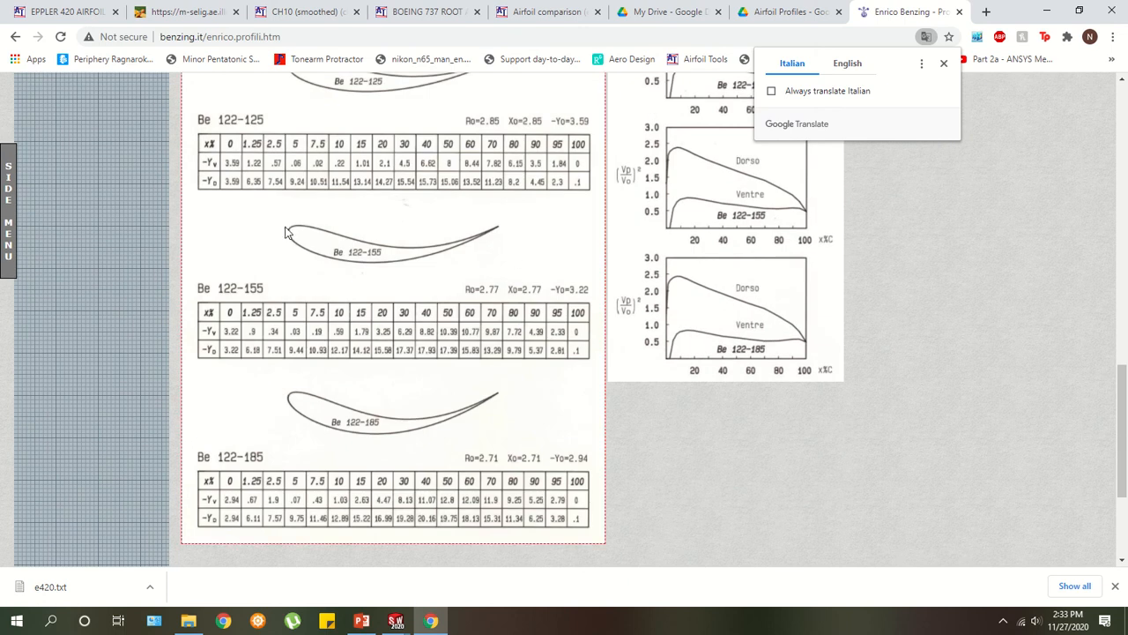
mouse_move(473, 268)
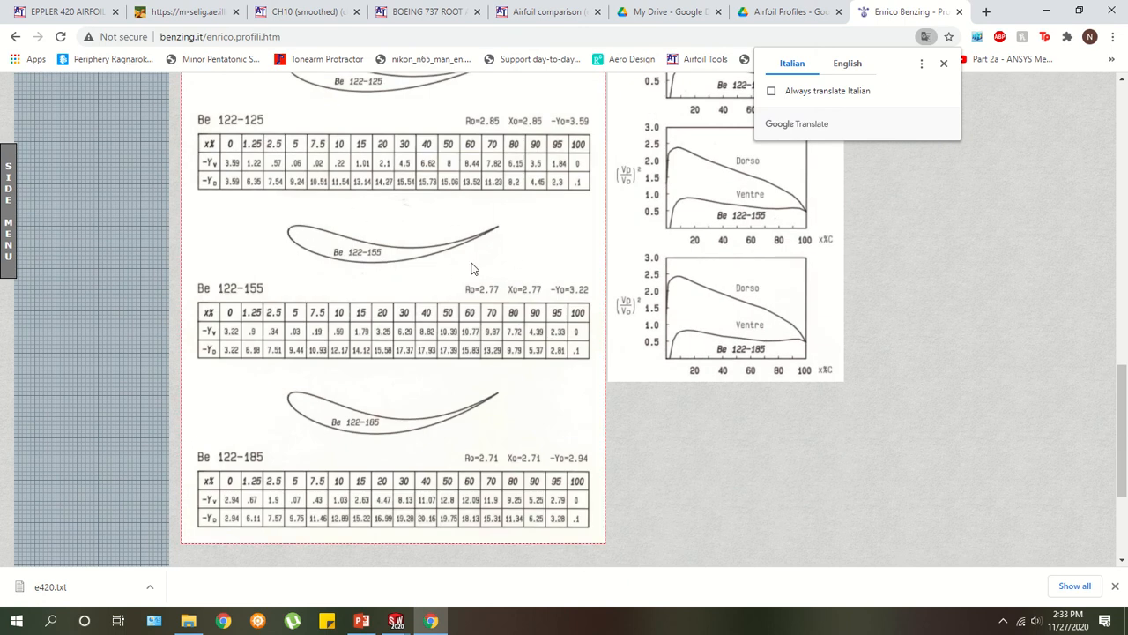
mouse_move(304, 254)
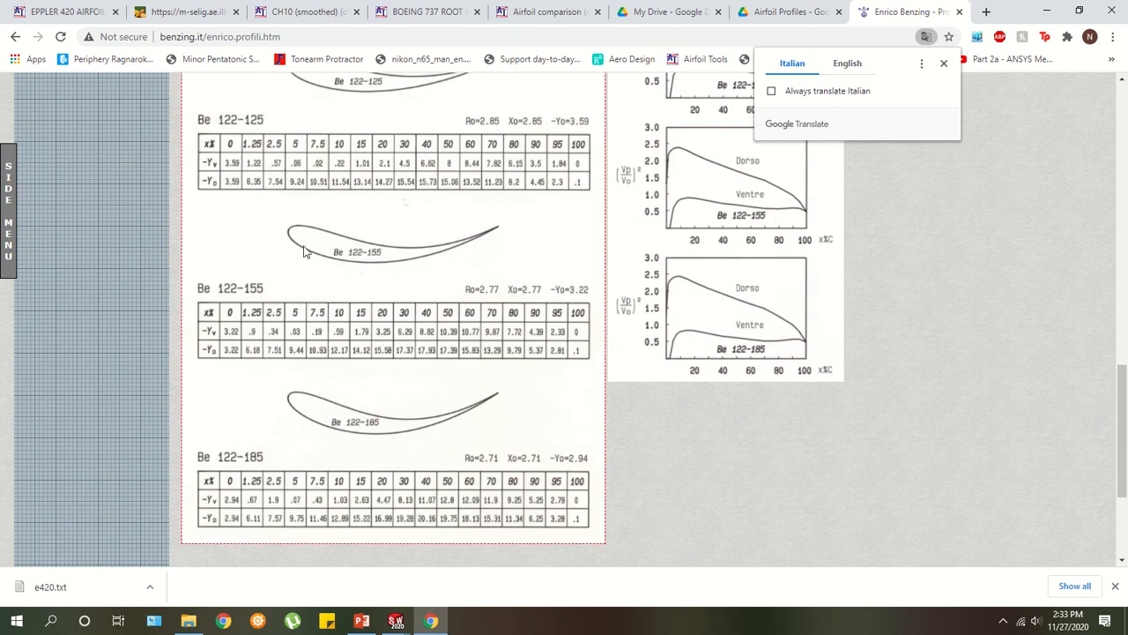
mouse_move(245, 350)
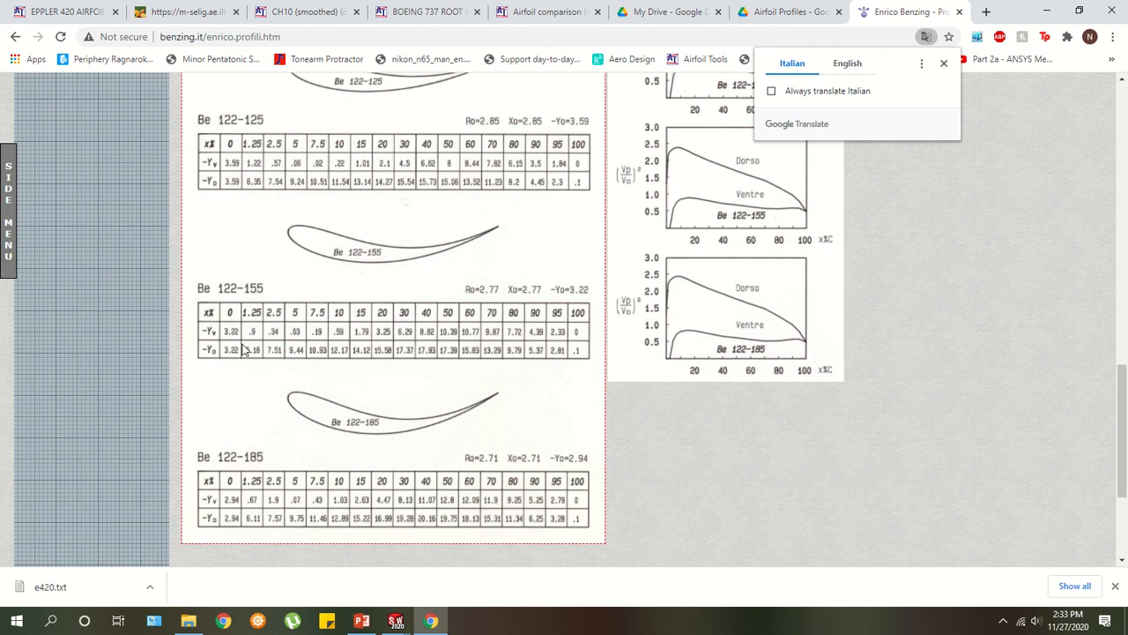
mouse_move(227, 321)
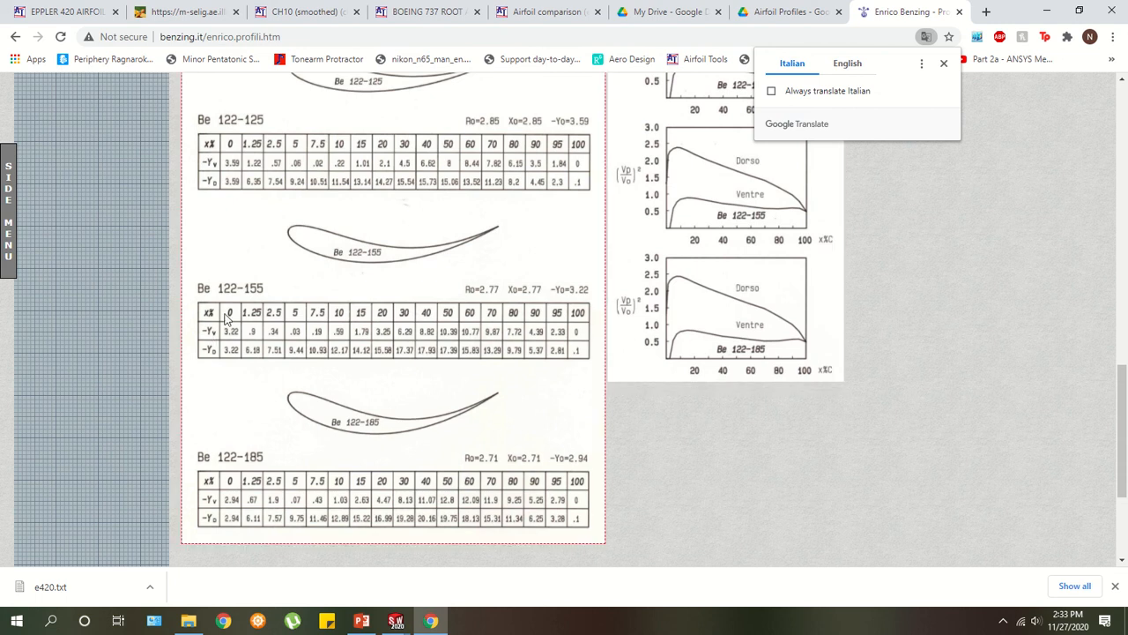
mouse_move(592, 342)
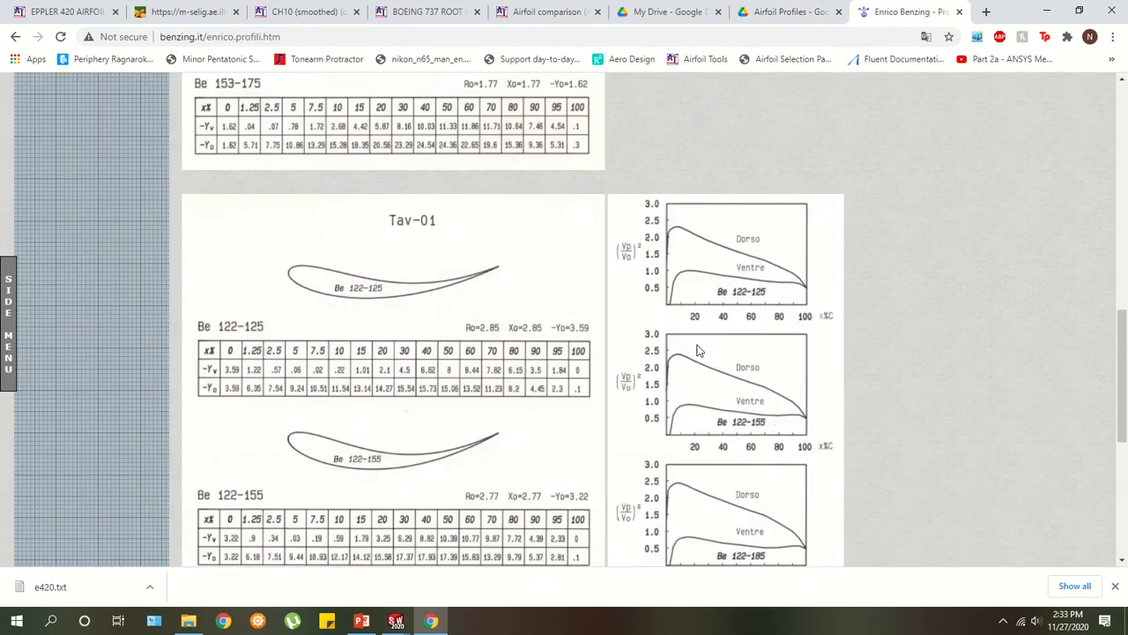
Read Airfoils_ReadMe.txt in the Drive folder, then return to SOLIDWORKS' Insert menu
left_click(784, 11)
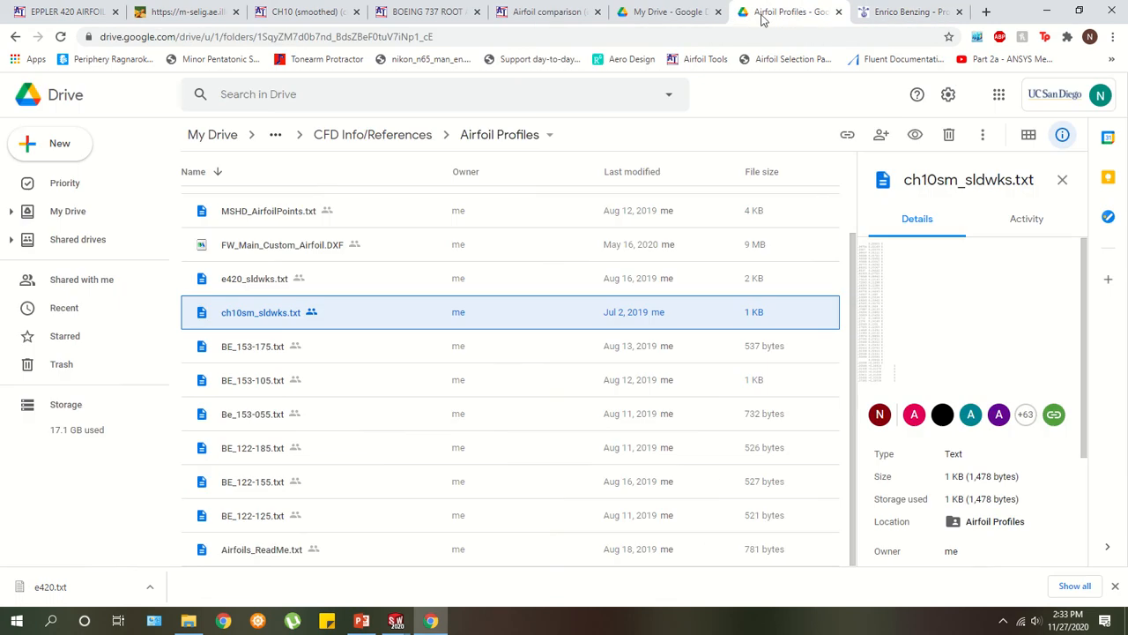
scroll("down", 3)
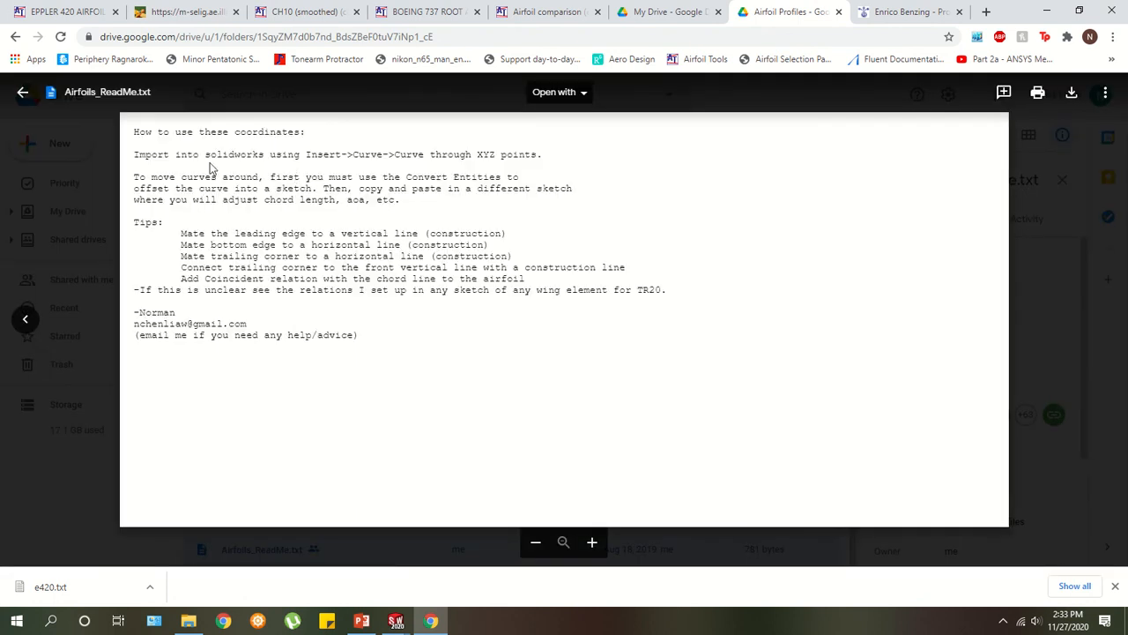
mouse_move(398, 243)
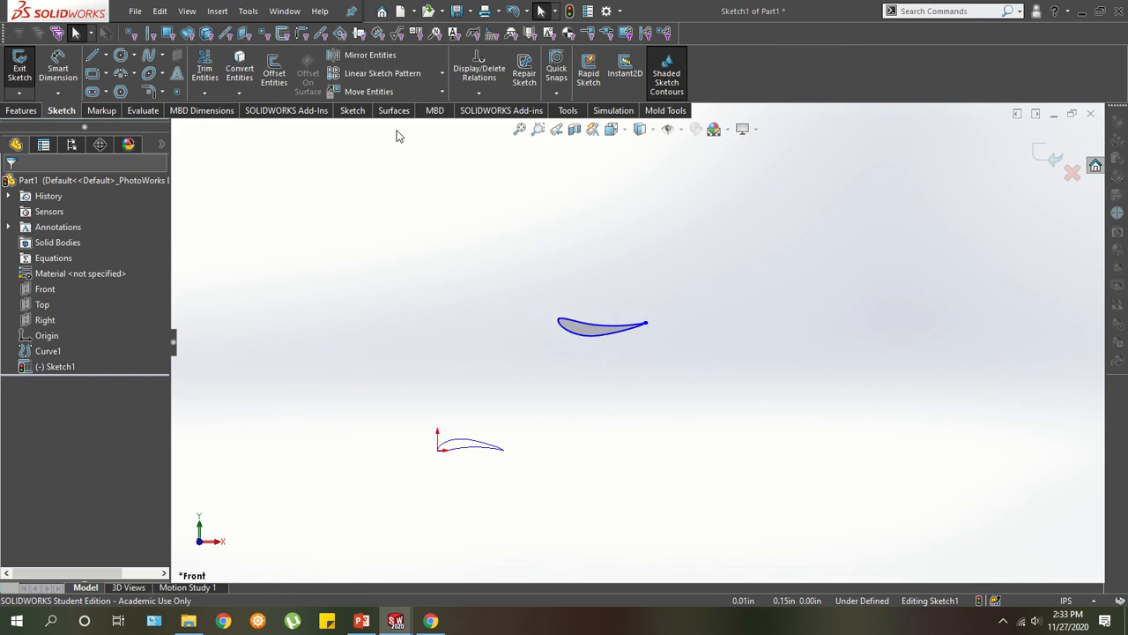
left_click(217, 10)
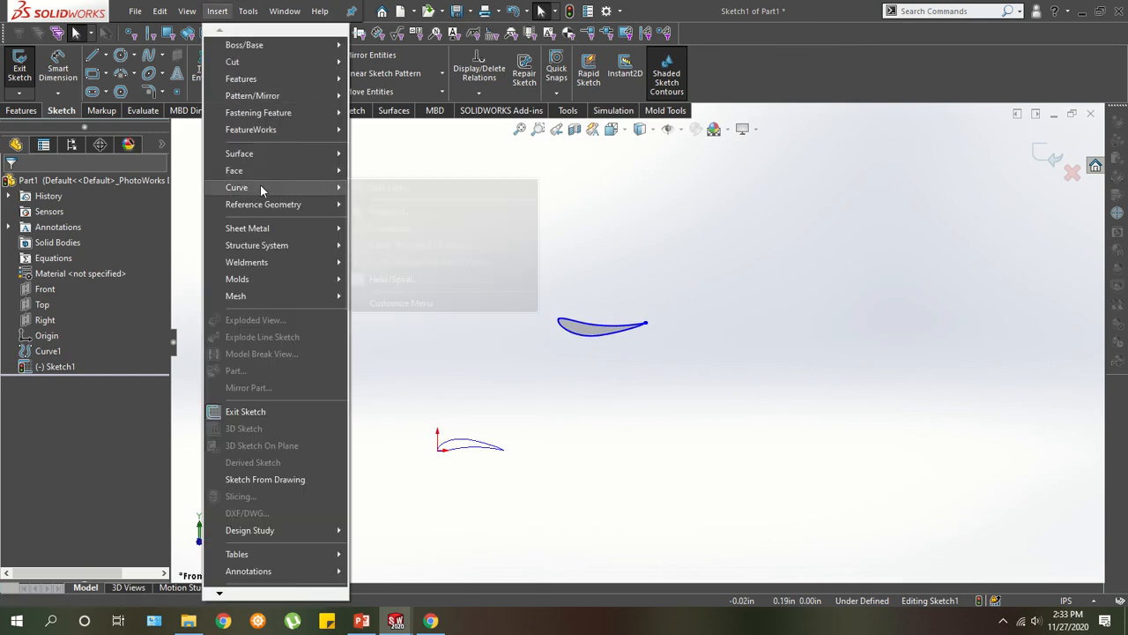